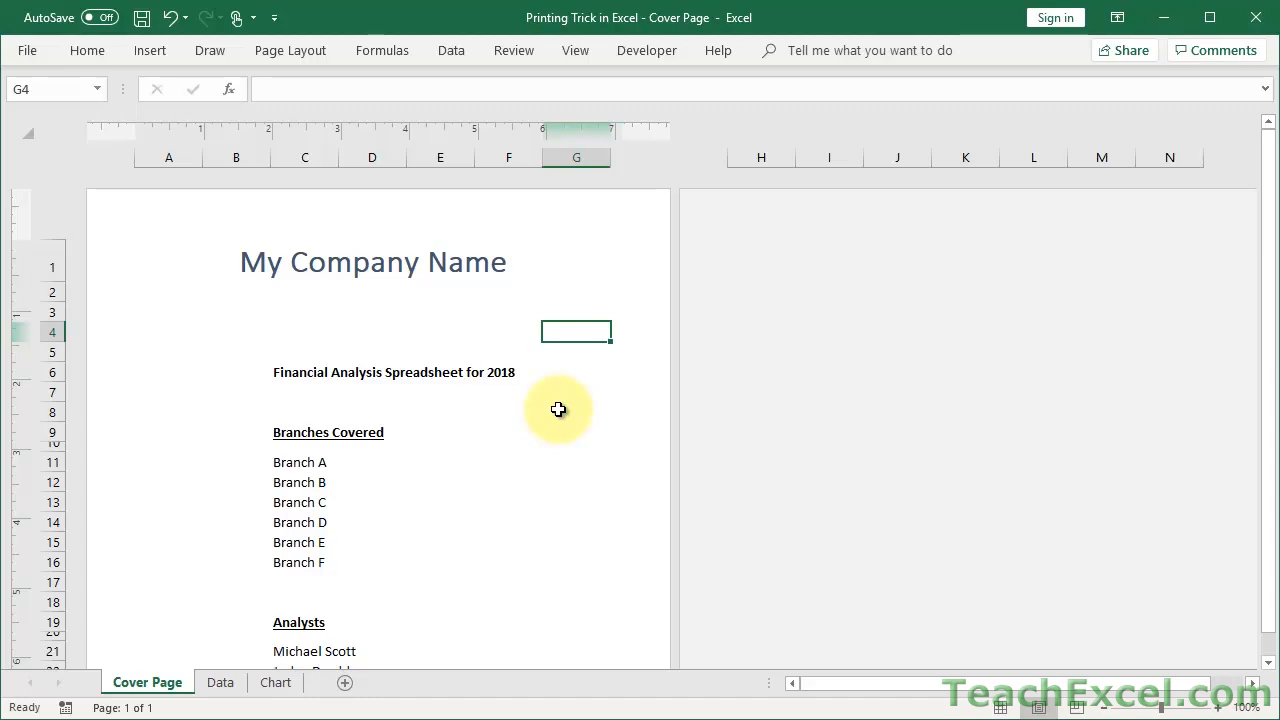
{"action": "mouse_move", "coordinate": [444, 382]}
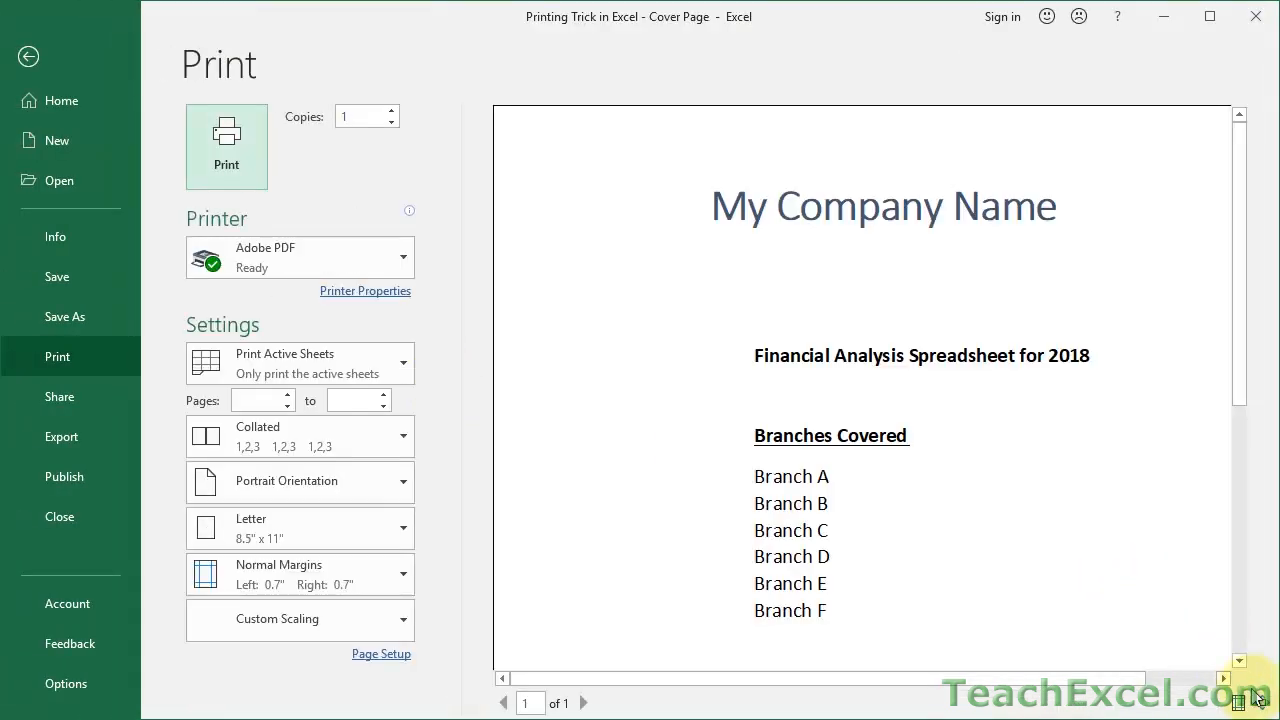
Step: Preview the Cover Page sheet as a single printed page in Print view
{"action": "left_click", "coordinate": [1259, 702]}
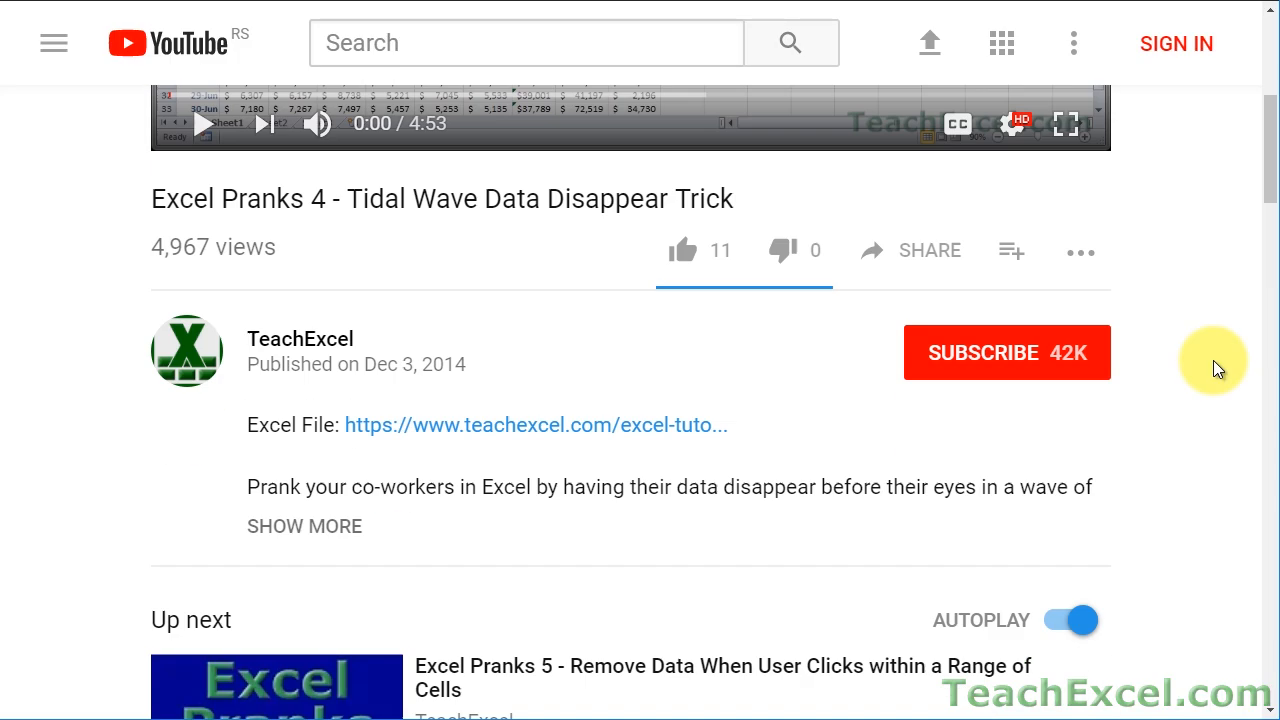
{"action": "scroll", "scroll_direction": "down", "scroll_amount": 3}
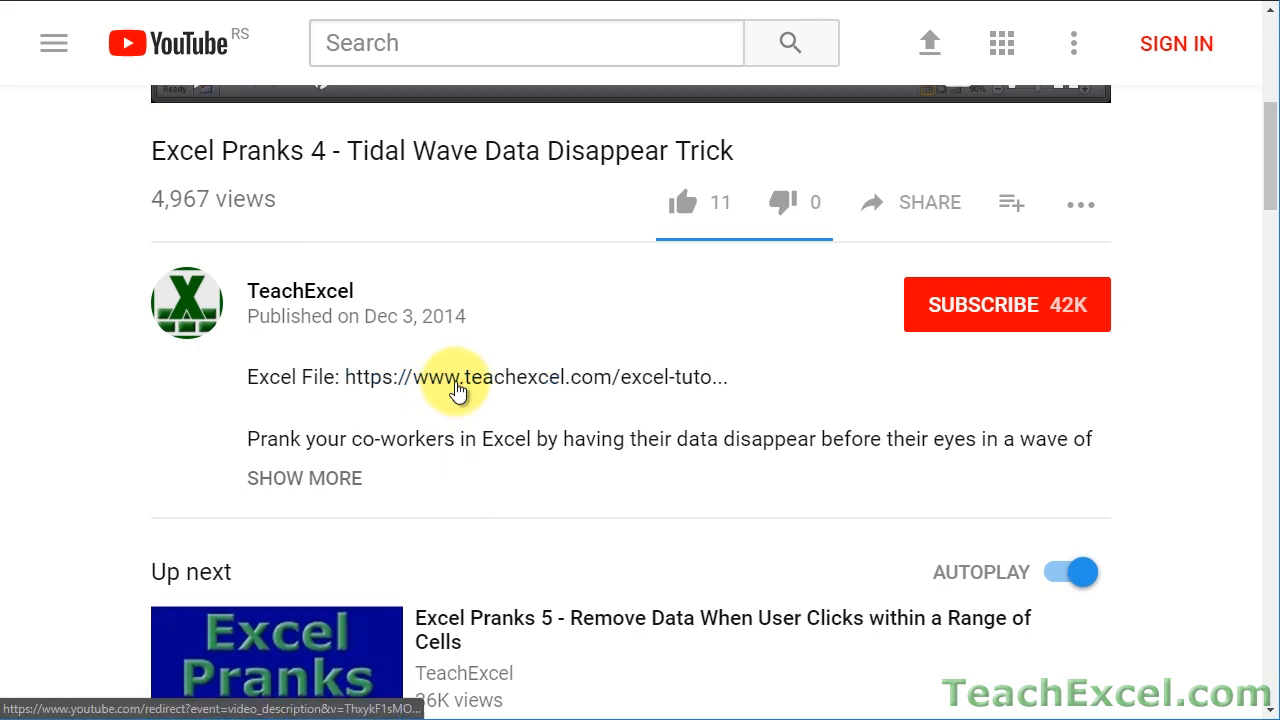
{"action": "left_click", "coordinate": [455, 377]}
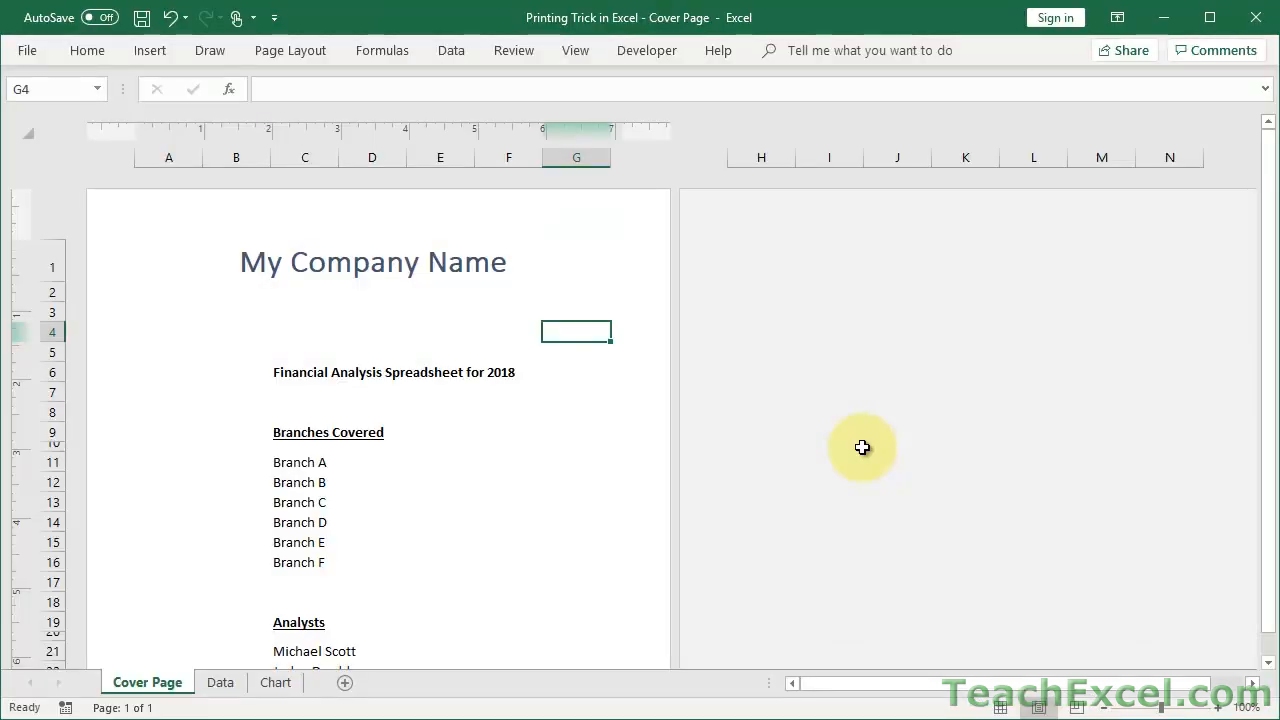
{"action": "mouse_move", "coordinate": [670, 550]}
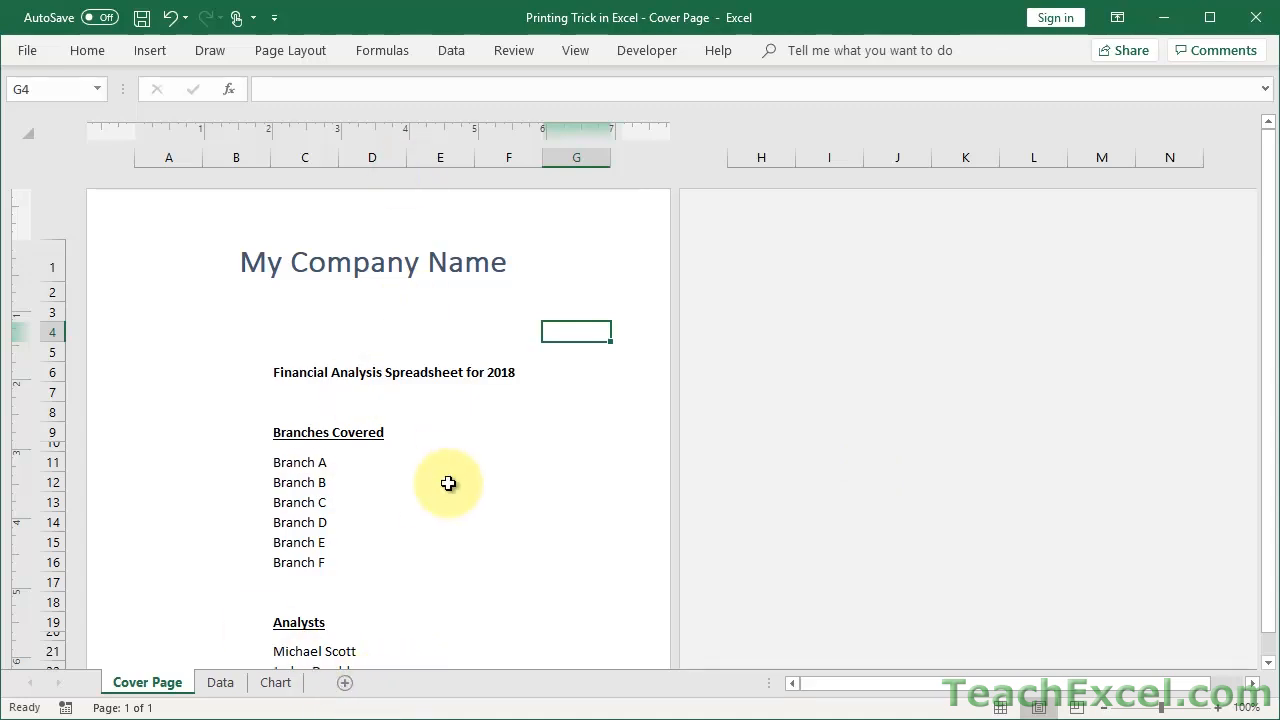
Step: Add blank worksheet Sheet2 in front of the Cover Page tab
{"action": "left_click", "coordinate": [226, 682]}
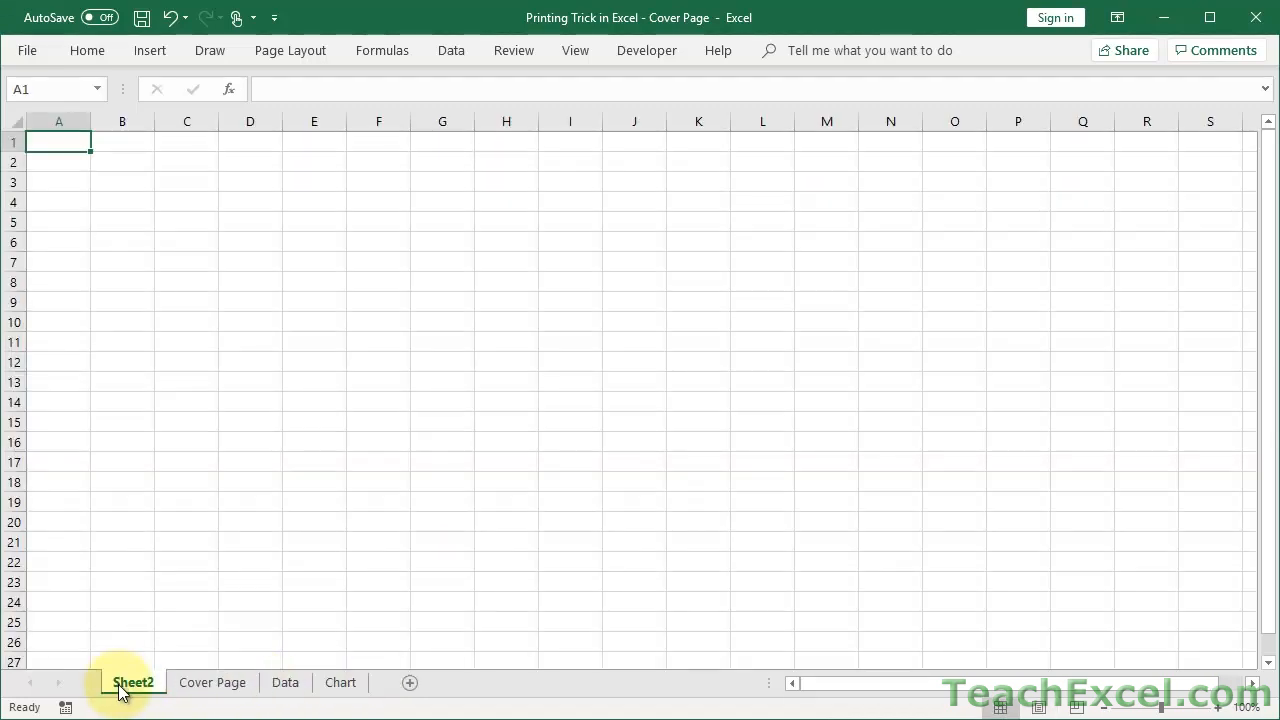
Step: Pin the full ribbon open from the Home tab, then switch to View
{"action": "left_click", "coordinate": [87, 50]}
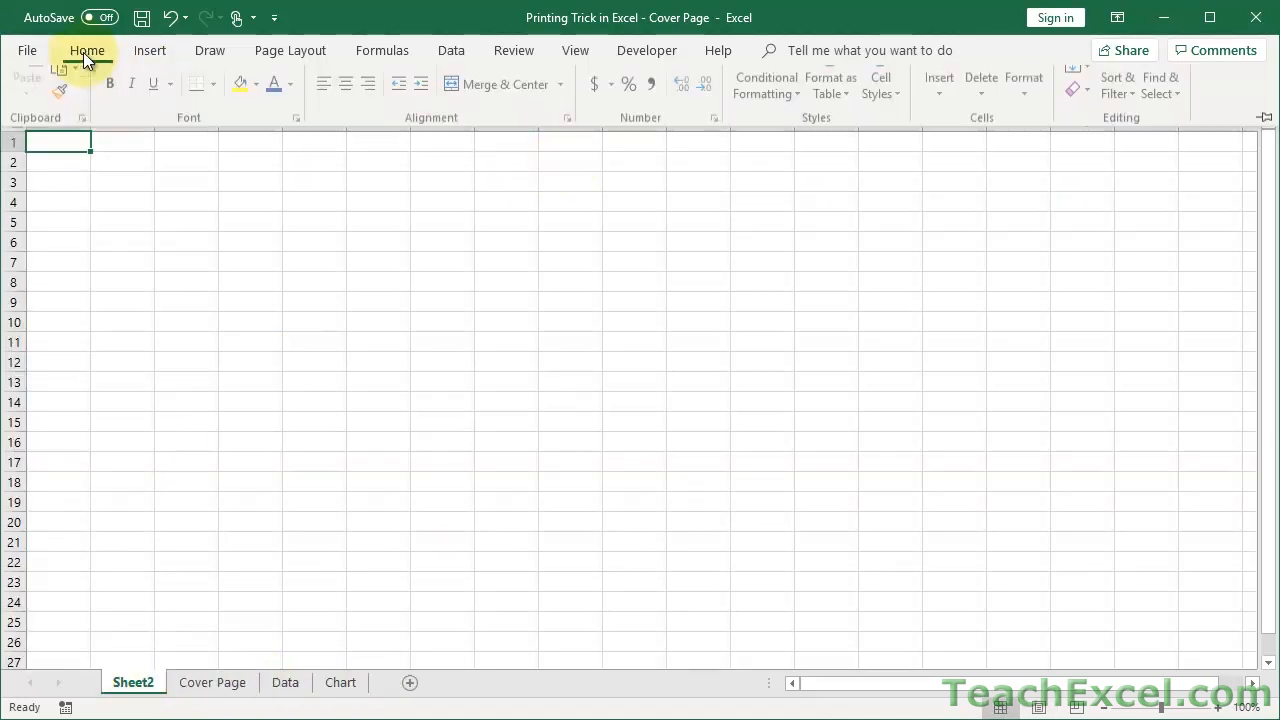
{"action": "left_click", "coordinate": [87, 50]}
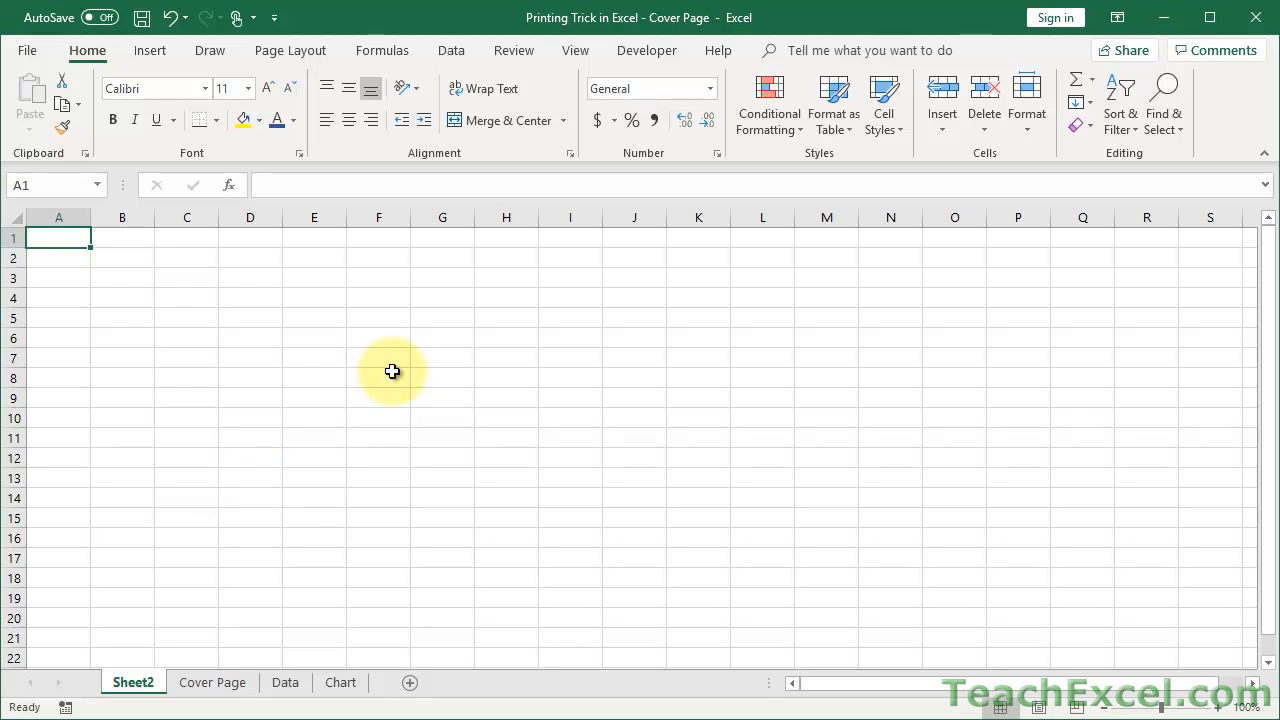
{"action": "left_click", "coordinate": [575, 50]}
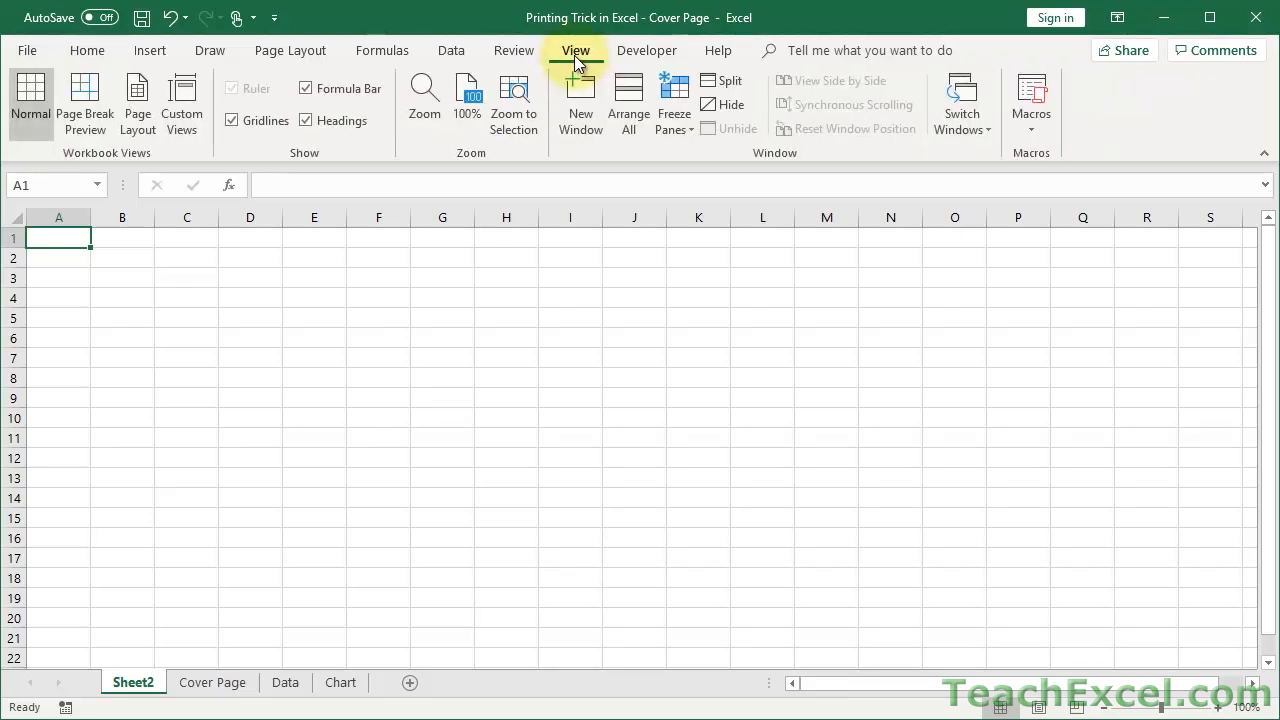
{"action": "mouse_move", "coordinate": [137, 103]}
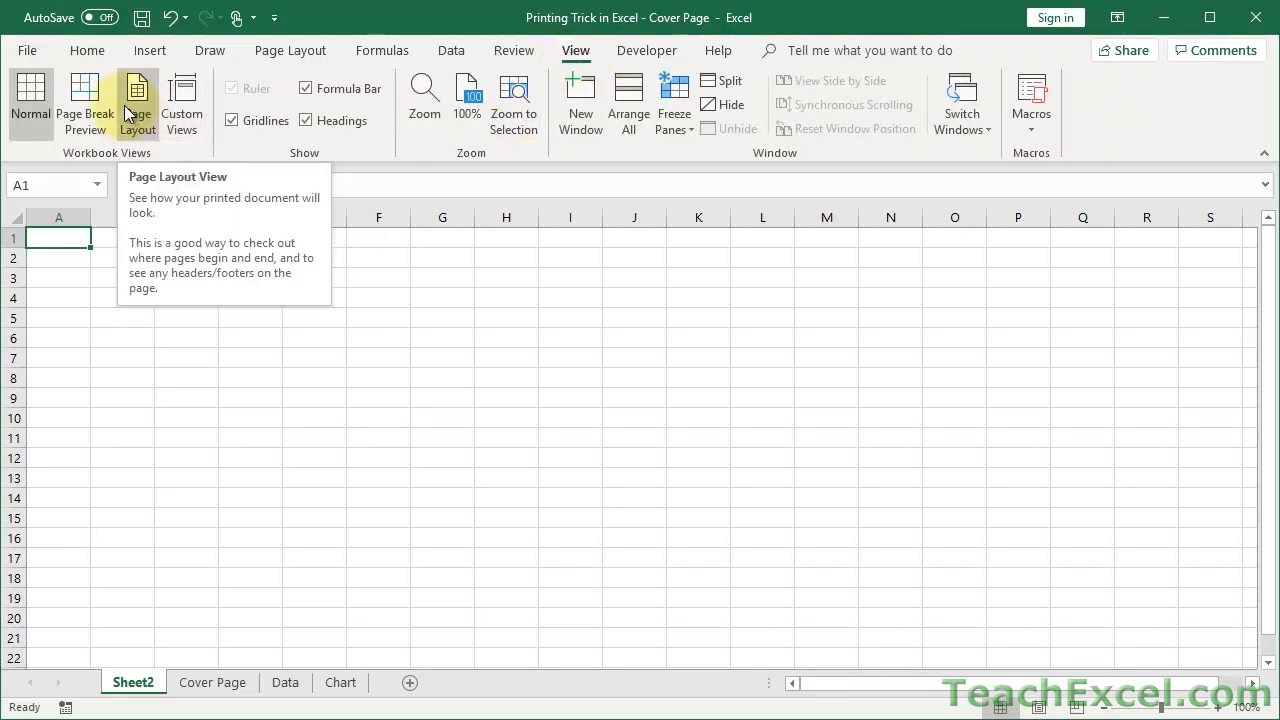
Step: Switch Sheet2 to Page Layout view and scroll through the page
{"action": "left_click", "coordinate": [137, 104]}
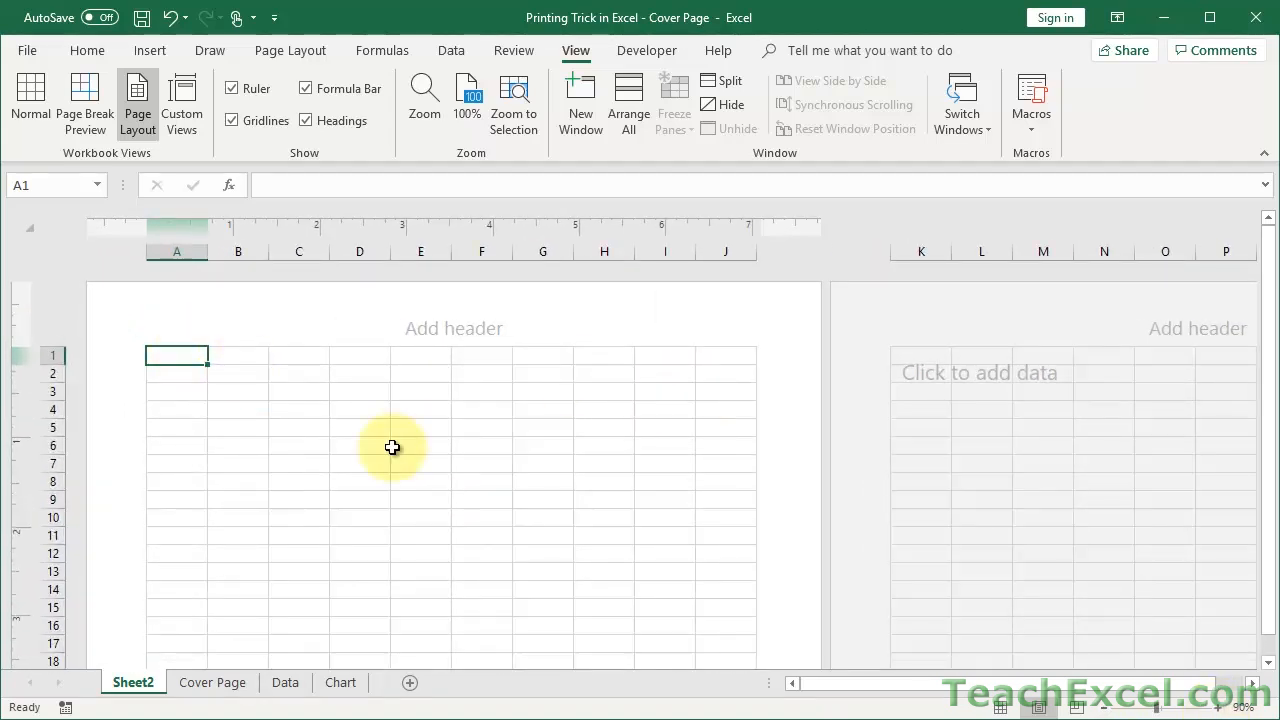
{"action": "scroll", "scroll_direction": "down", "scroll_amount": 3}
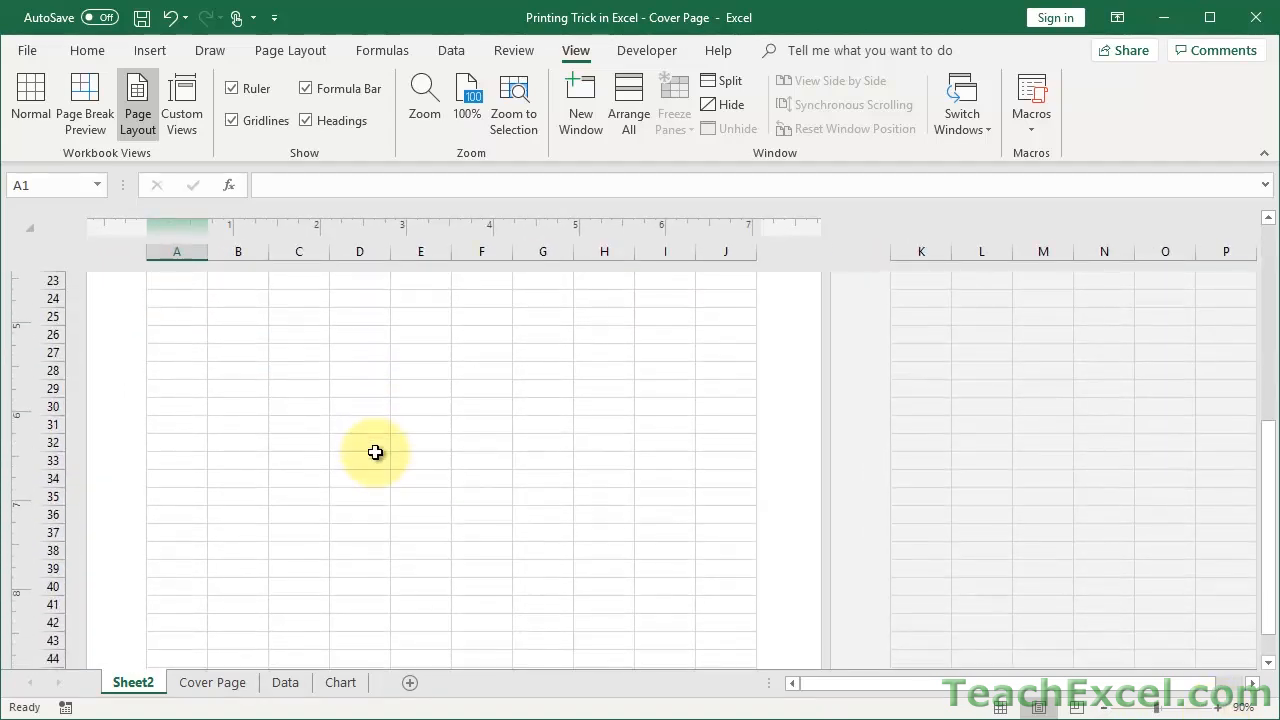
{"action": "scroll", "scroll_direction": "down", "scroll_amount": 3}
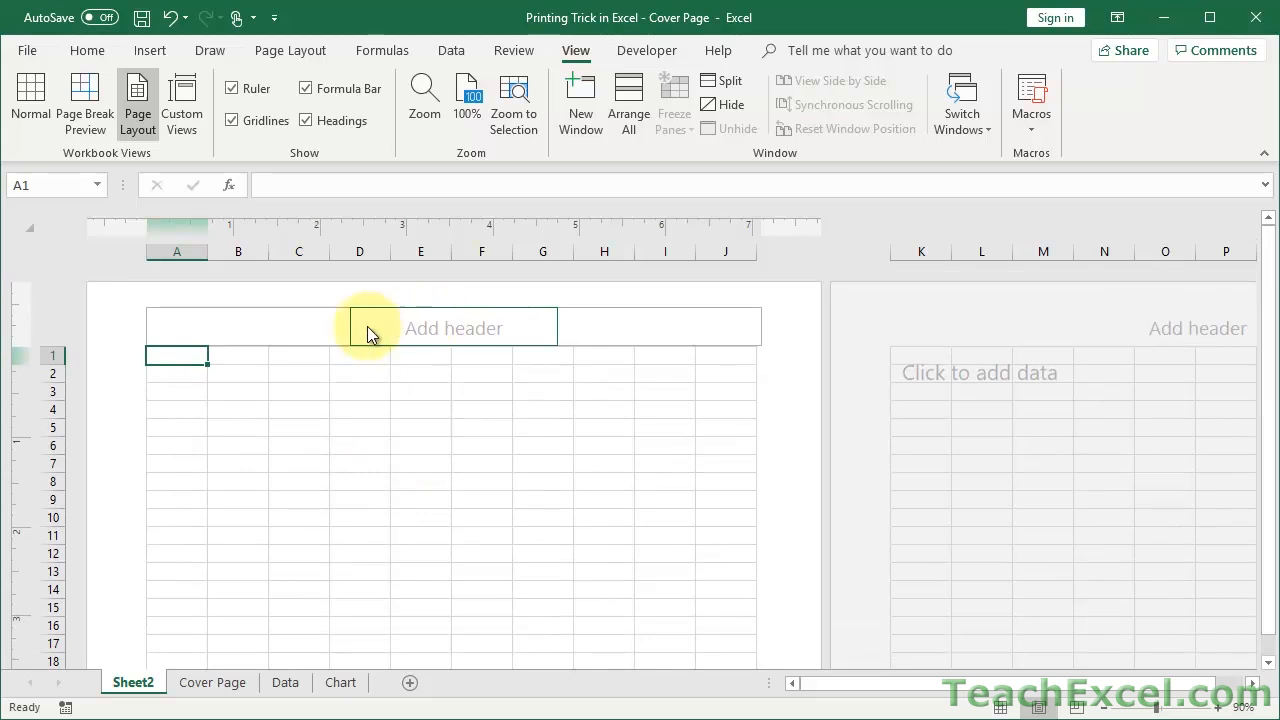
{"action": "left_click", "coordinate": [453, 327]}
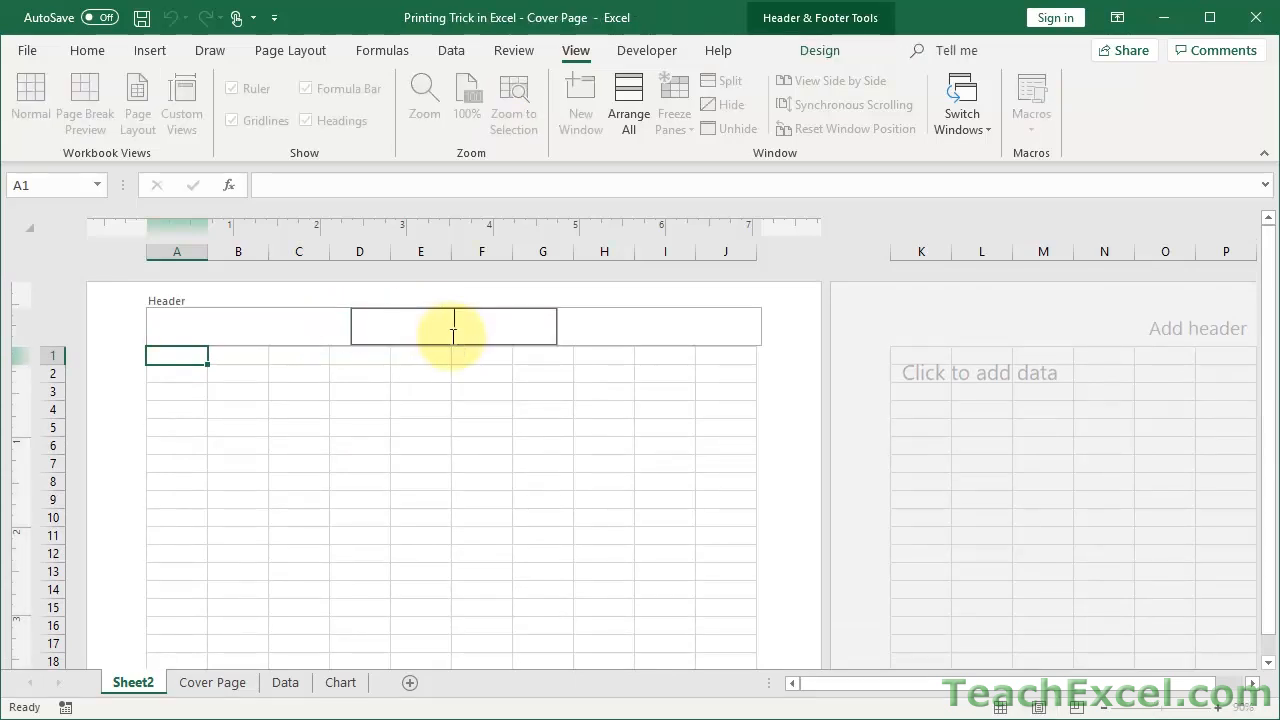
{"action": "left_click", "coordinate": [819, 50]}
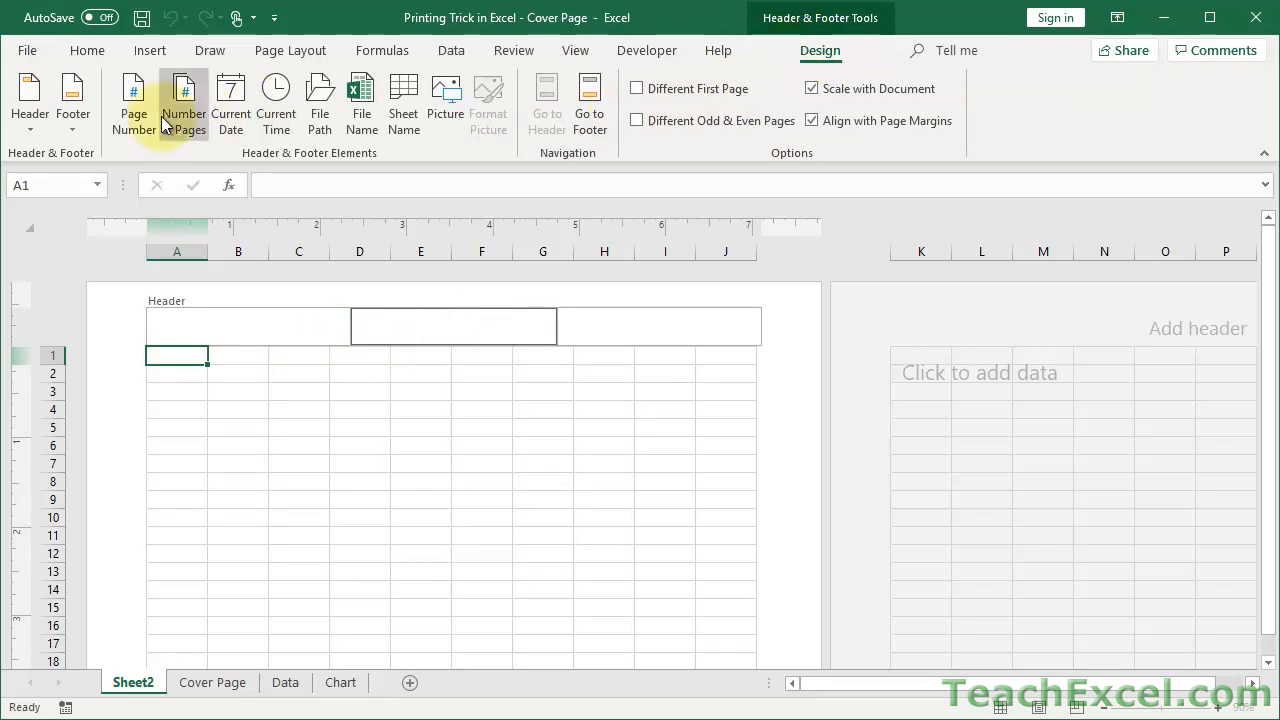
{"action": "mouse_move", "coordinate": [173, 160]}
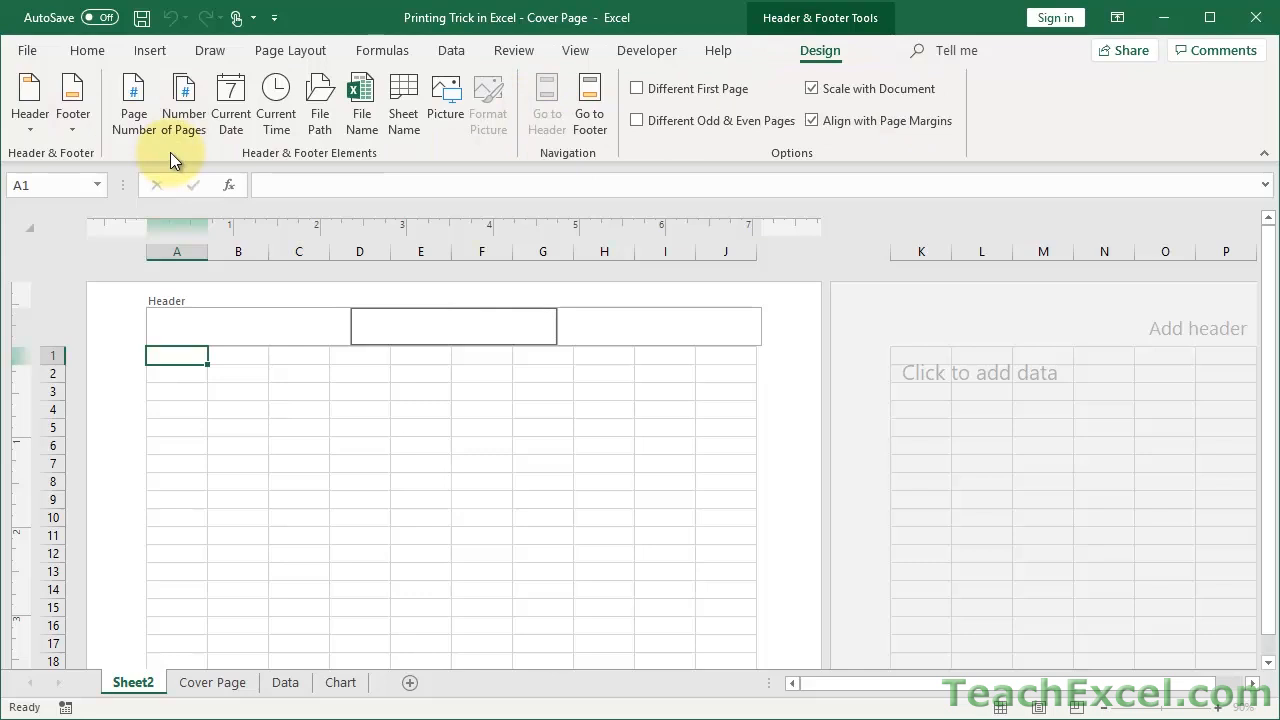
{"action": "left_click", "coordinate": [453, 326]}
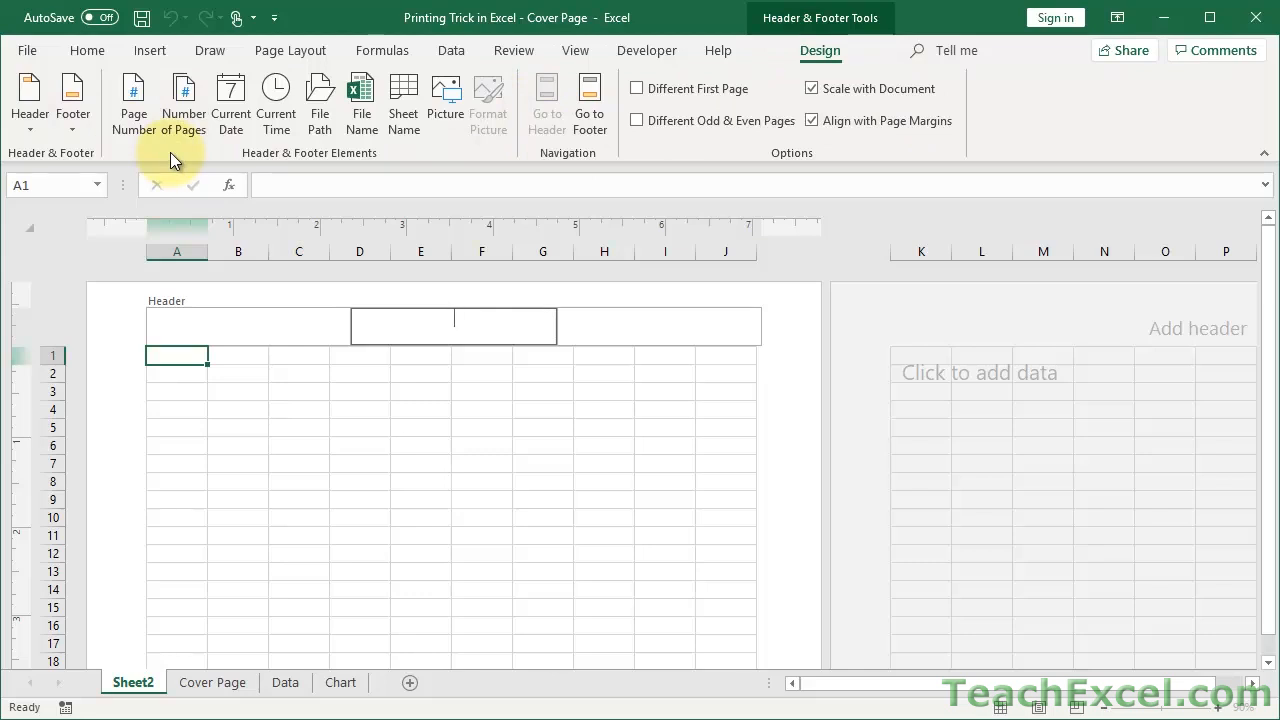
{"action": "mouse_move", "coordinate": [345, 372]}
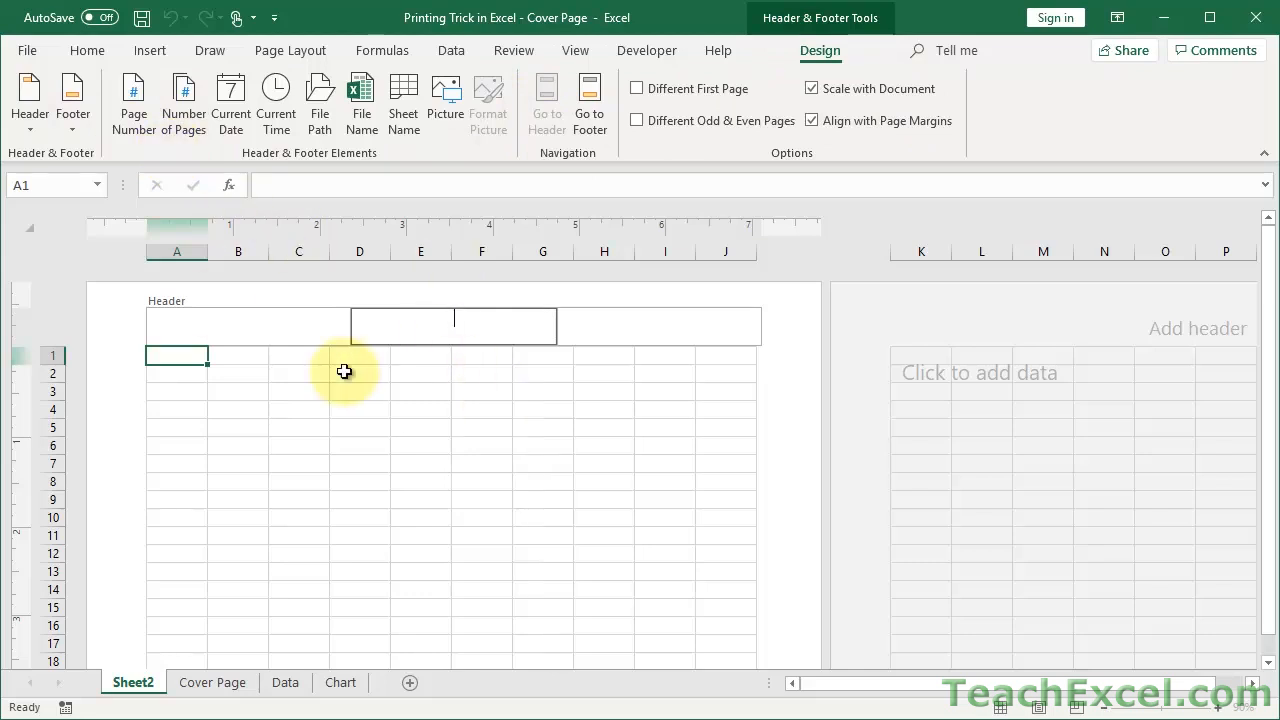
{"action": "mouse_move", "coordinate": [546, 97]}
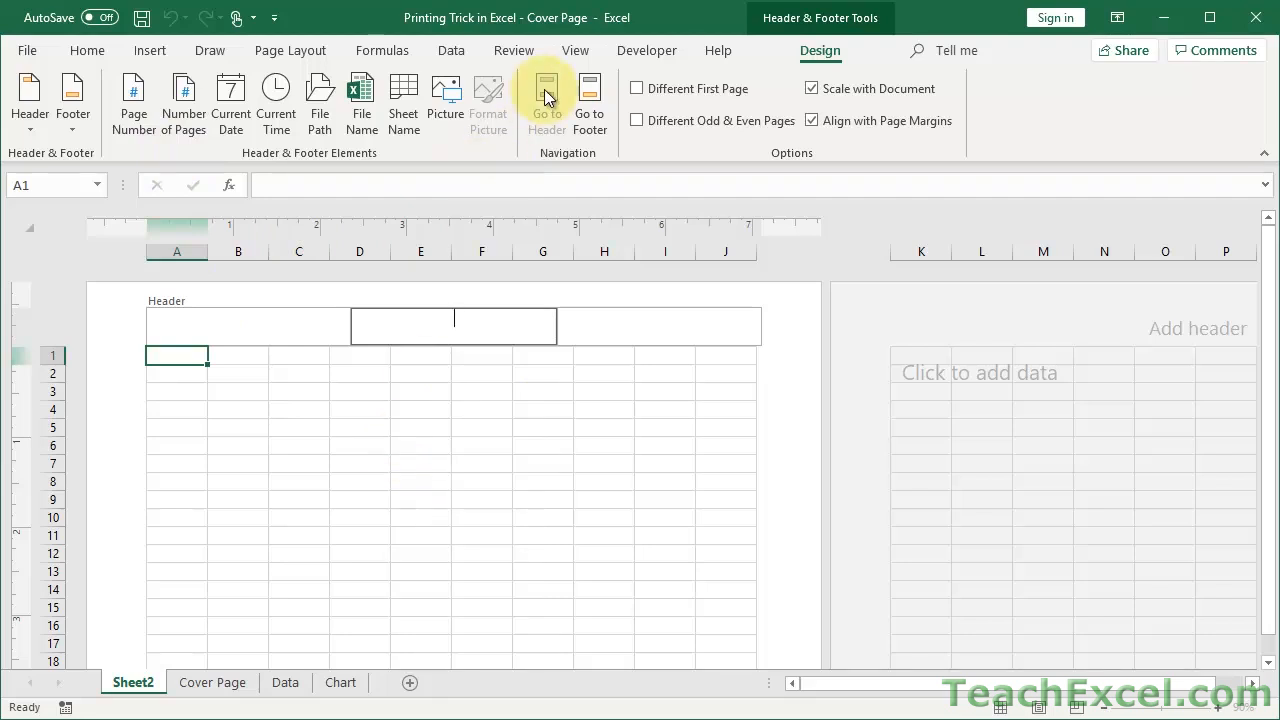
{"action": "left_click", "coordinate": [575, 50]}
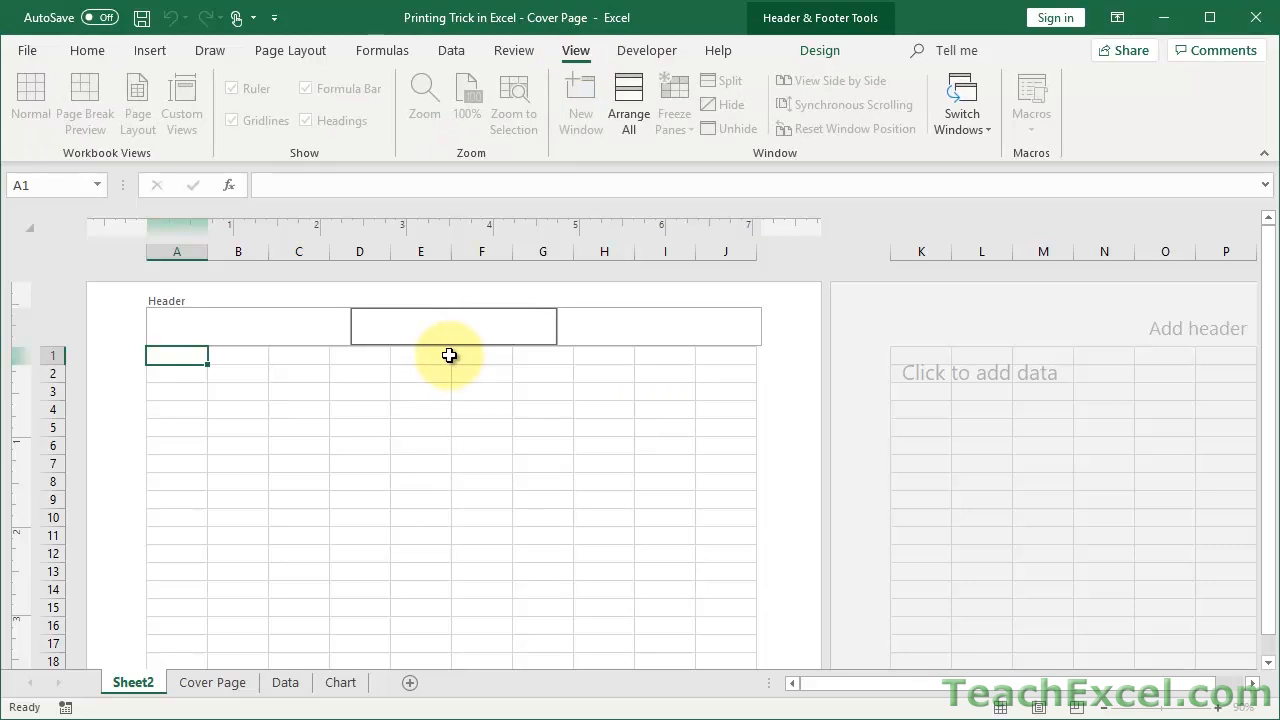
{"action": "mouse_move", "coordinate": [438, 384]}
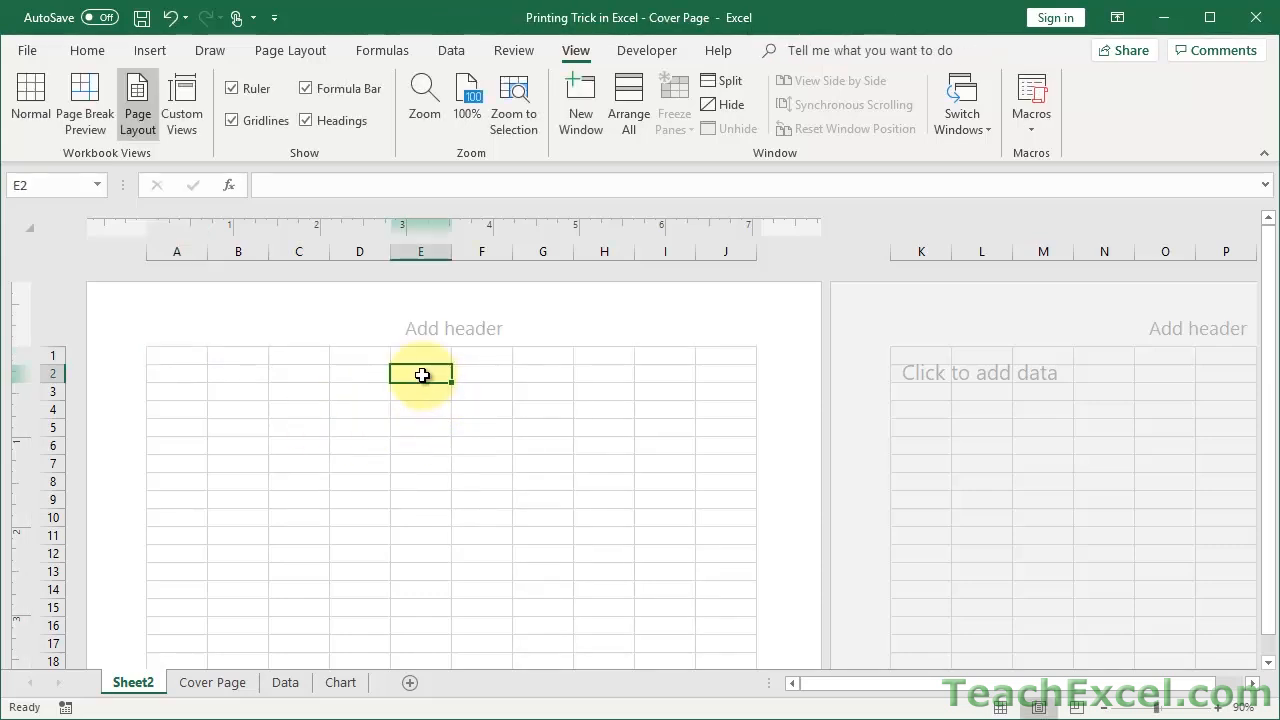
Step: Replace the first 'My Title' entry in E2 with 'This is My Spreadsheet Title'
{"action": "type", "text": "My Title"}
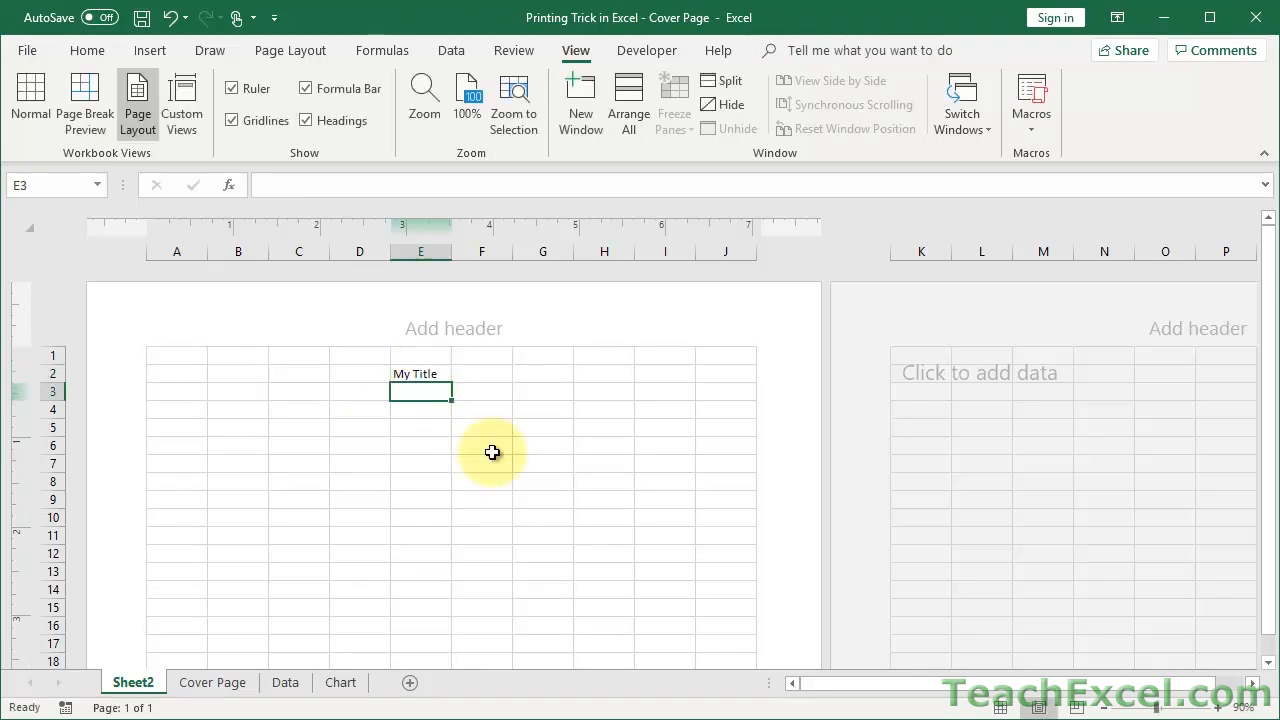
{"action": "left_click", "coordinate": [420, 373]}
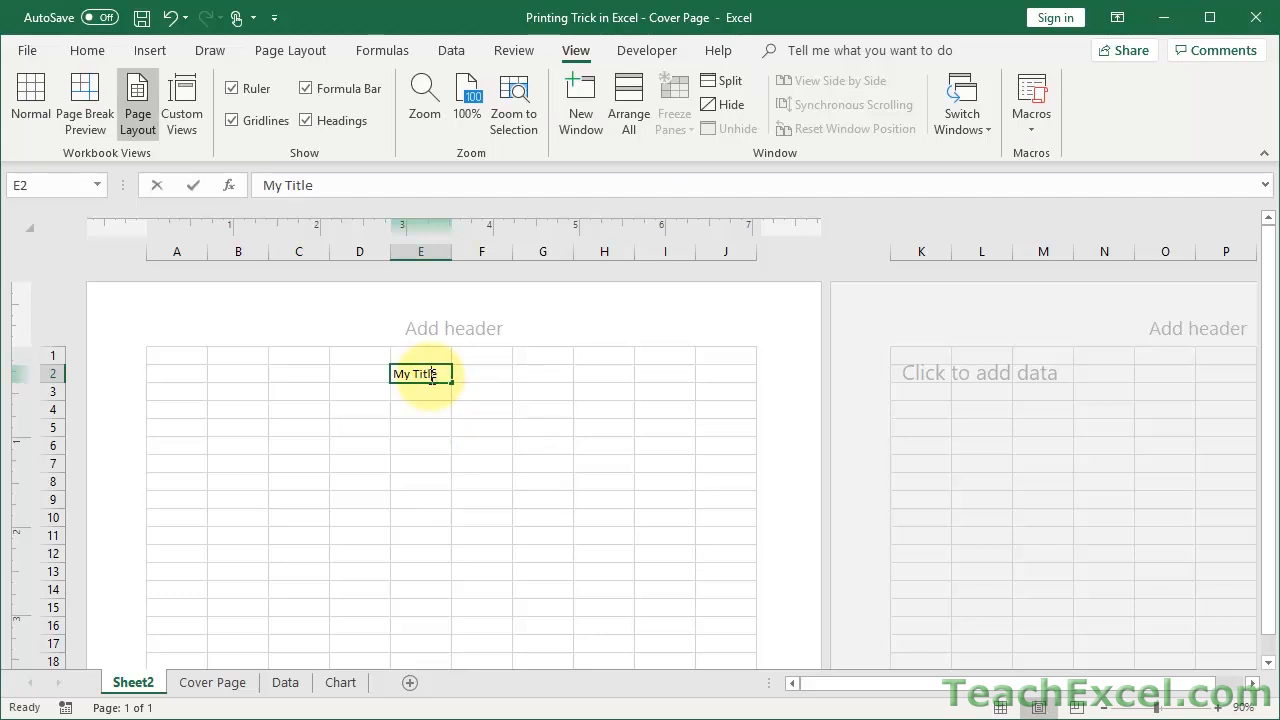
{"action": "type", "text": "M"}
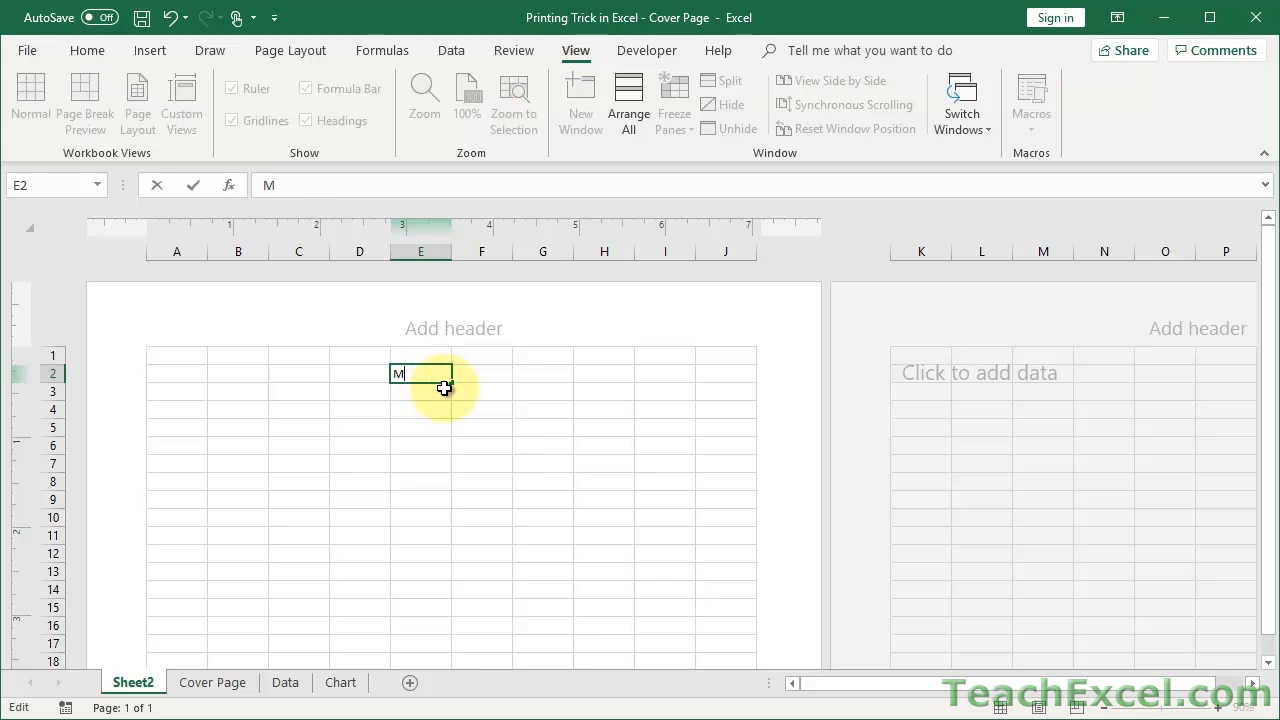
{"action": "type", "text": "This is"}
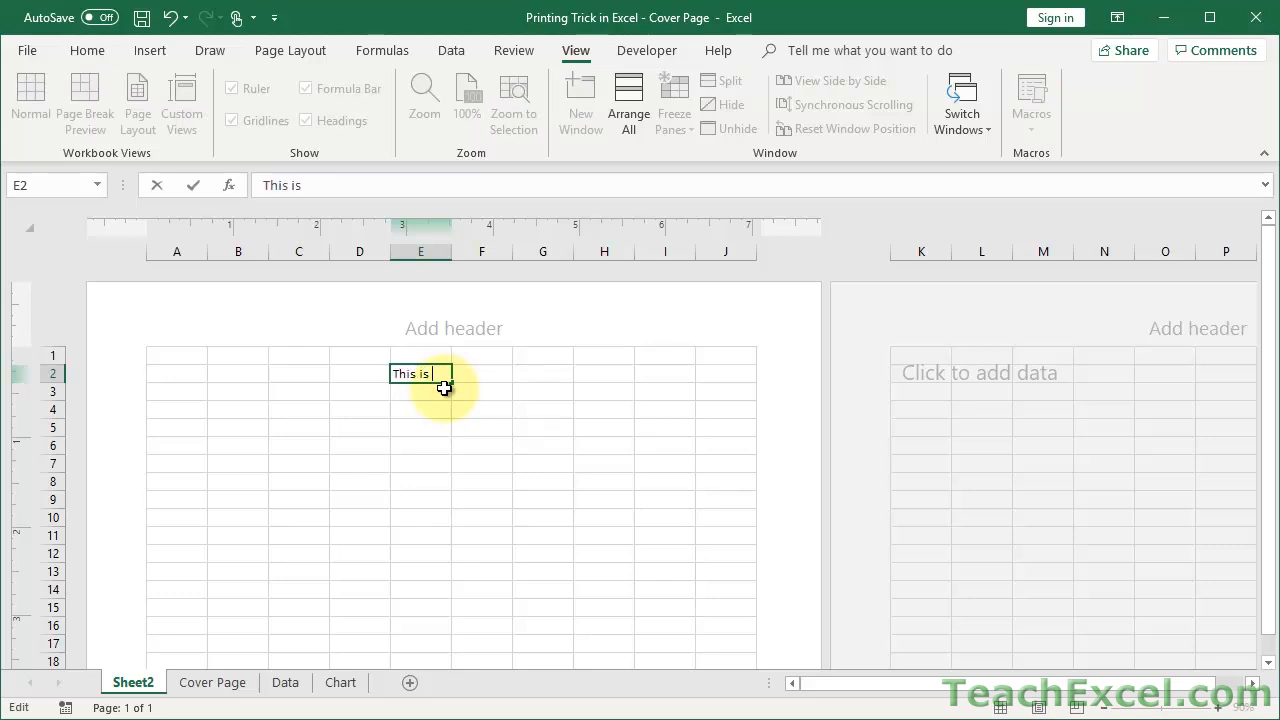
{"action": "type", "text": "My"}
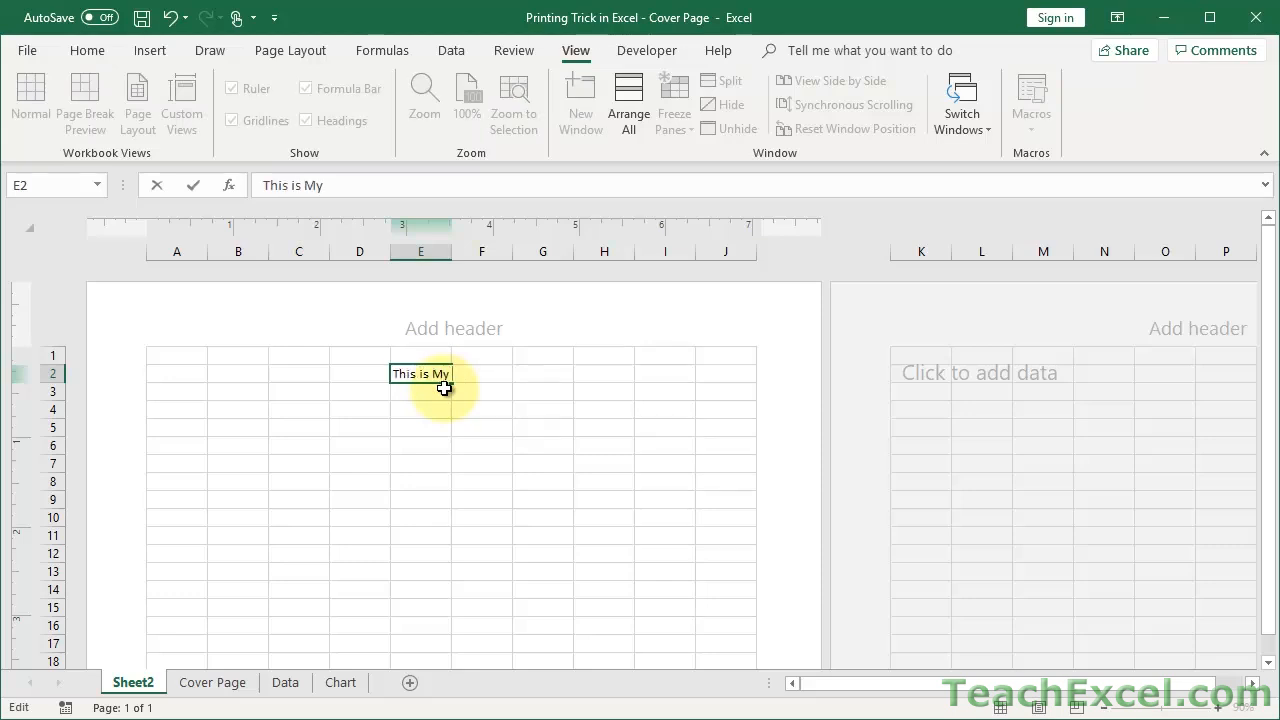
{"action": "type", "text": "Spreadsheet Title"}
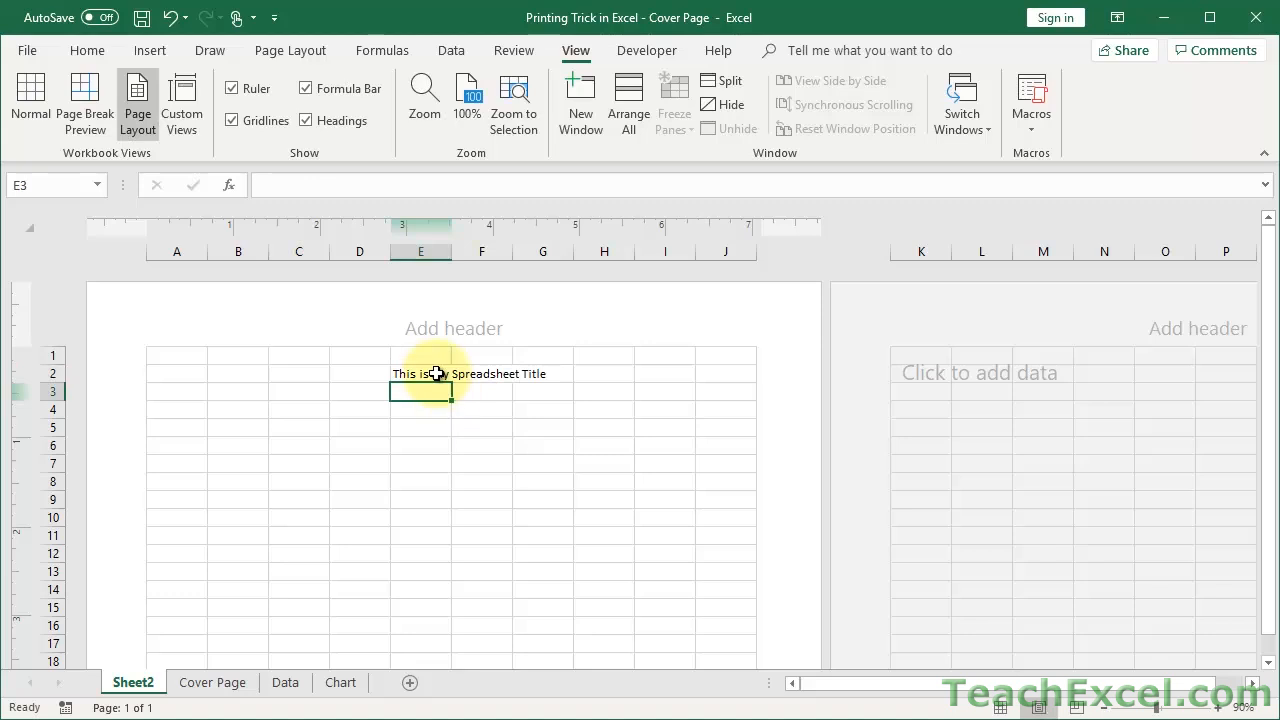
{"action": "left_click", "coordinate": [87, 50]}
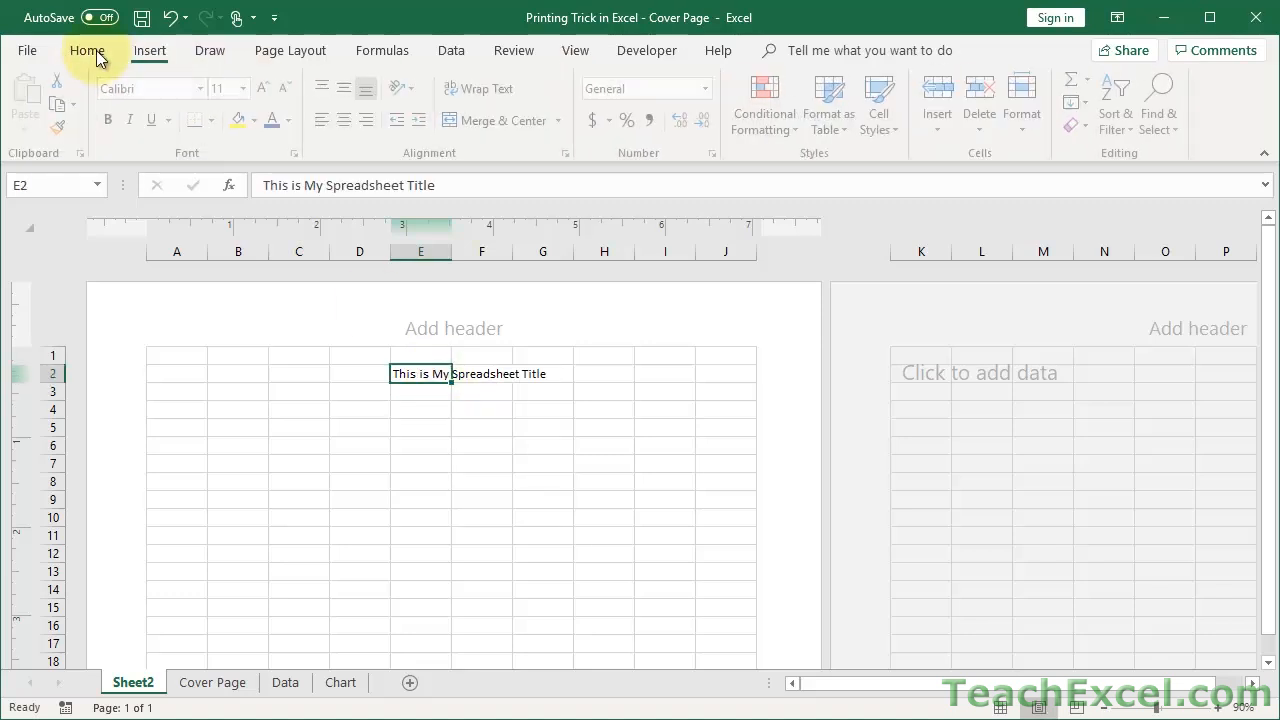
Step: Style the title with the Title cell style, bold 24-point, and move it to E3
{"action": "left_click", "coordinate": [880, 103]}
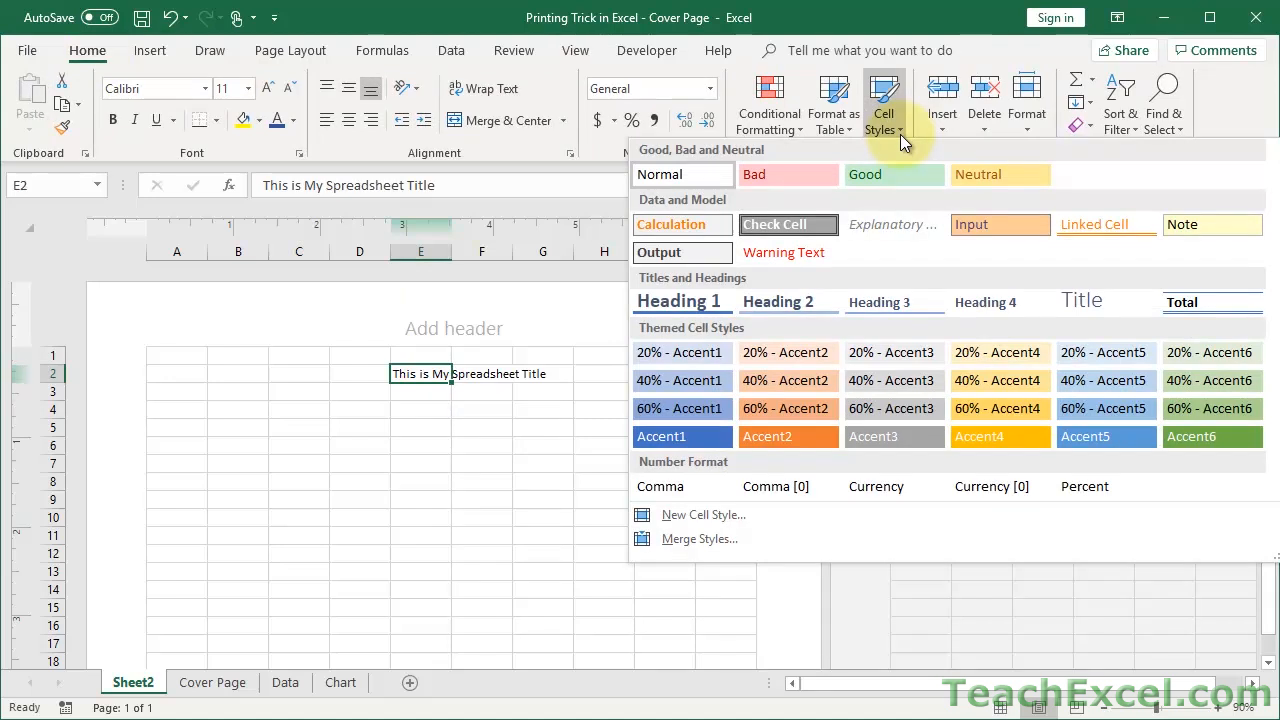
{"action": "mouse_move", "coordinate": [1105, 301]}
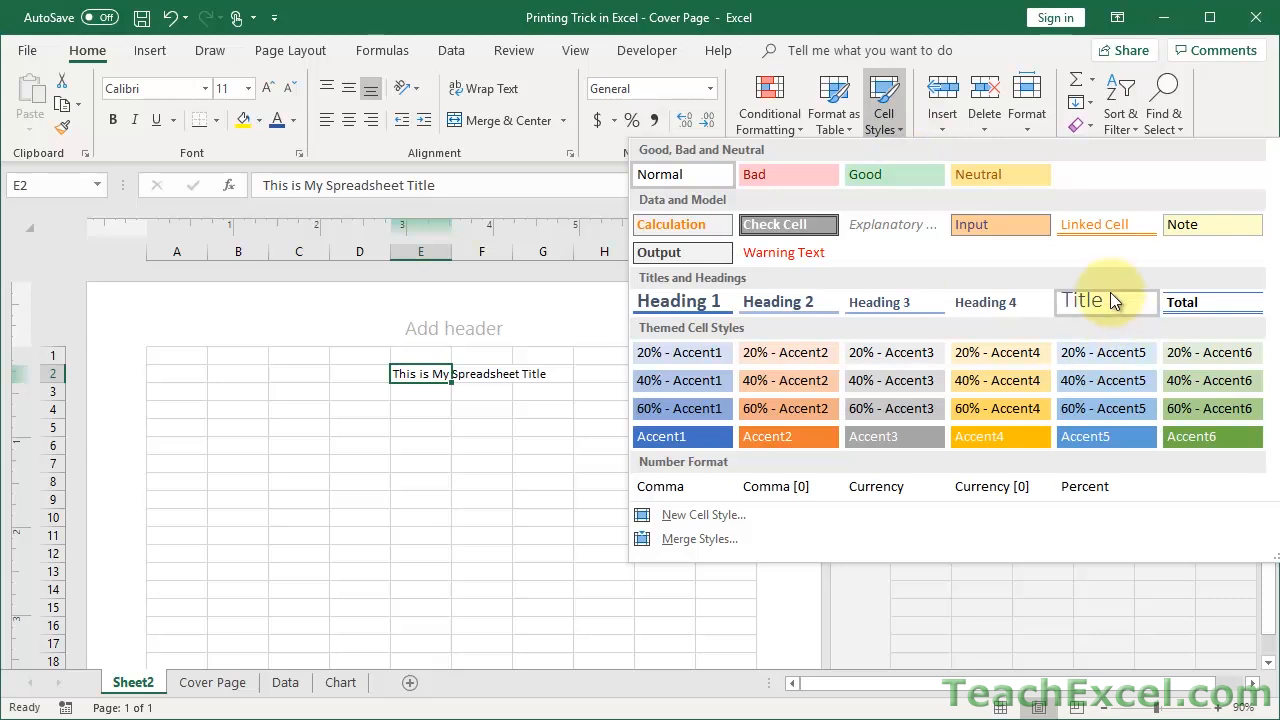
{"action": "left_click", "coordinate": [1080, 301]}
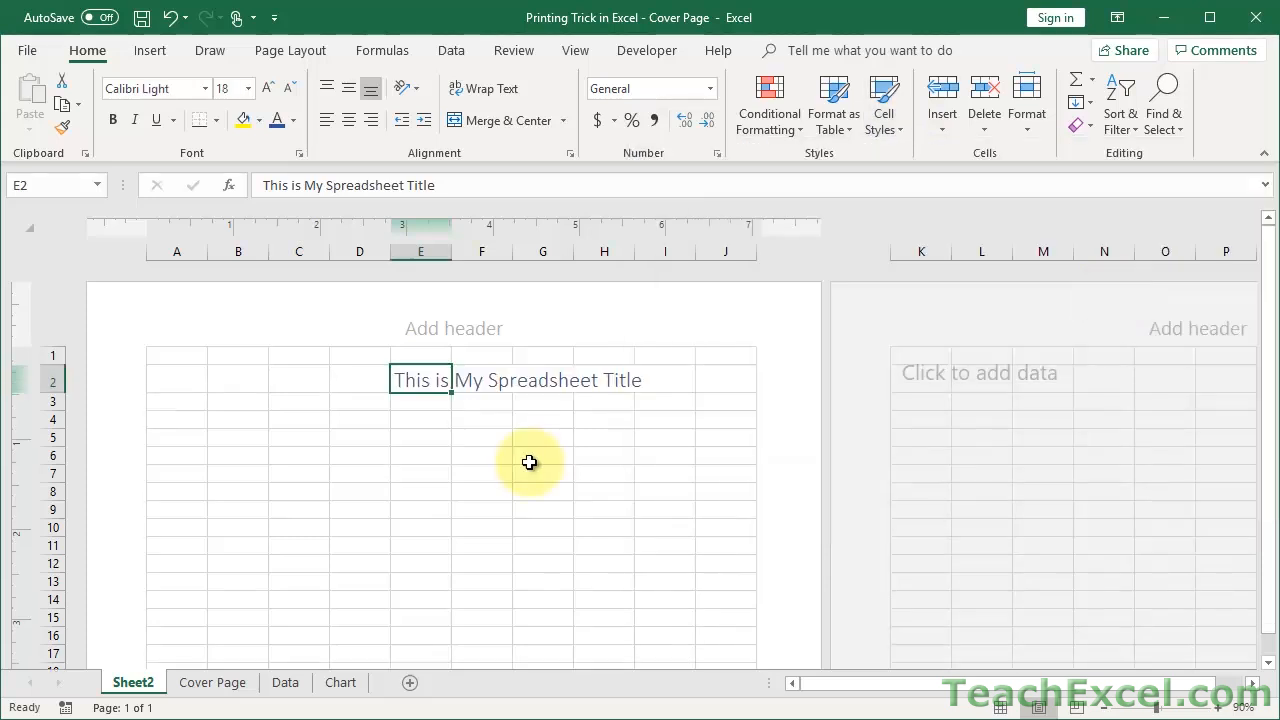
{"action": "left_click", "coordinate": [112, 119]}
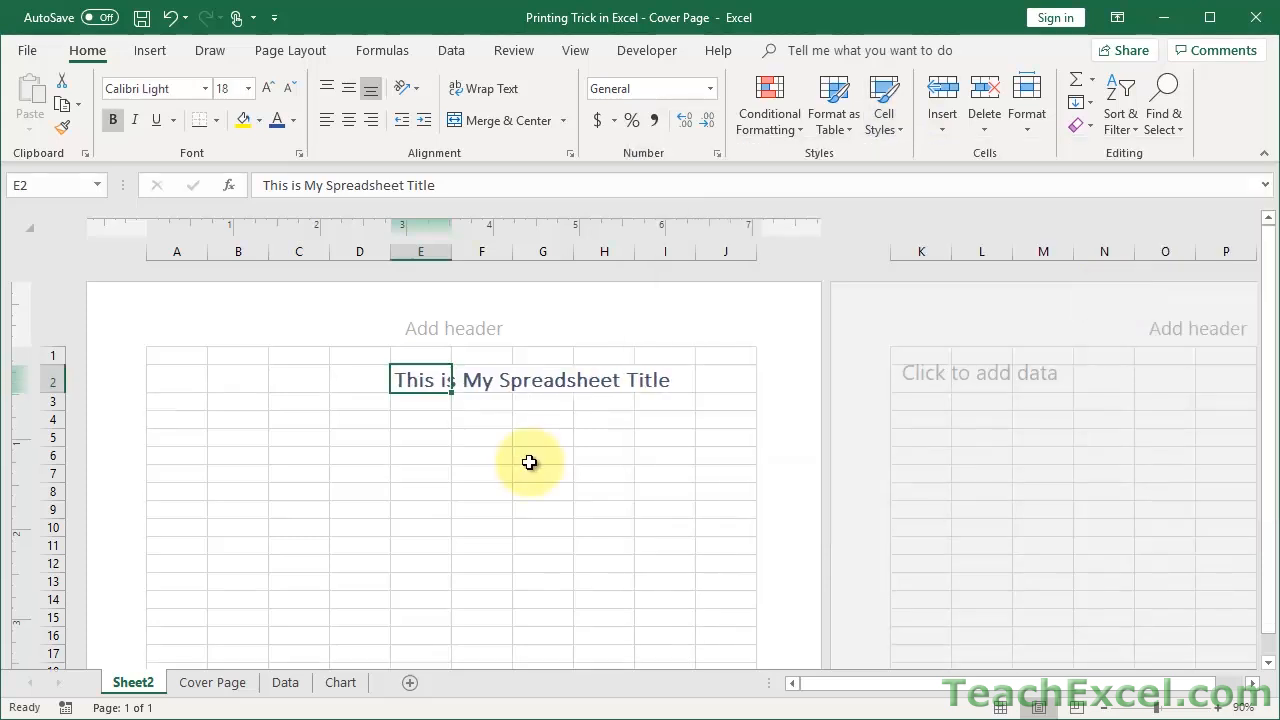
{"action": "left_click", "coordinate": [248, 88]}
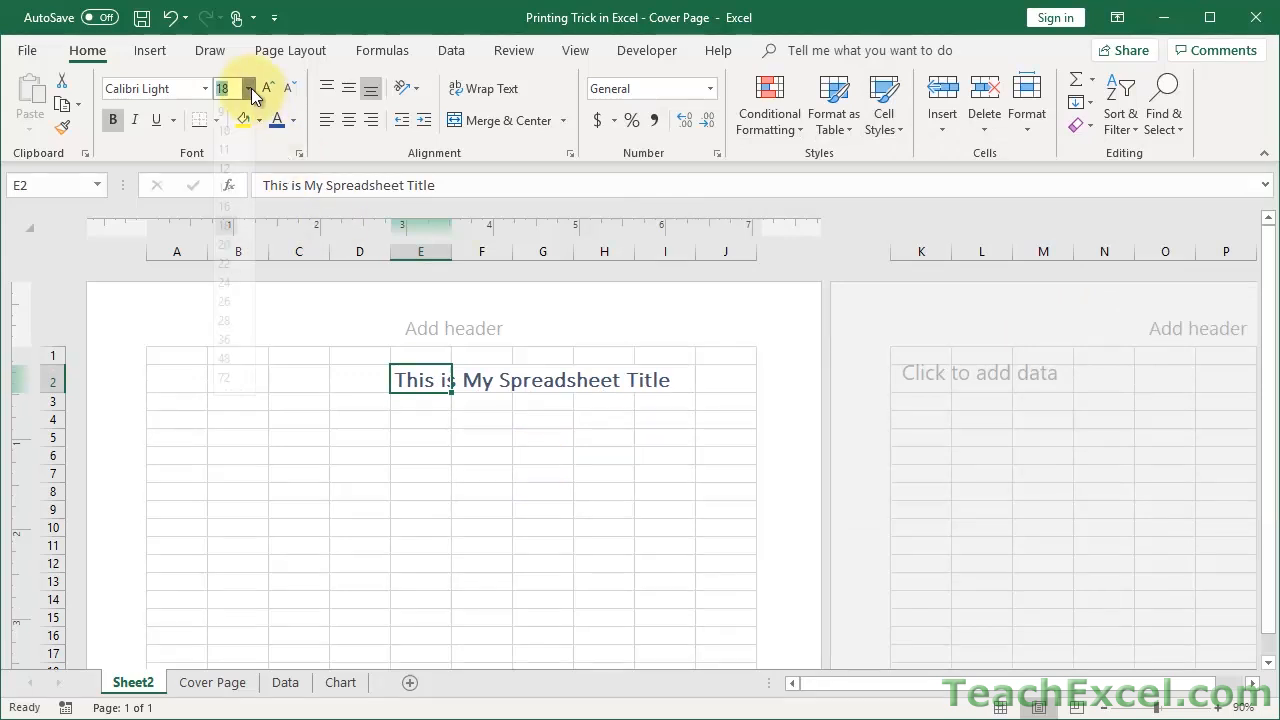
{"action": "left_click", "coordinate": [249, 88]}
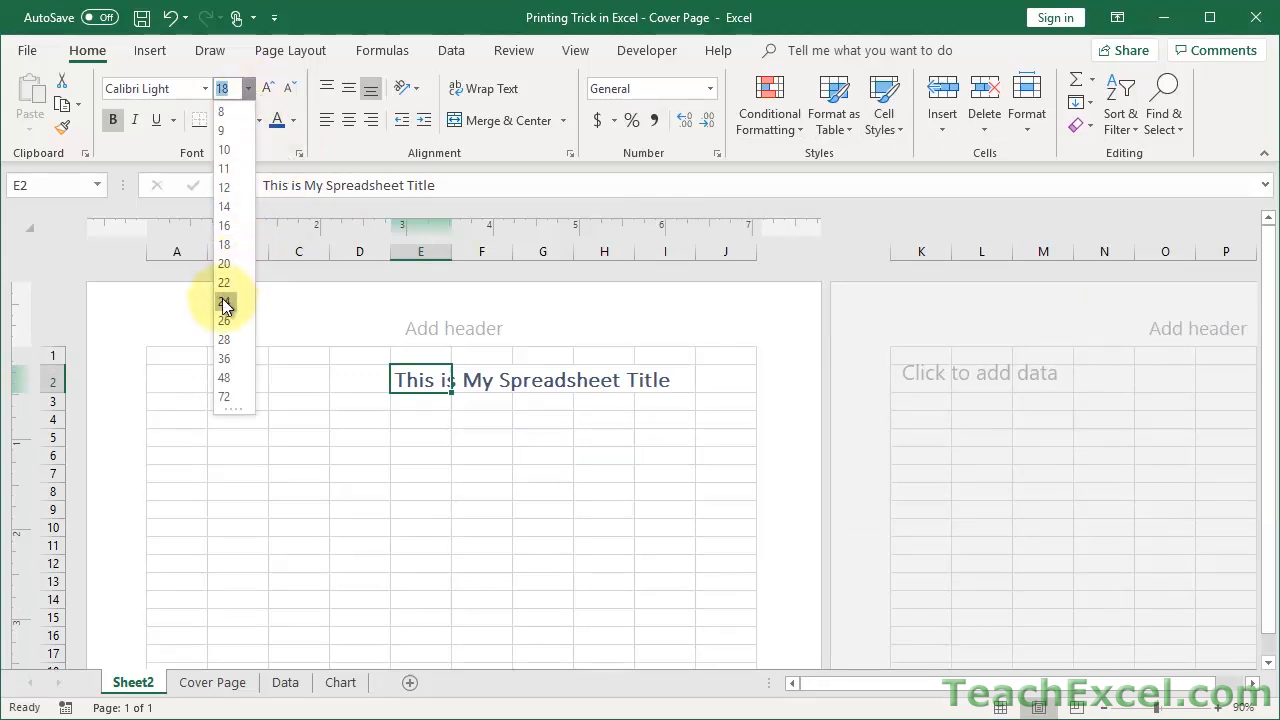
{"action": "left_click", "coordinate": [224, 302]}
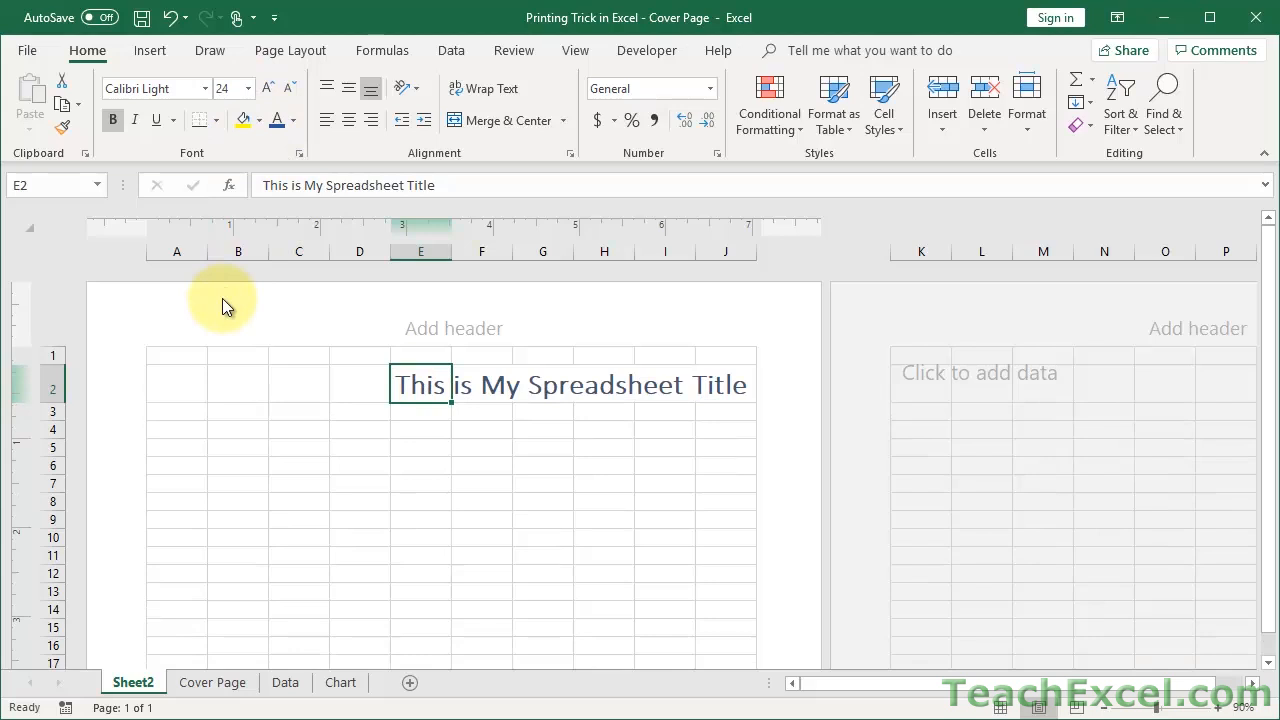
{"action": "mouse_move", "coordinate": [519, 605]}
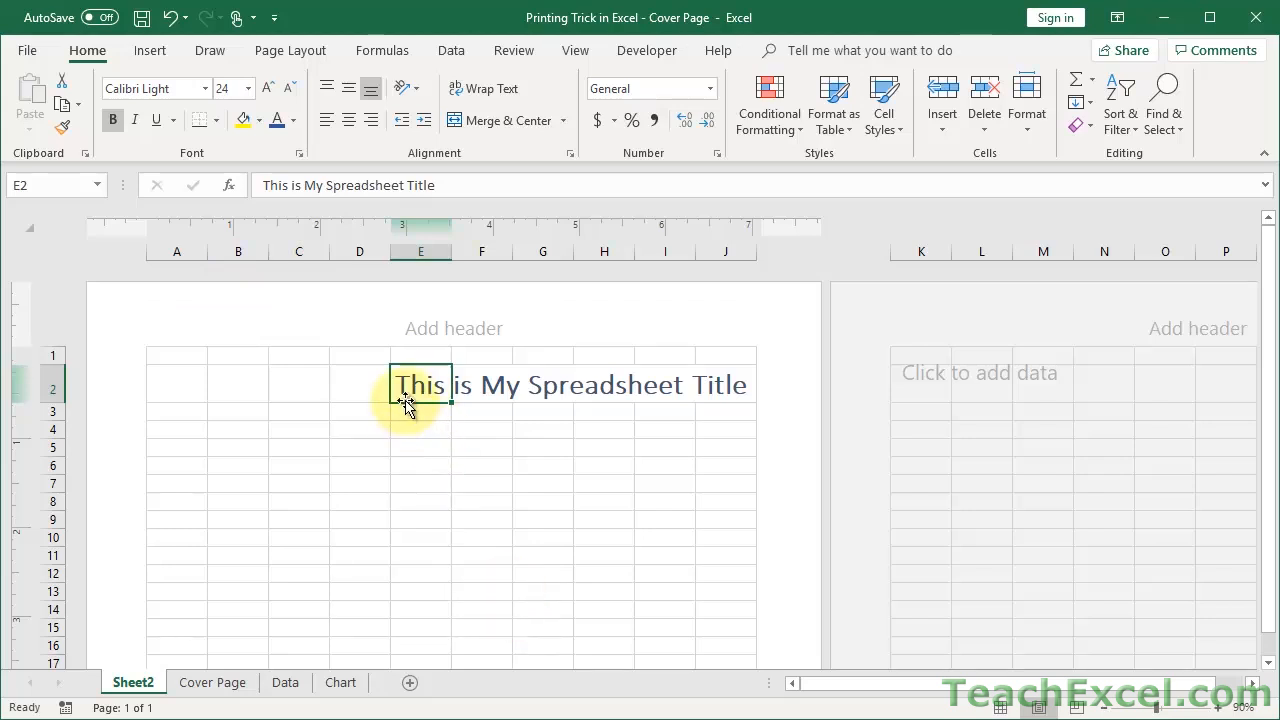
{"action": "left_click", "coordinate": [420, 402]}
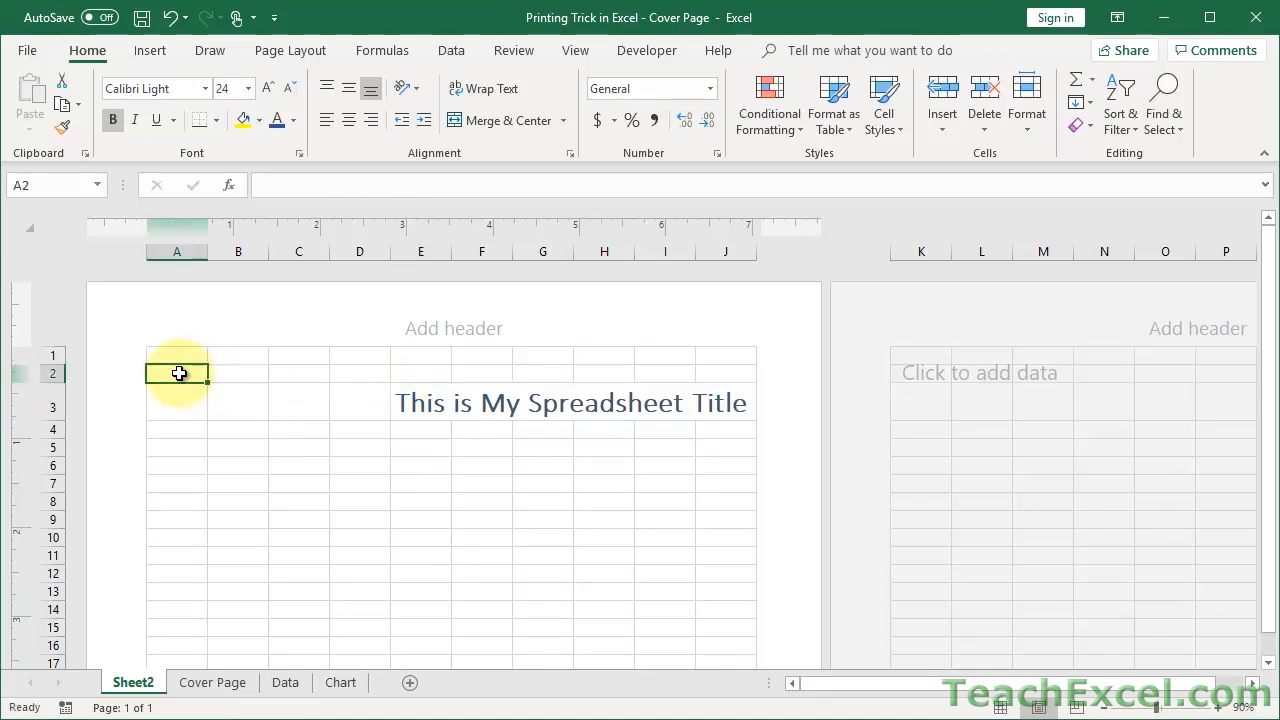
Step: Merge cells A2:J2, accepting the merge warning, and select the title in row 3
{"action": "left_click_drag", "start_coordinate": [180, 373], "coordinate": [420, 373]}
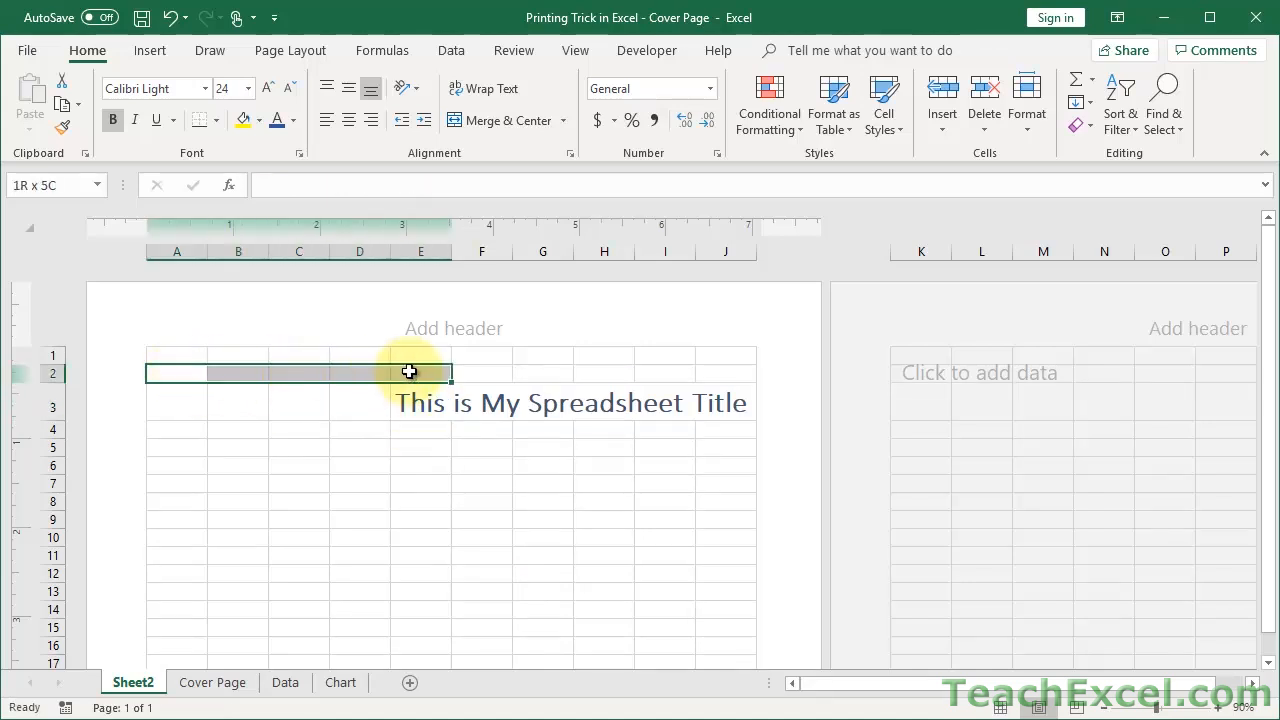
{"action": "left_click_drag", "start_coordinate": [410, 372], "coordinate": [735, 375]}
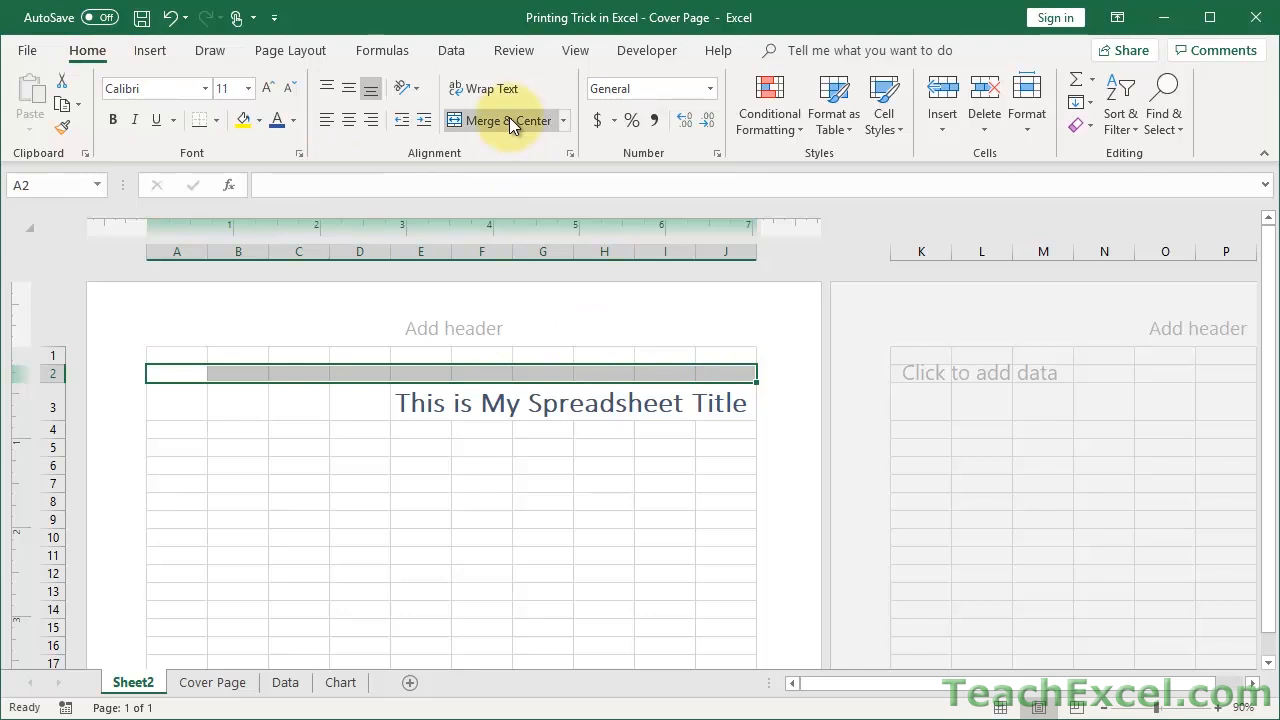
{"action": "mouse_move", "coordinate": [503, 120]}
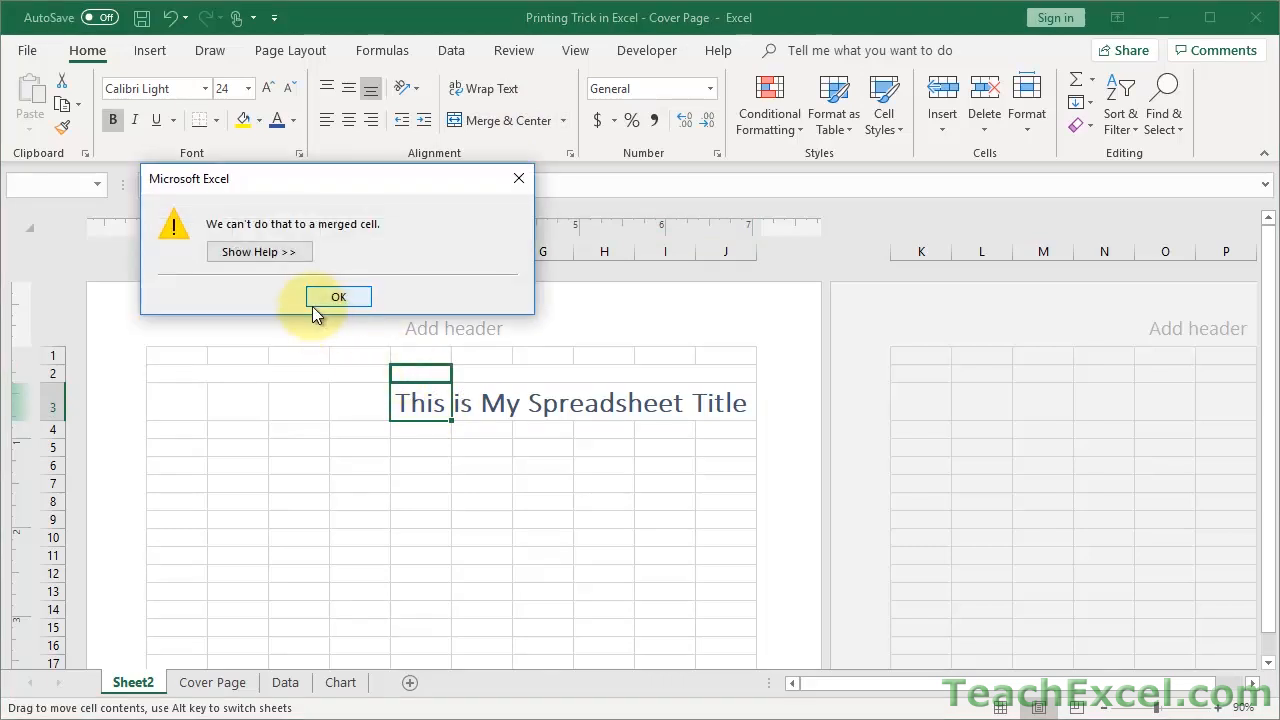
{"action": "left_click", "coordinate": [338, 296]}
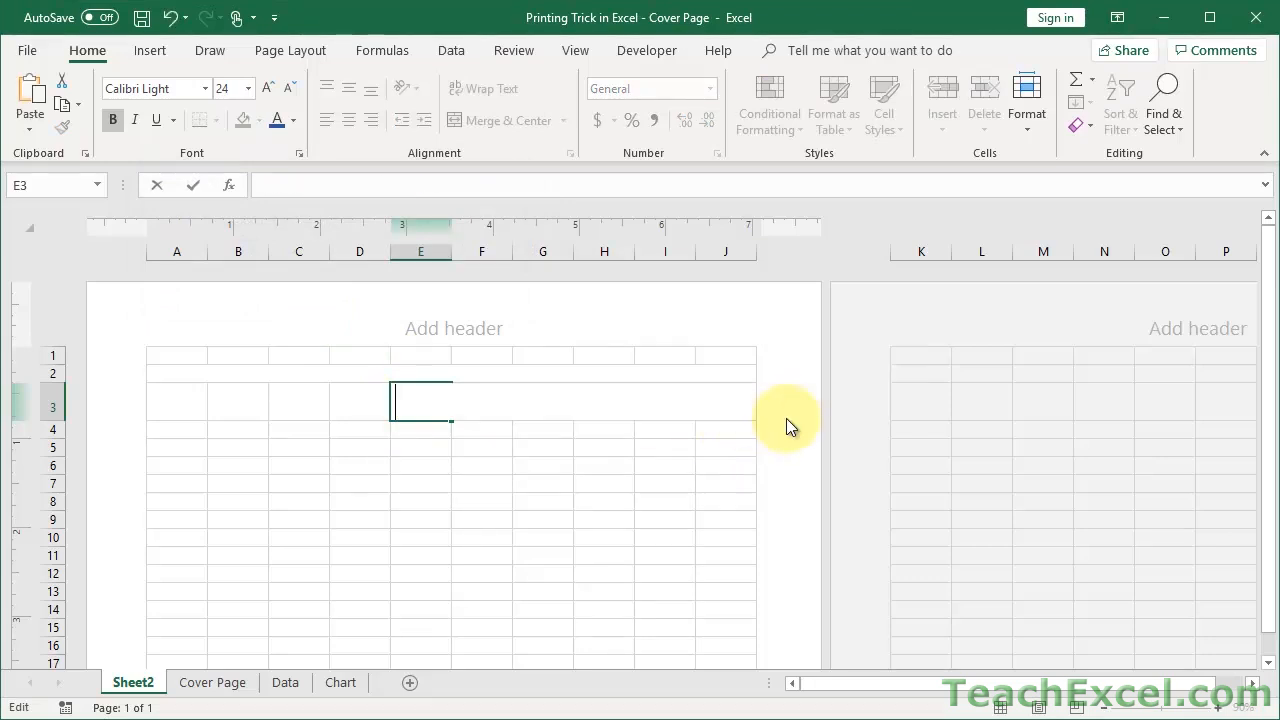
{"action": "left_click", "coordinate": [420, 429]}
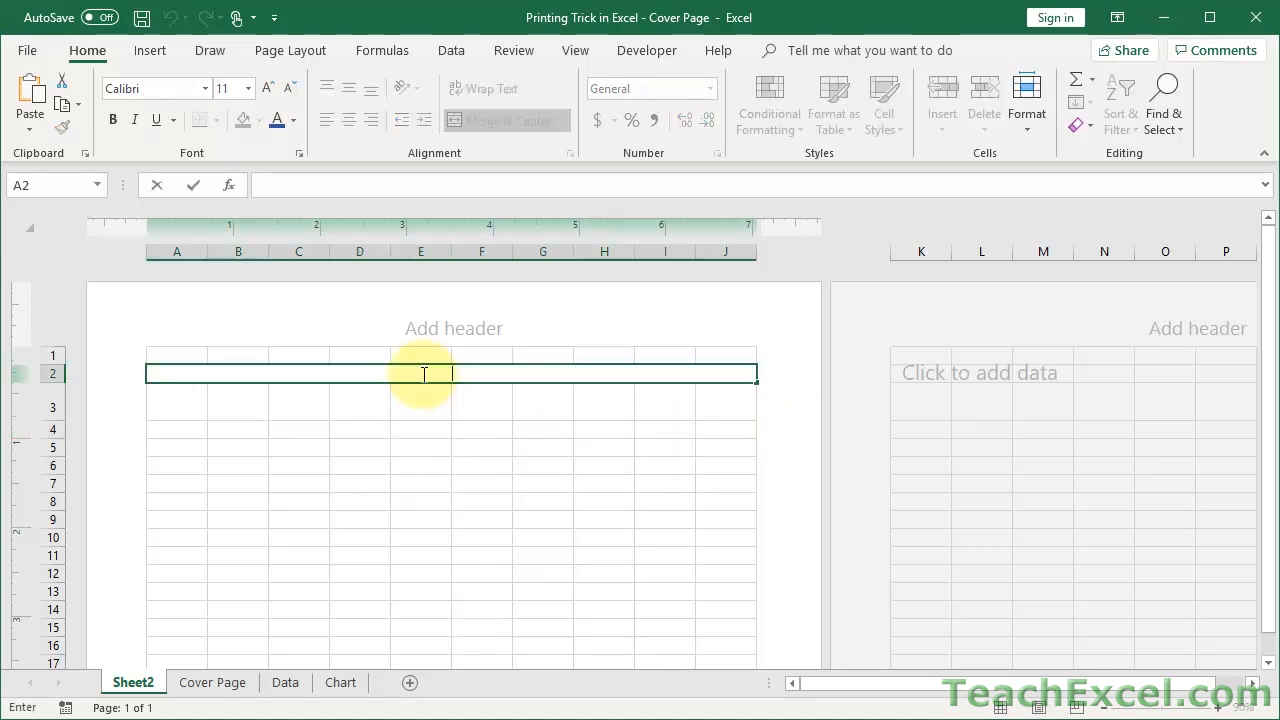
Step: Enter 'This is My Spreadsheet Title' in merged A2 at 24-point and open row 3's menu
{"action": "type", "text": "This is My Spreadsheet Title"}
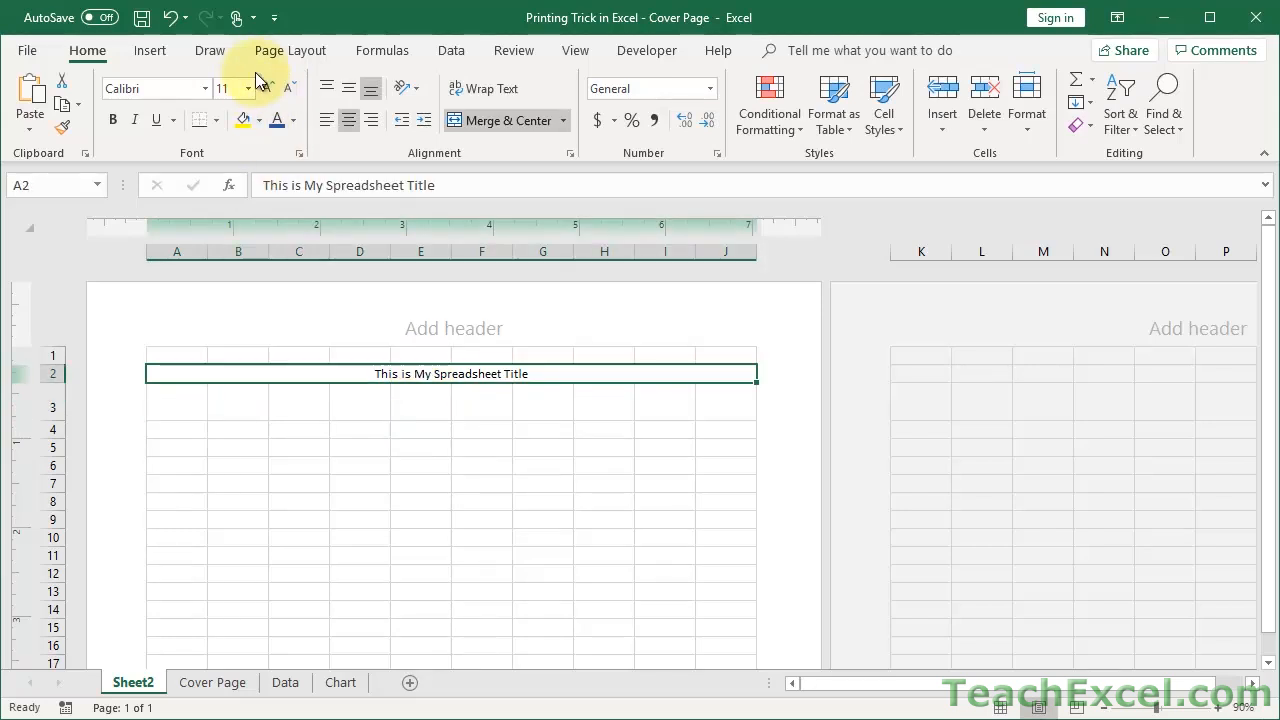
{"action": "left_click", "coordinate": [246, 88]}
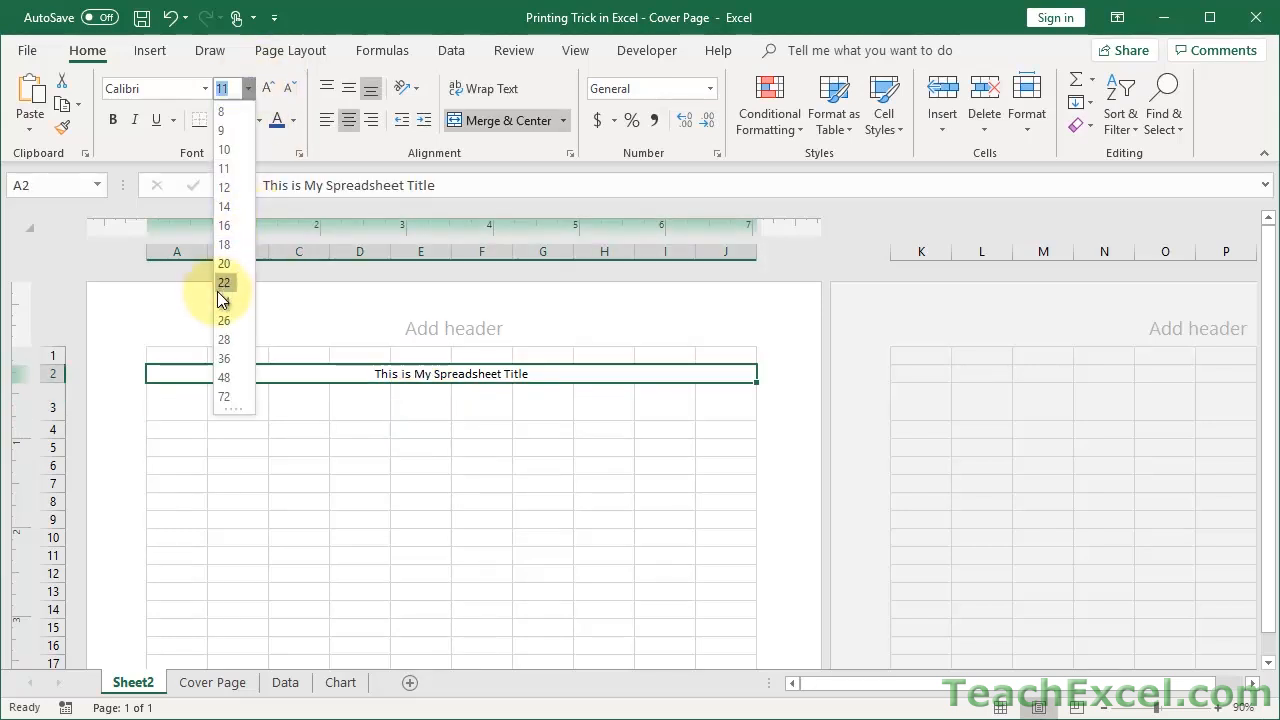
{"action": "left_click", "coordinate": [223, 282]}
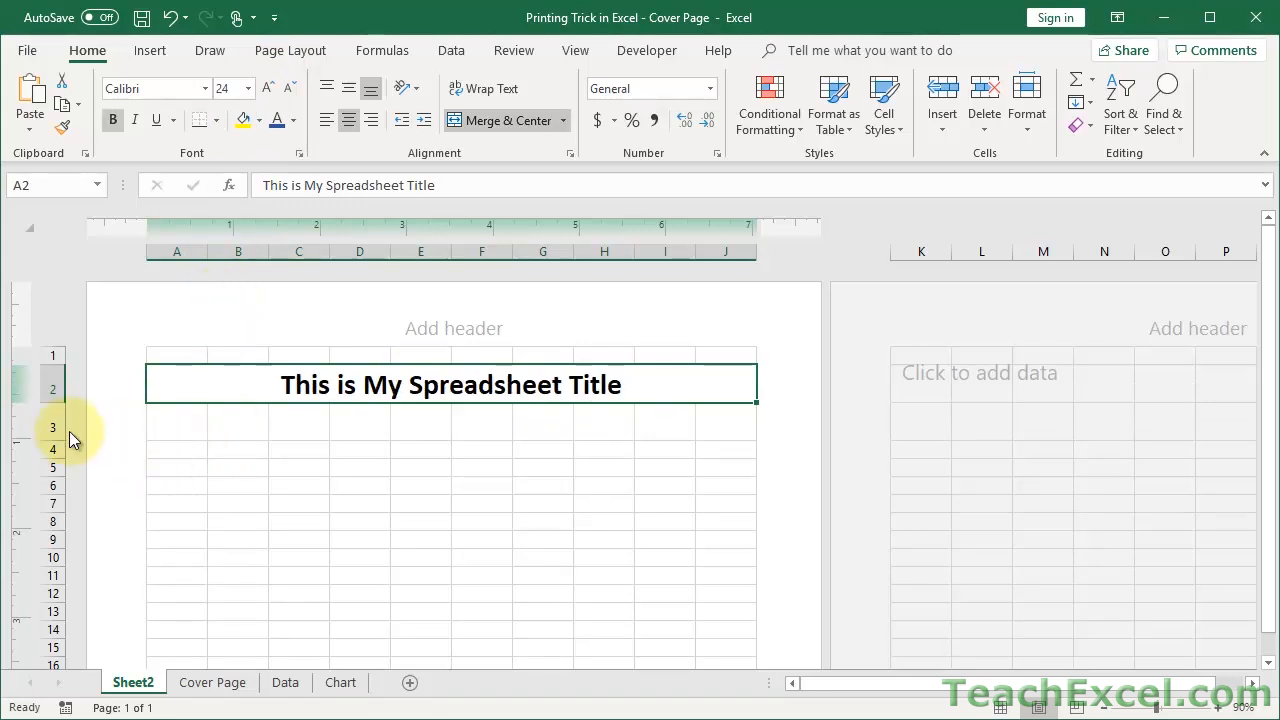
{"action": "right_click", "coordinate": [53, 428]}
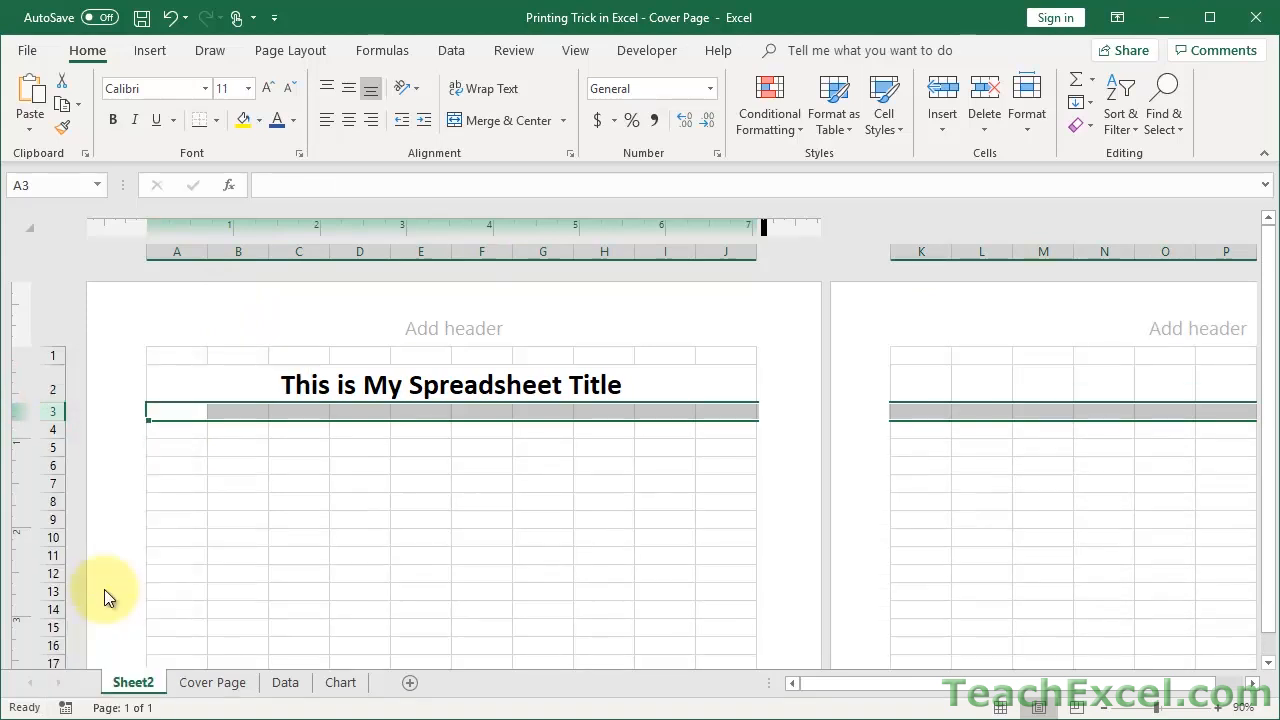
Step: Enter the subtitle 'Financial Analysis for 2018' in cell D6
{"action": "left_click", "coordinate": [420, 500]}
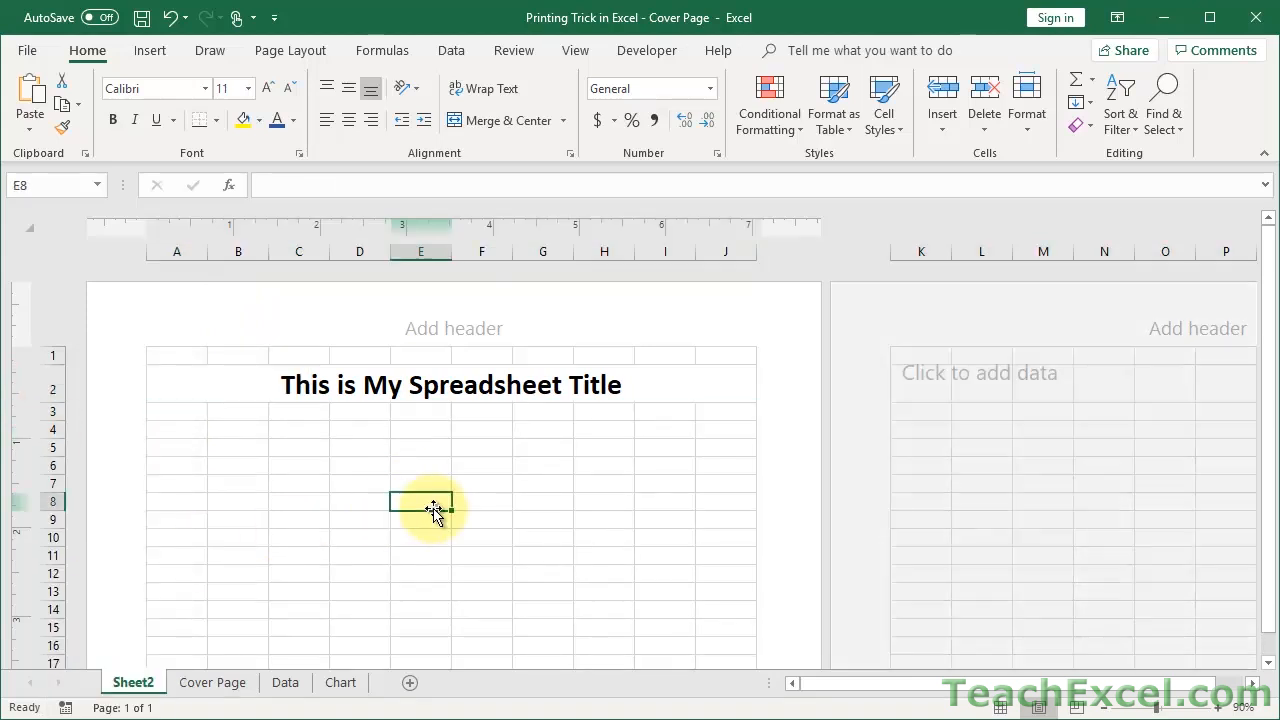
{"action": "mouse_move", "coordinate": [258, 408]}
{"action": "type", "text": "Financia"}
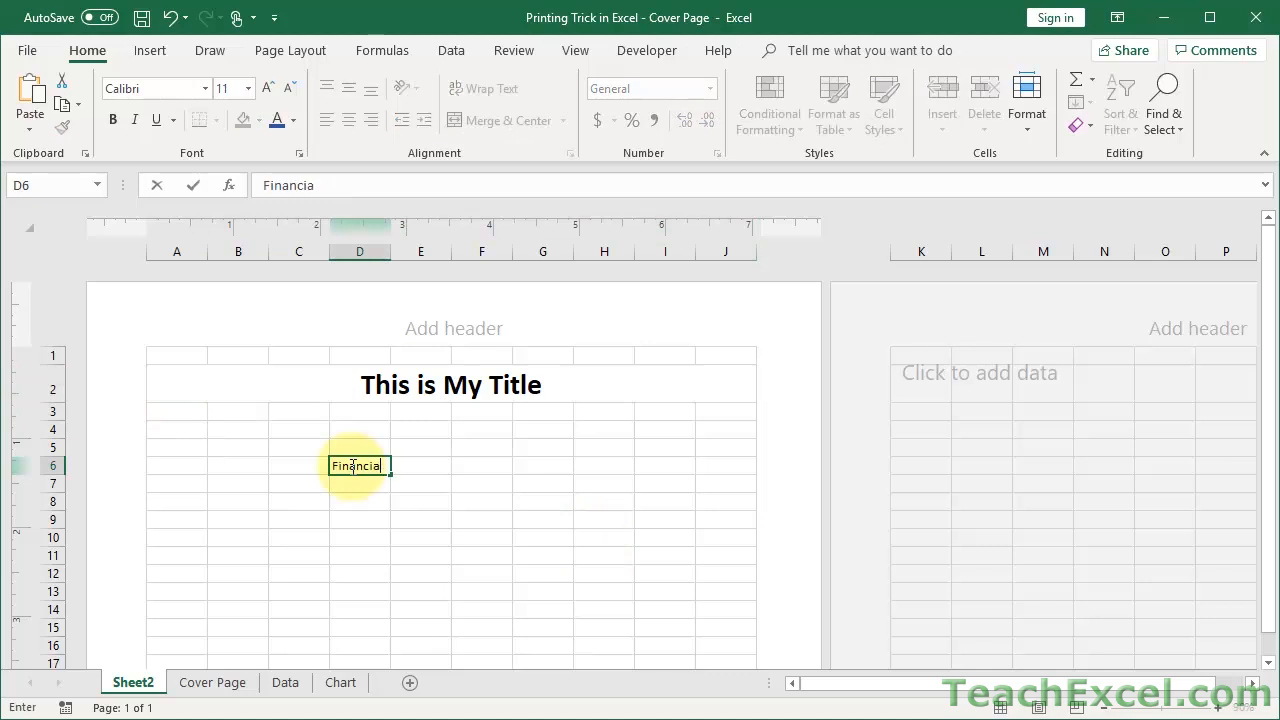
{"action": "type", "text": "Analysis"}
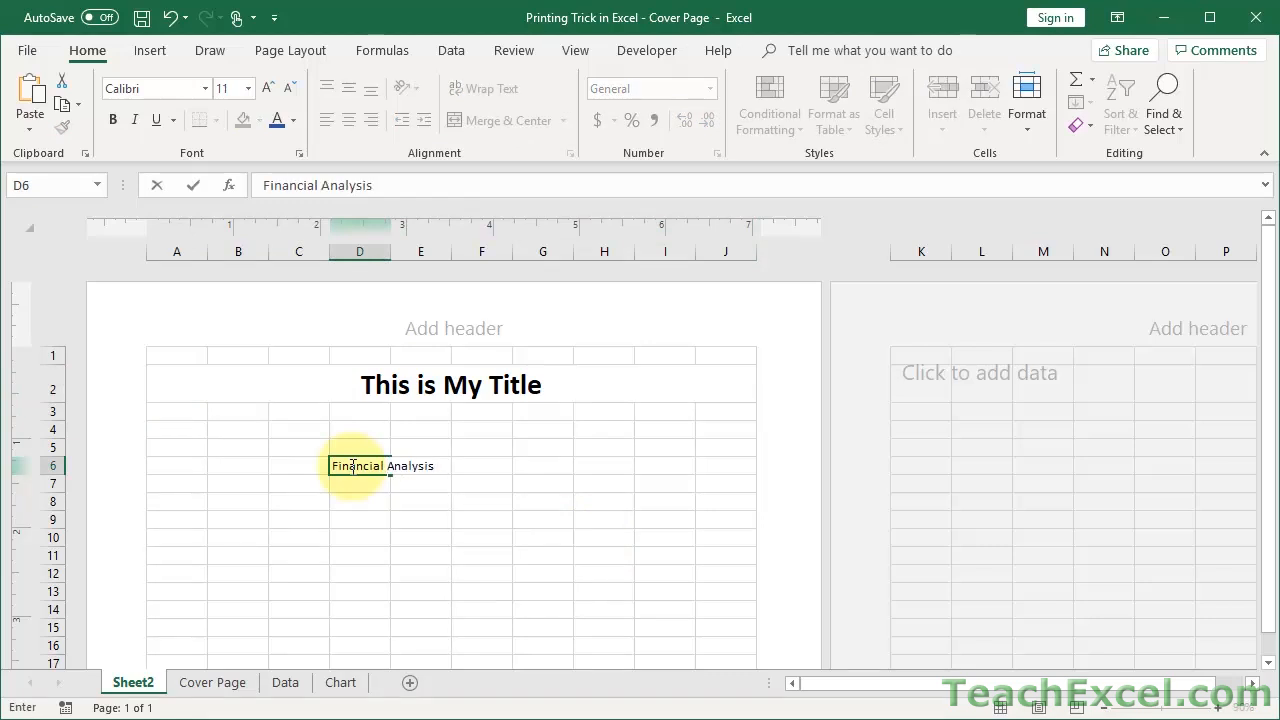
{"action": "type", "text": "for 2018"}
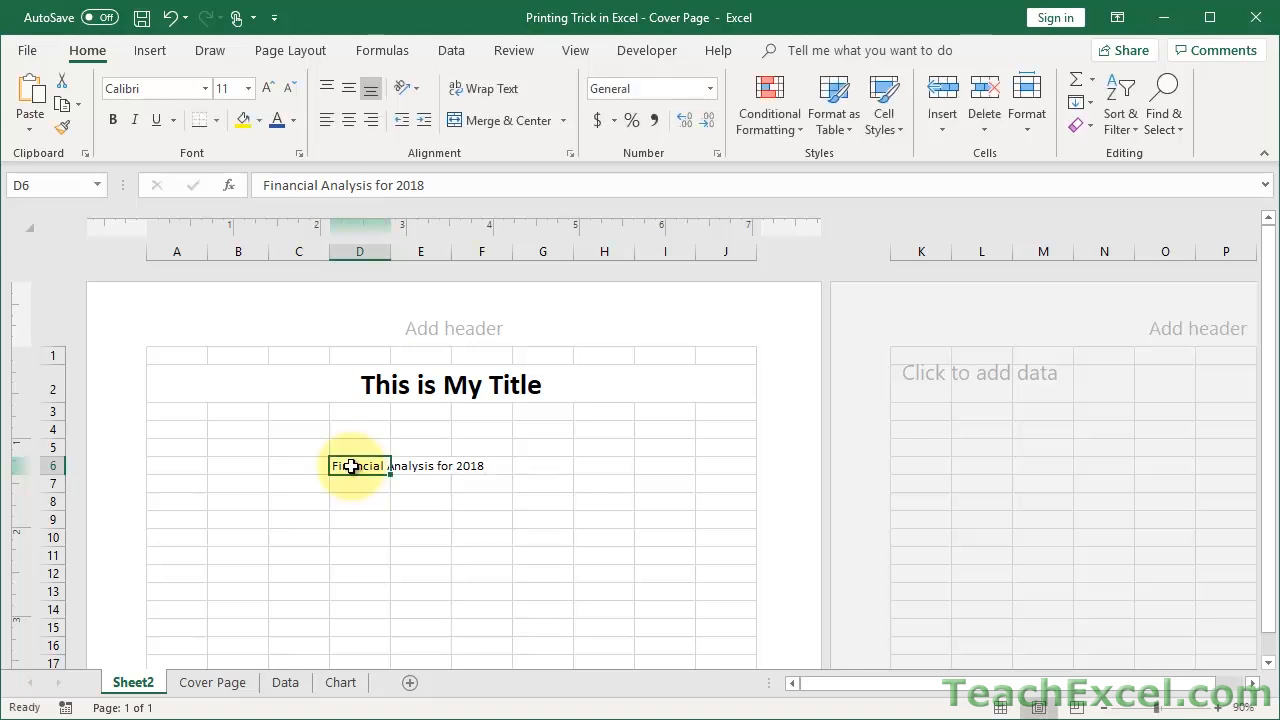
{"action": "scroll", "scroll_direction": "down", "scroll_amount": 3}
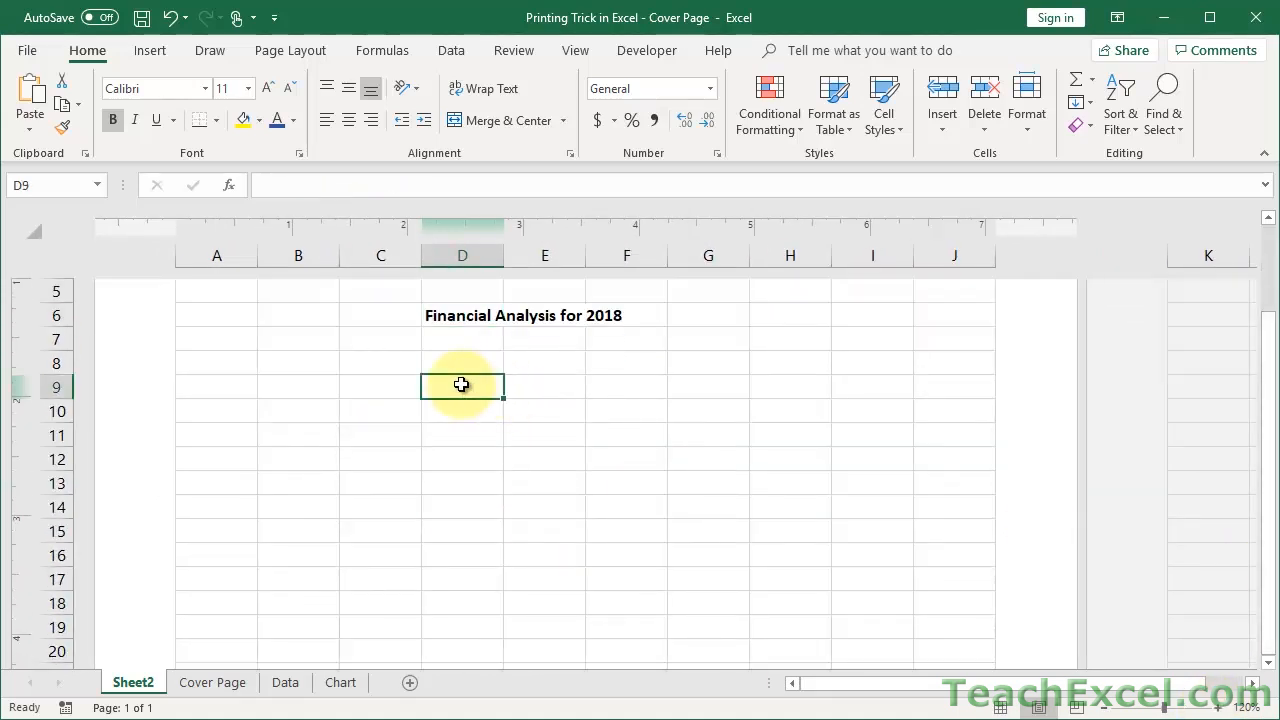
Step: Add a bold, underlined 'Branches Covered' heading
{"action": "type", "text": "Branches"}
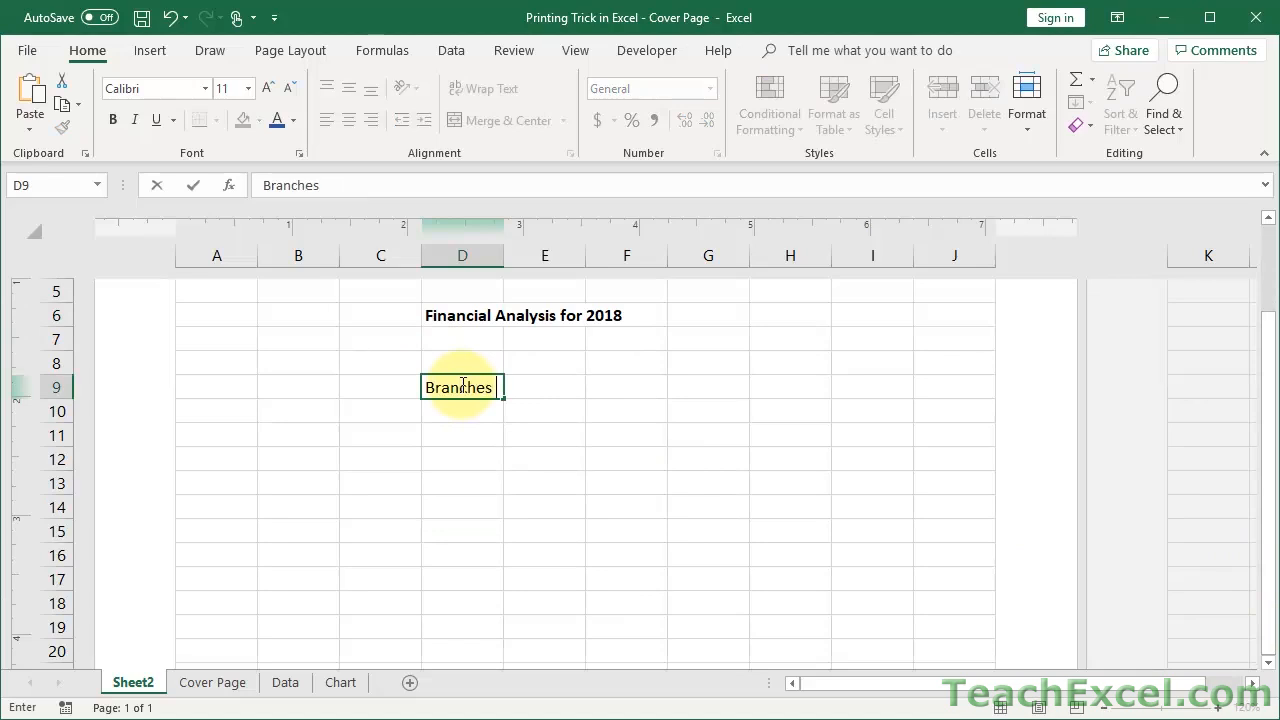
{"action": "type", "text": "Covered"}
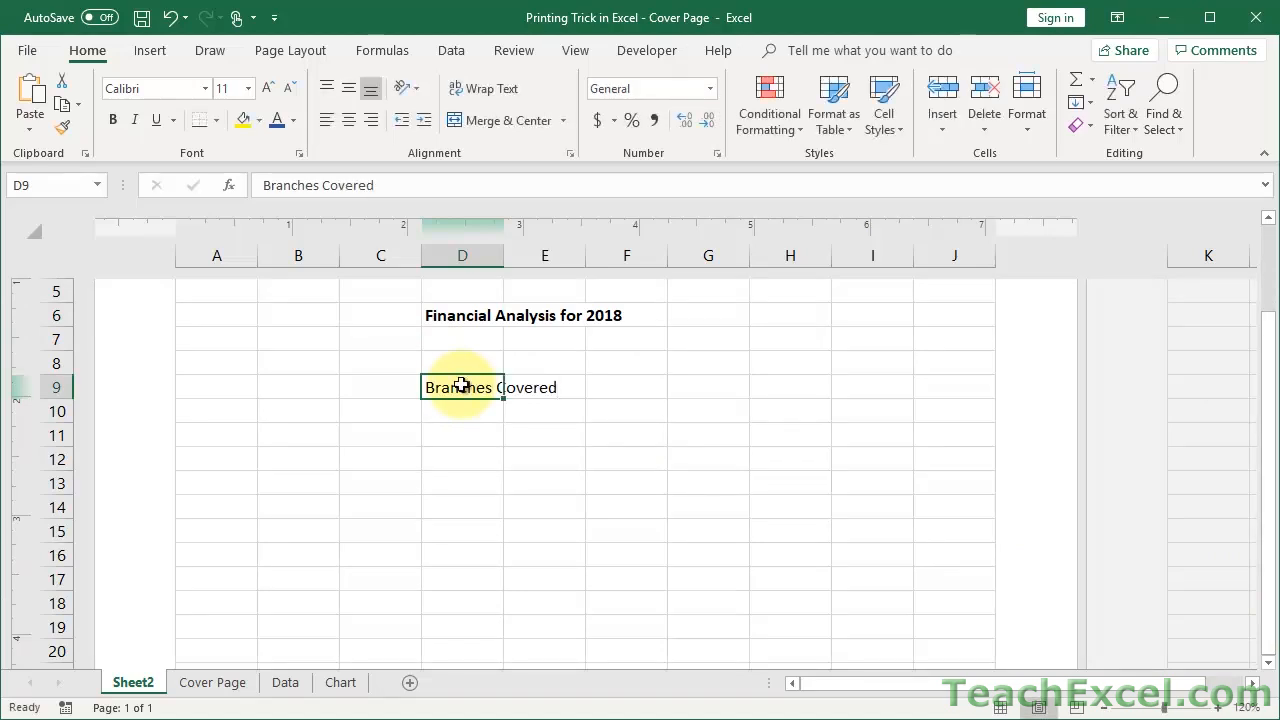
{"action": "left_click", "coordinate": [112, 120]}
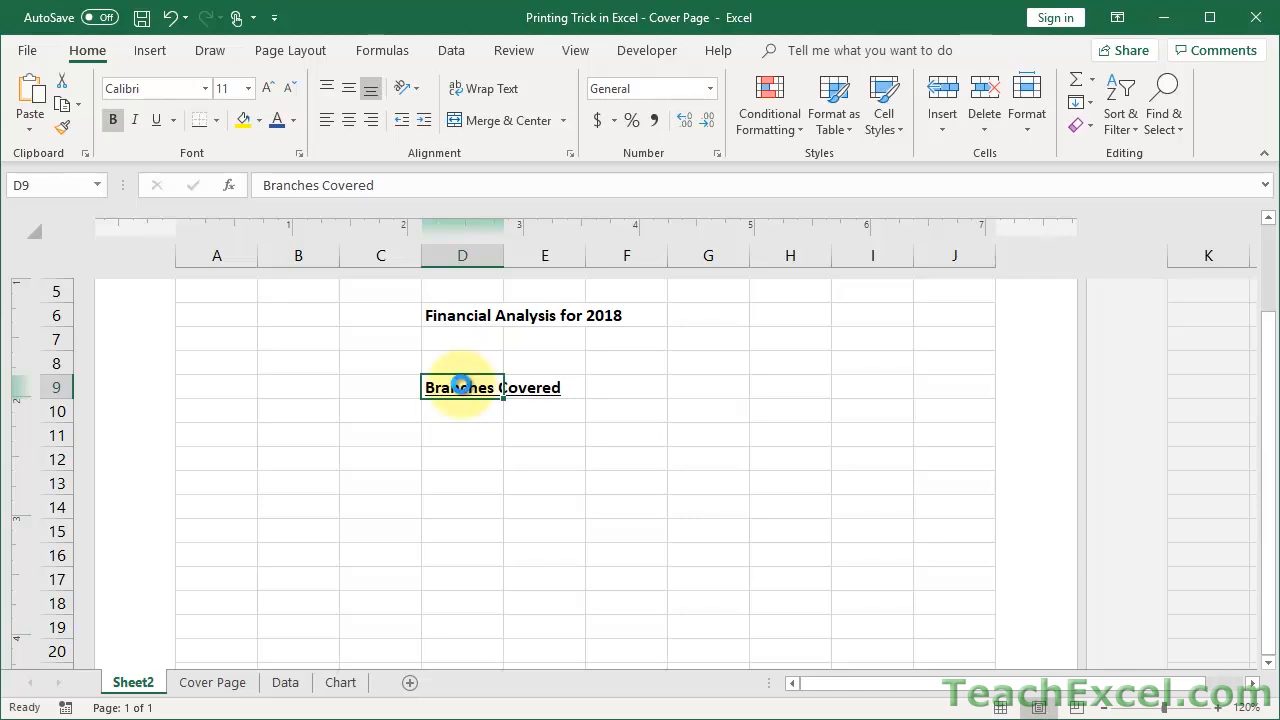
{"action": "left_click", "coordinate": [156, 119]}
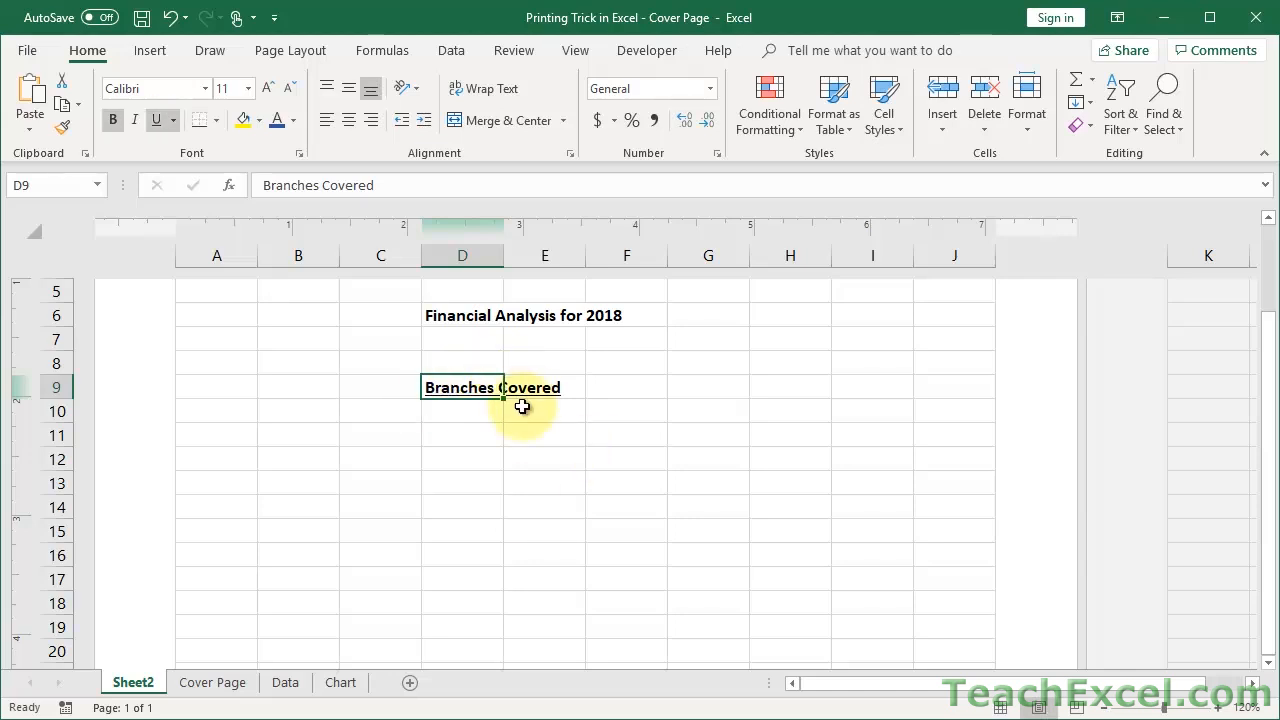
Step: Enter 'Branch A' in the cell below the heading
{"action": "left_click", "coordinate": [462, 411]}
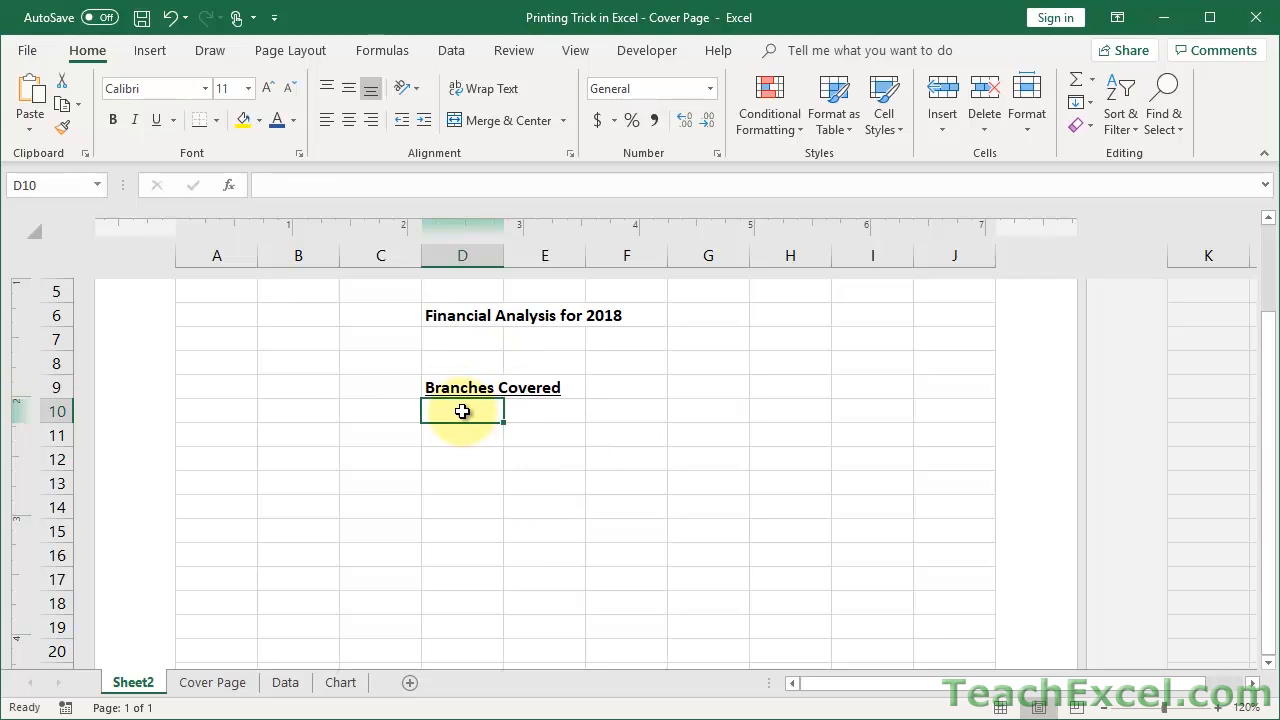
{"action": "type", "text": "Branch"}
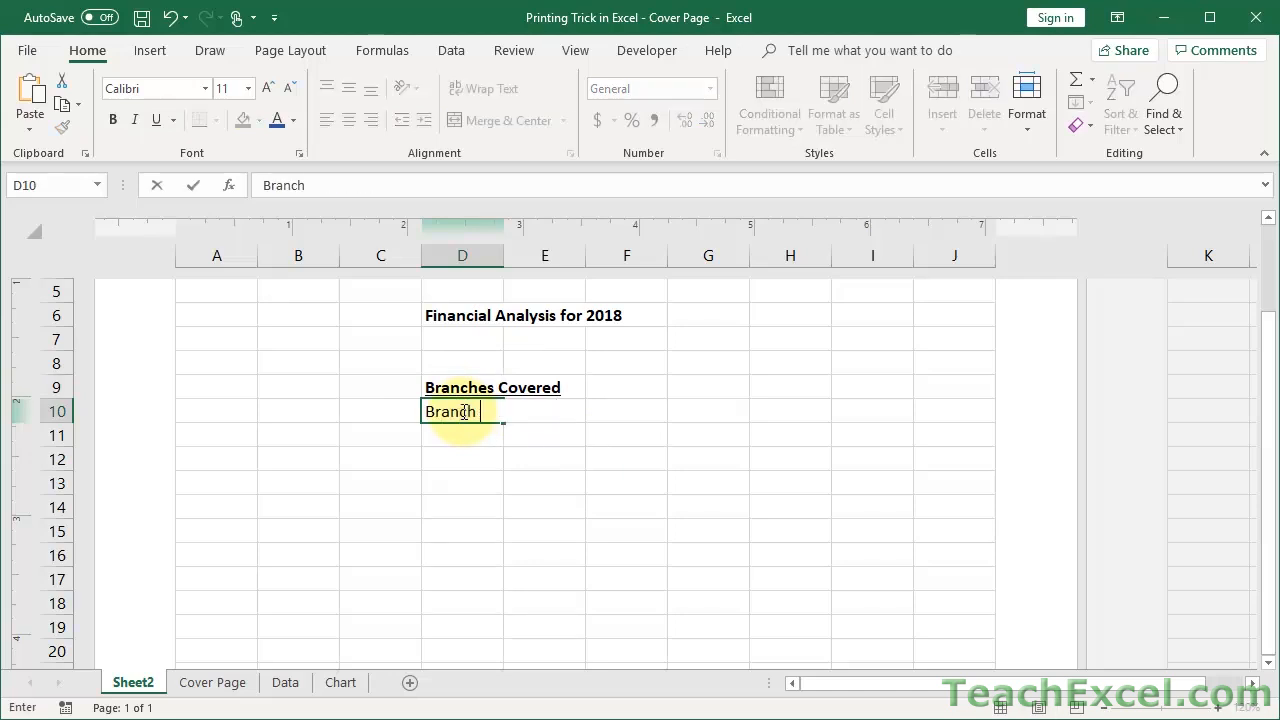
{"action": "type", "text": "A"}
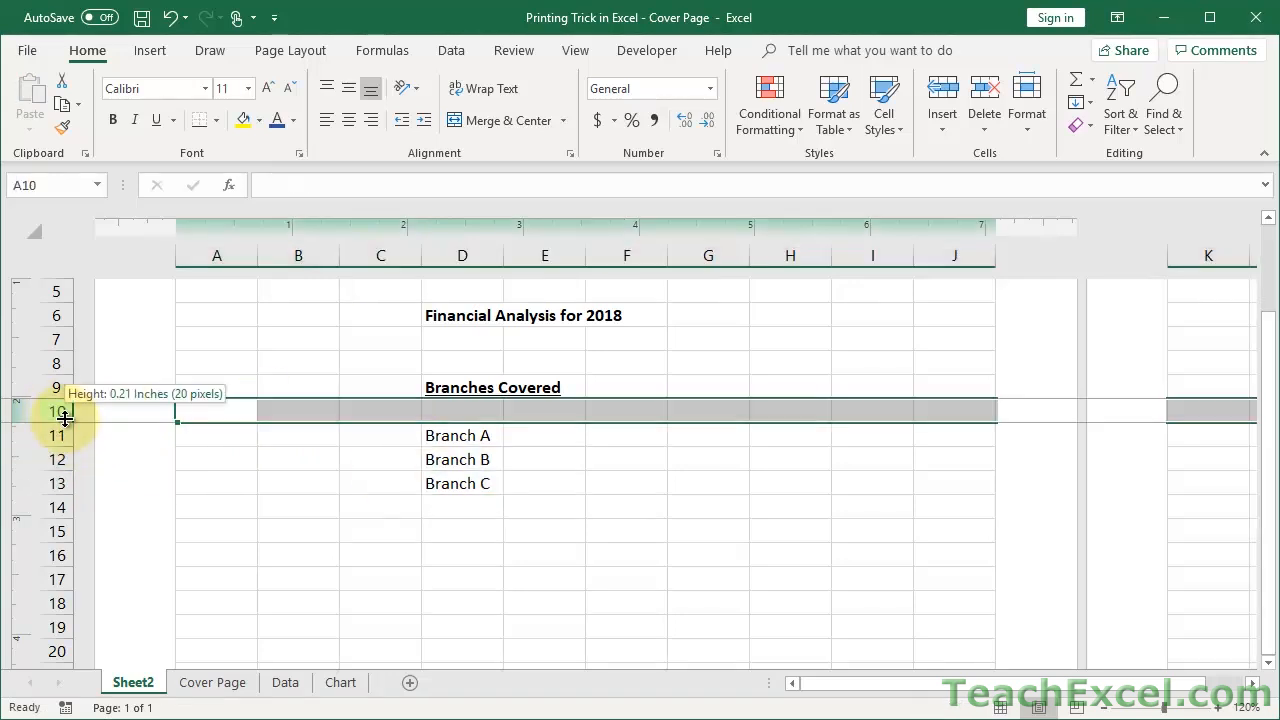
Step: Drag row 10's bottom border upward to make it a thin gap under Branches Covered
{"action": "left_click_drag", "start_coordinate": [65, 411], "coordinate": [65, 398]}
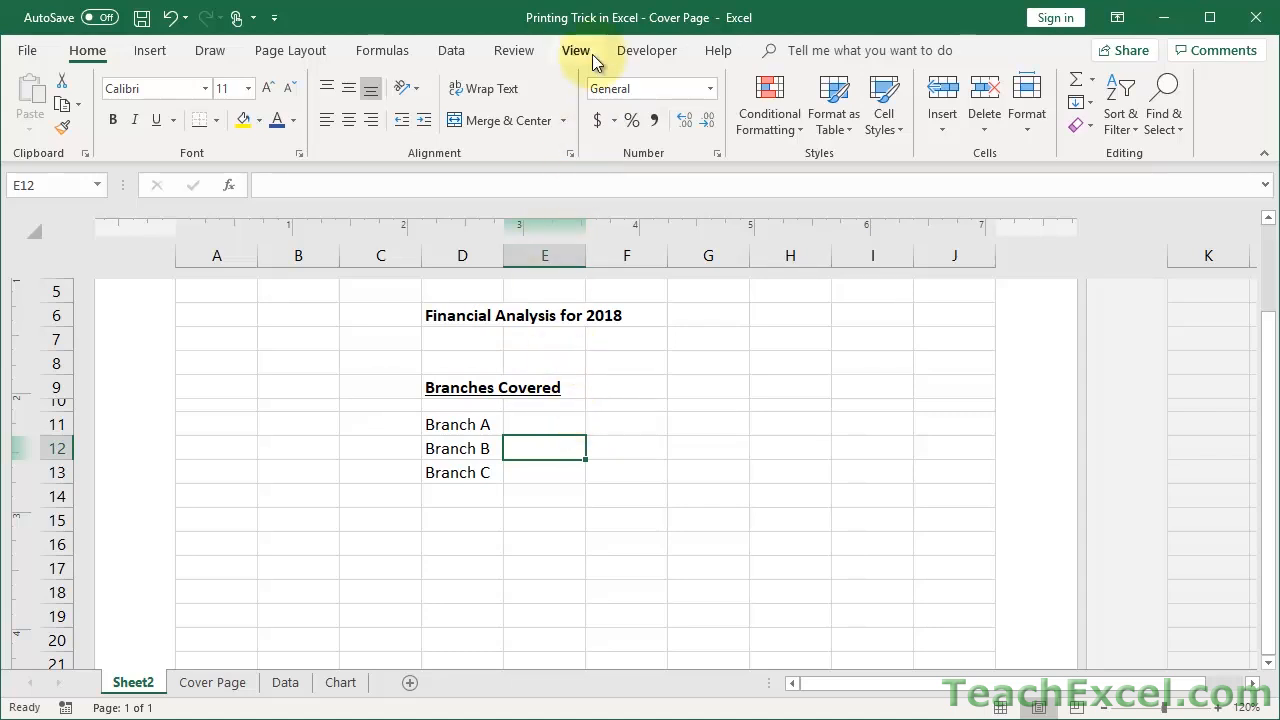
{"action": "left_click", "coordinate": [575, 50]}
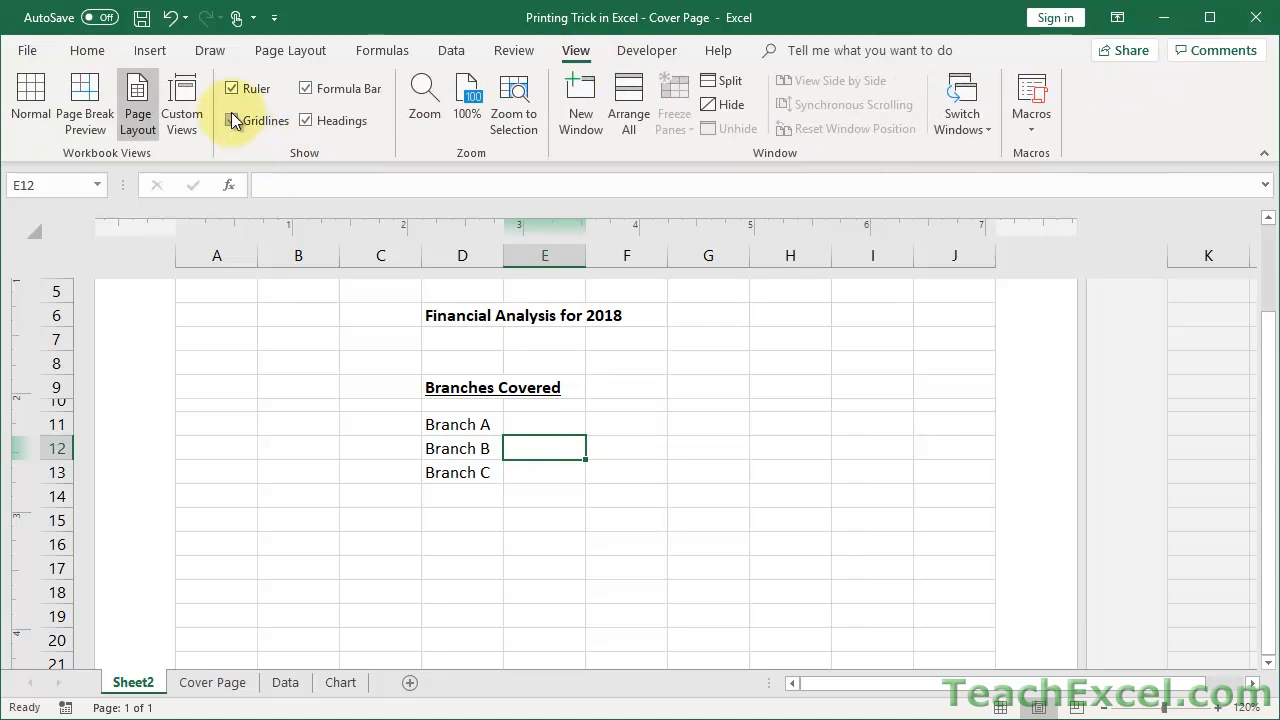
{"action": "left_click", "coordinate": [232, 120]}
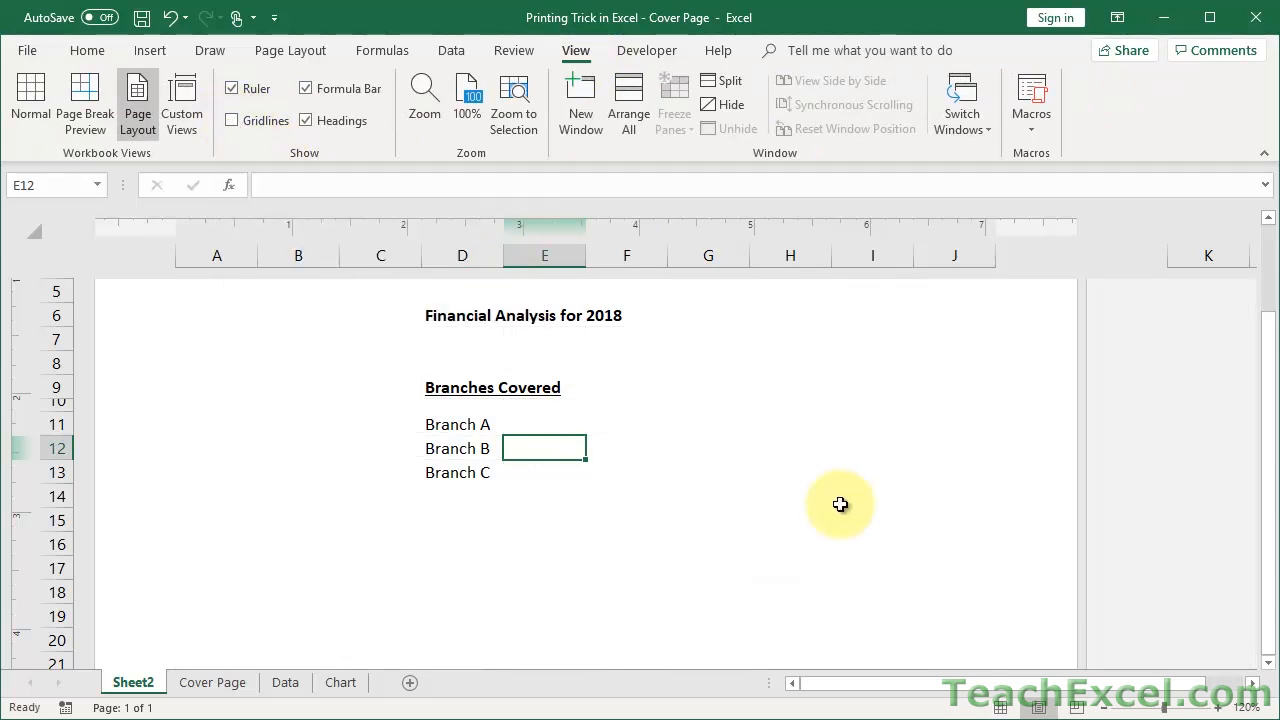
{"action": "mouse_move", "coordinate": [784, 511]}
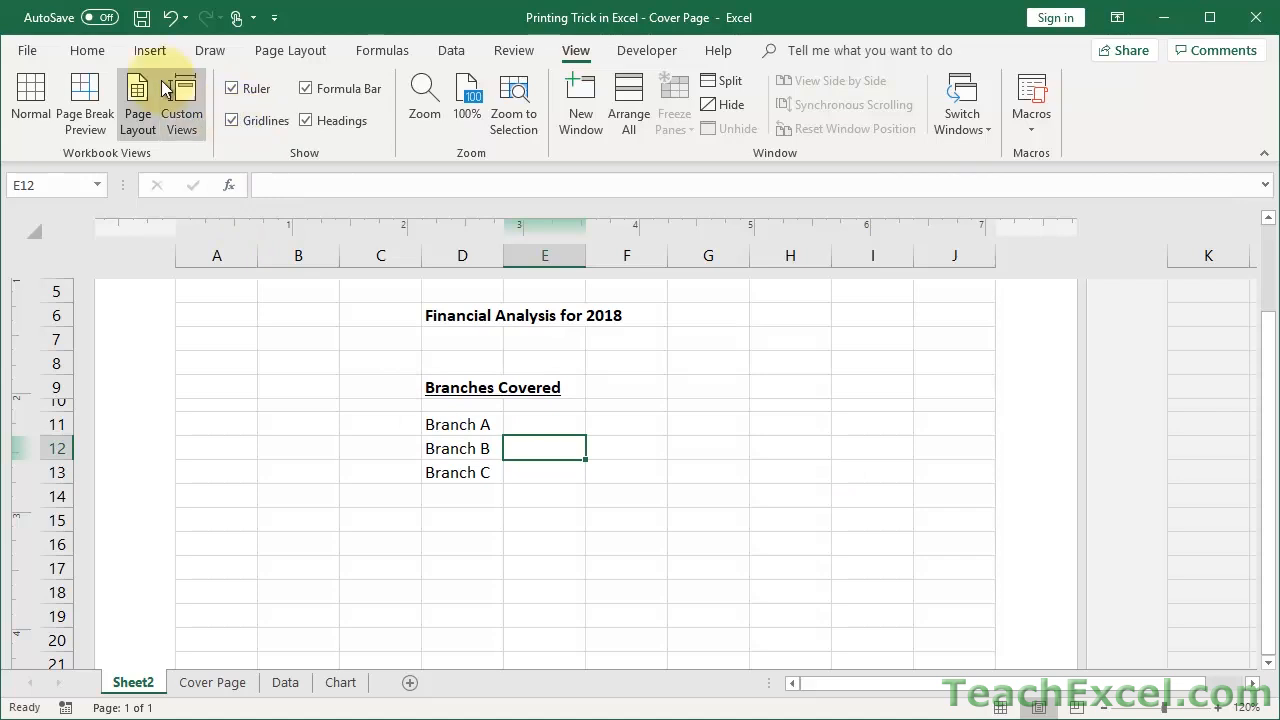
{"action": "left_click", "coordinate": [87, 50]}
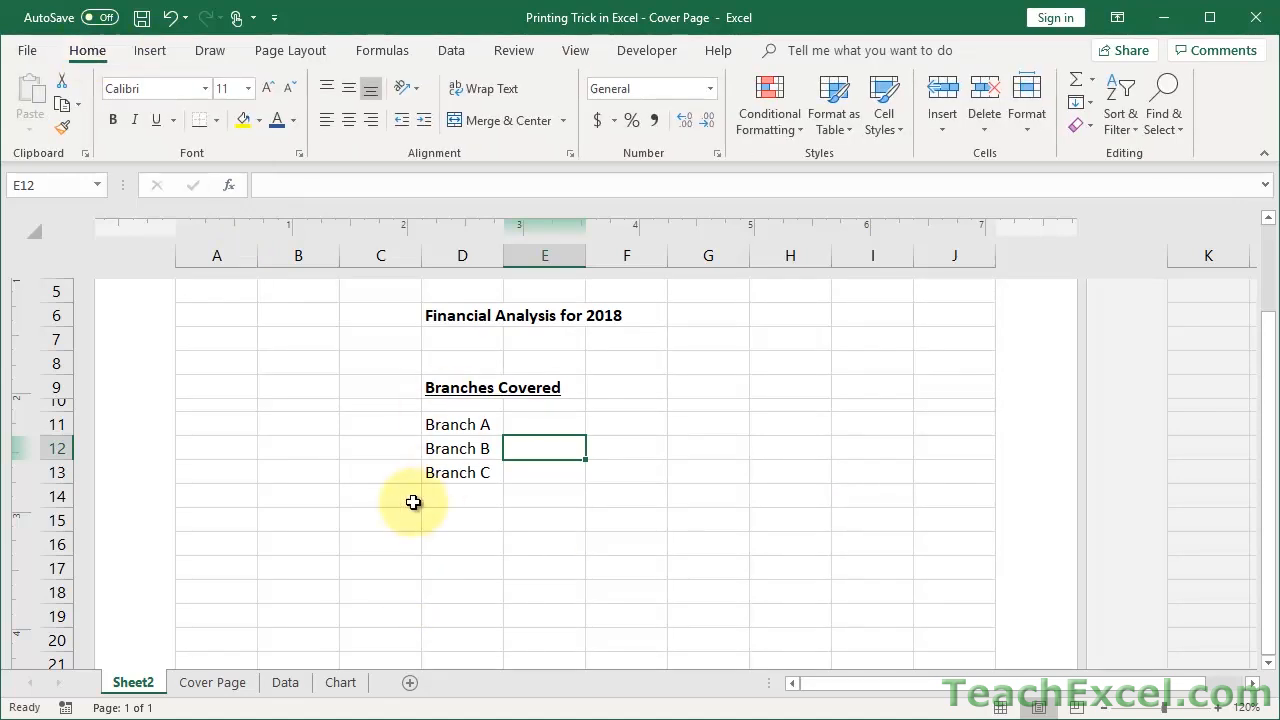
{"action": "left_click", "coordinate": [212, 682]}
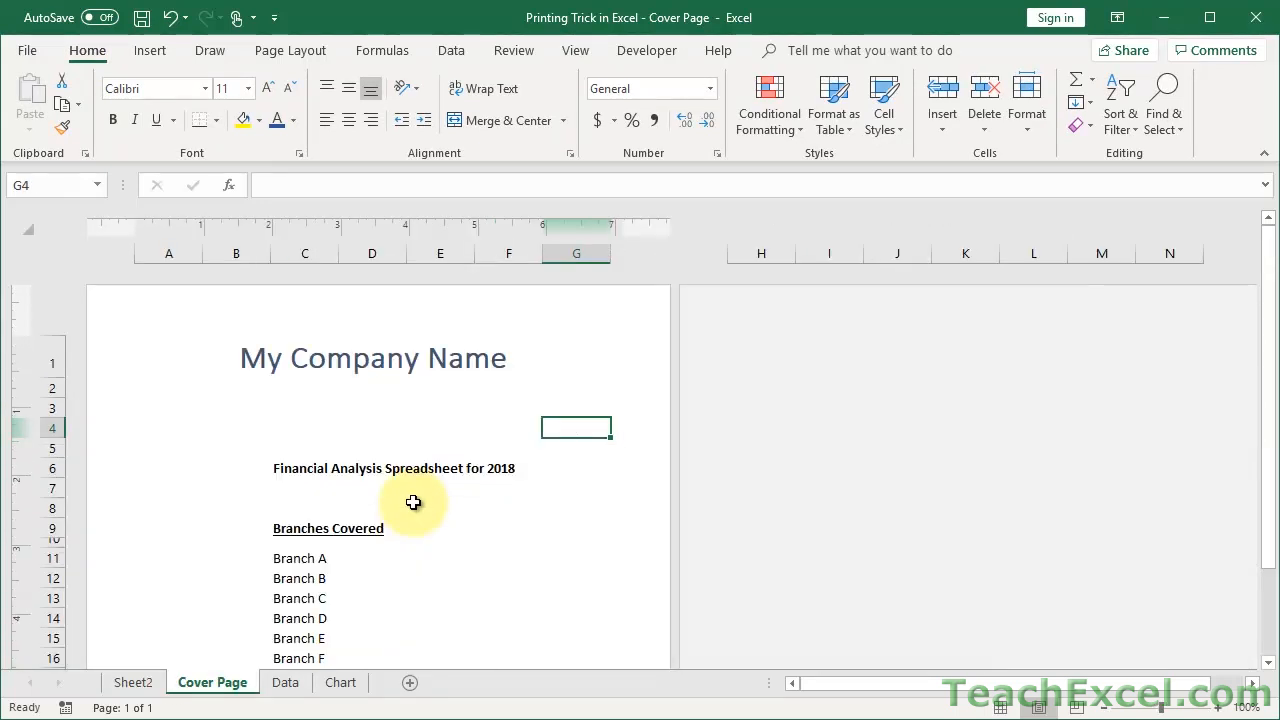
{"action": "scroll", "scroll_direction": "down", "scroll_amount": 3}
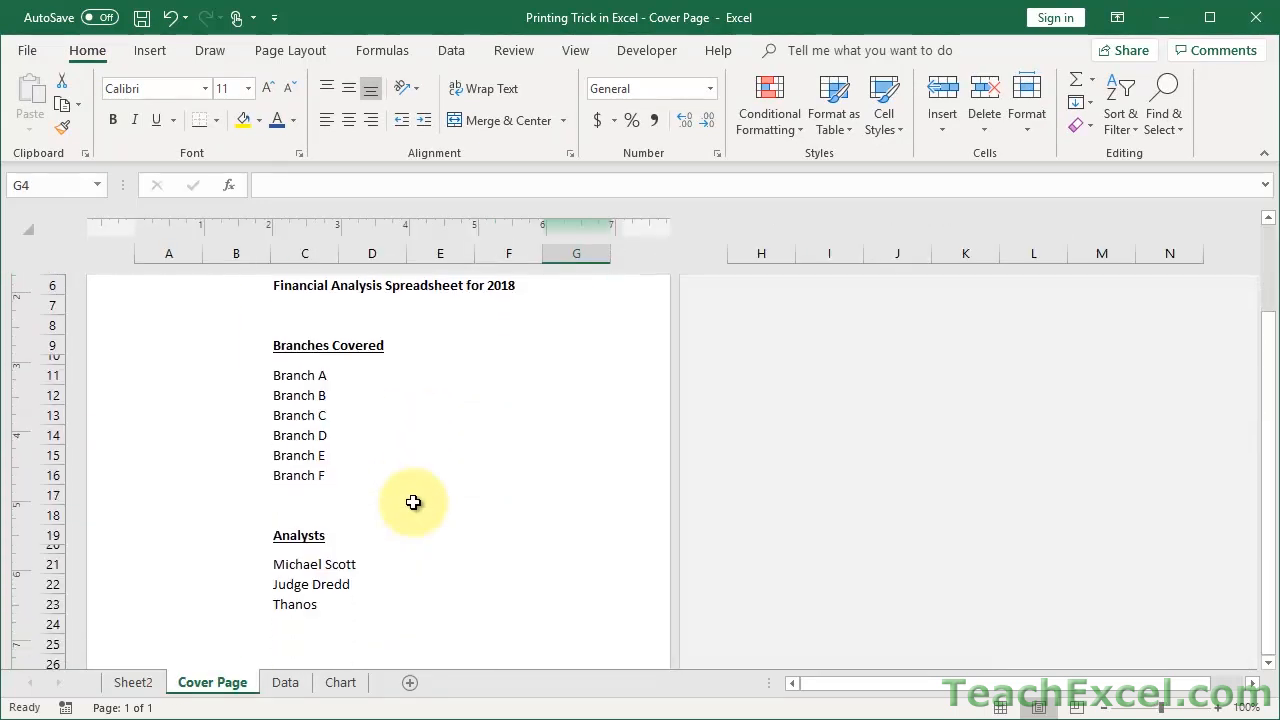
{"action": "left_click", "coordinate": [132, 682]}
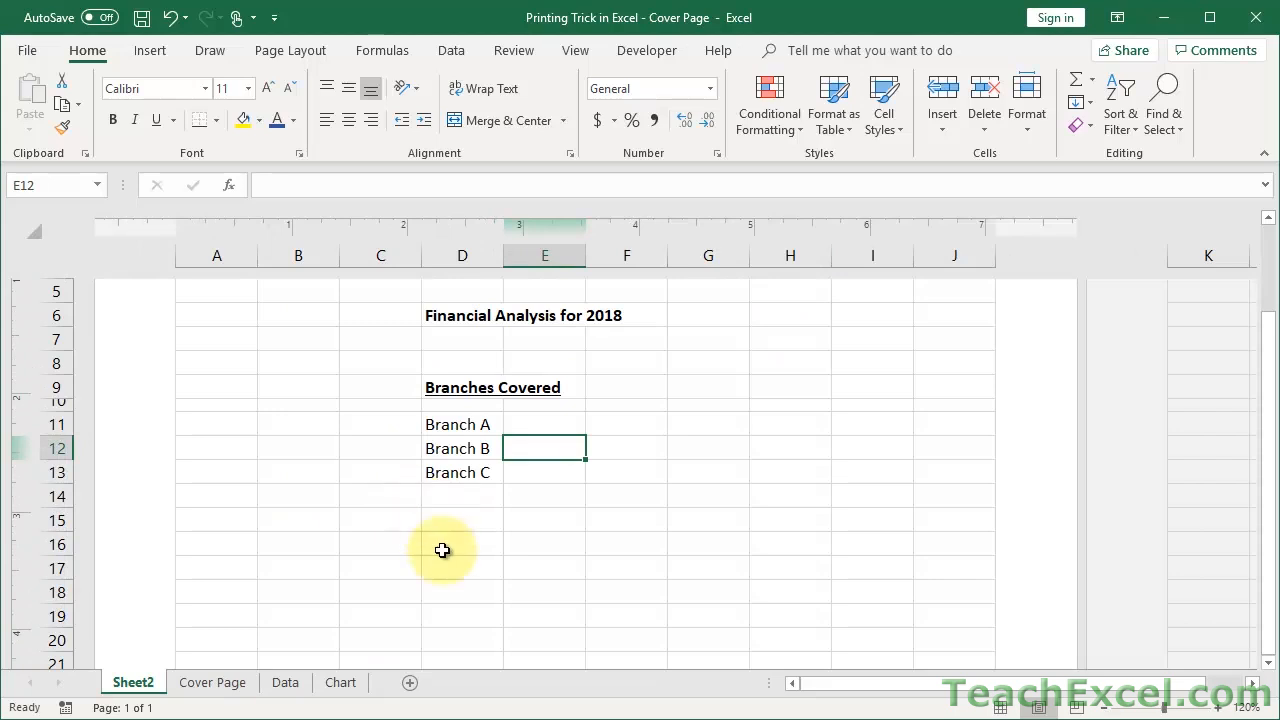
Step: Enter 'Analysts' in D16 with Judge Dredd, Thanos and Michael Scott below, then select the heading
{"action": "type", "text": "Ana"}
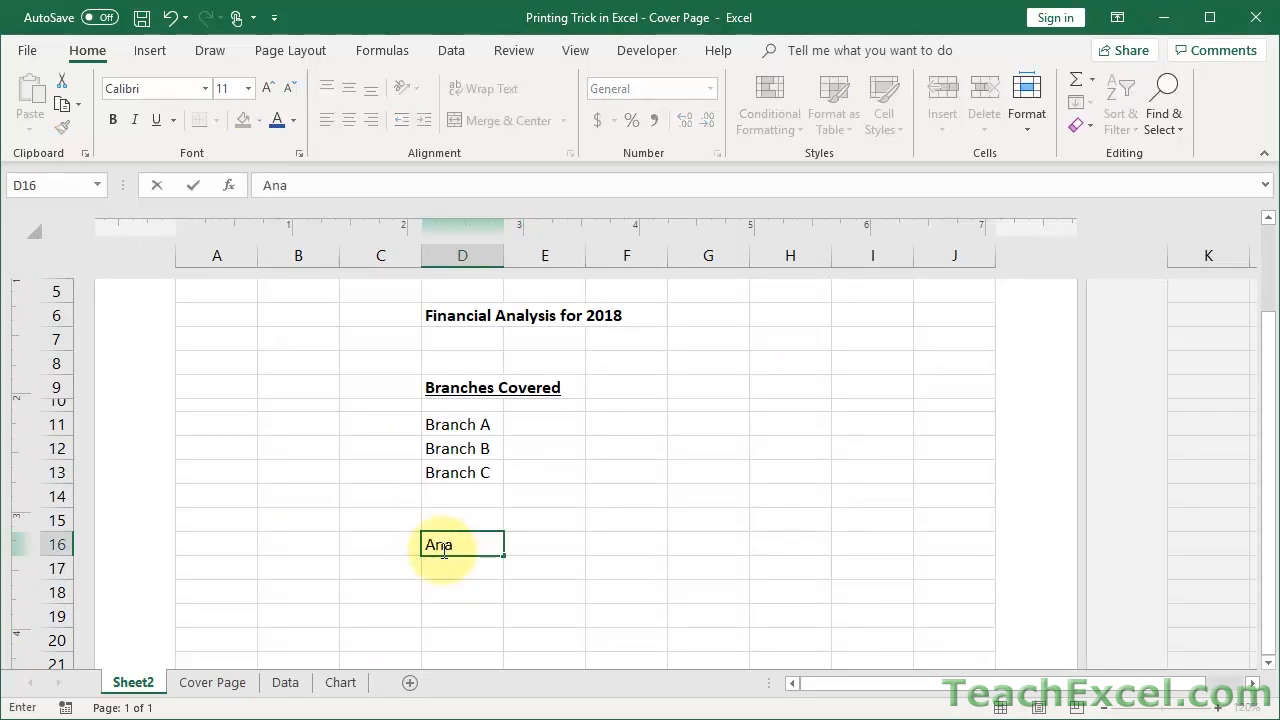
{"action": "type", "text": "lysts"}
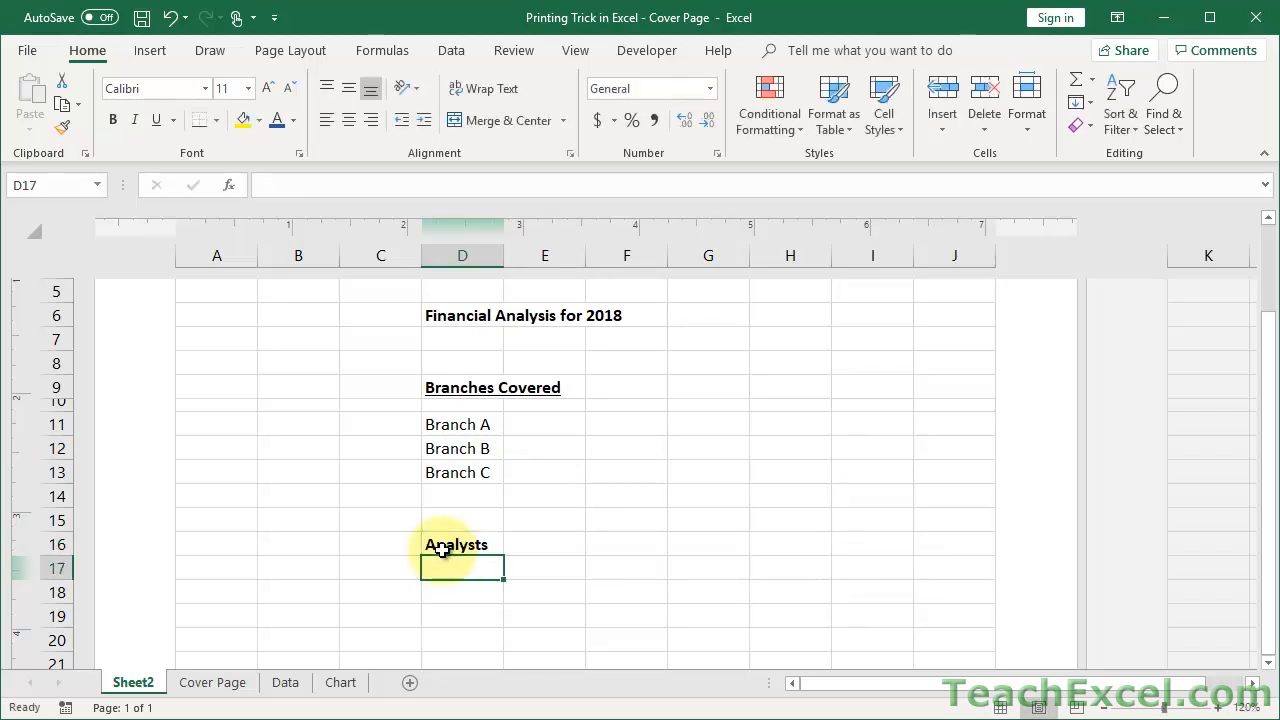
{"action": "type", "text": "Judge Dredd"}
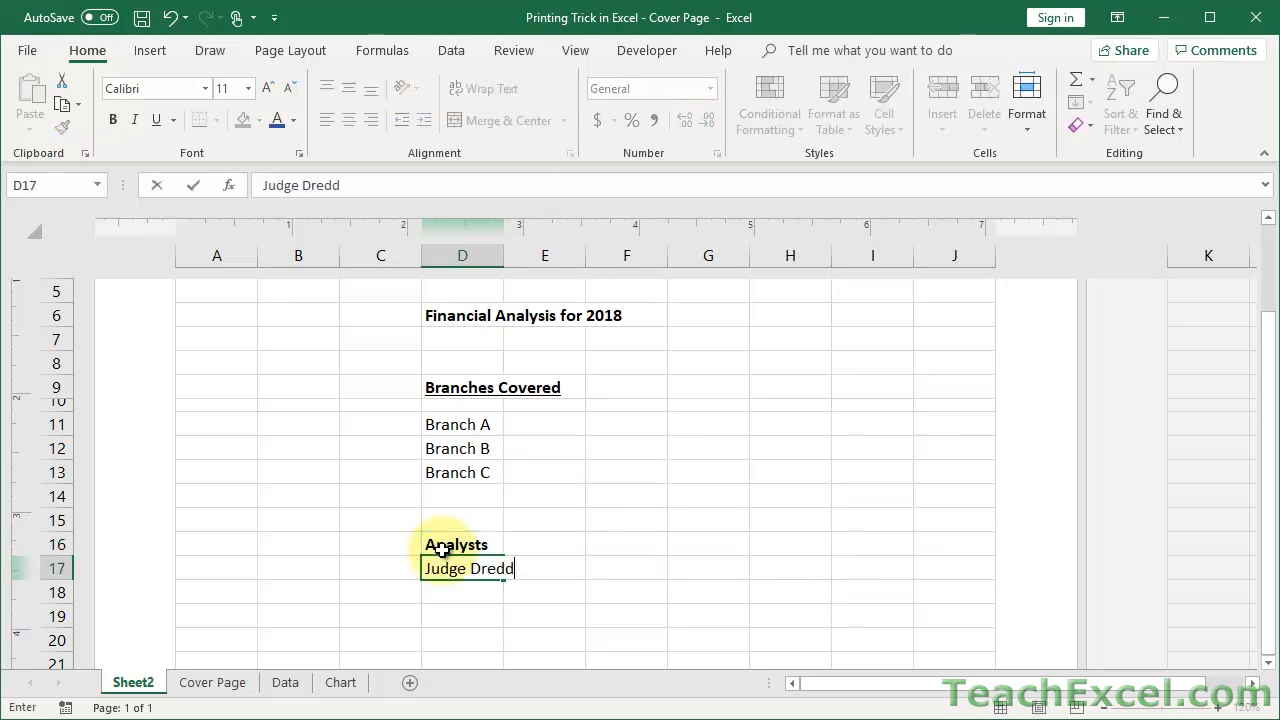
{"action": "type", "text": "Thanos"}
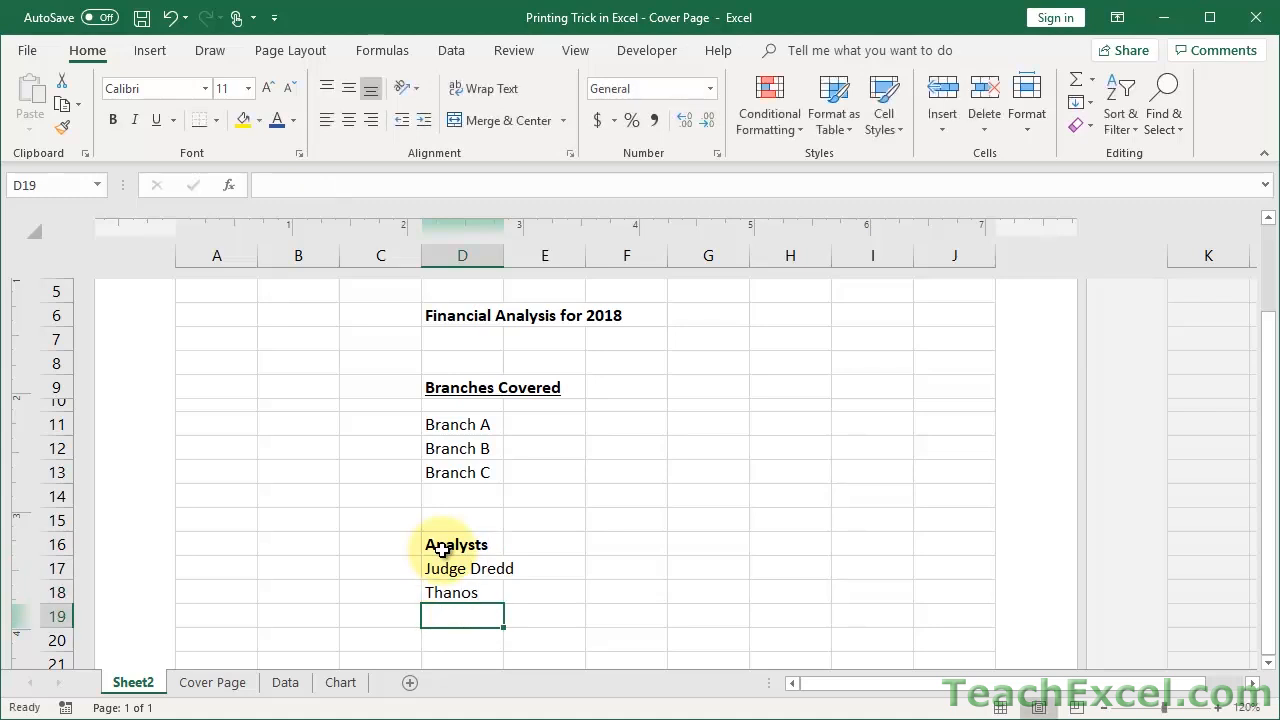
{"action": "type", "text": "Michael Scott"}
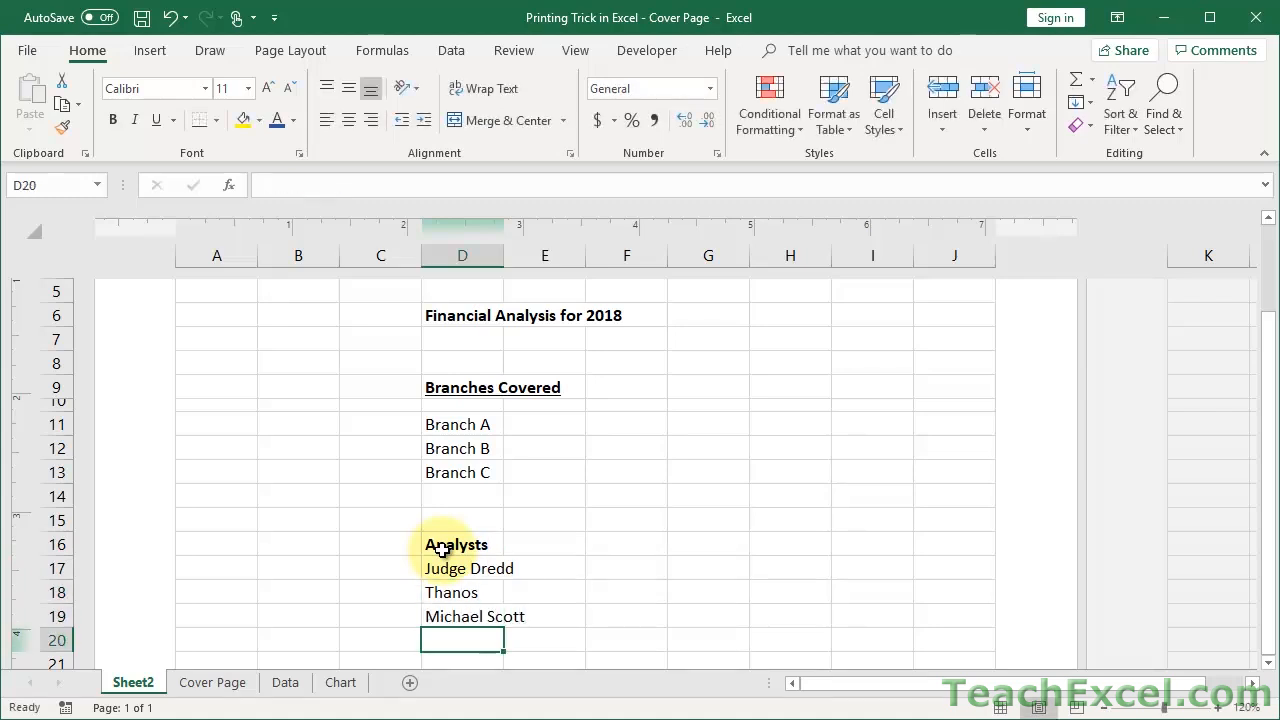
{"action": "left_click", "coordinate": [462, 544]}
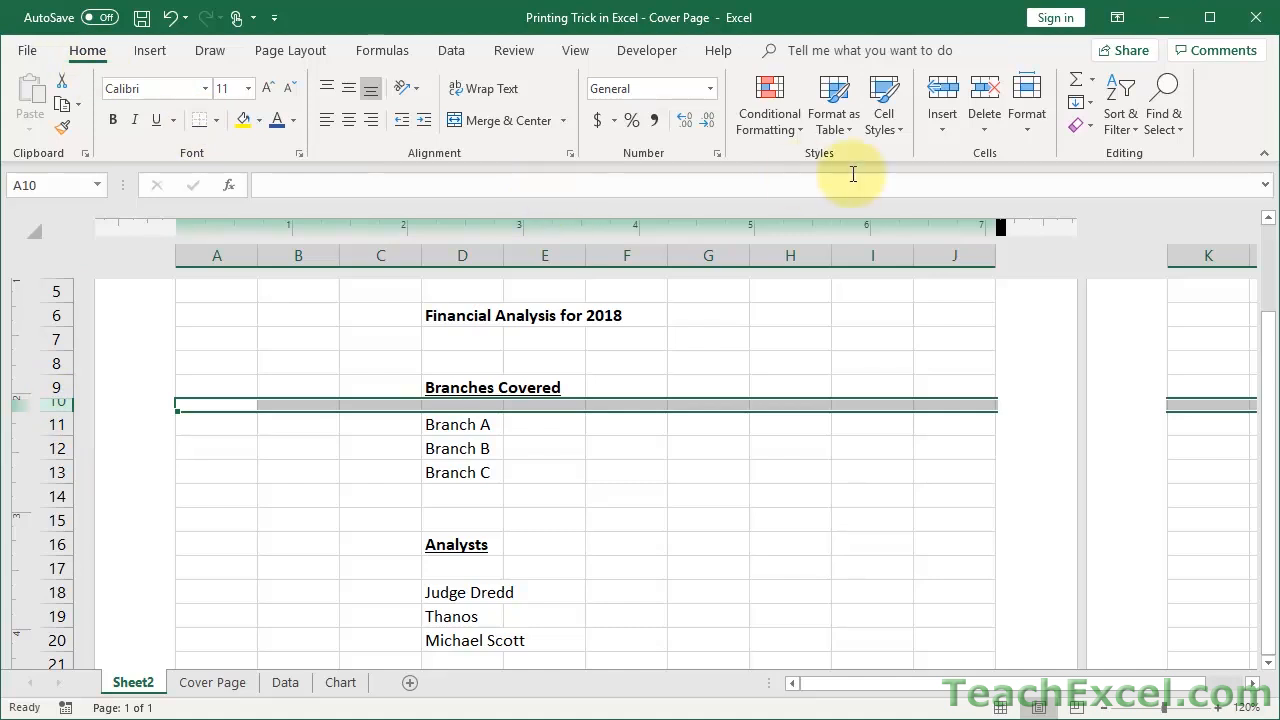
Step: Give row 10 an exact row height of .10 through Format > Row Height
{"action": "left_click", "coordinate": [1027, 103]}
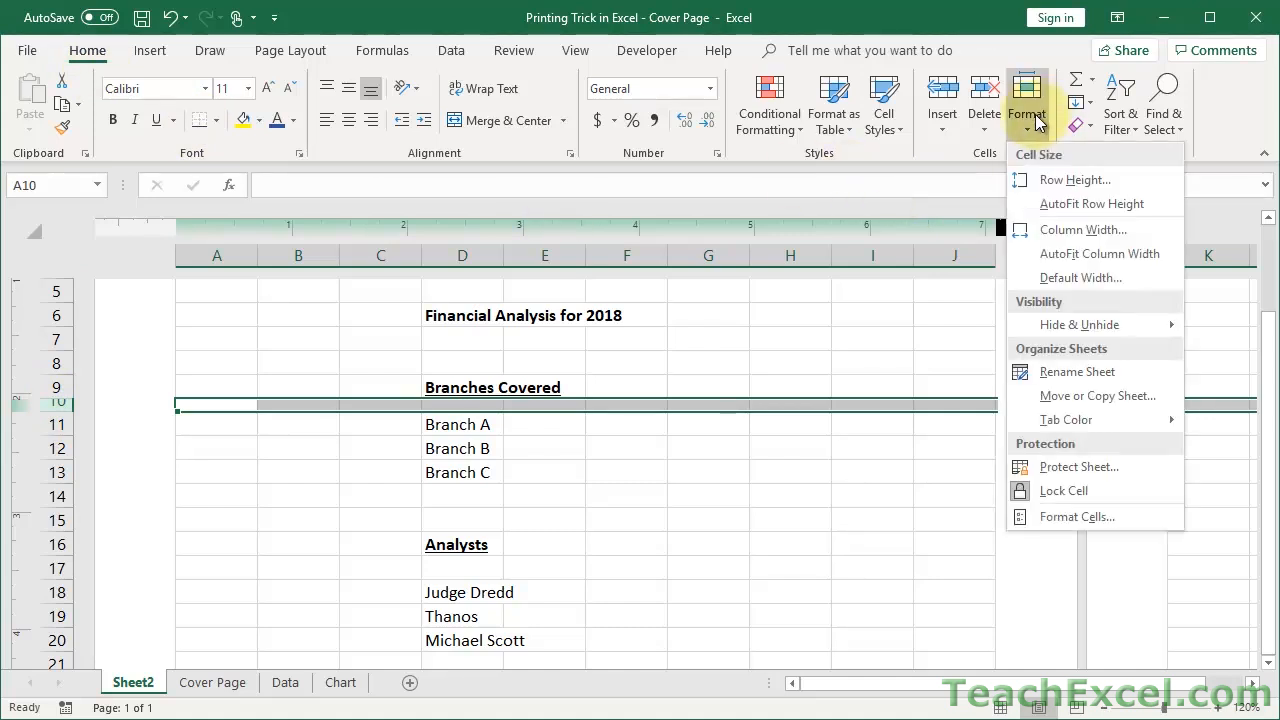
{"action": "mouse_move", "coordinate": [1075, 179]}
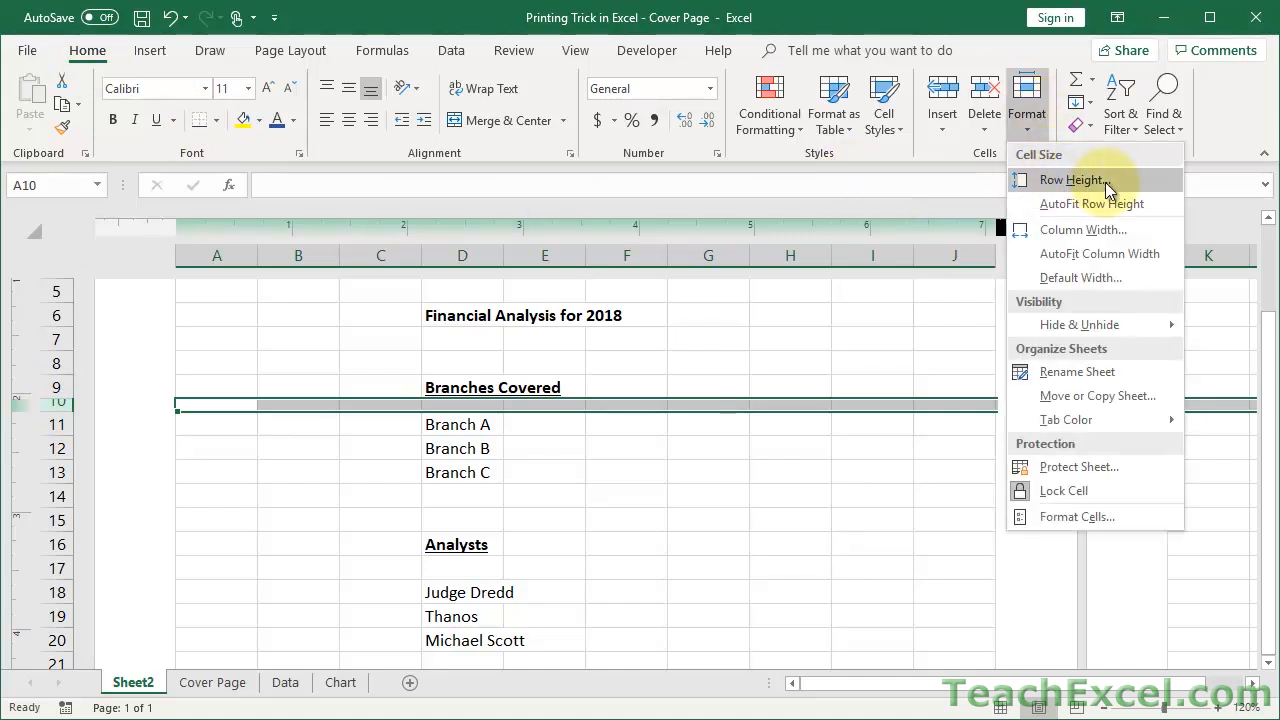
{"action": "left_click", "coordinate": [1073, 180]}
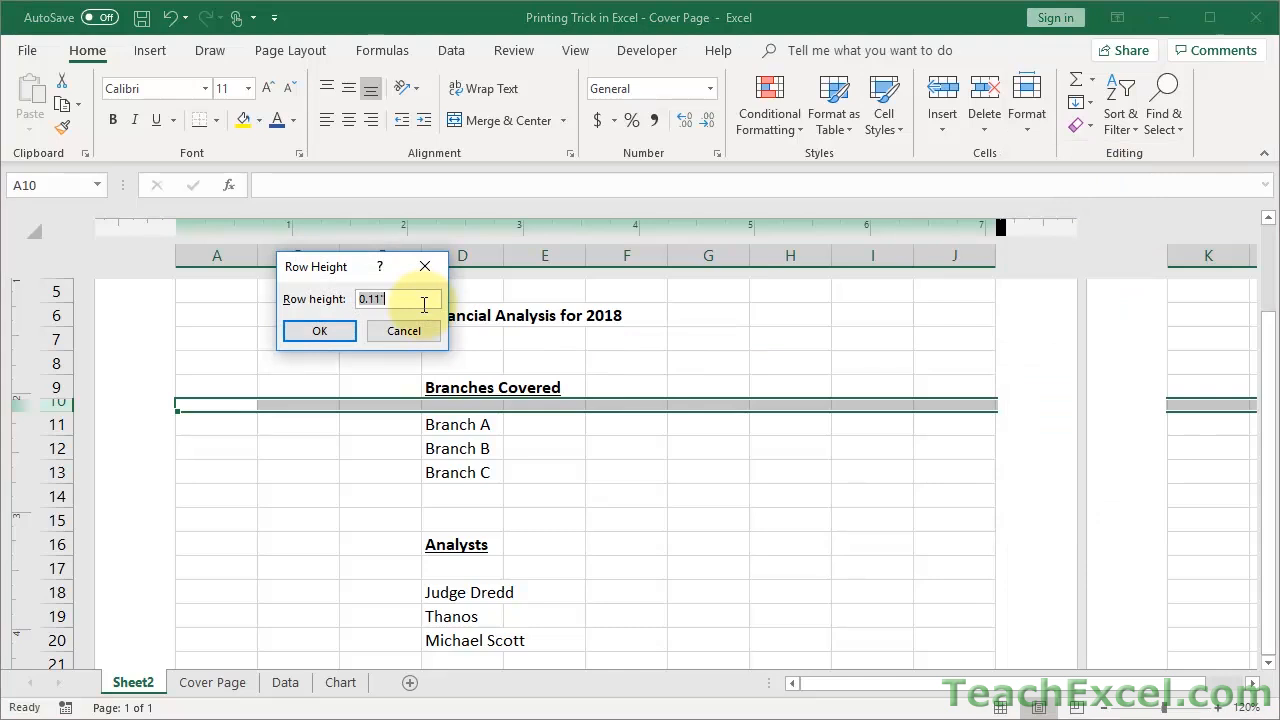
{"action": "type", "text": ".10"}
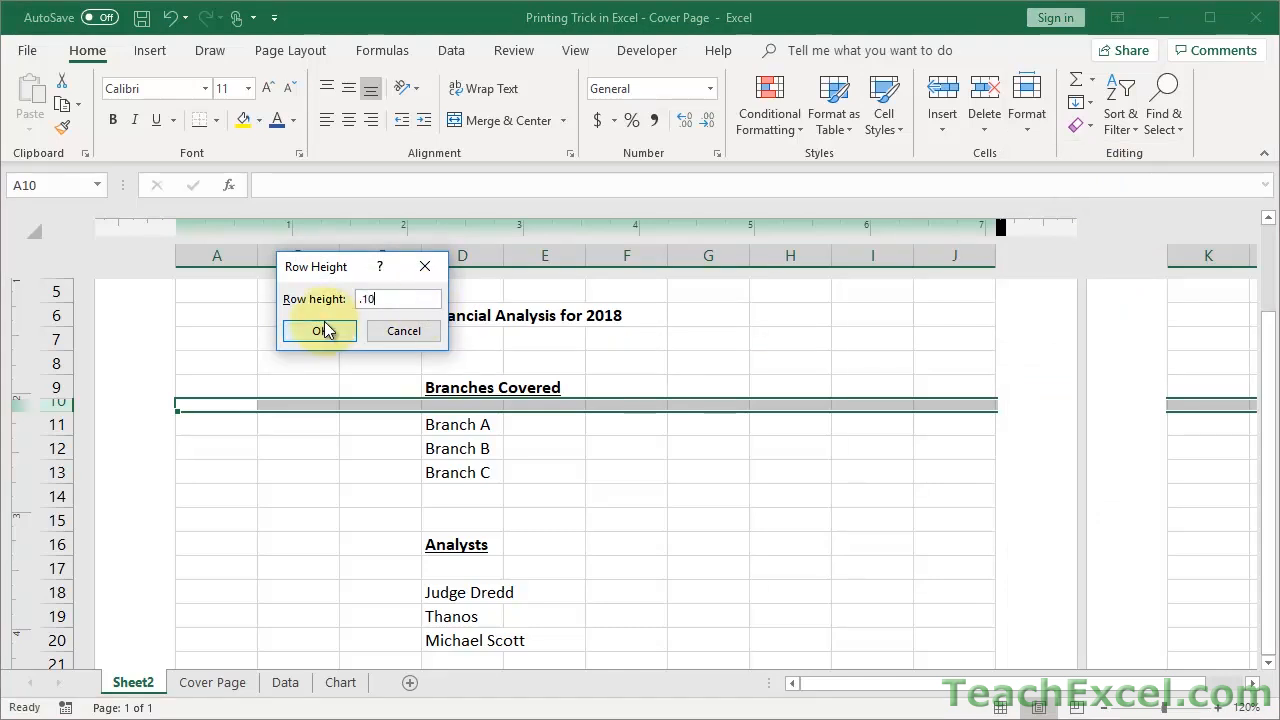
{"action": "left_click", "coordinate": [318, 330]}
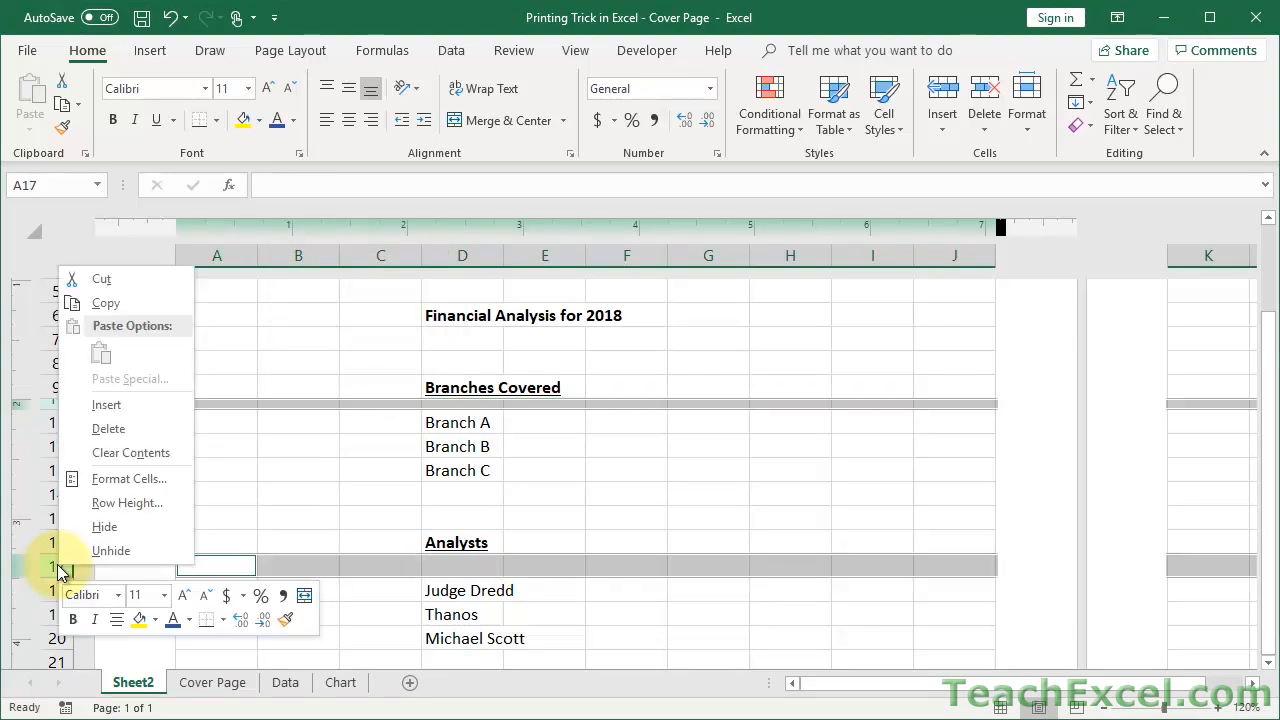
{"action": "mouse_move", "coordinate": [127, 502]}
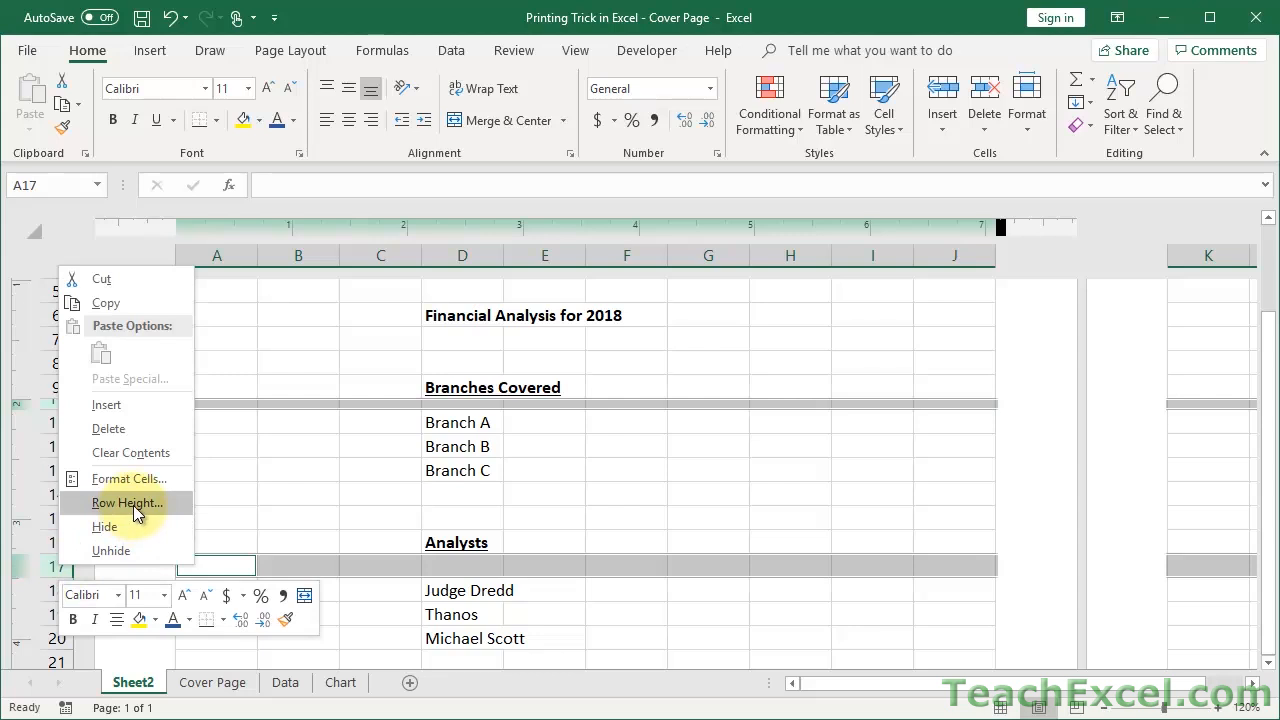
Step: Apply a .10 row height to row 17 below the Analysts heading
{"action": "left_click", "coordinate": [127, 502]}
{"action": "type", "text": ".1"}
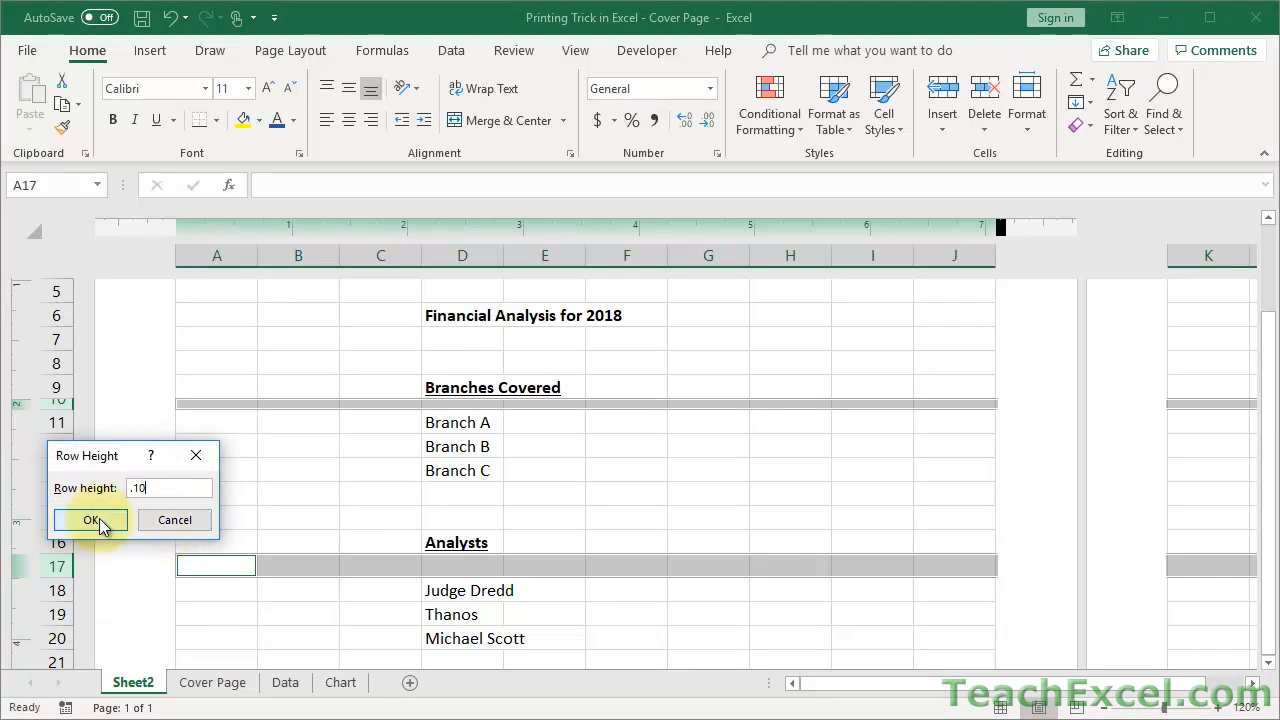
{"action": "left_click", "coordinate": [91, 519]}
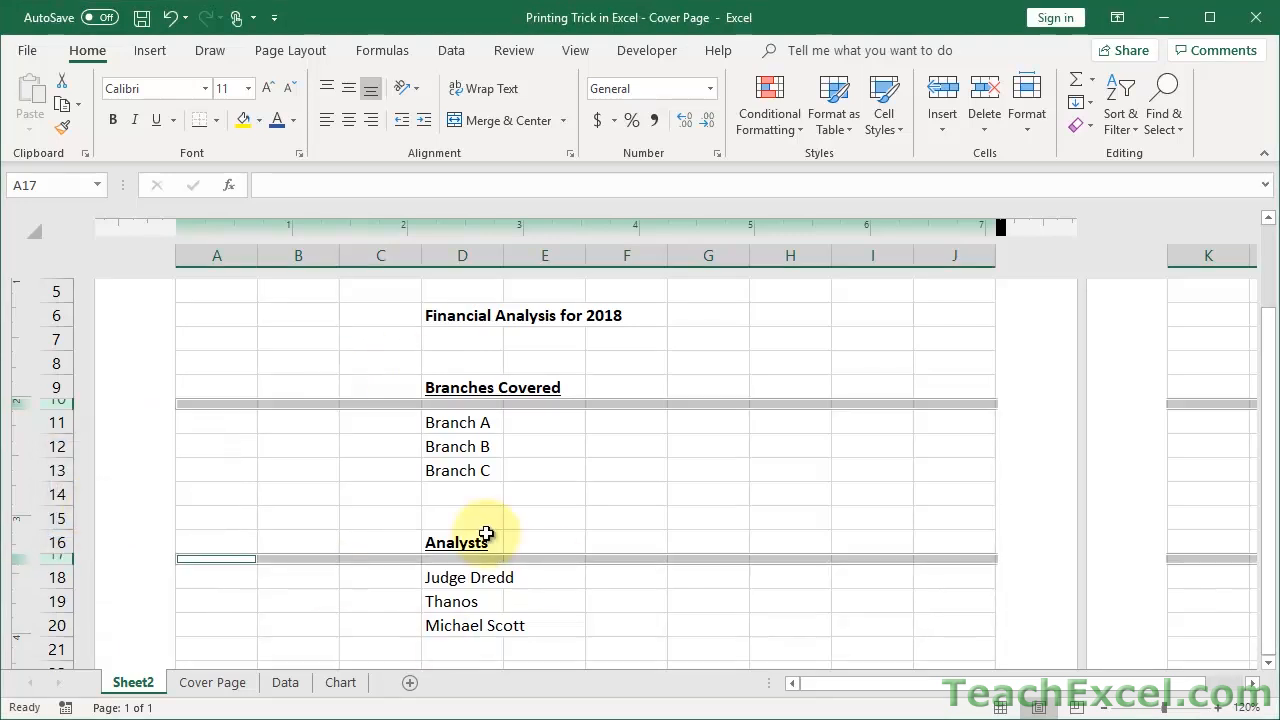
{"action": "mouse_move", "coordinate": [615, 468]}
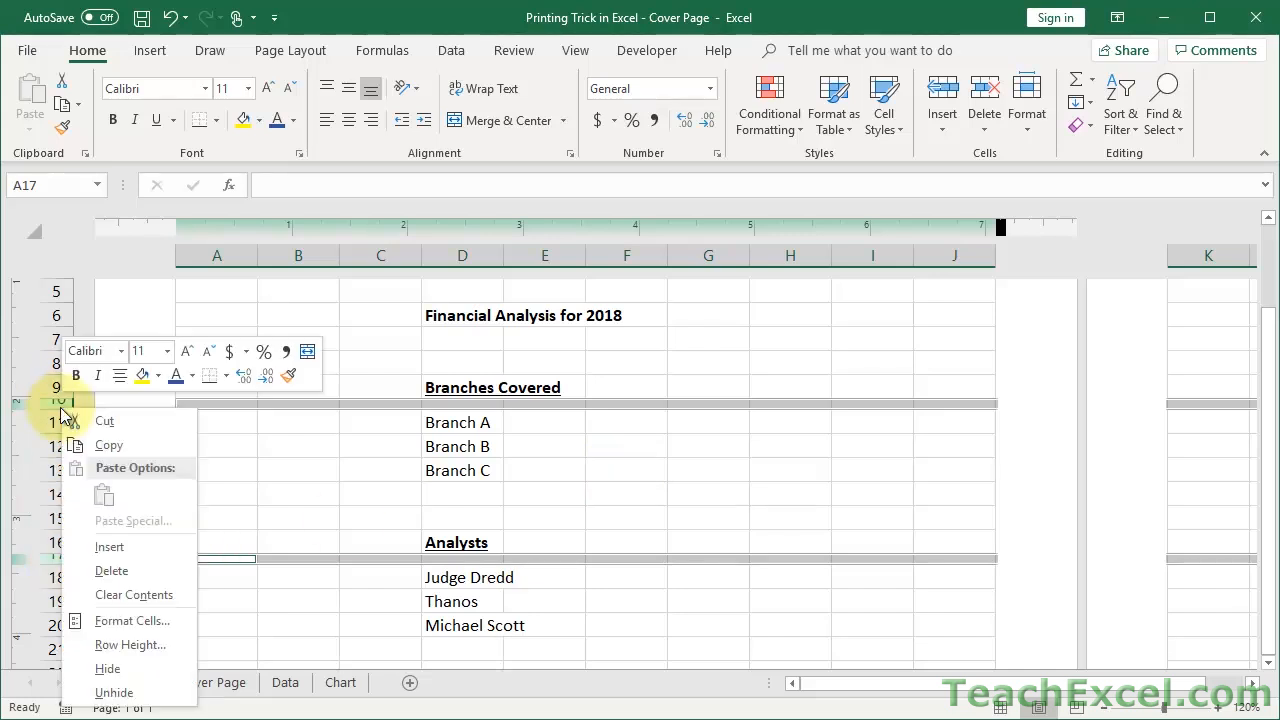
{"action": "mouse_move", "coordinate": [131, 645]}
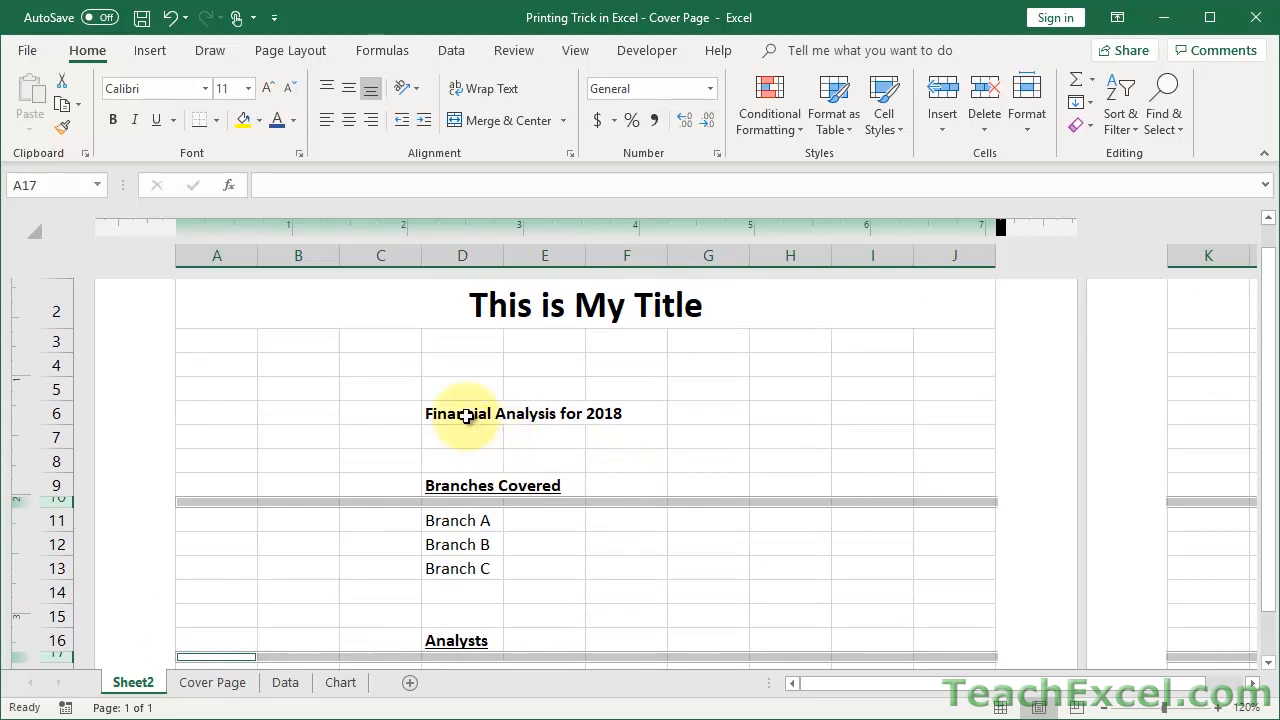
Step: Type a bold 'Topic:' label in D6 and drag column E narrower
{"action": "left_click", "coordinate": [462, 413]}
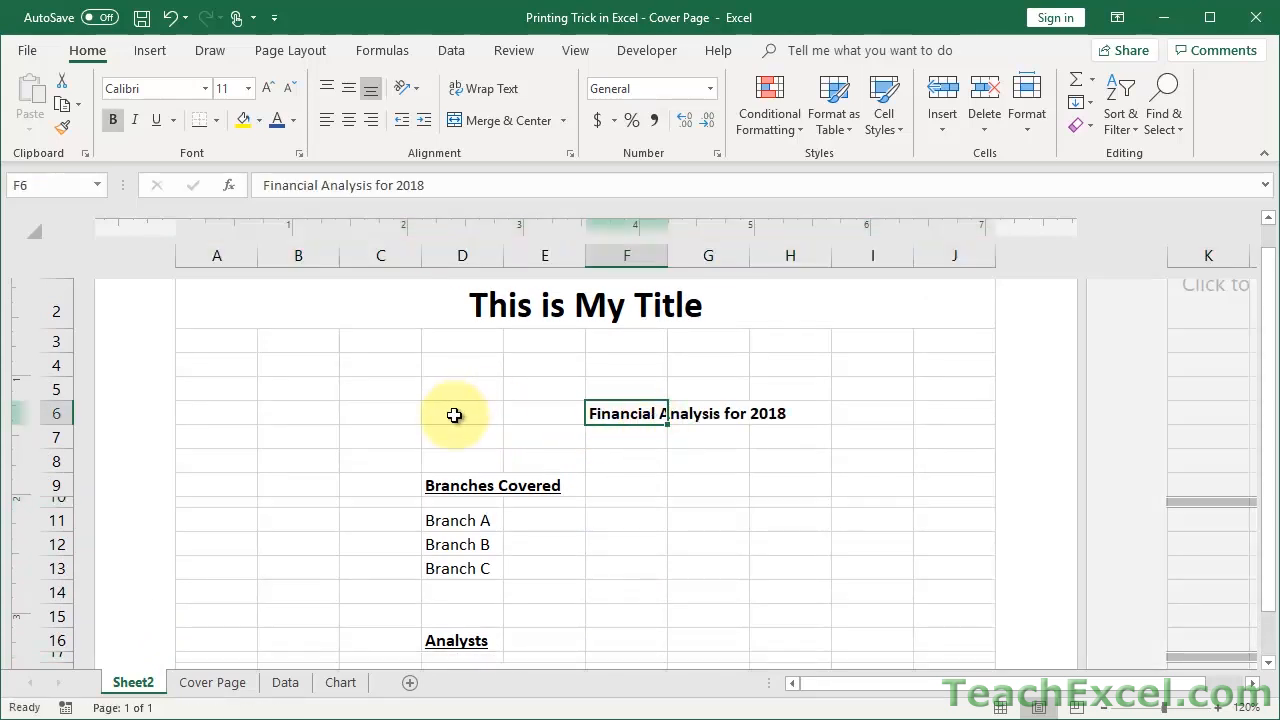
{"action": "type", "text": "Topic:"}
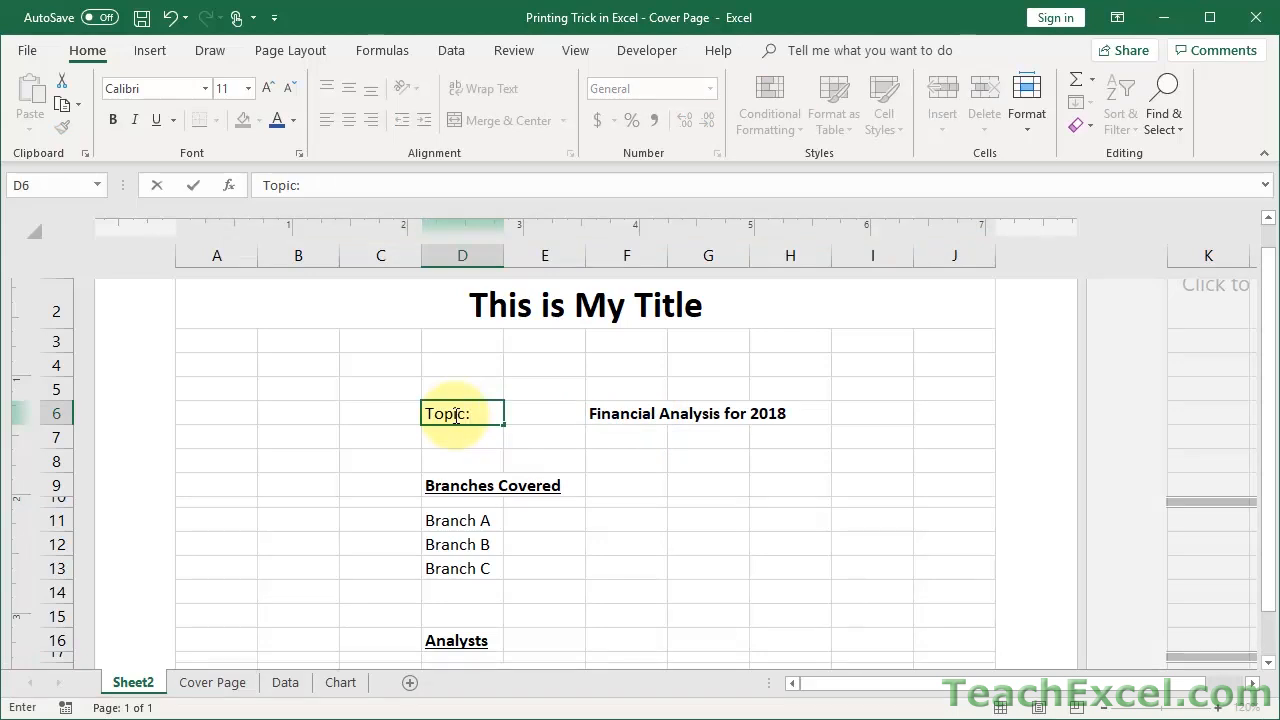
{"action": "left_click", "coordinate": [626, 413]}
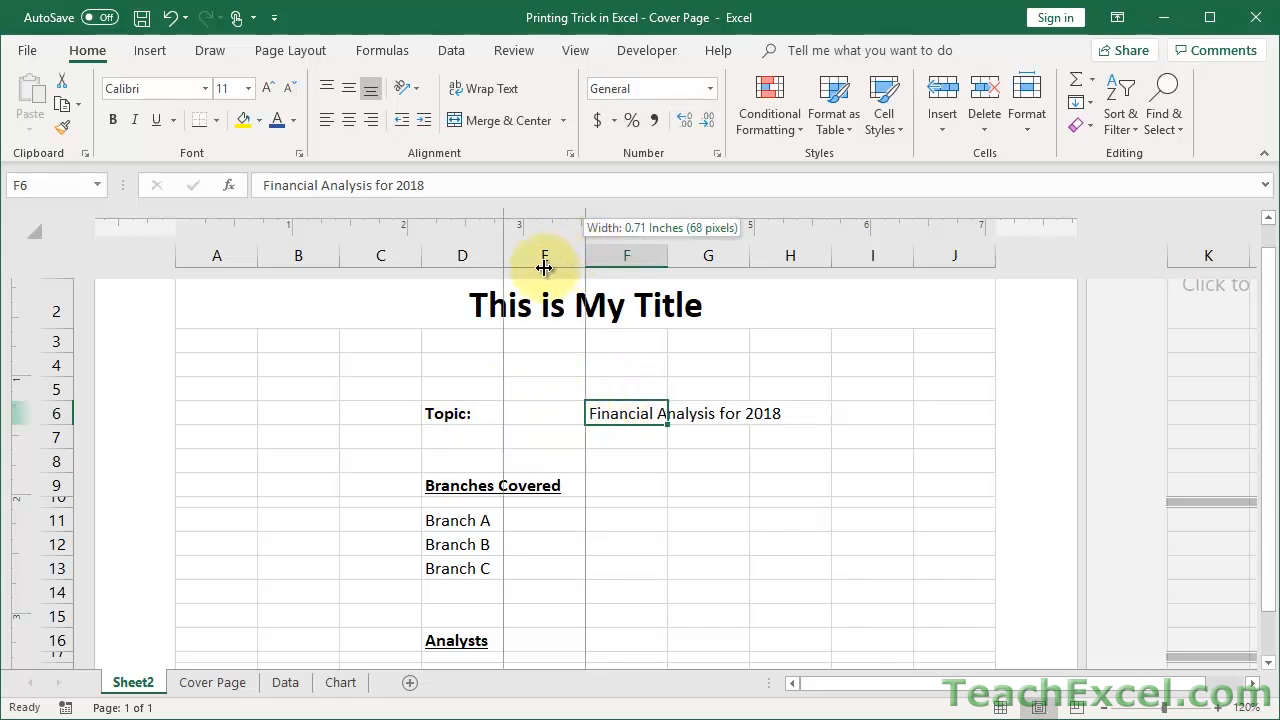
{"action": "left_click_drag", "start_coordinate": [584, 265], "coordinate": [518, 265]}
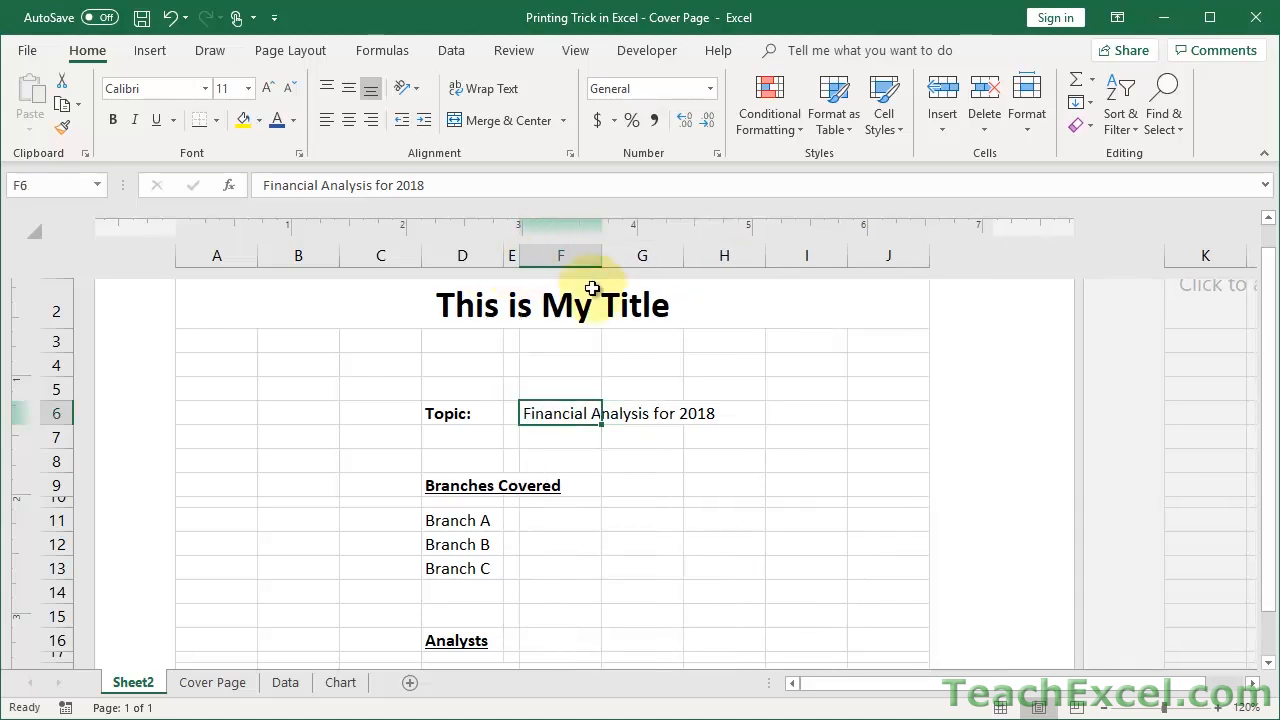
Step: Set column E's width to .15 and select the Topic: label in D6
{"action": "right_click", "coordinate": [511, 255]}
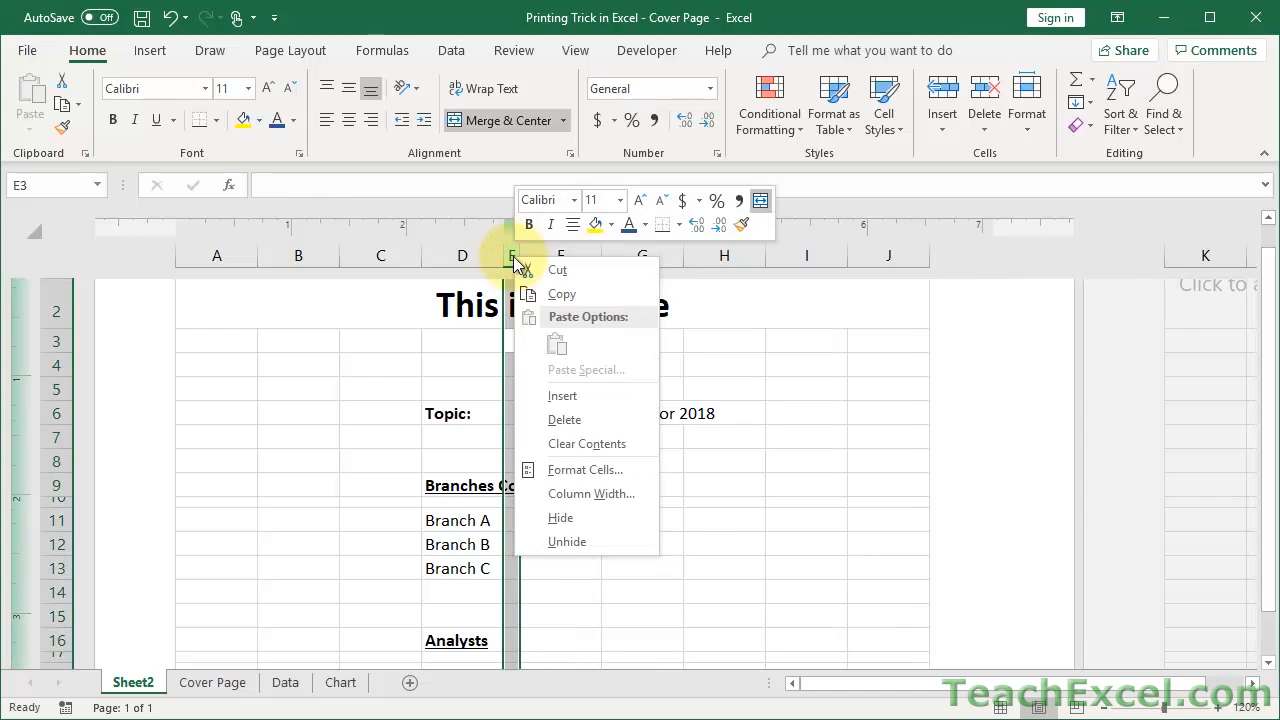
{"action": "left_click", "coordinate": [591, 493]}
{"action": "type", "text": ".15"}
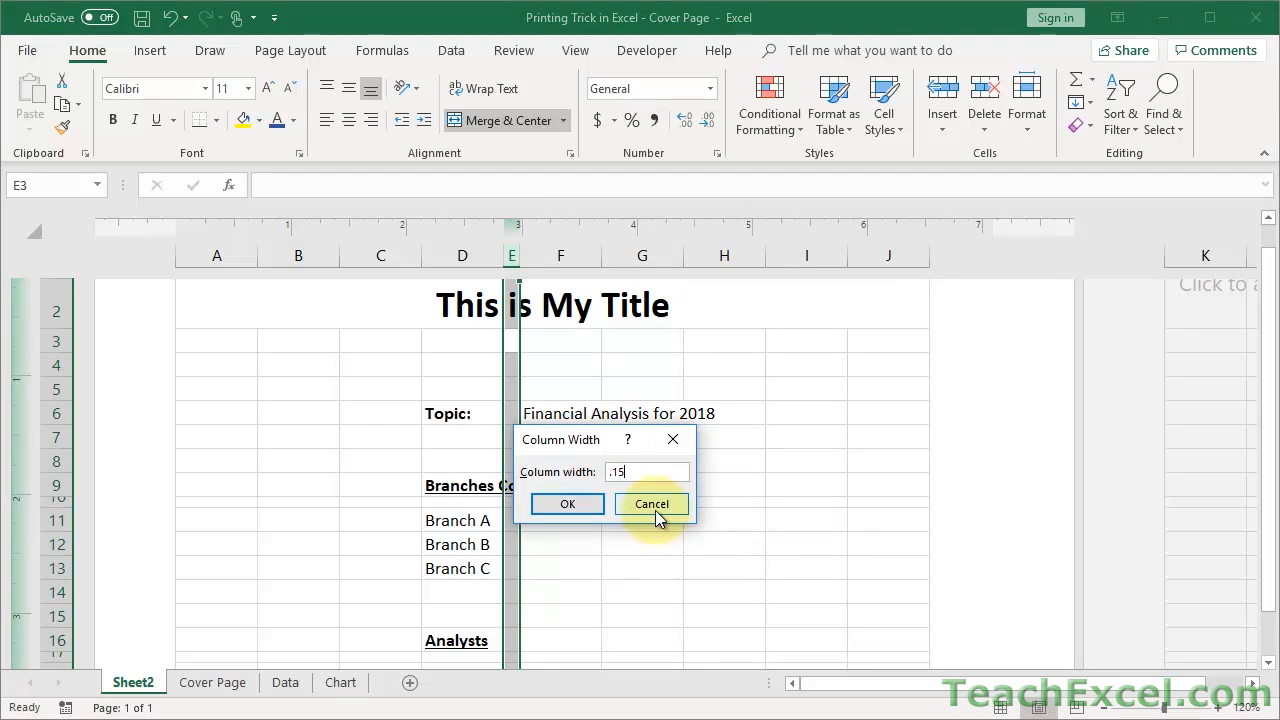
{"action": "left_click", "coordinate": [651, 503]}
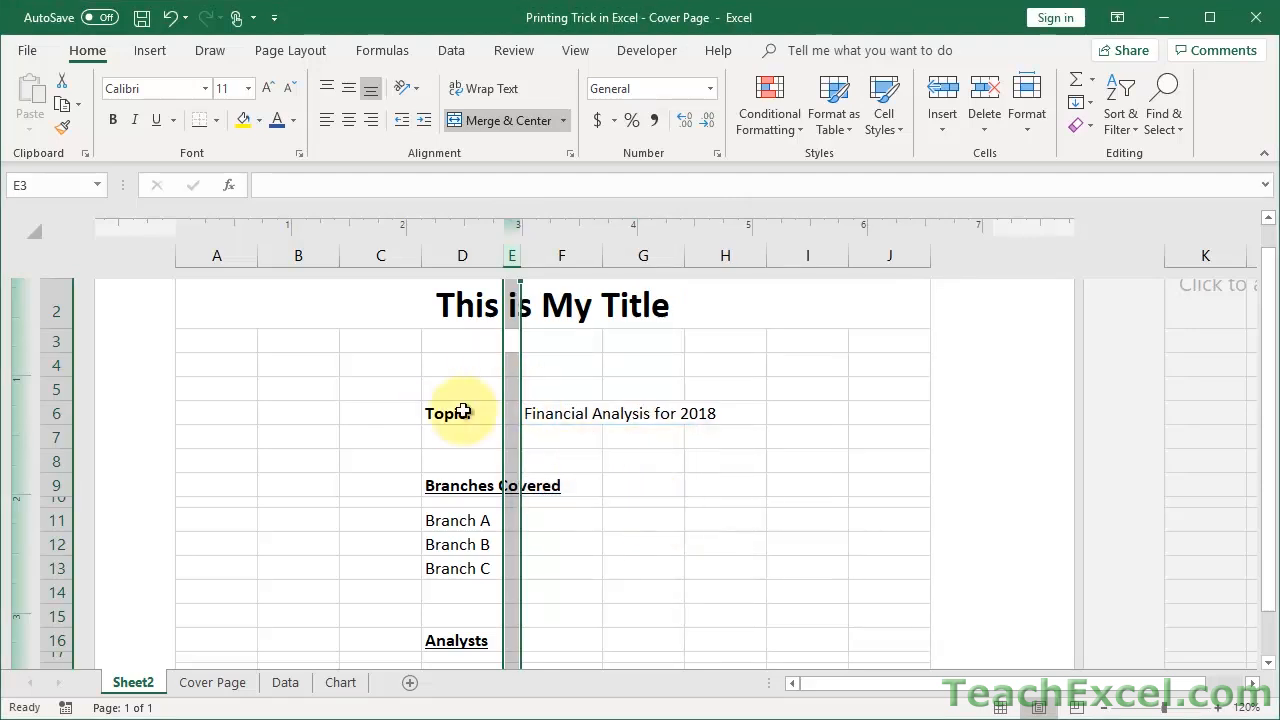
{"action": "left_click", "coordinate": [461, 413]}
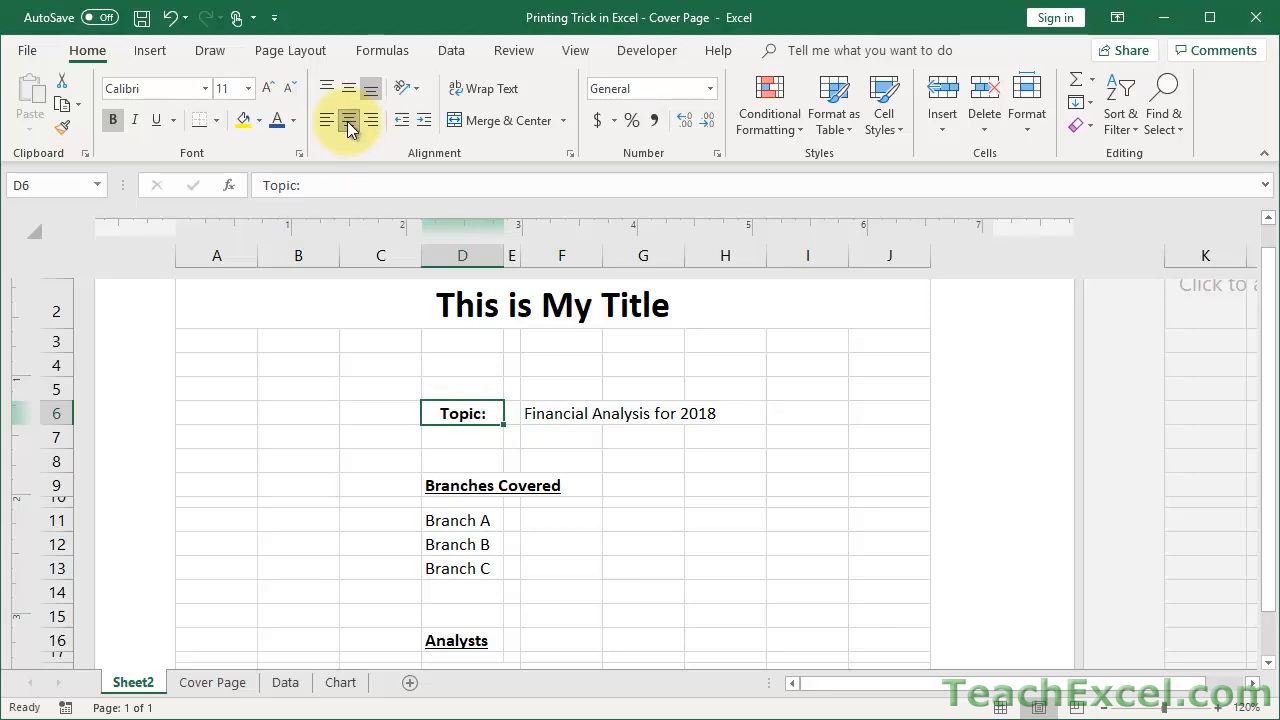
Step: Left-align the Topic: label and re-enable Gridlines on the View tab
{"action": "left_click", "coordinate": [575, 50]}
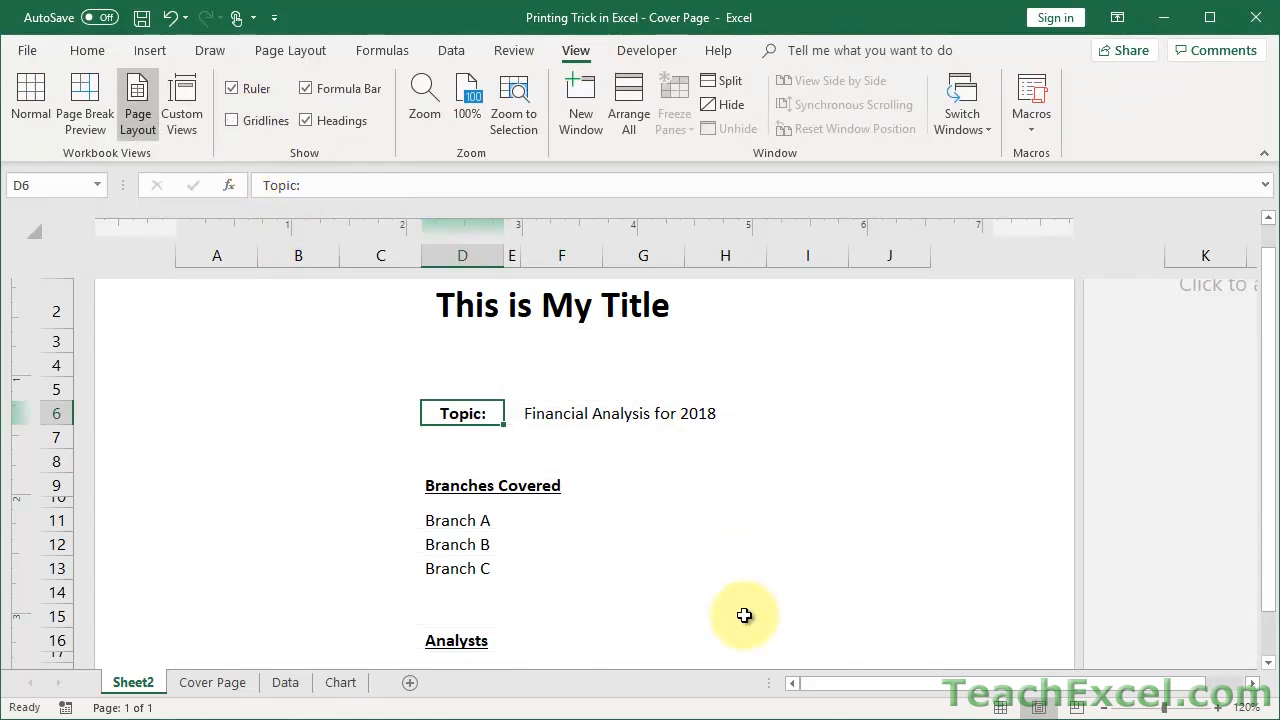
{"action": "left_click", "coordinate": [725, 615]}
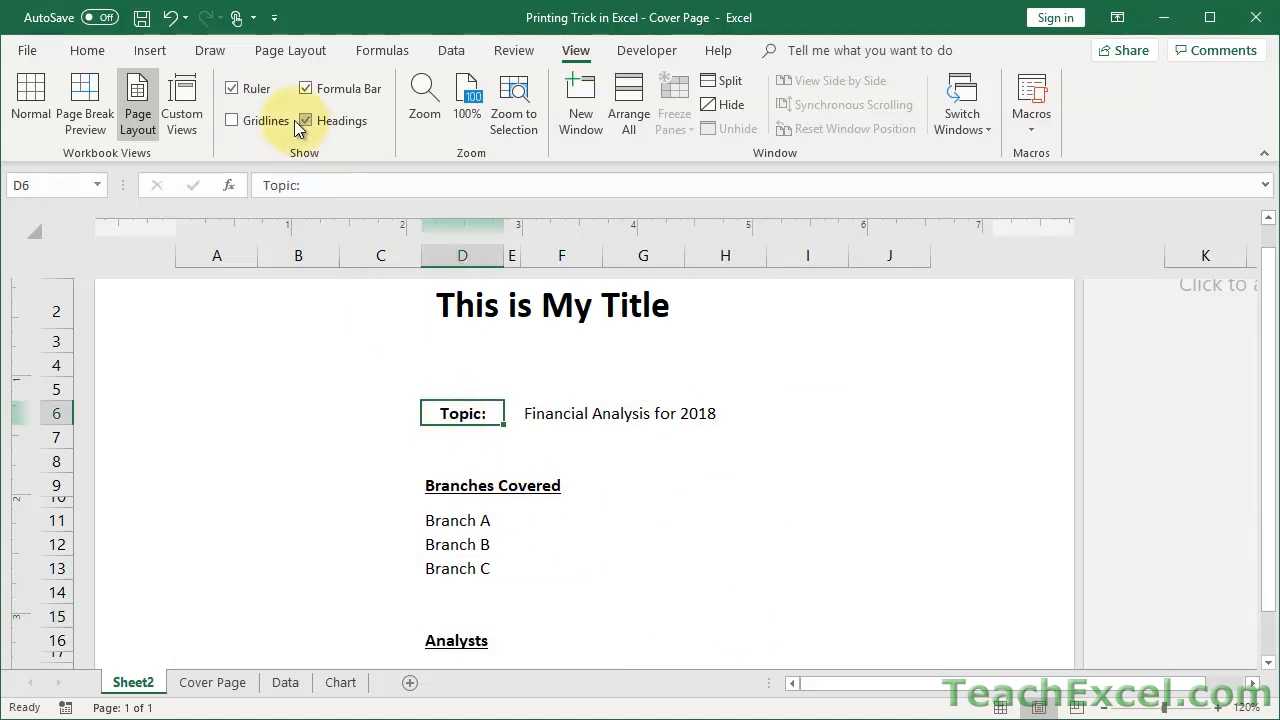
{"action": "left_click", "coordinate": [87, 50]}
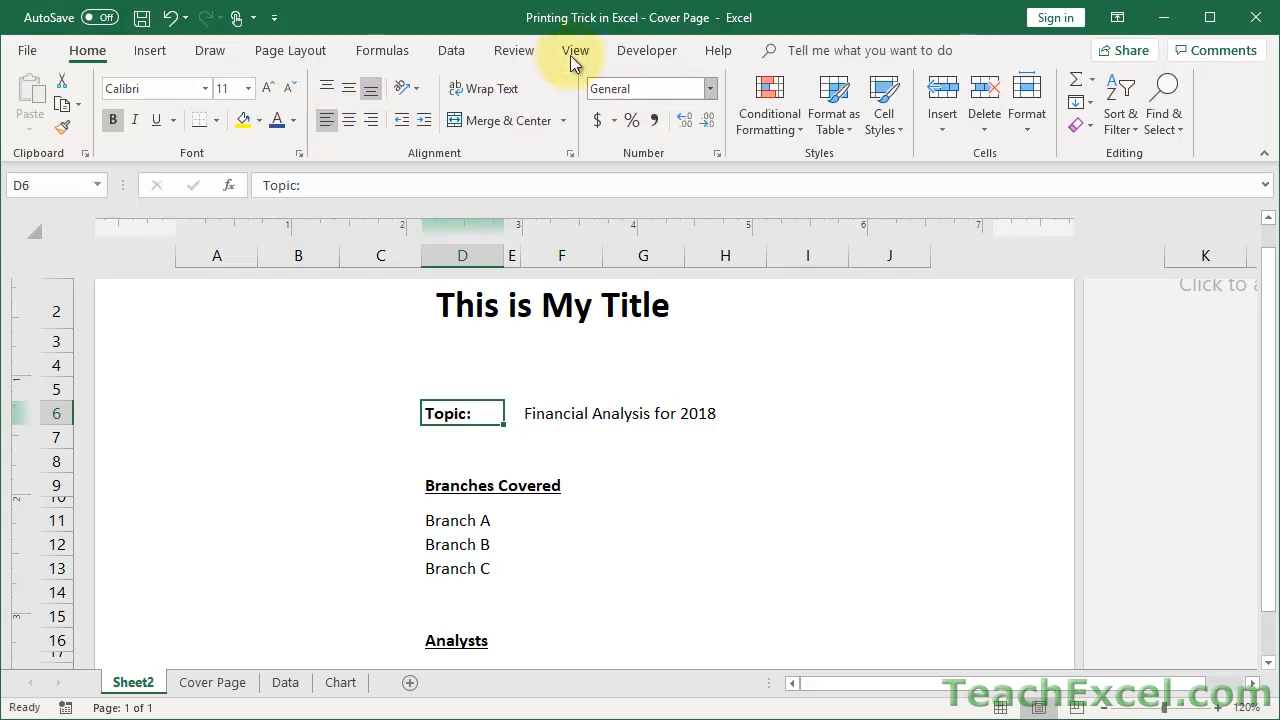
{"action": "left_click", "coordinate": [575, 50]}
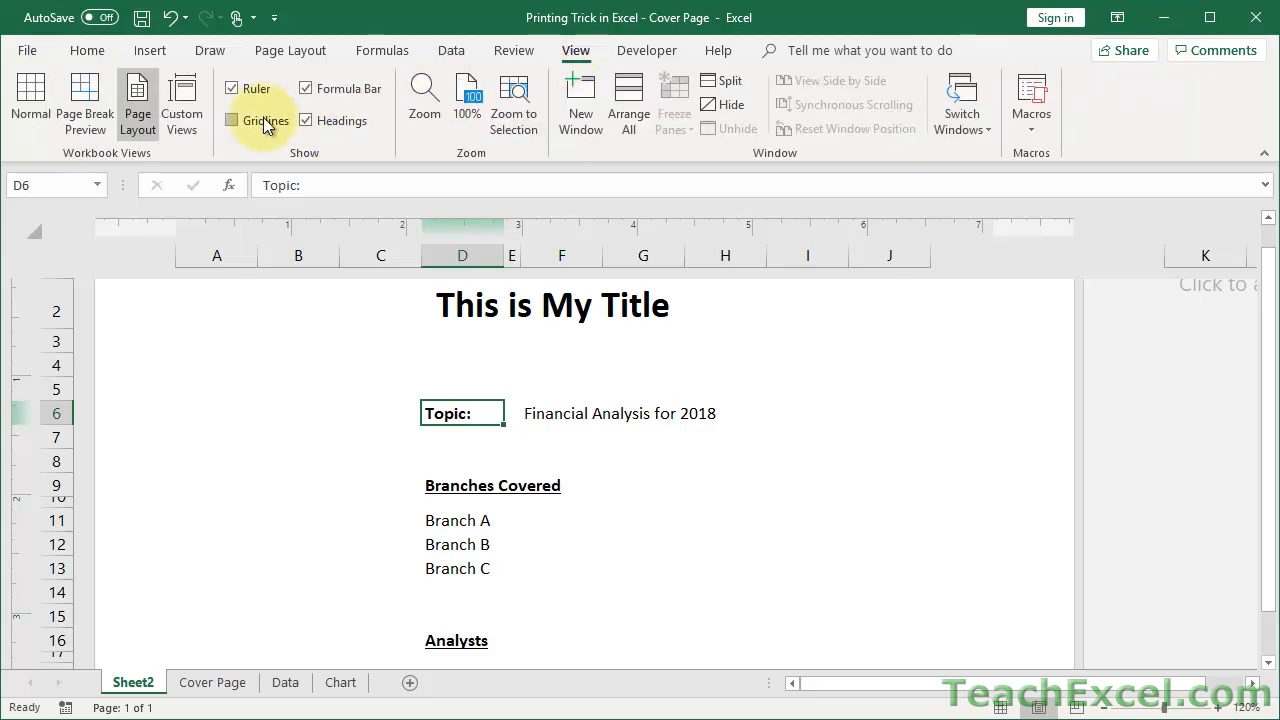
{"action": "left_click", "coordinate": [232, 120]}
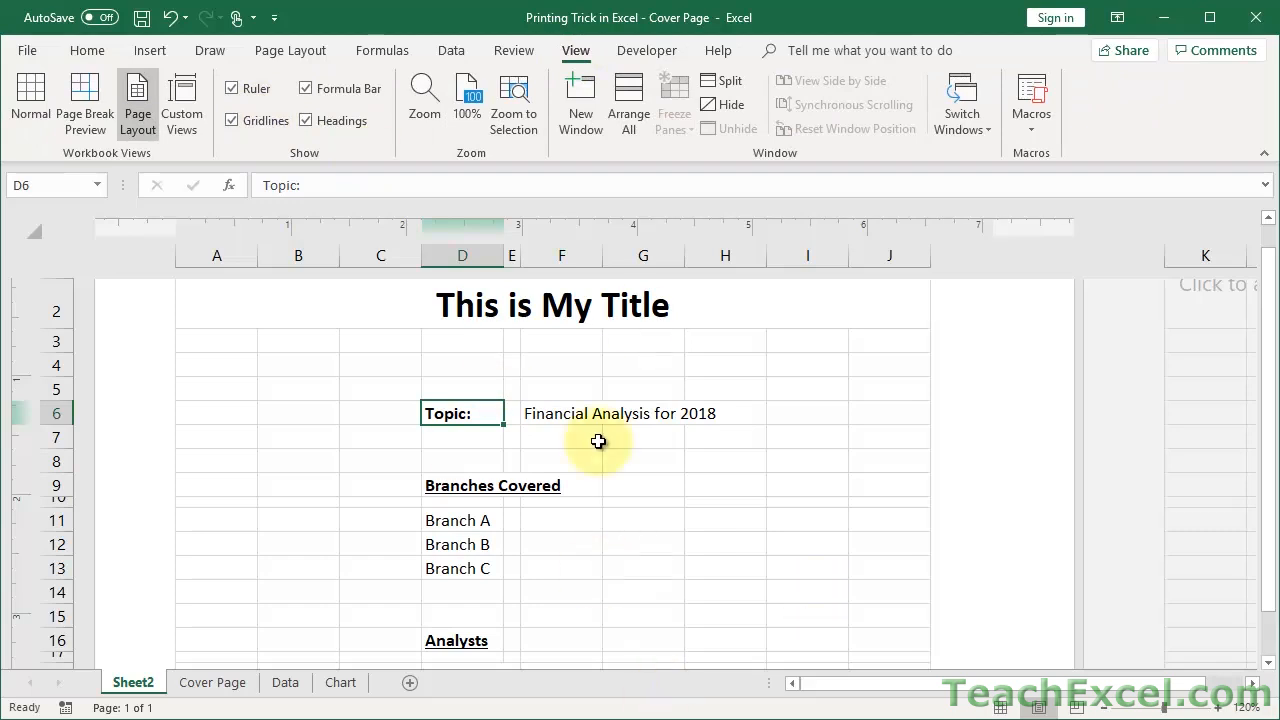
{"action": "mouse_move", "coordinate": [618, 459]}
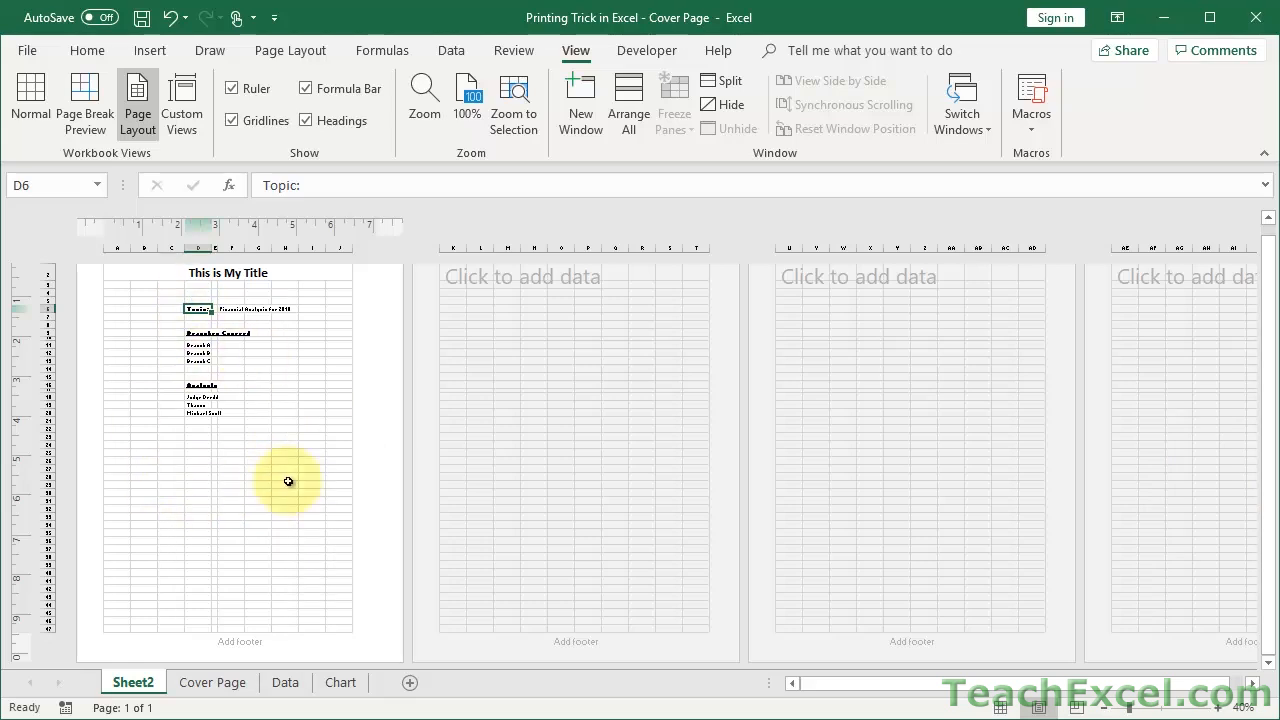
{"action": "mouse_move", "coordinate": [225, 513]}
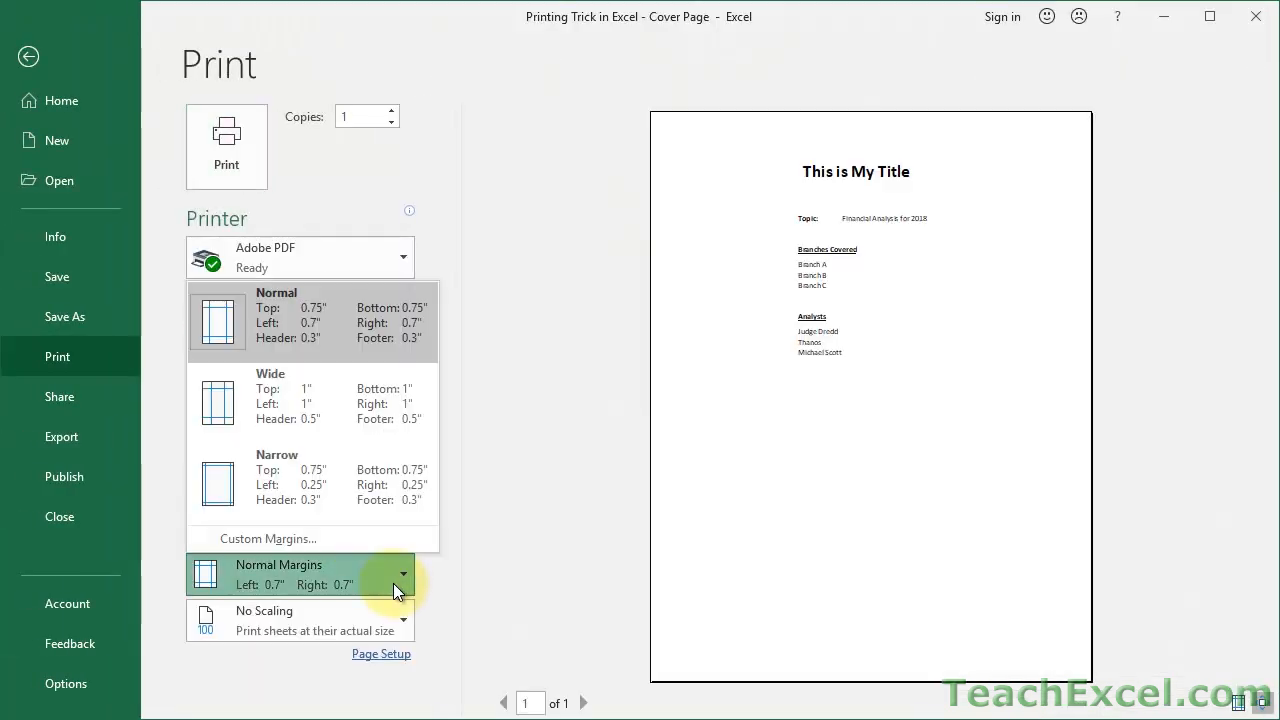
Step: In Custom Margins, tick Center on page Horizontally and Vertically and confirm
{"action": "left_click", "coordinate": [267, 538]}
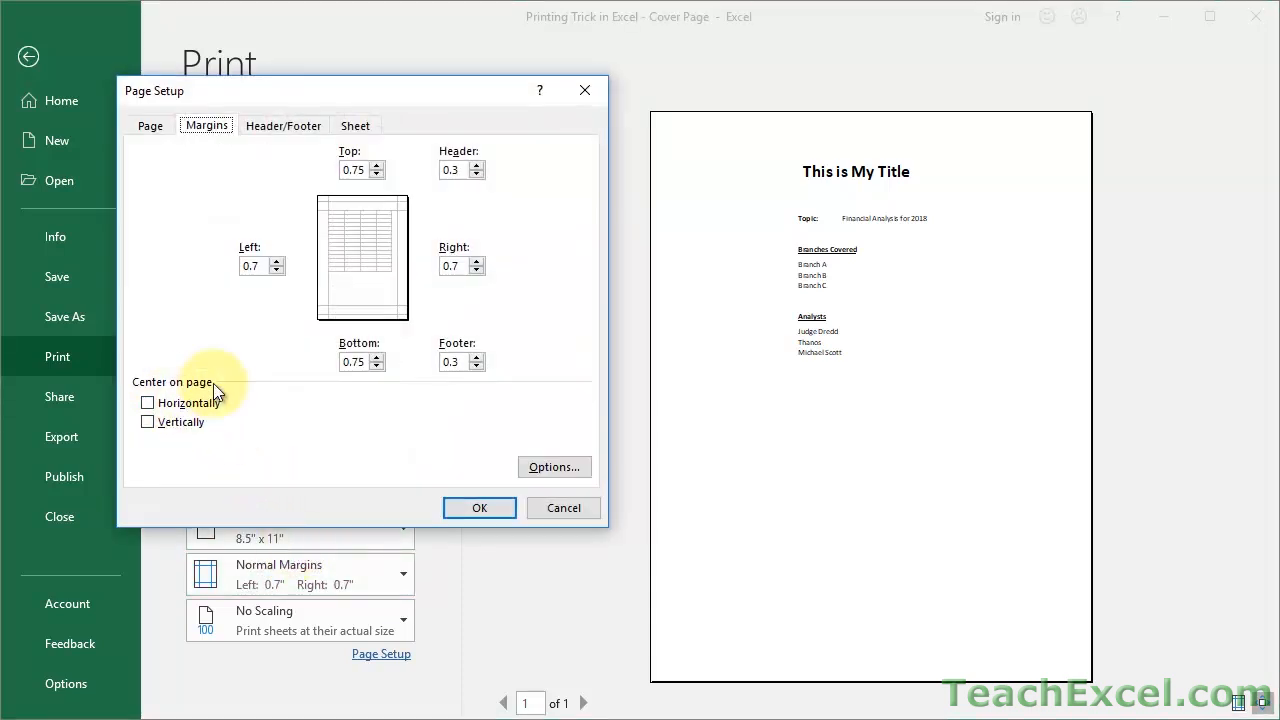
{"action": "left_click", "coordinate": [147, 402]}
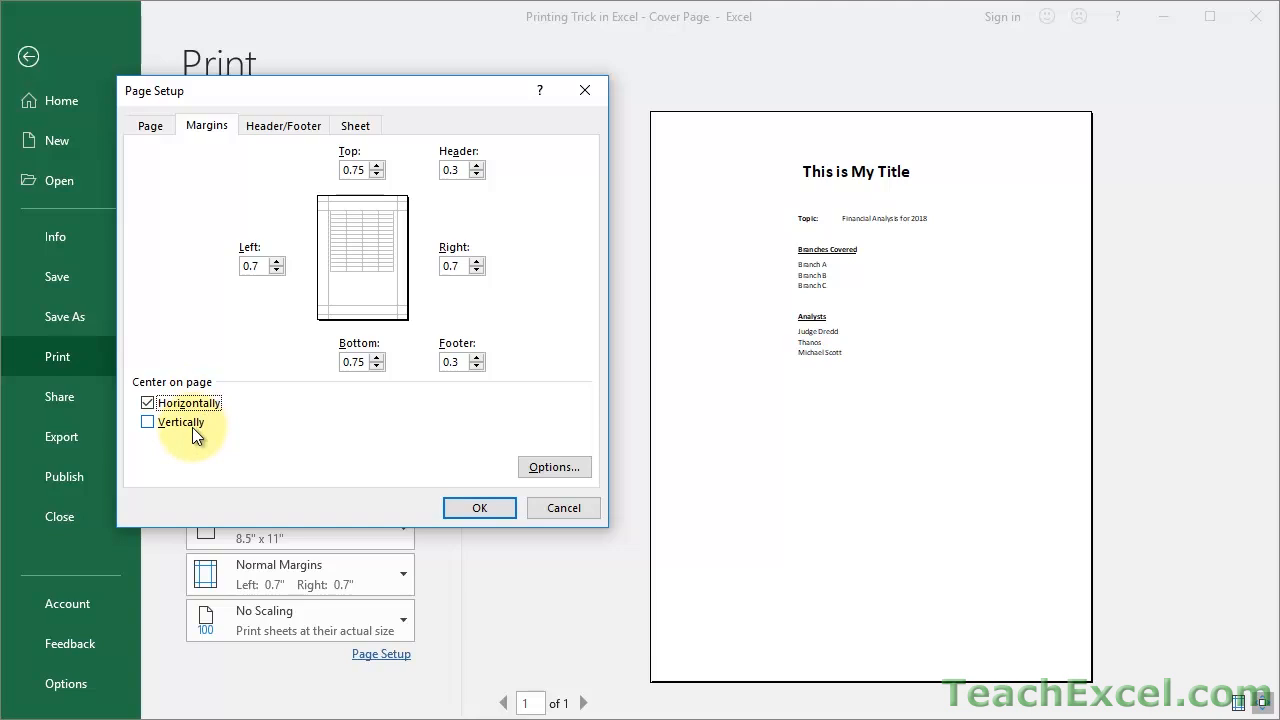
{"action": "left_click", "coordinate": [148, 421]}
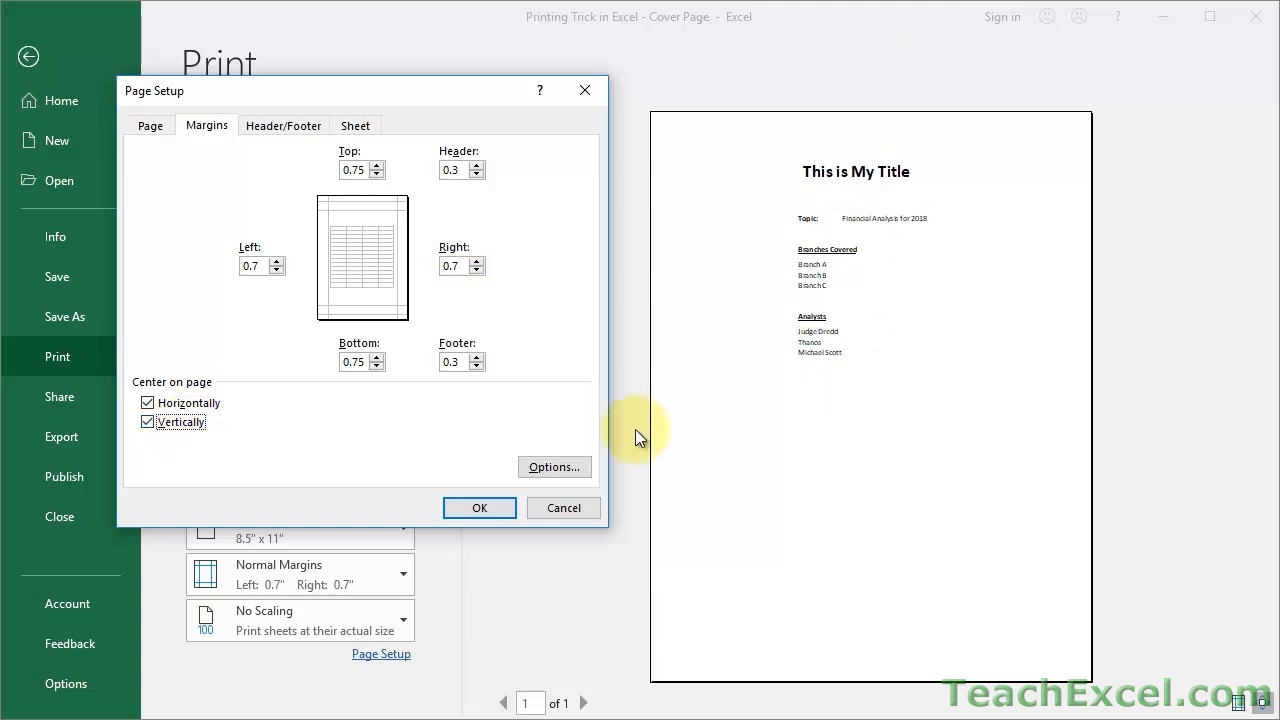
{"action": "left_click", "coordinate": [479, 507]}
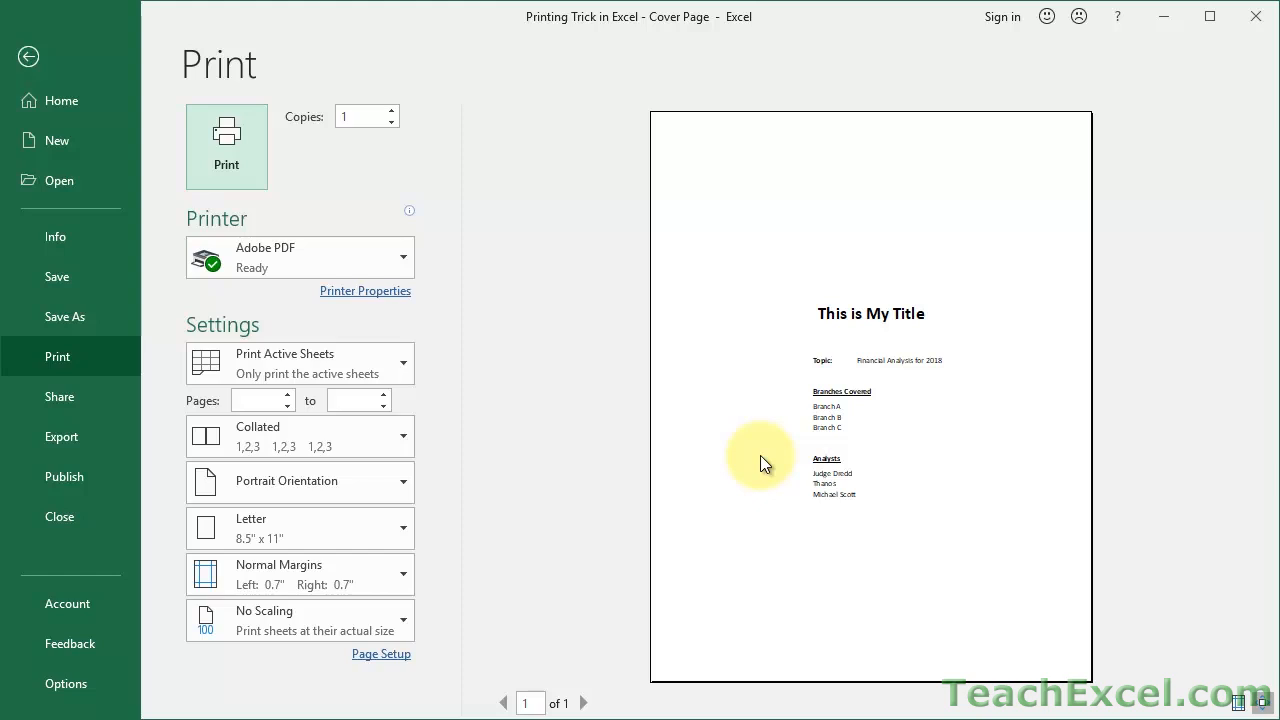
{"action": "mouse_move", "coordinate": [380, 575]}
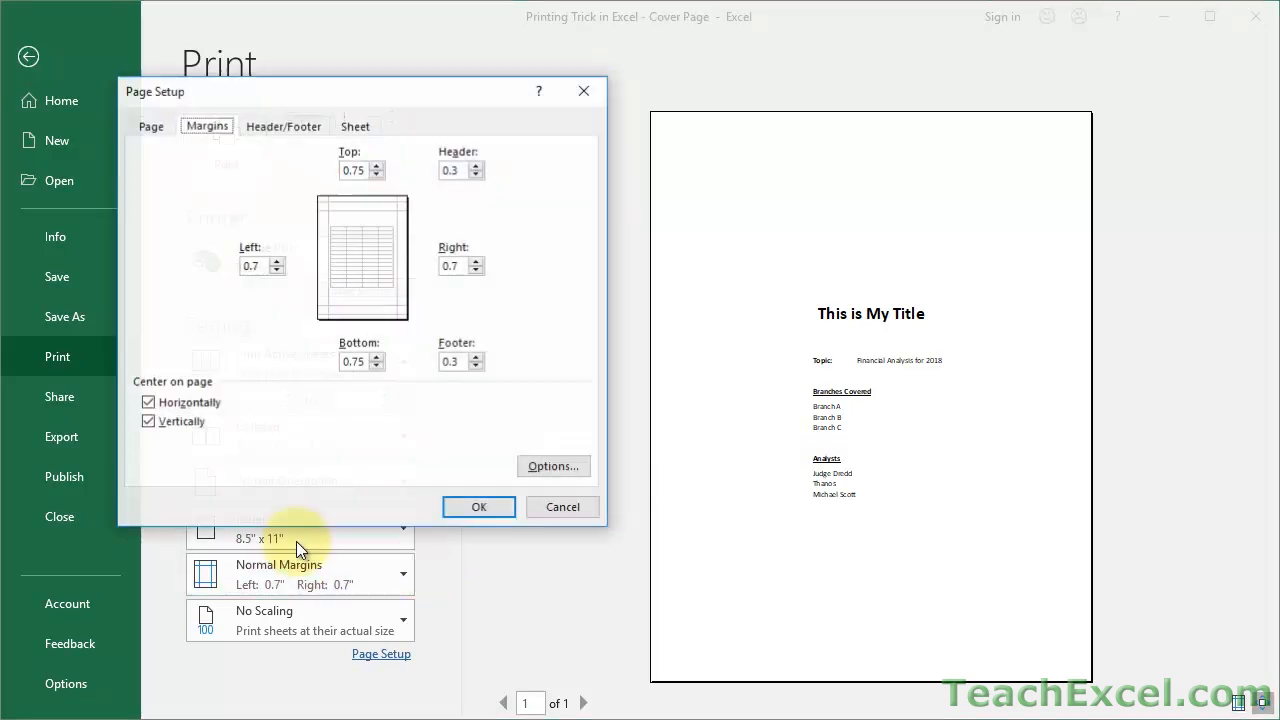
Step: Untick horizontal and vertical Center on page and confirm the change
{"action": "left_click", "coordinate": [148, 402]}
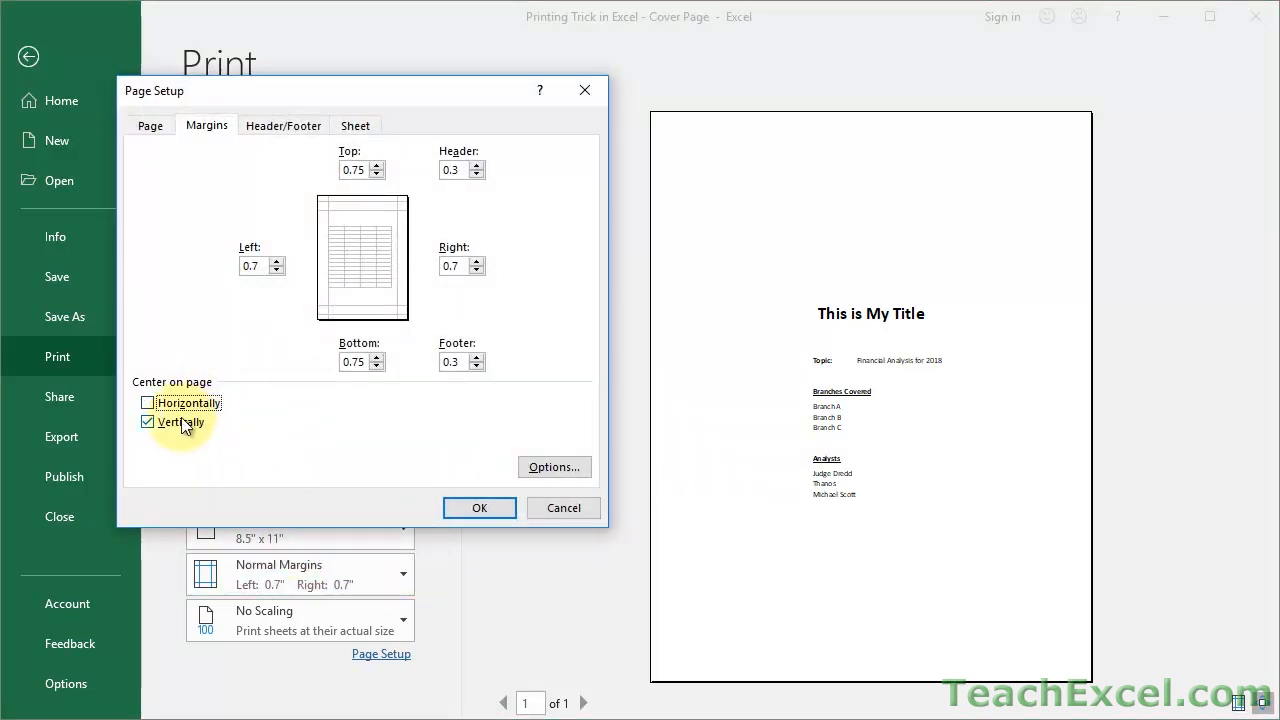
{"action": "left_click", "coordinate": [479, 507]}
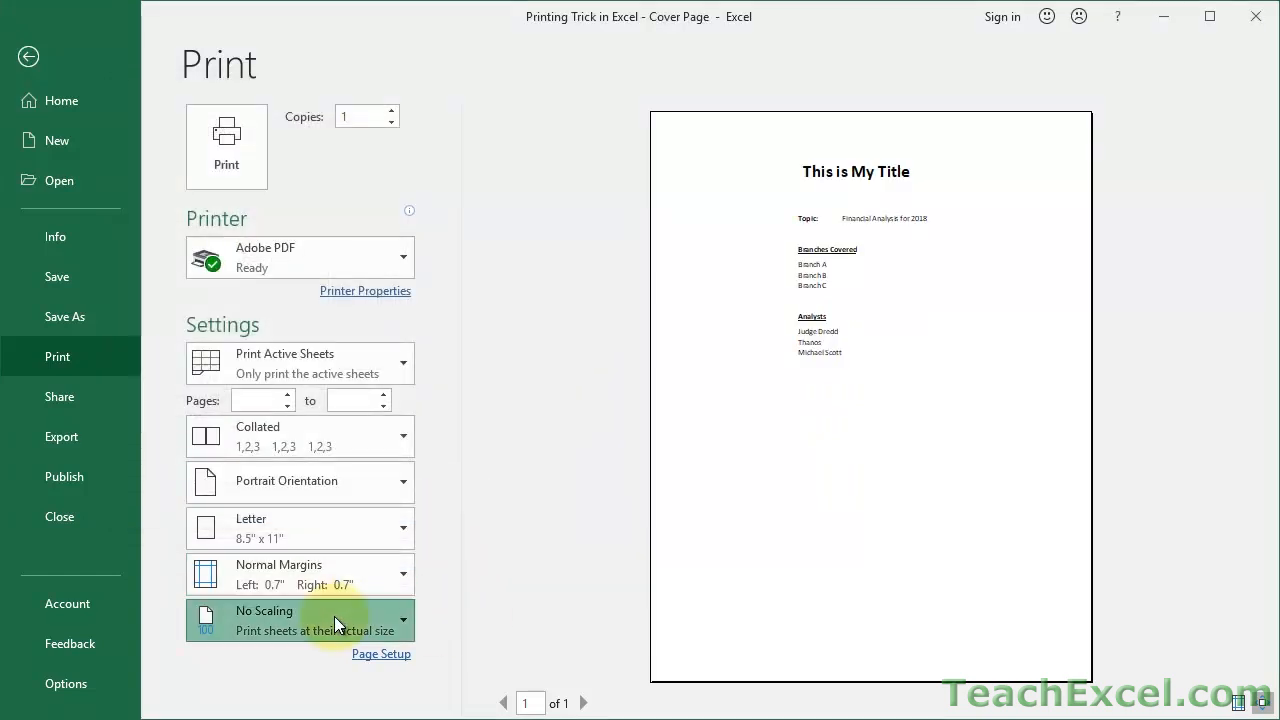
{"action": "mouse_move", "coordinate": [295, 595]}
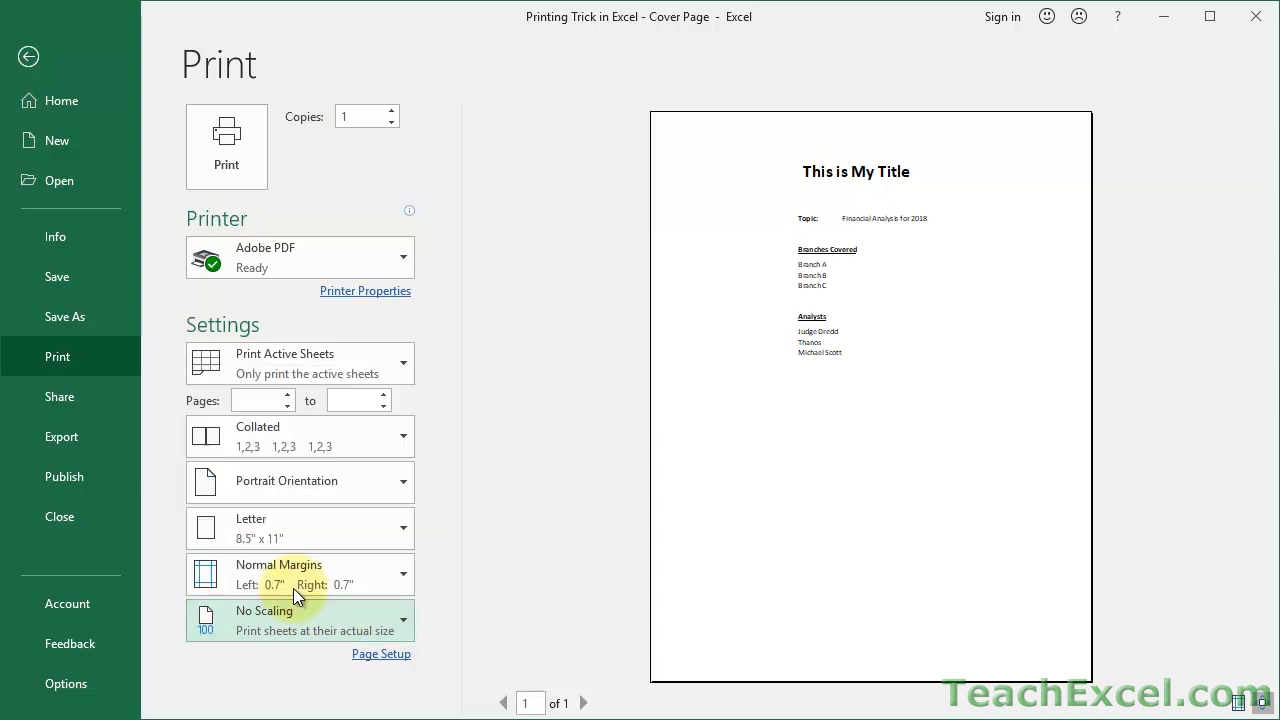
Step: Raise the custom print scaling to 130% in Page Setup
{"action": "left_click", "coordinate": [381, 653]}
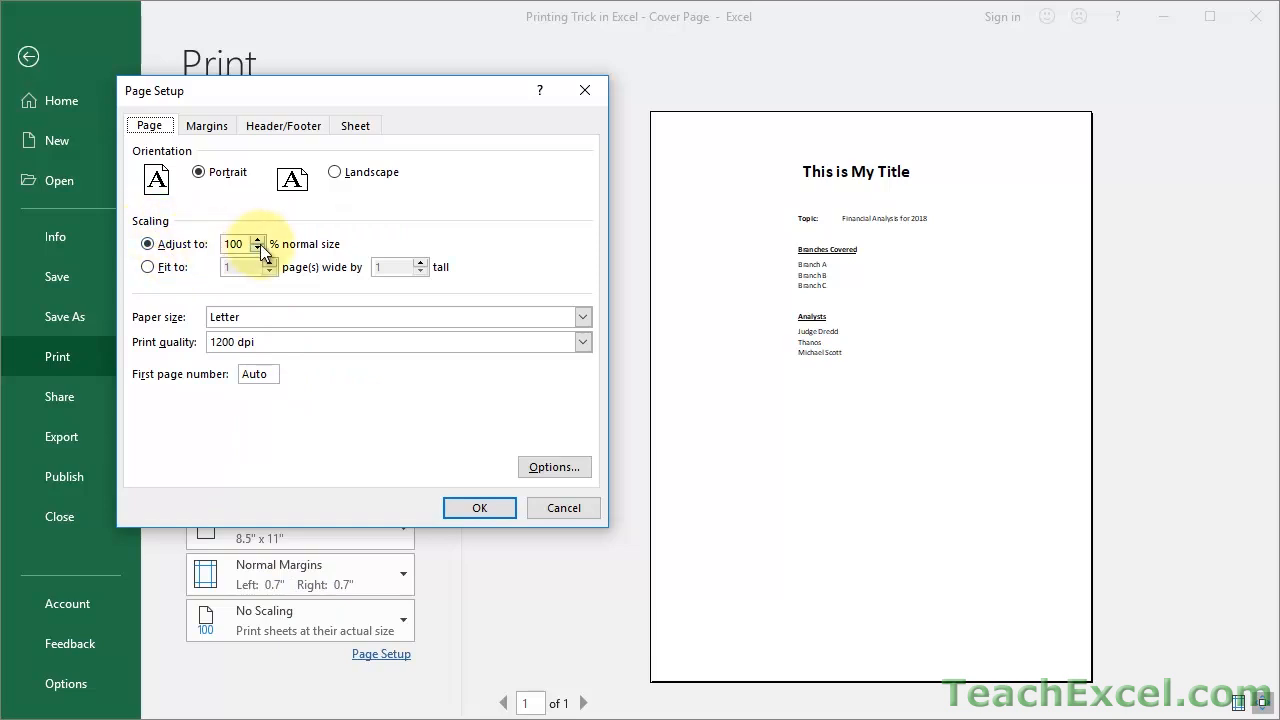
{"action": "left_click", "coordinate": [267, 238]}
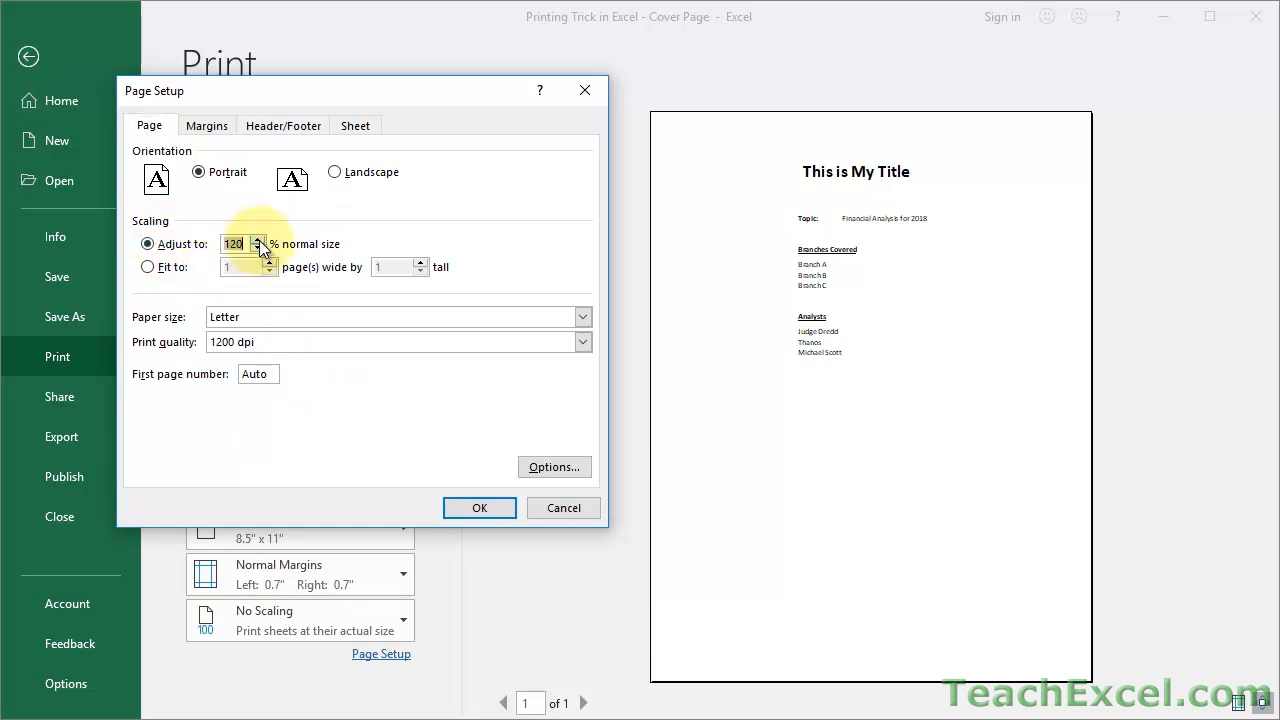
{"action": "left_click", "coordinate": [268, 238]}
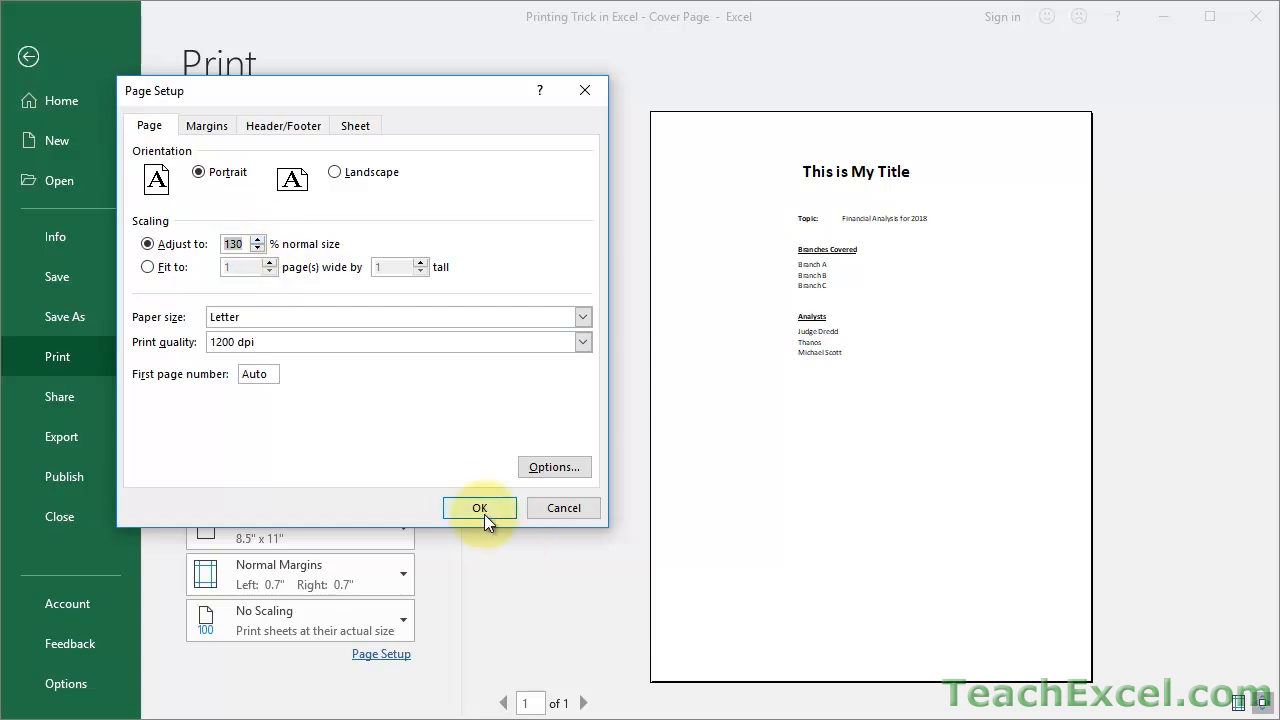
{"action": "left_click", "coordinate": [479, 508]}
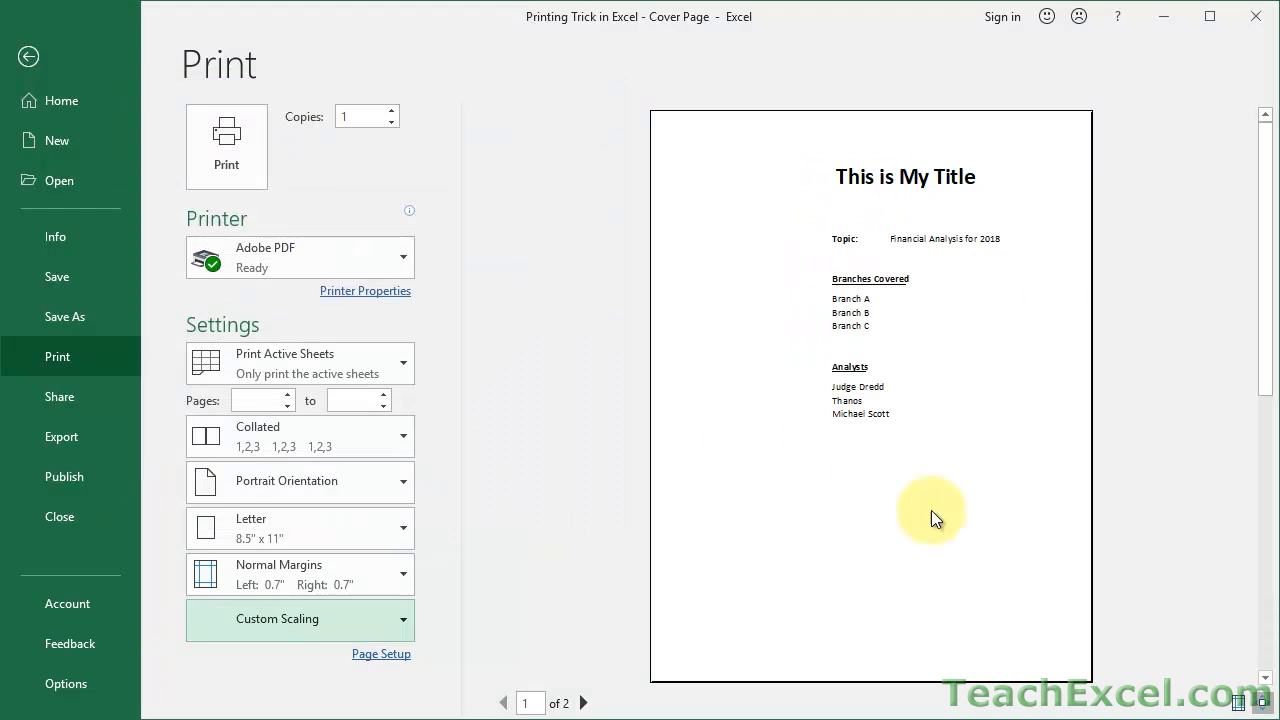
{"action": "mouse_move", "coordinate": [900, 288]}
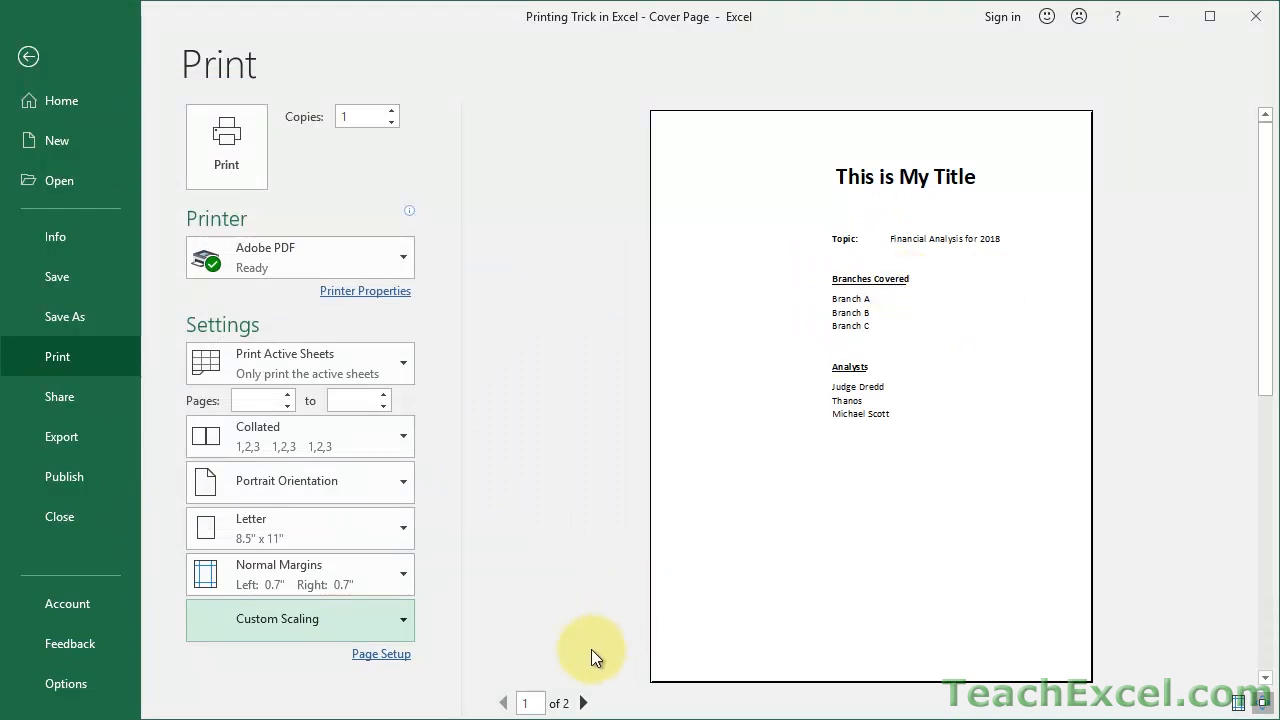
Step: Page through both preview pages, then return to the worksheet
{"action": "left_click", "coordinate": [584, 703]}
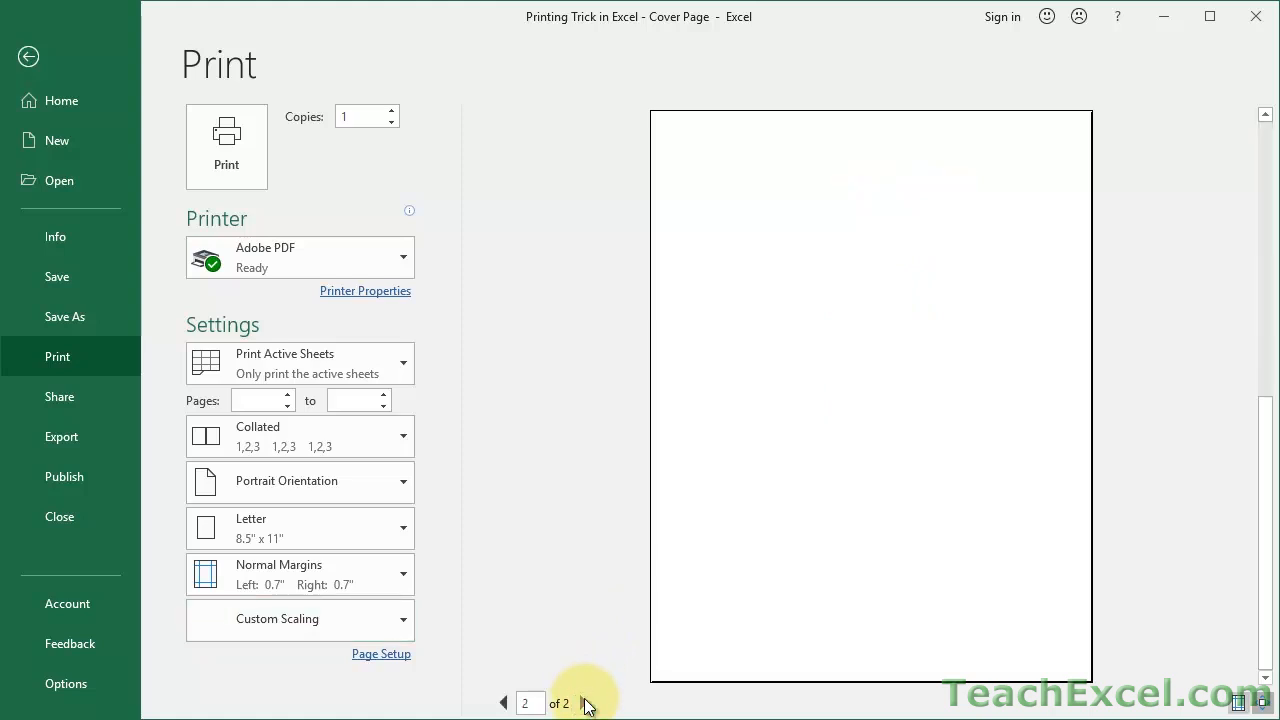
{"action": "left_click", "coordinate": [505, 702]}
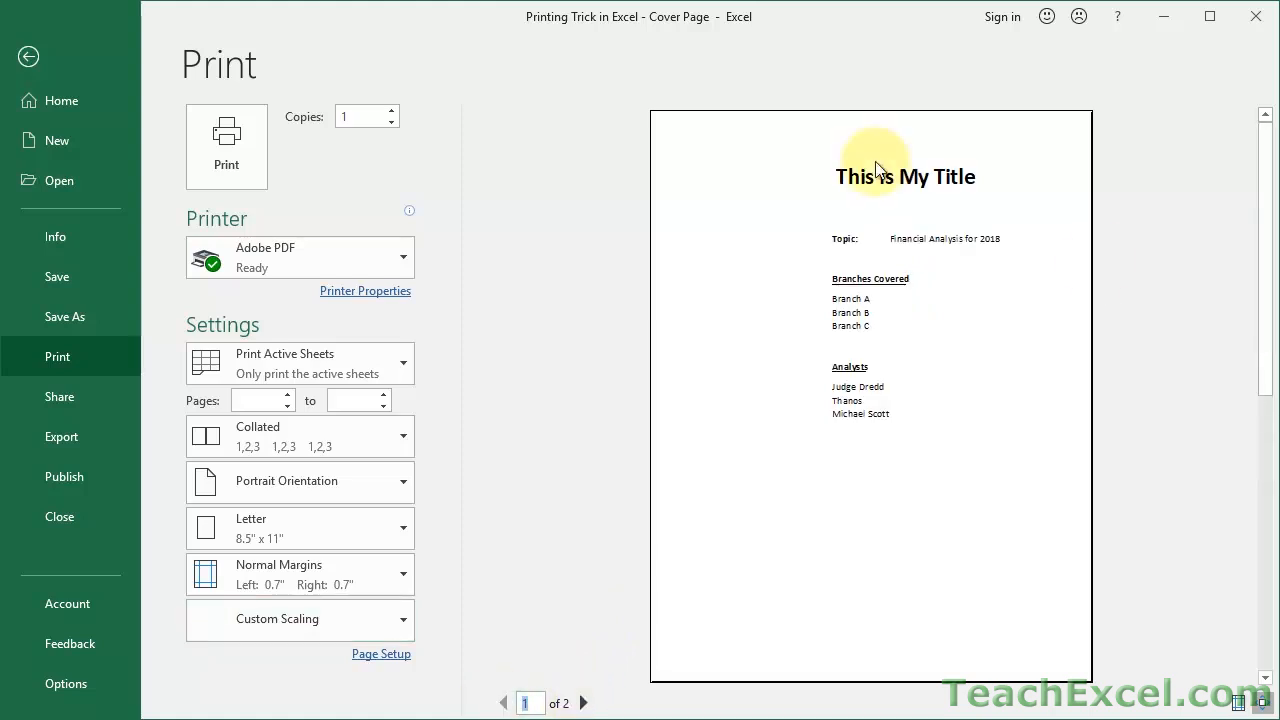
{"action": "mouse_move", "coordinate": [733, 528]}
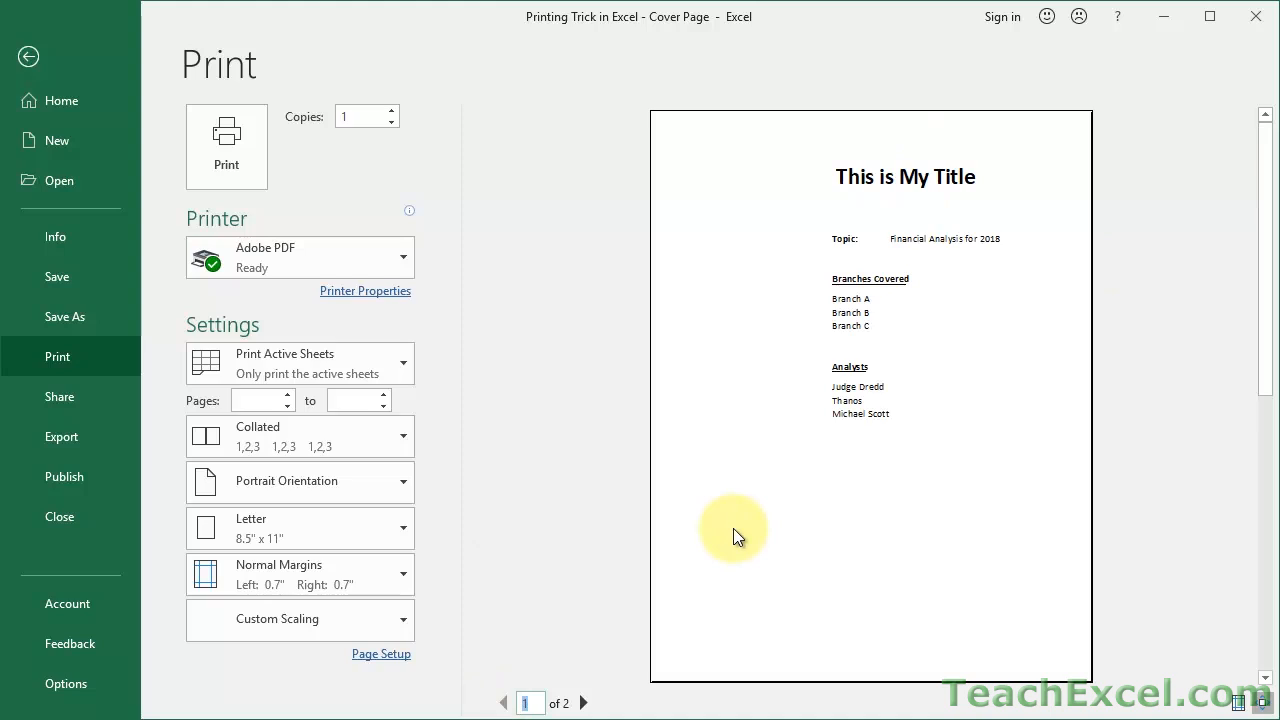
{"action": "left_click", "coordinate": [28, 56]}
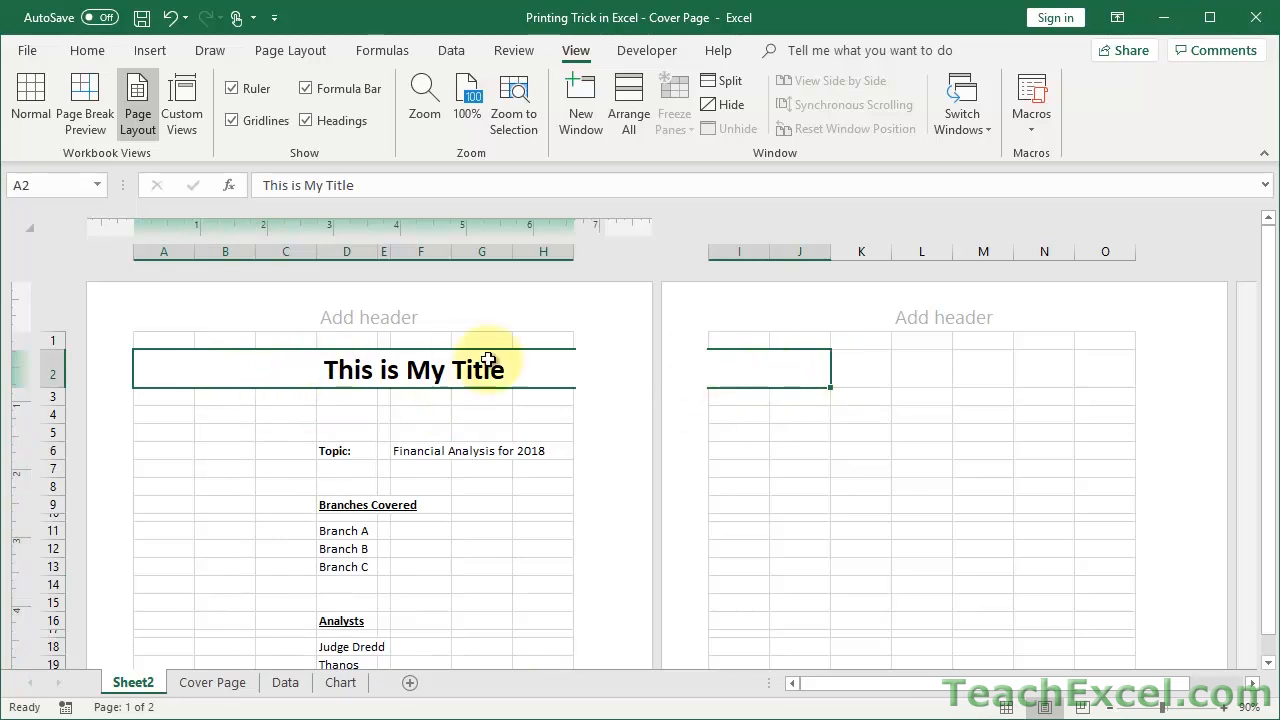
{"action": "mouse_move", "coordinate": [685, 395]}
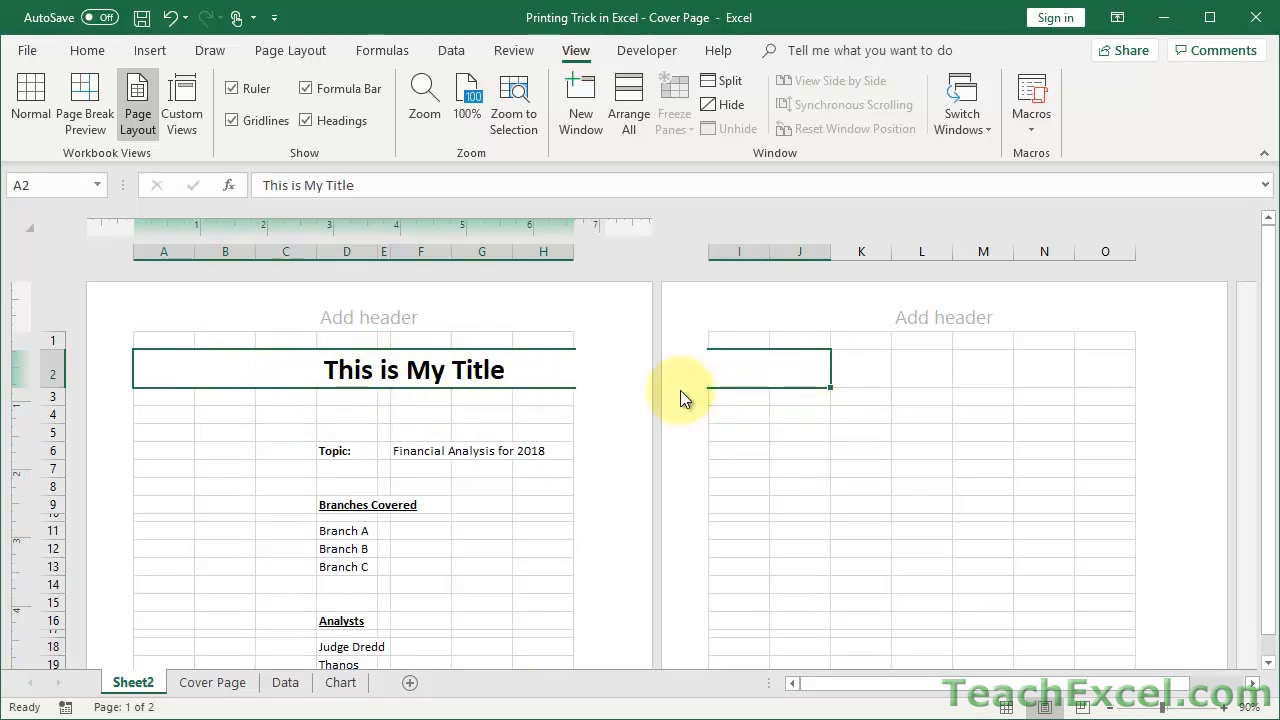
Step: Unmerge the row 2 title and re-merge it across A2:H2 so the cover prints on one page
{"action": "left_click", "coordinate": [87, 50]}
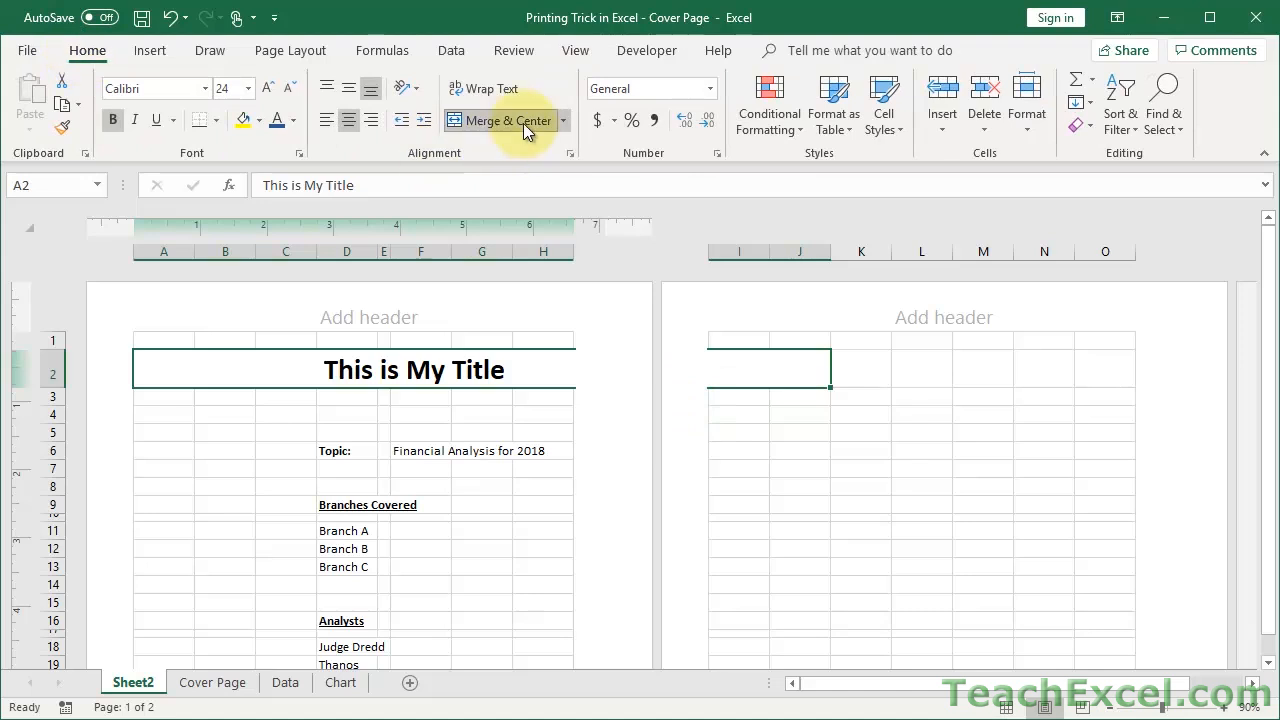
{"action": "left_click", "coordinate": [507, 120]}
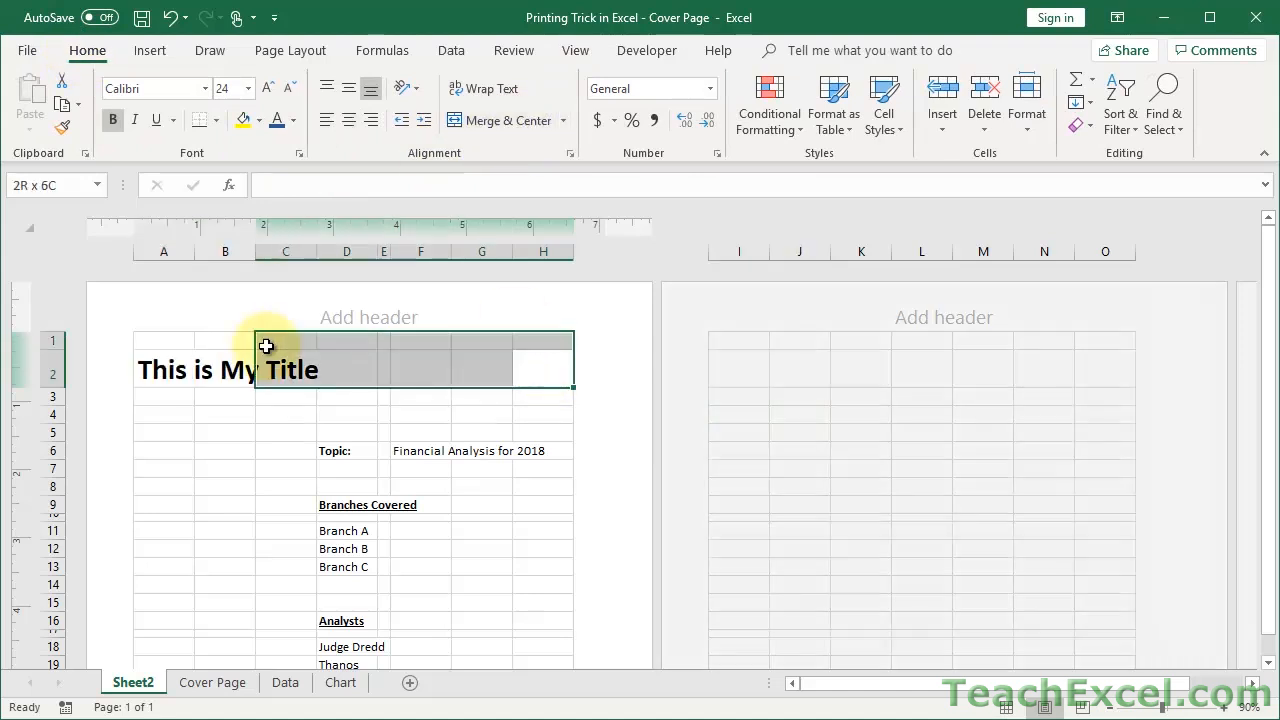
{"action": "left_click", "coordinate": [507, 120]}
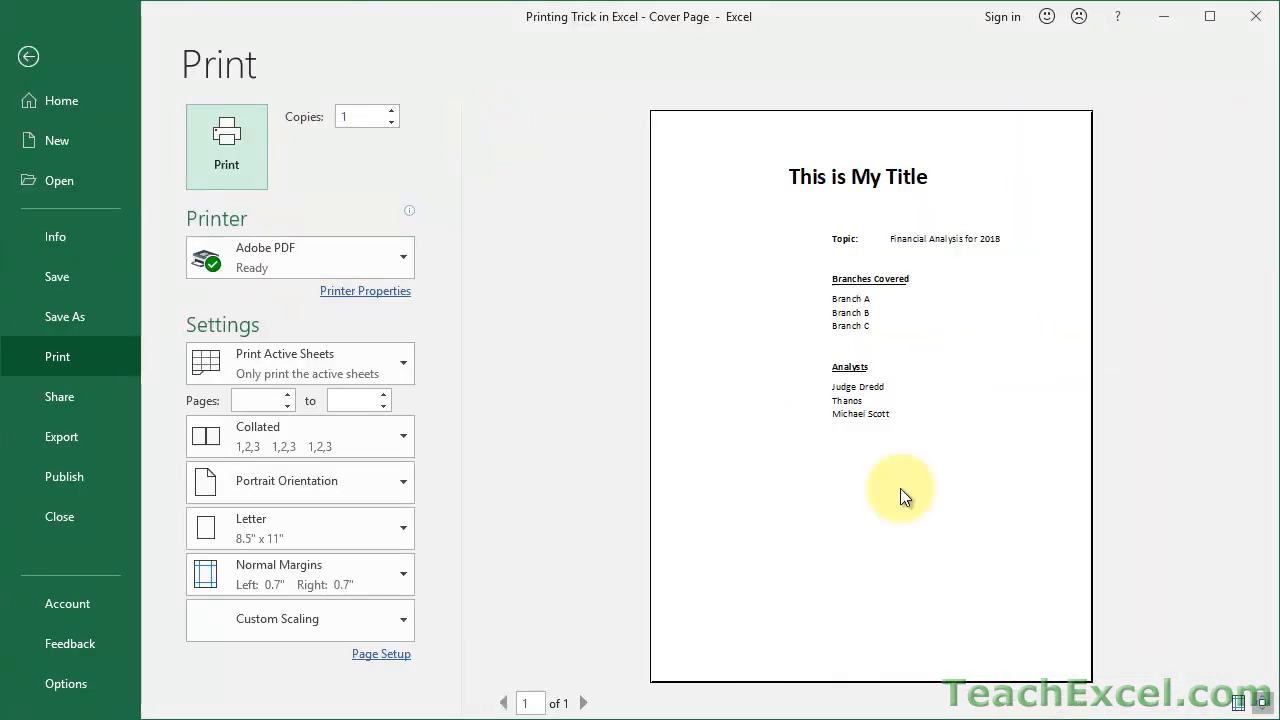
{"action": "mouse_move", "coordinate": [825, 448]}
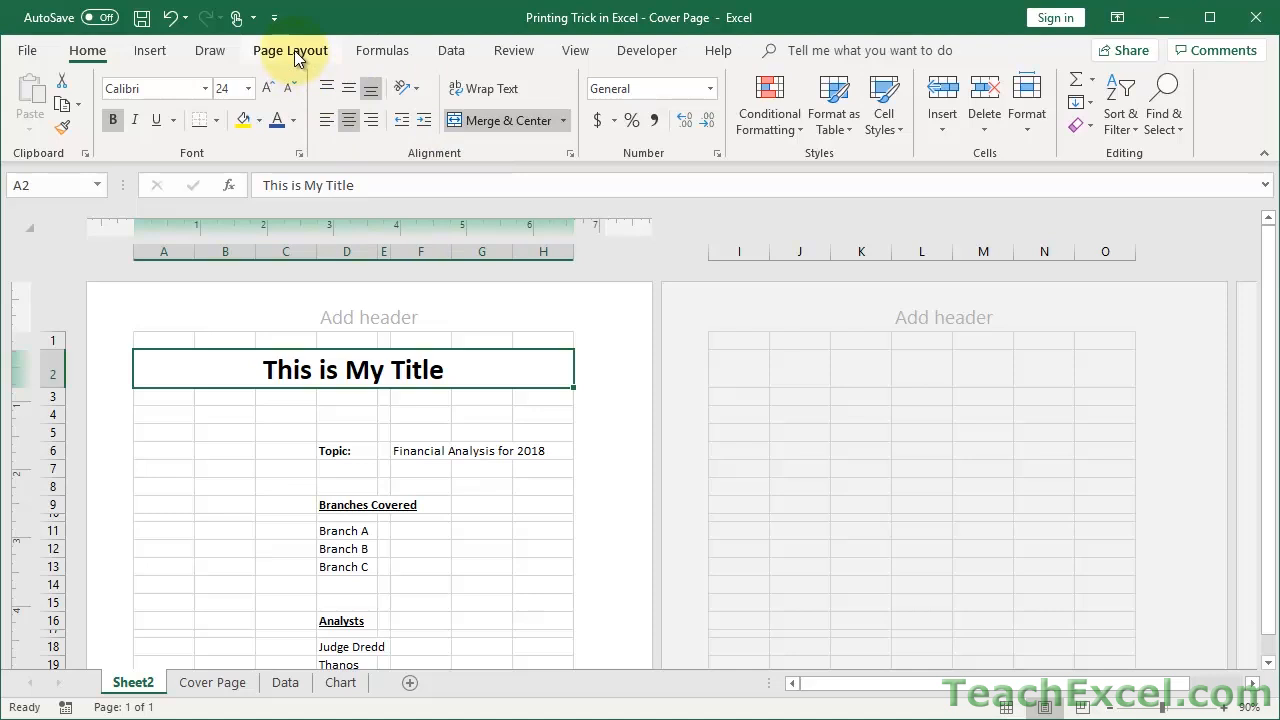
Step: Try Scale to Fit print scales of 125% and 140%, then return to 130%
{"action": "left_click", "coordinate": [291, 50]}
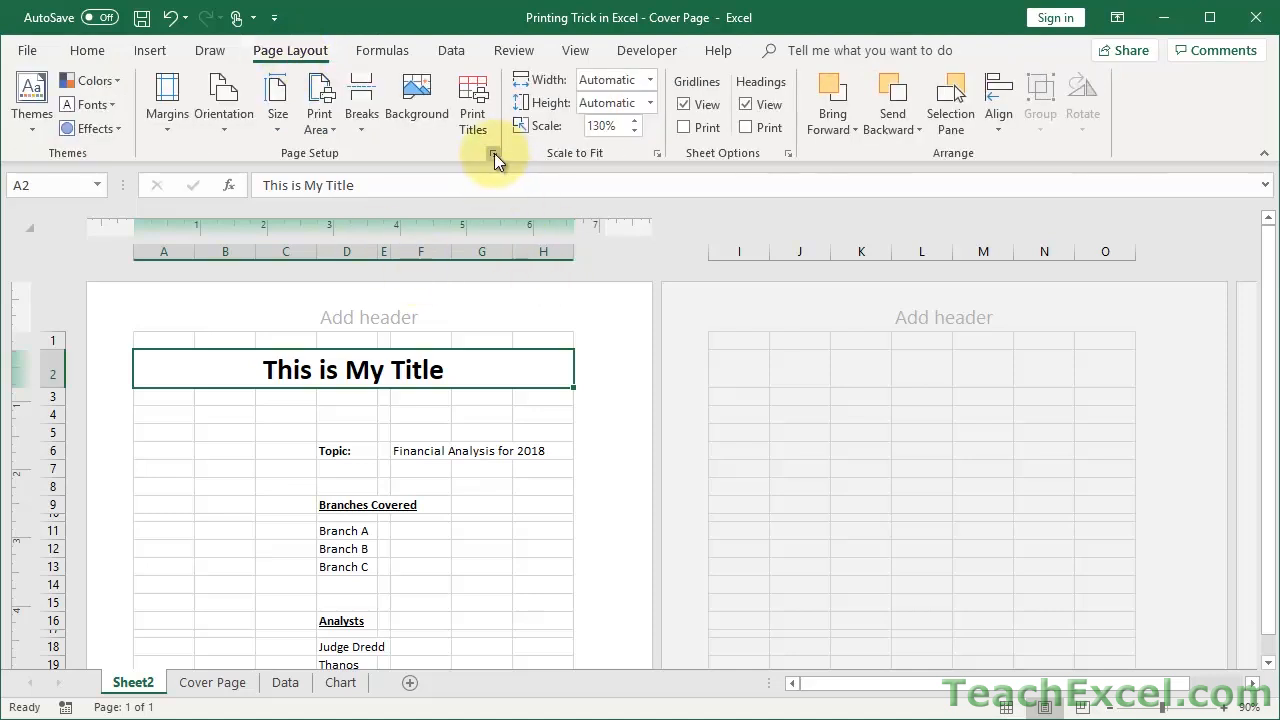
{"action": "mouse_move", "coordinate": [620, 155]}
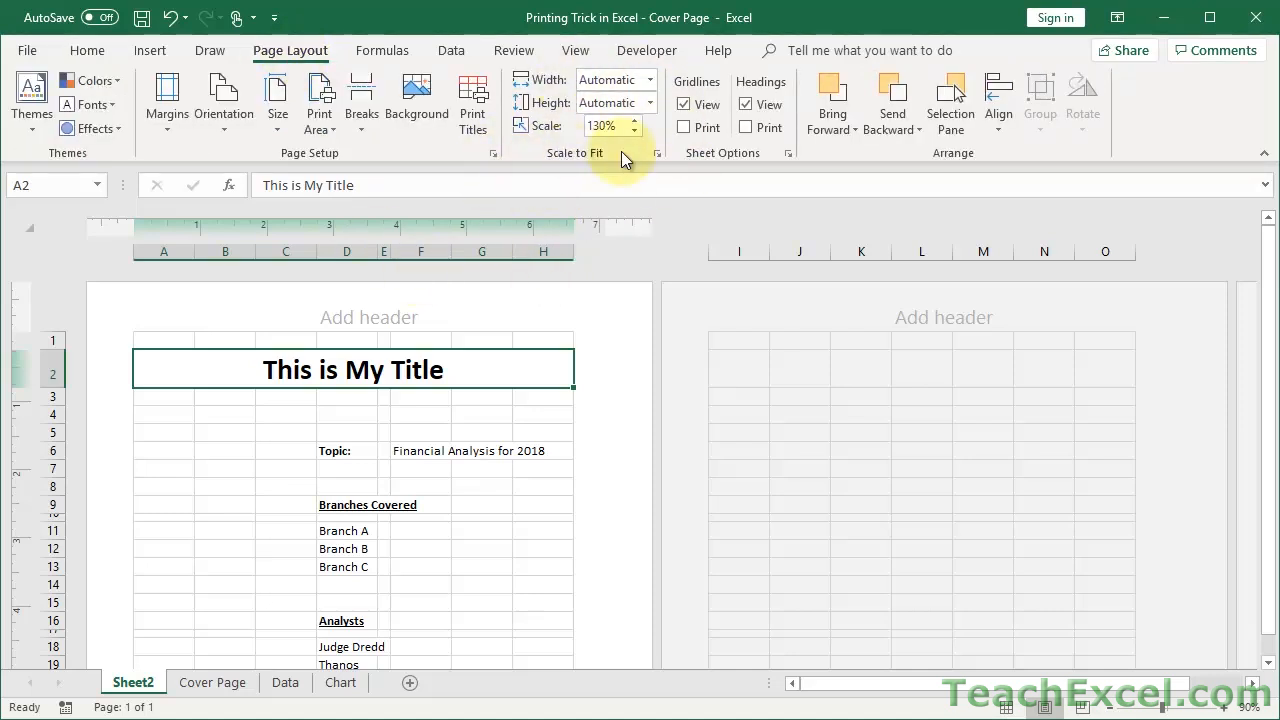
{"action": "left_click", "coordinate": [634, 130]}
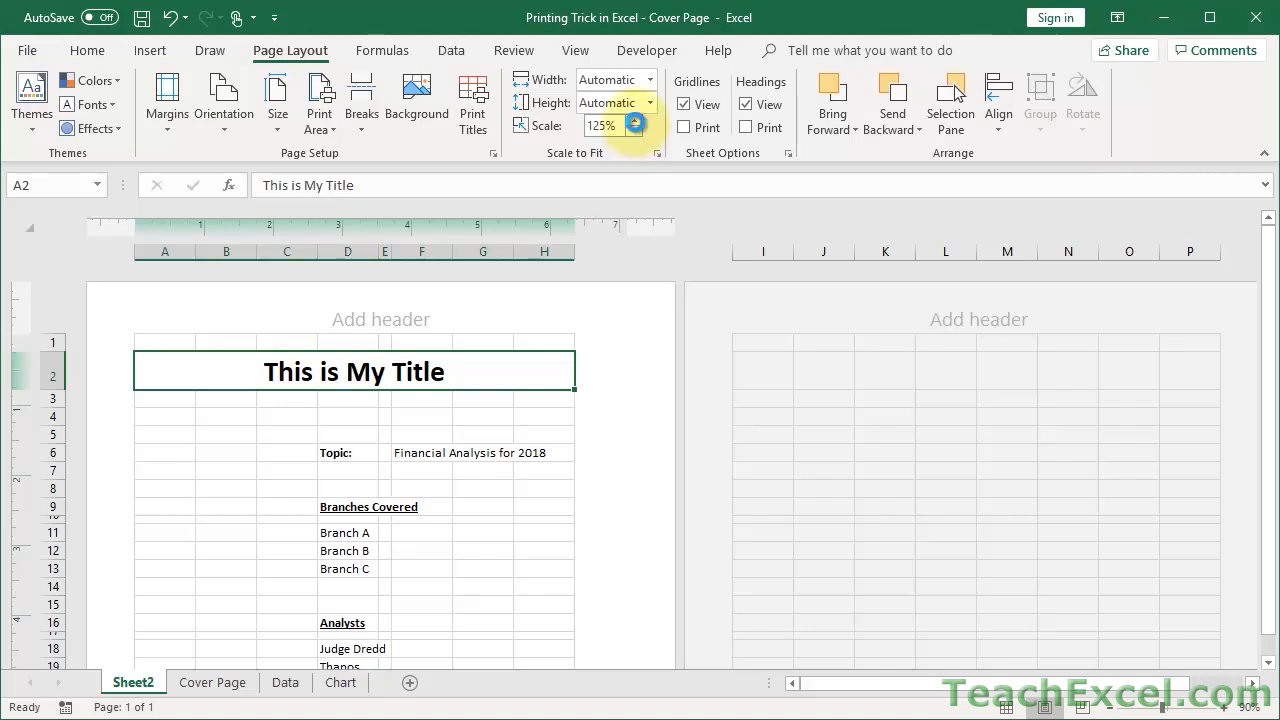
{"action": "left_click", "coordinate": [636, 120]}
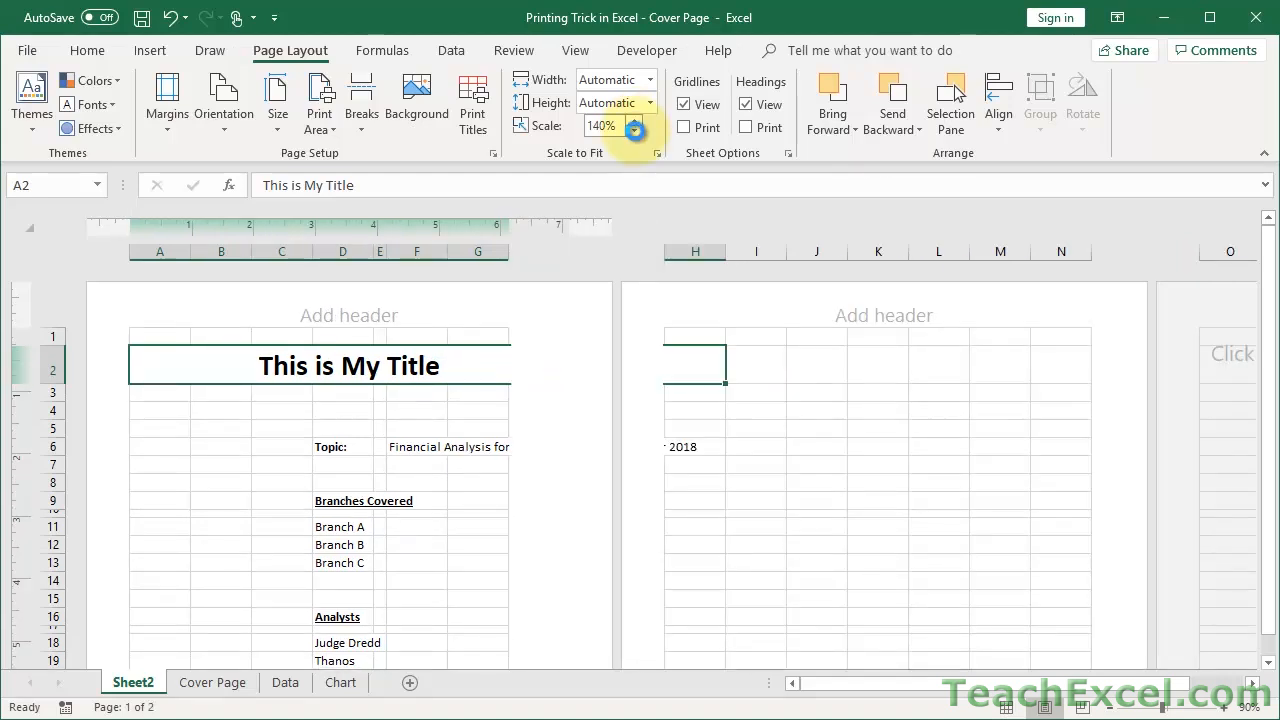
{"action": "left_click", "coordinate": [634, 131]}
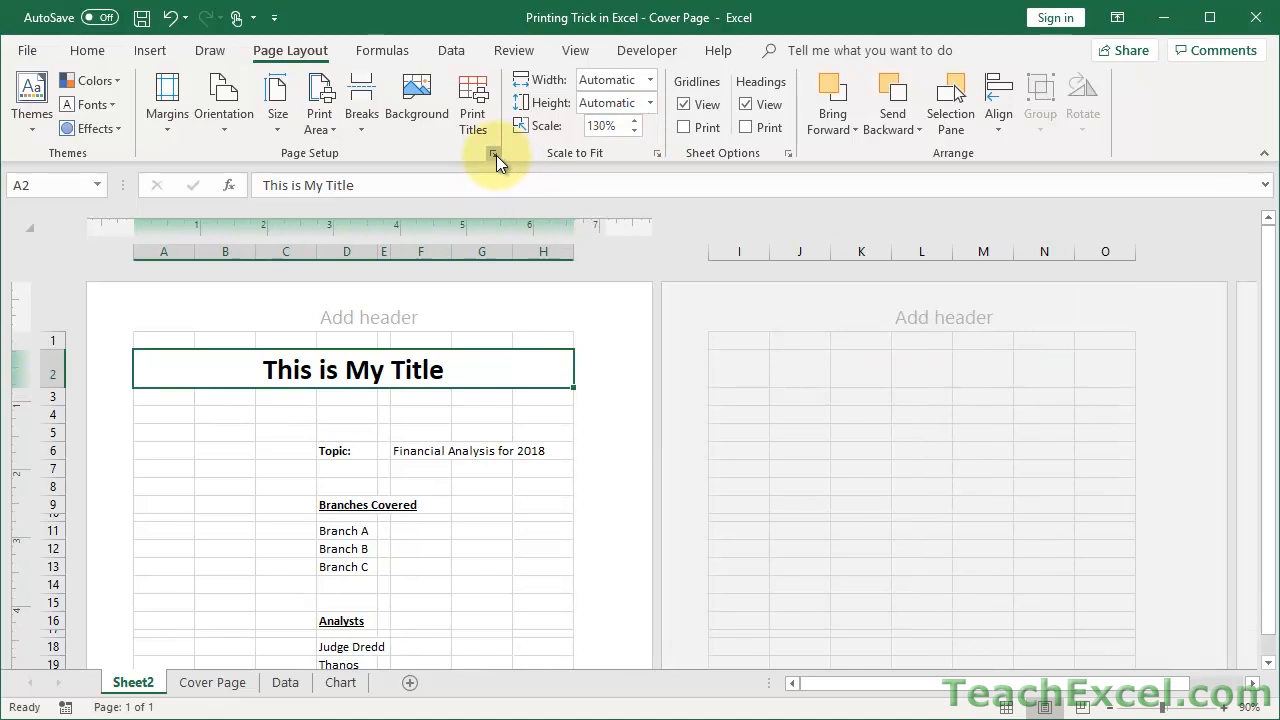
{"action": "left_click", "coordinate": [492, 152]}
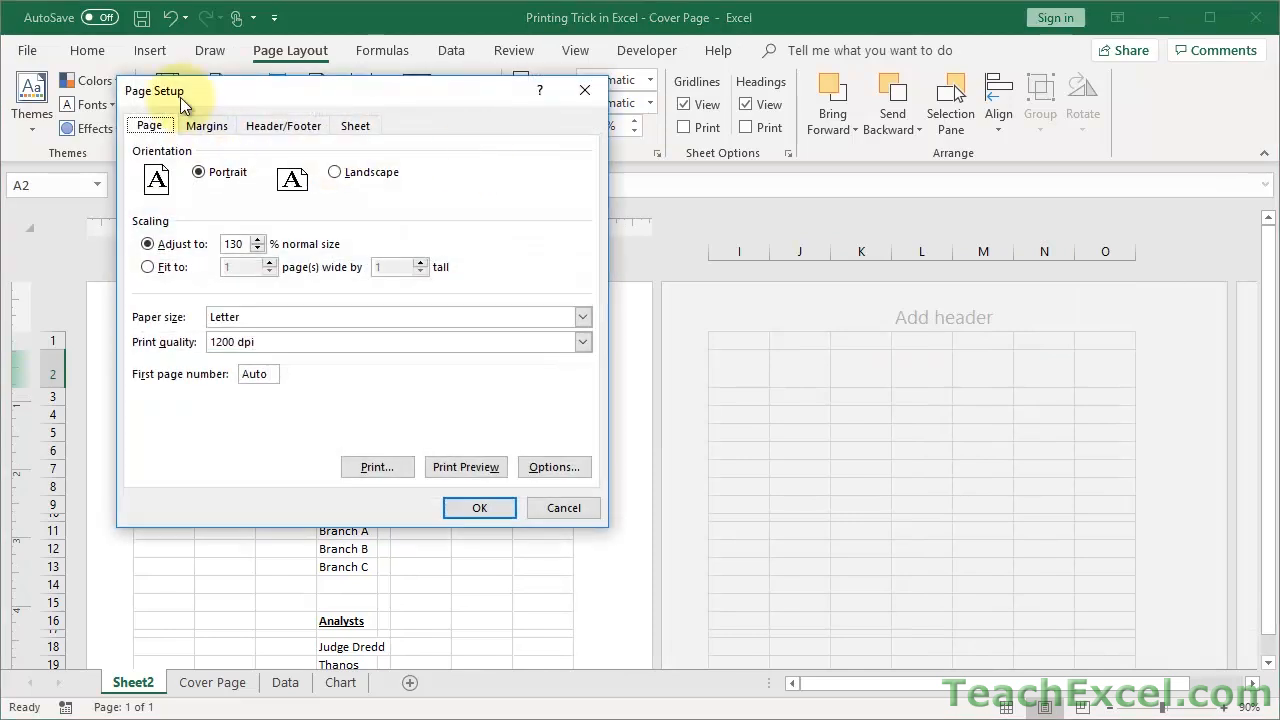
{"action": "left_click", "coordinate": [206, 125]}
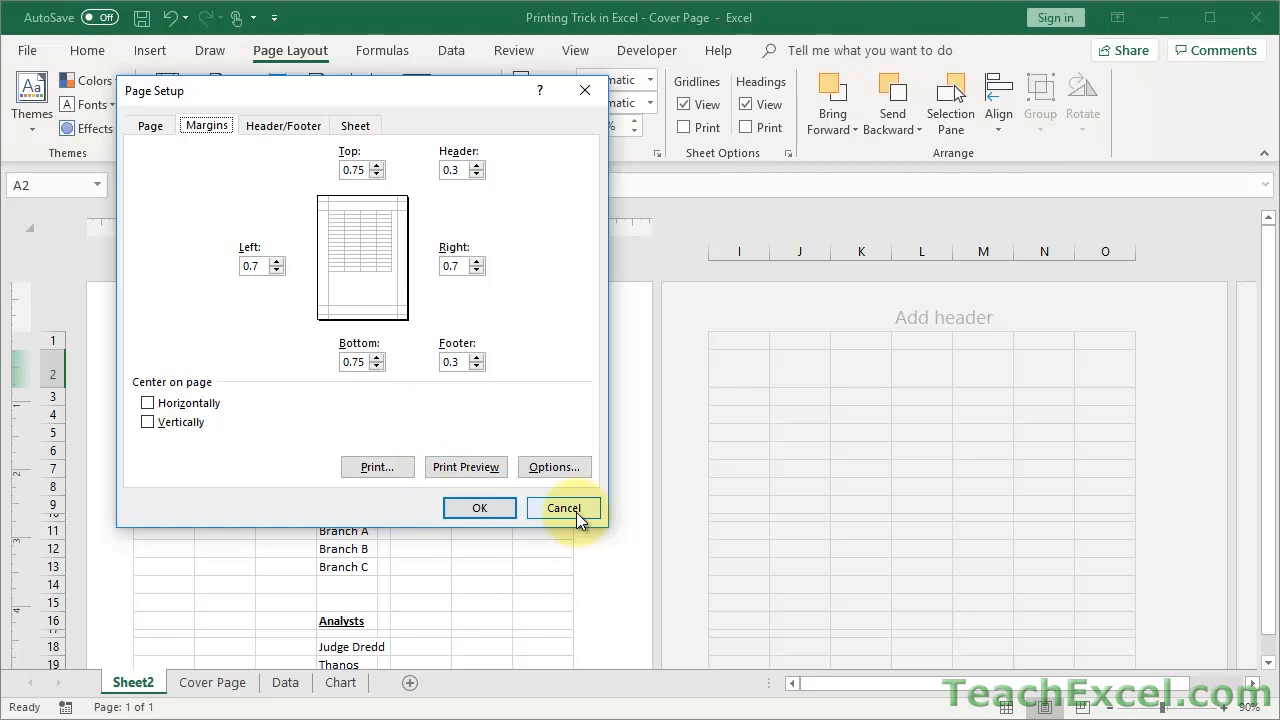
{"action": "left_click", "coordinate": [564, 508]}
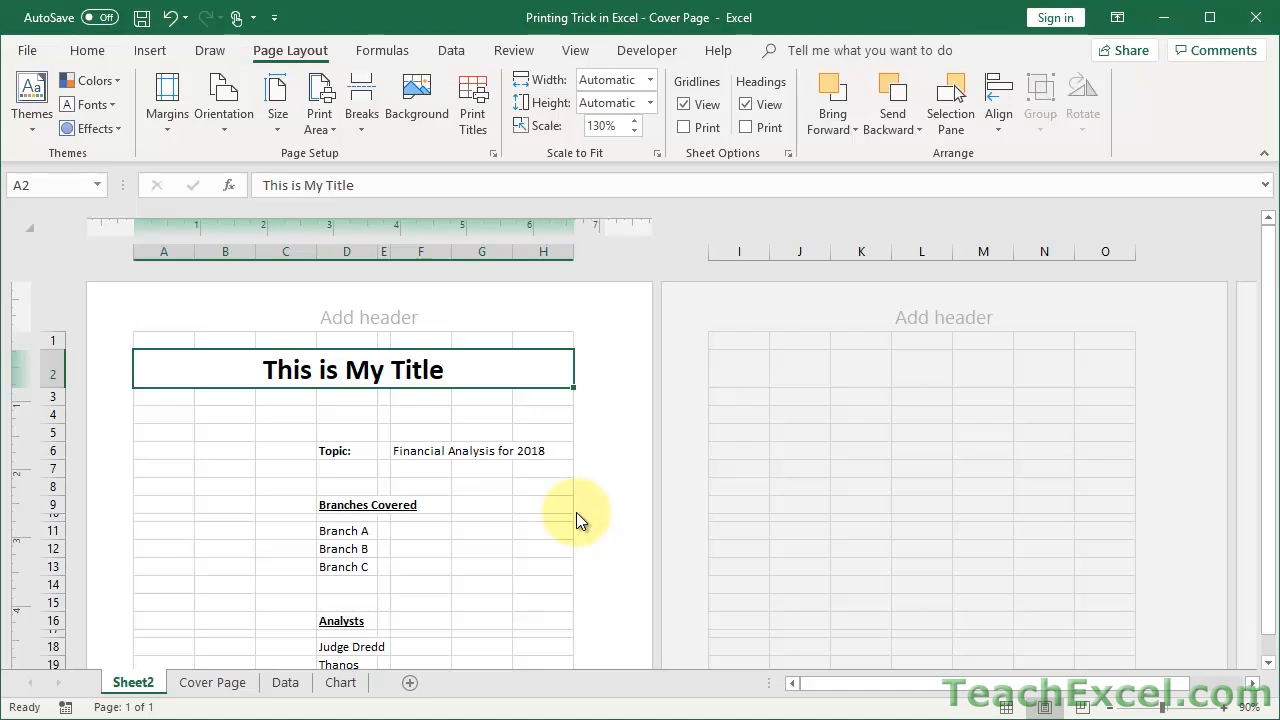
{"action": "mouse_move", "coordinate": [935, 343]}
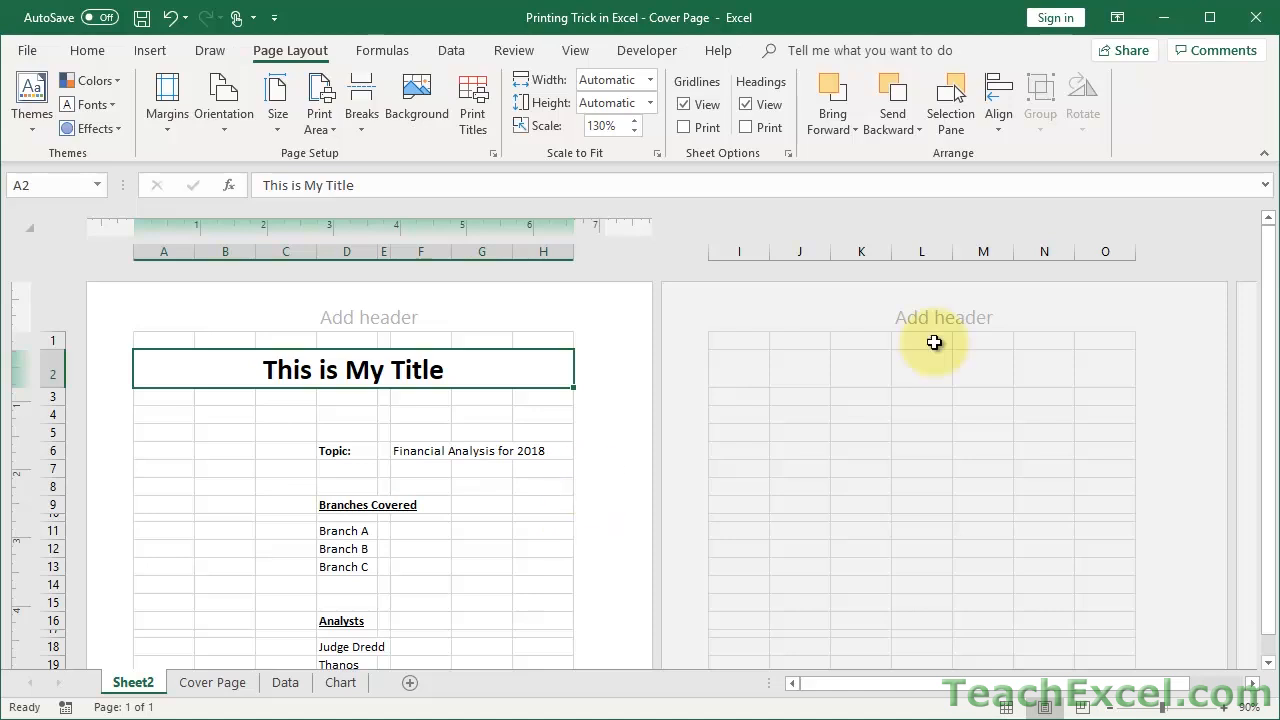
{"action": "mouse_move", "coordinate": [624, 307]}
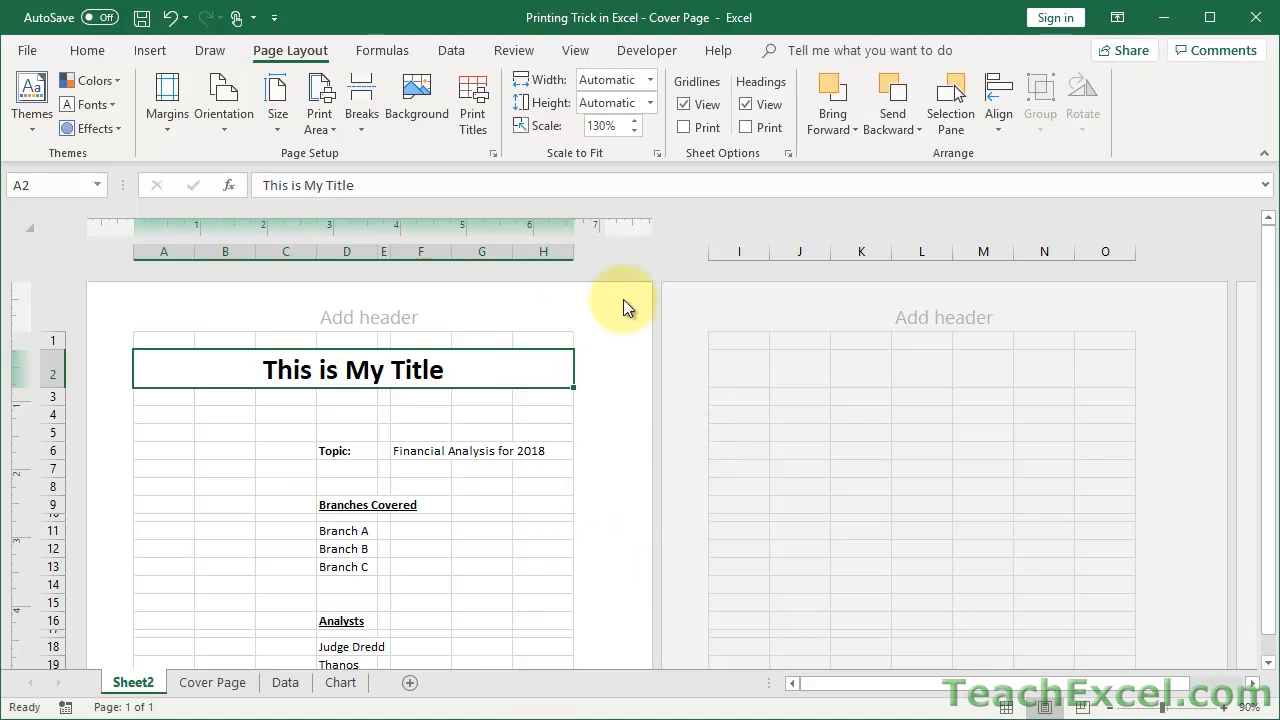
{"action": "left_click", "coordinate": [224, 100]}
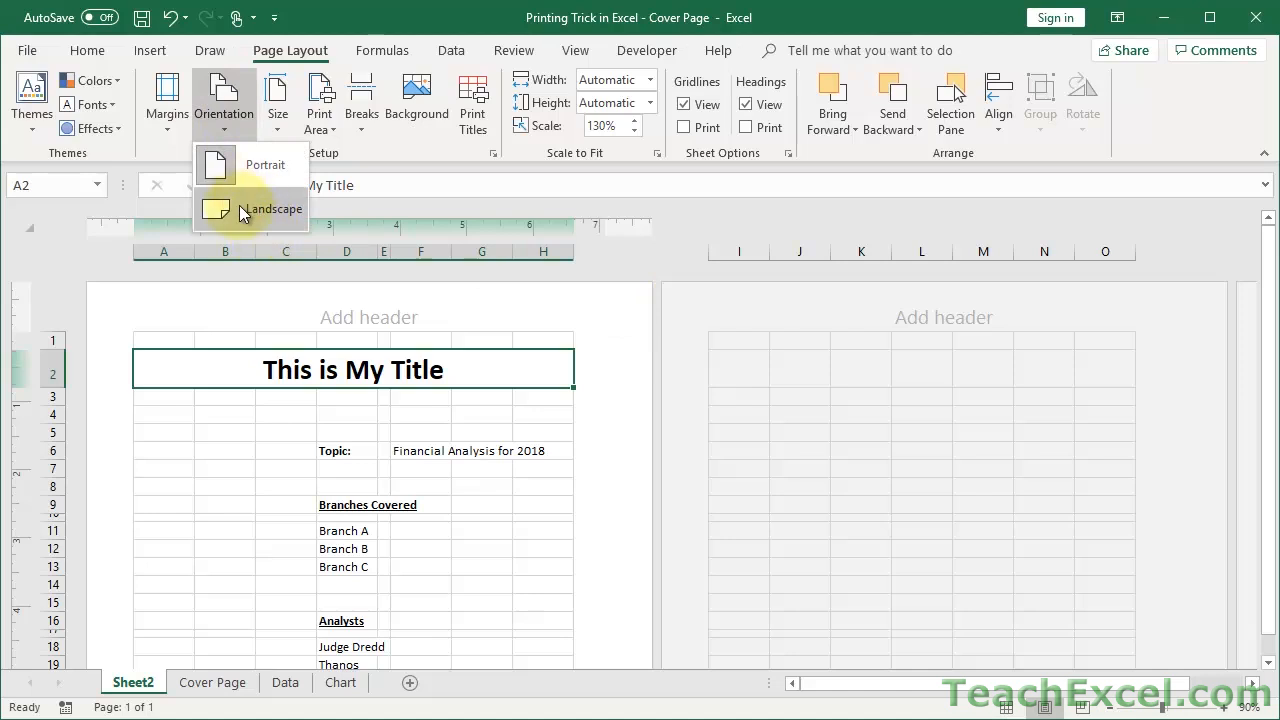
{"action": "left_click", "coordinate": [276, 208]}
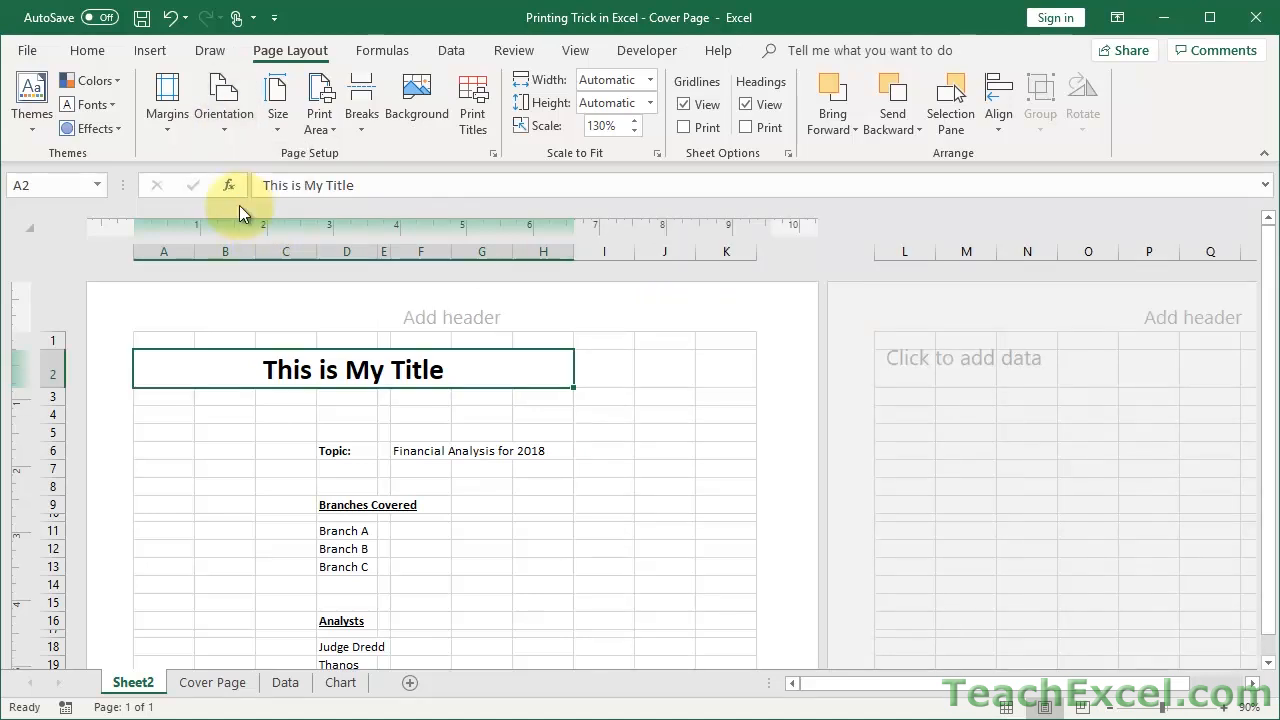
{"action": "mouse_move", "coordinate": [760, 378]}
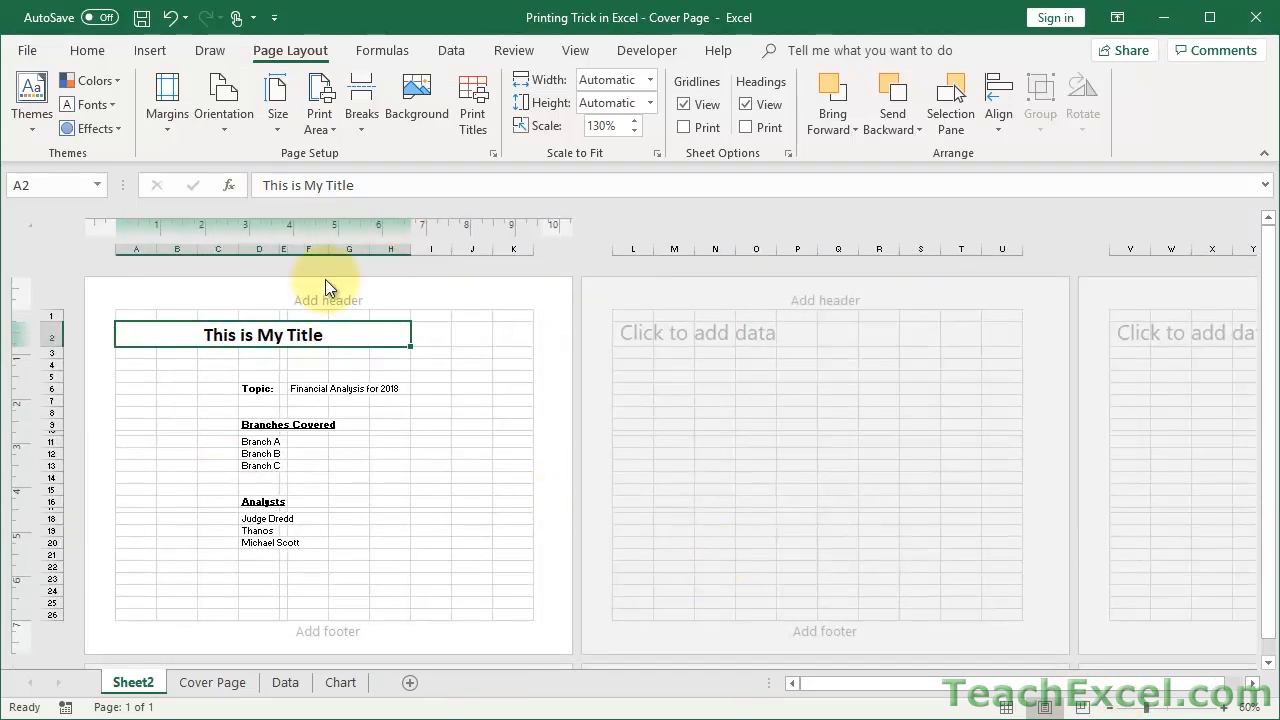
{"action": "left_click", "coordinate": [223, 100]}
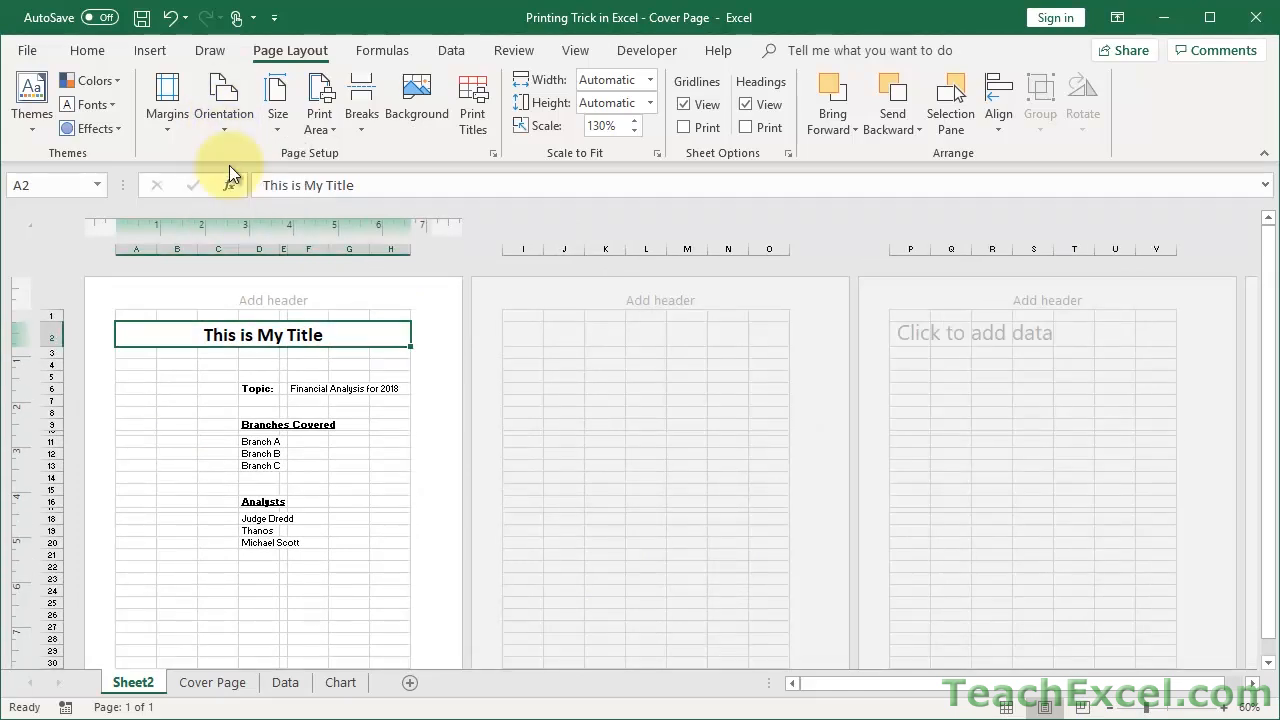
{"action": "left_click", "coordinate": [223, 100]}
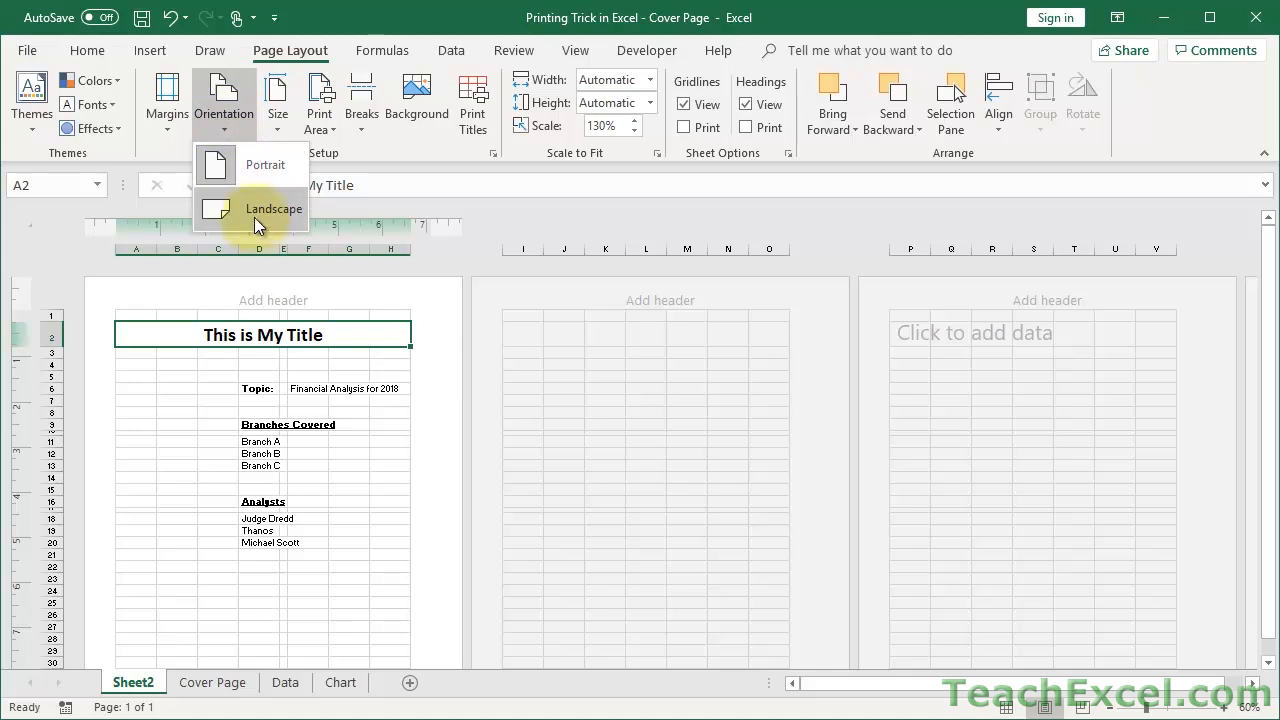
{"action": "left_click", "coordinate": [273, 208]}
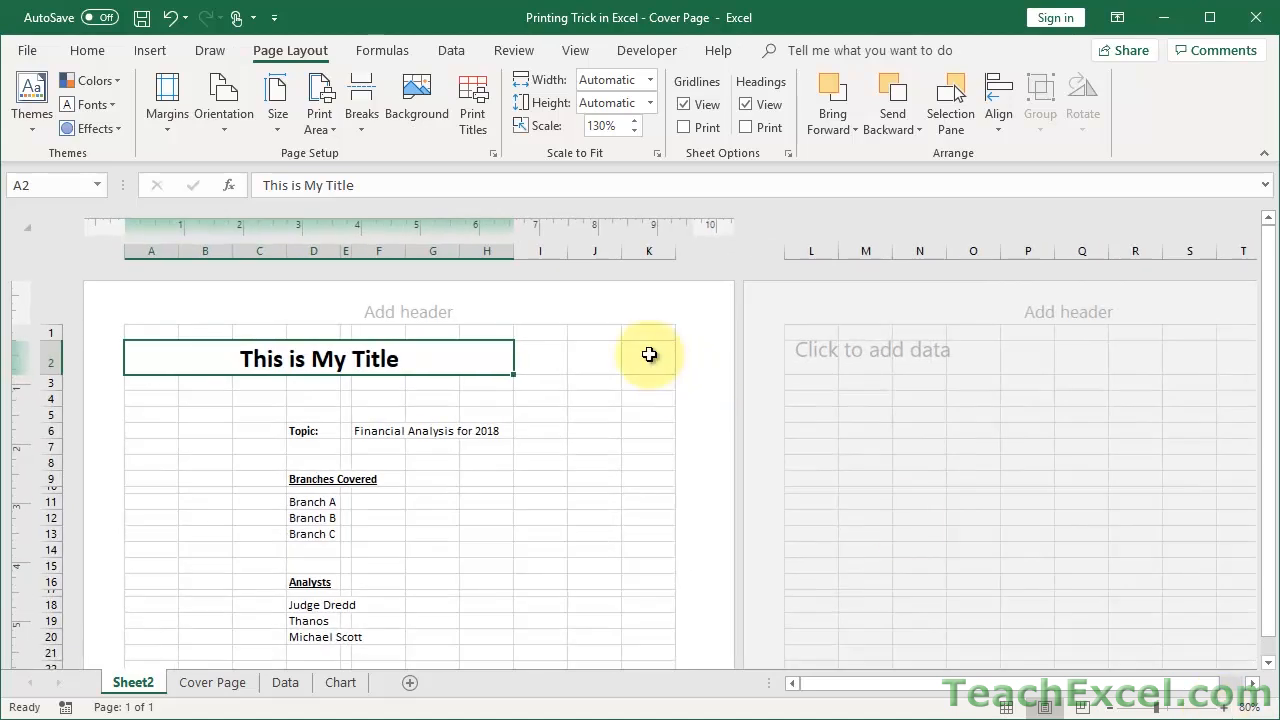
{"action": "mouse_move", "coordinate": [361, 444]}
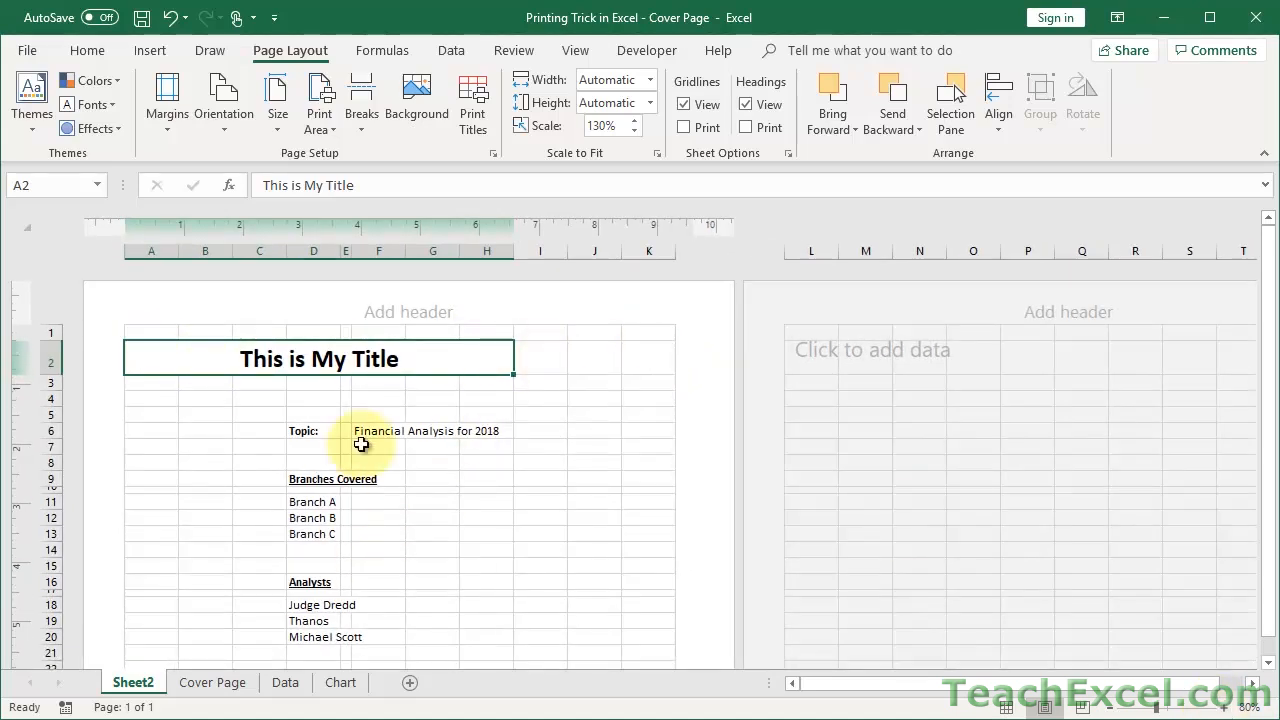
{"action": "mouse_move", "coordinate": [536, 467]}
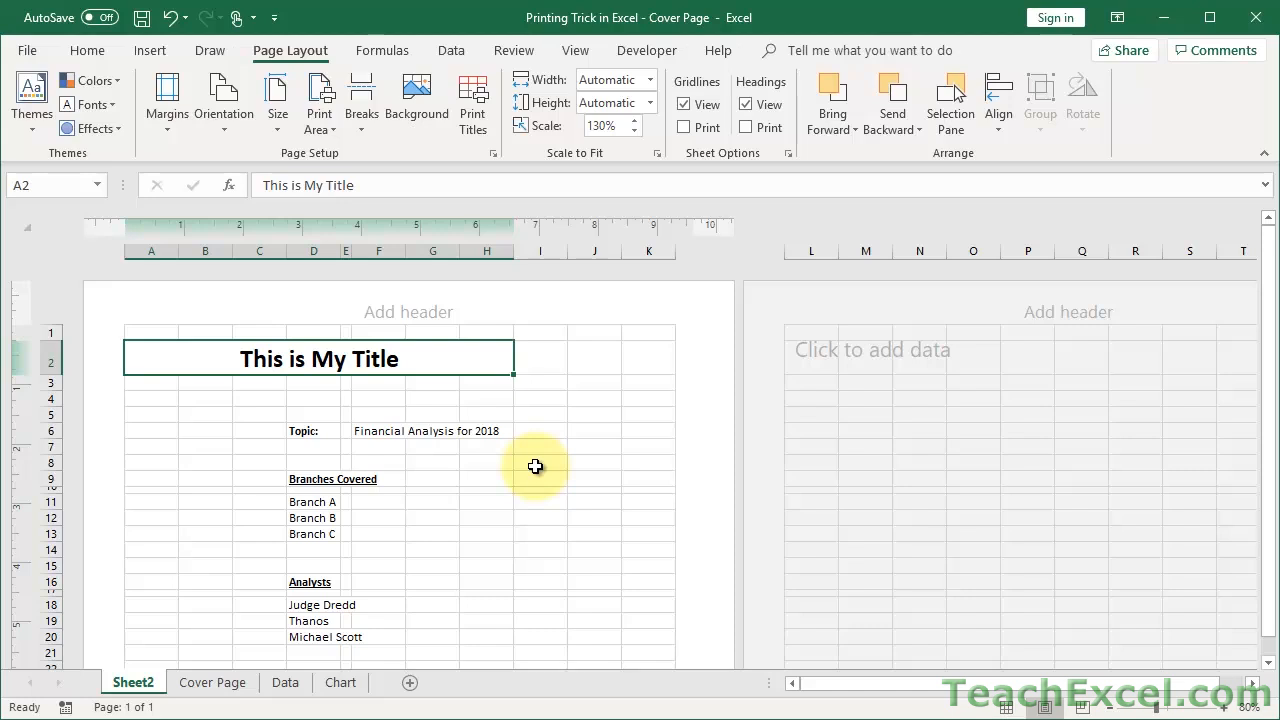
{"action": "left_click", "coordinate": [223, 100]}
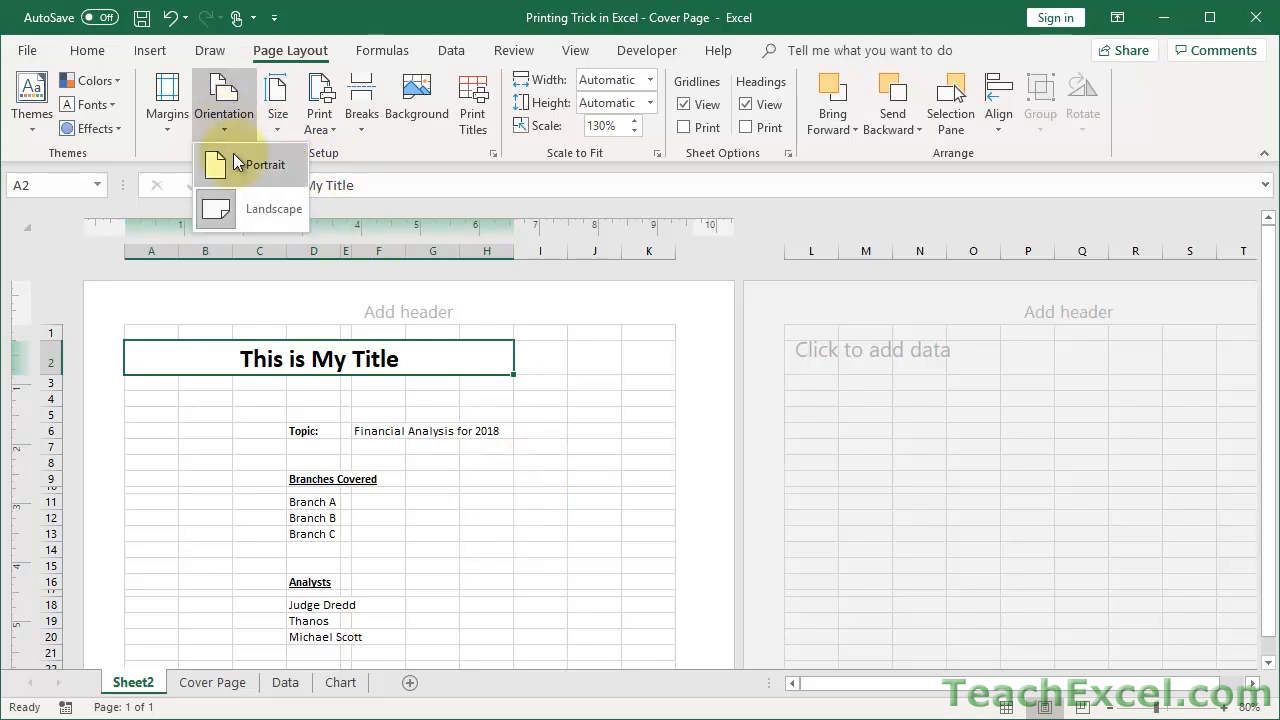
{"action": "left_click", "coordinate": [264, 164]}
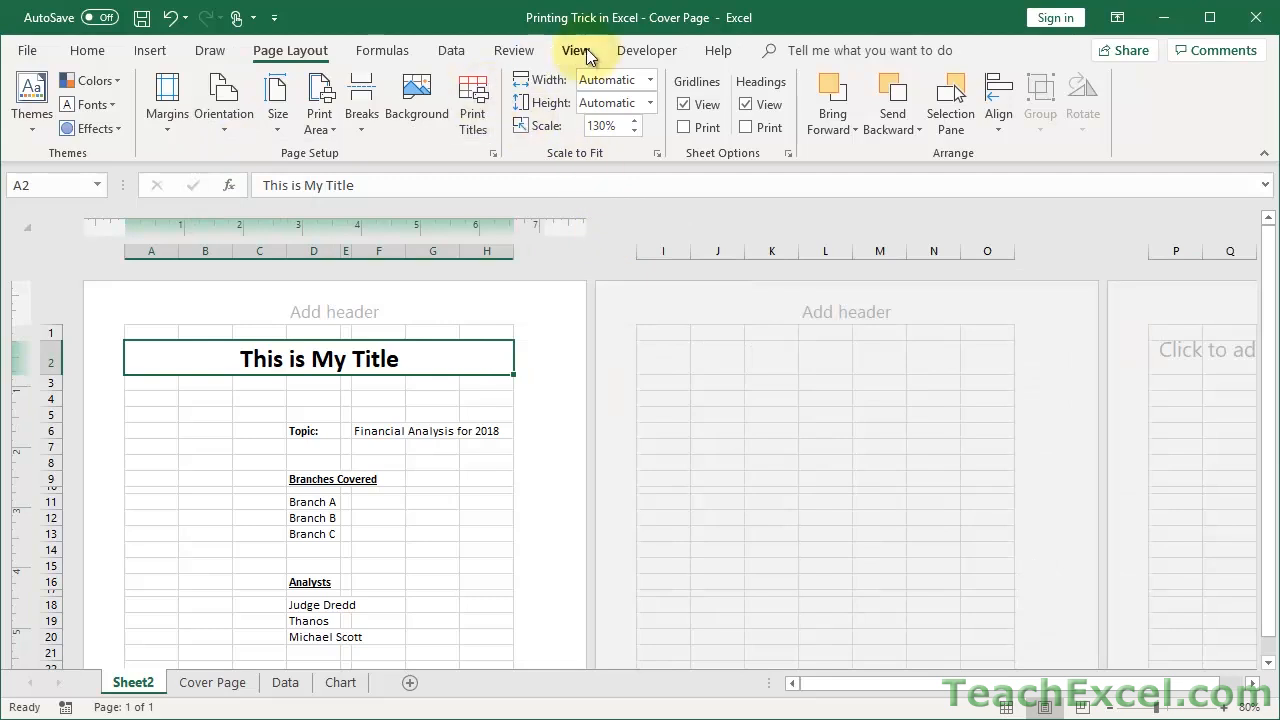
Step: Hide the cover sheet's gridlines, set zoom to 100%, and switch to the Data sheet
{"action": "left_click", "coordinate": [575, 50]}
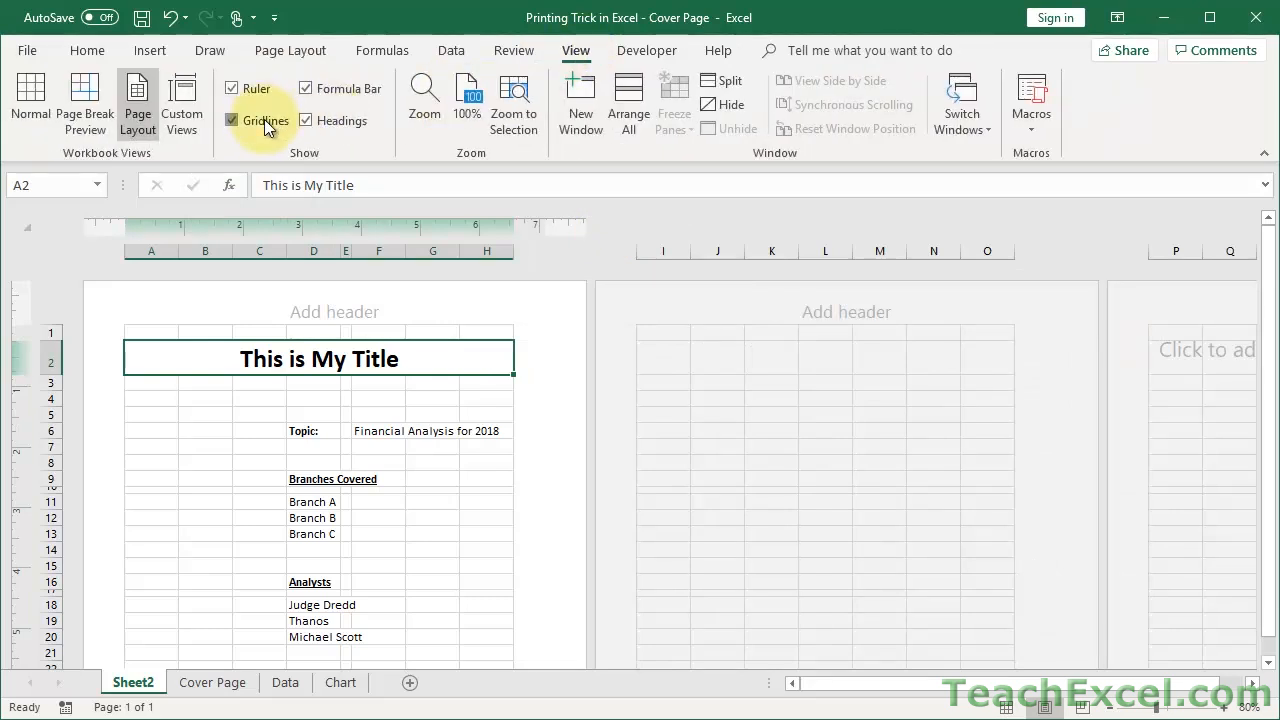
{"action": "left_click", "coordinate": [232, 120]}
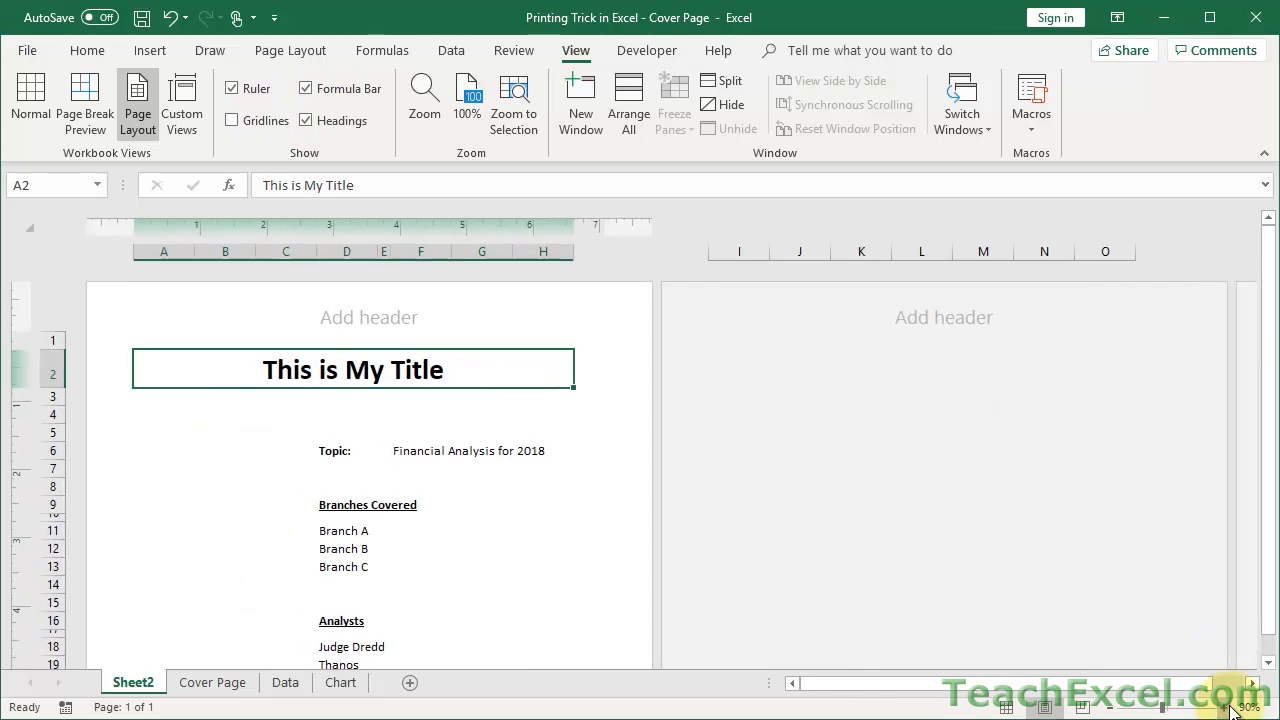
{"action": "left_click", "coordinate": [424, 100]}
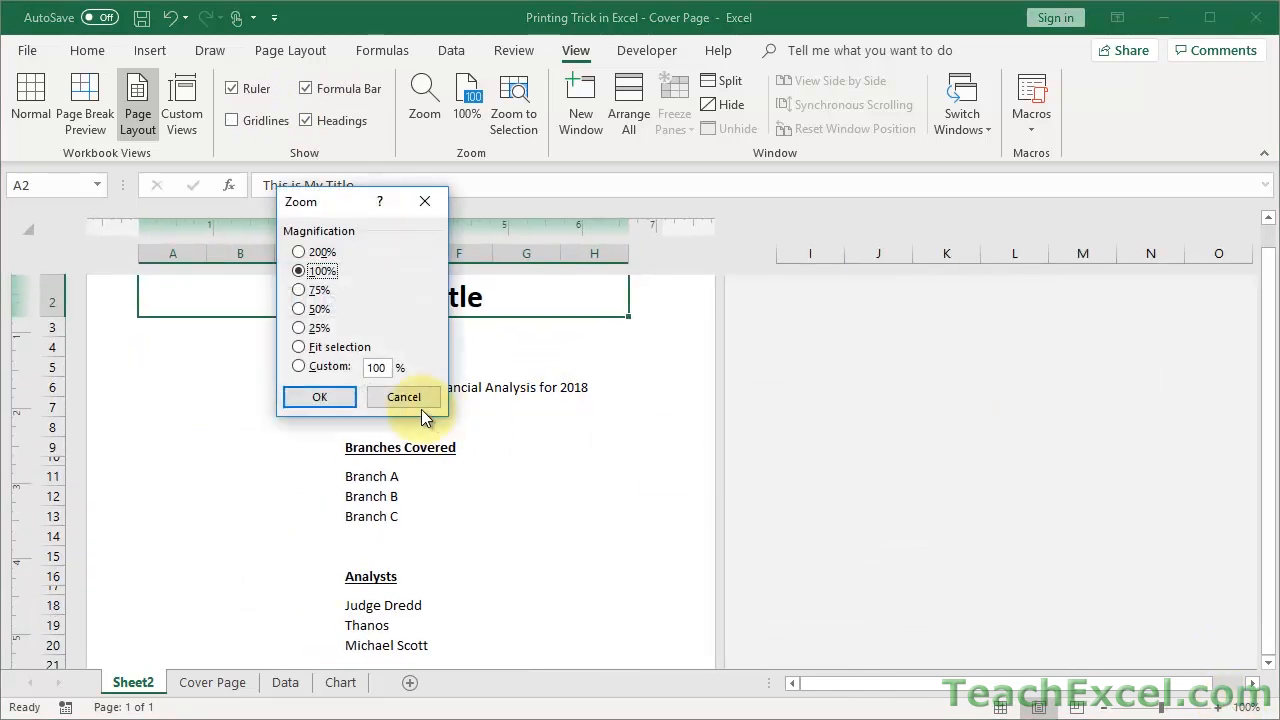
{"action": "left_click", "coordinate": [403, 397]}
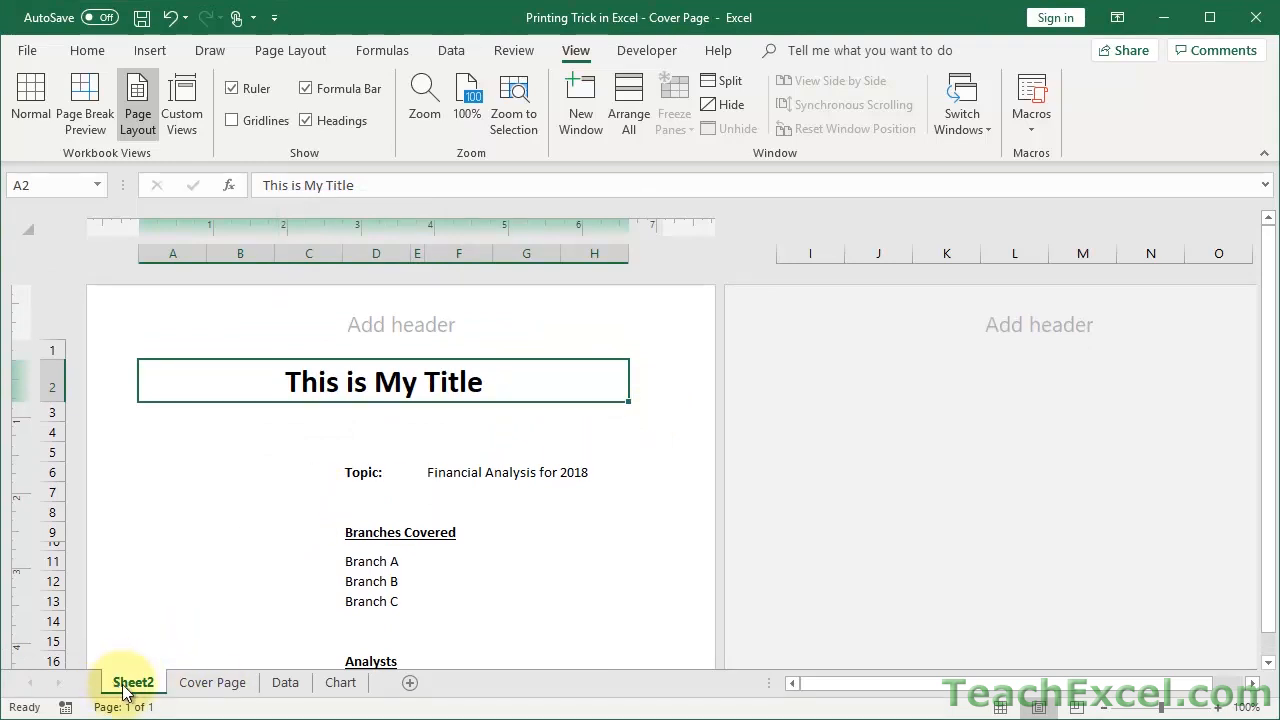
{"action": "left_click", "coordinate": [285, 682]}
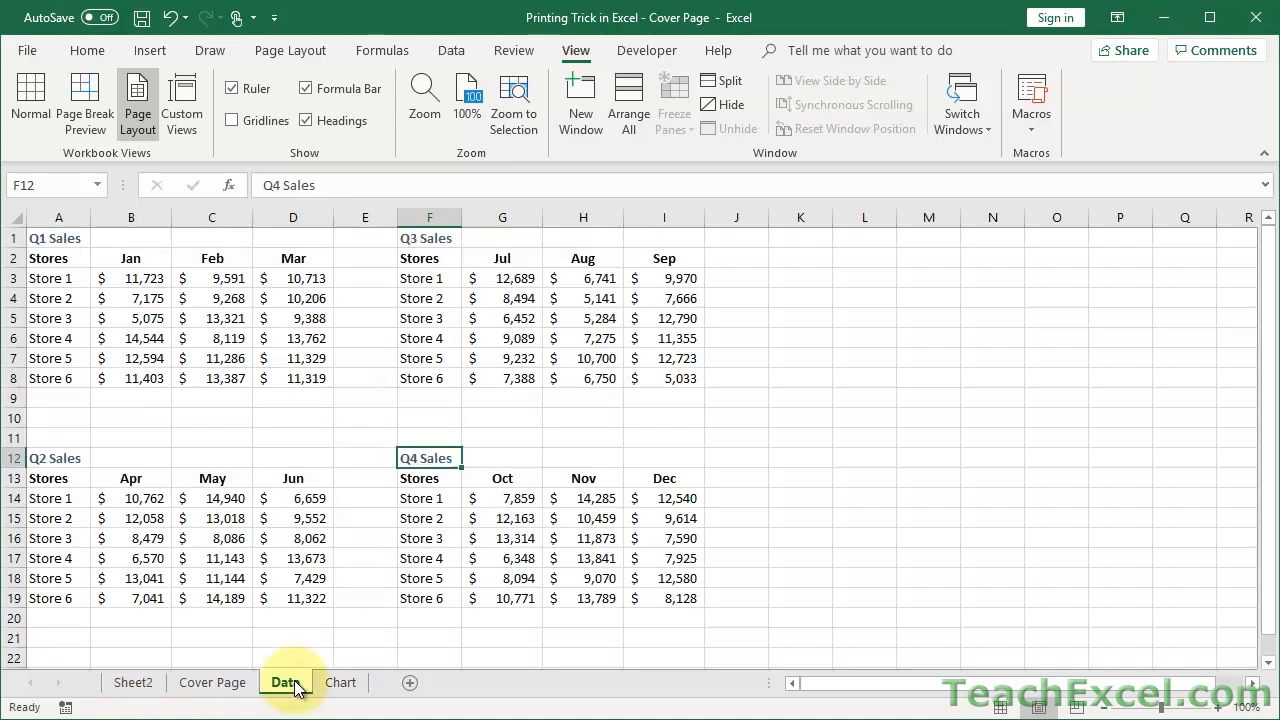
Step: Group Sheet2 with the Data sheet and open the print preview showing page 1 of 3
{"action": "left_click", "coordinate": [285, 682]}
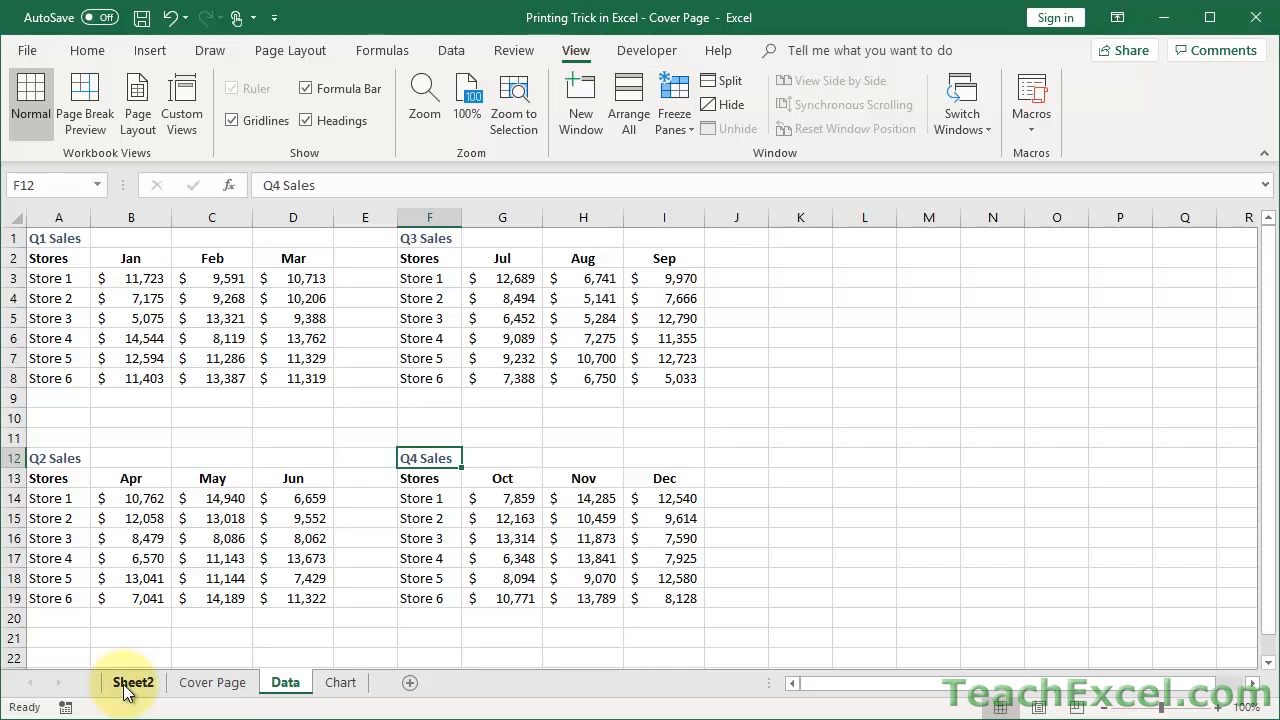
{"action": "left_click", "coordinate": [132, 682]}
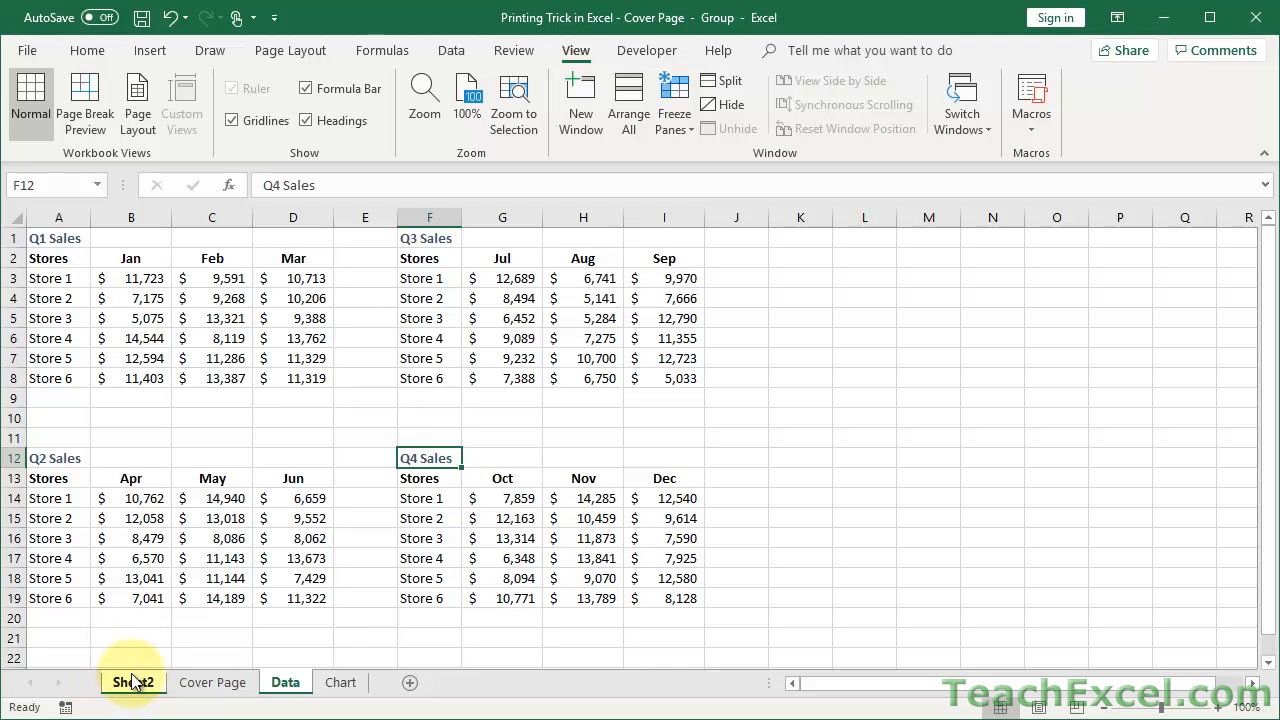
{"action": "key", "text": "ctrl+p"}
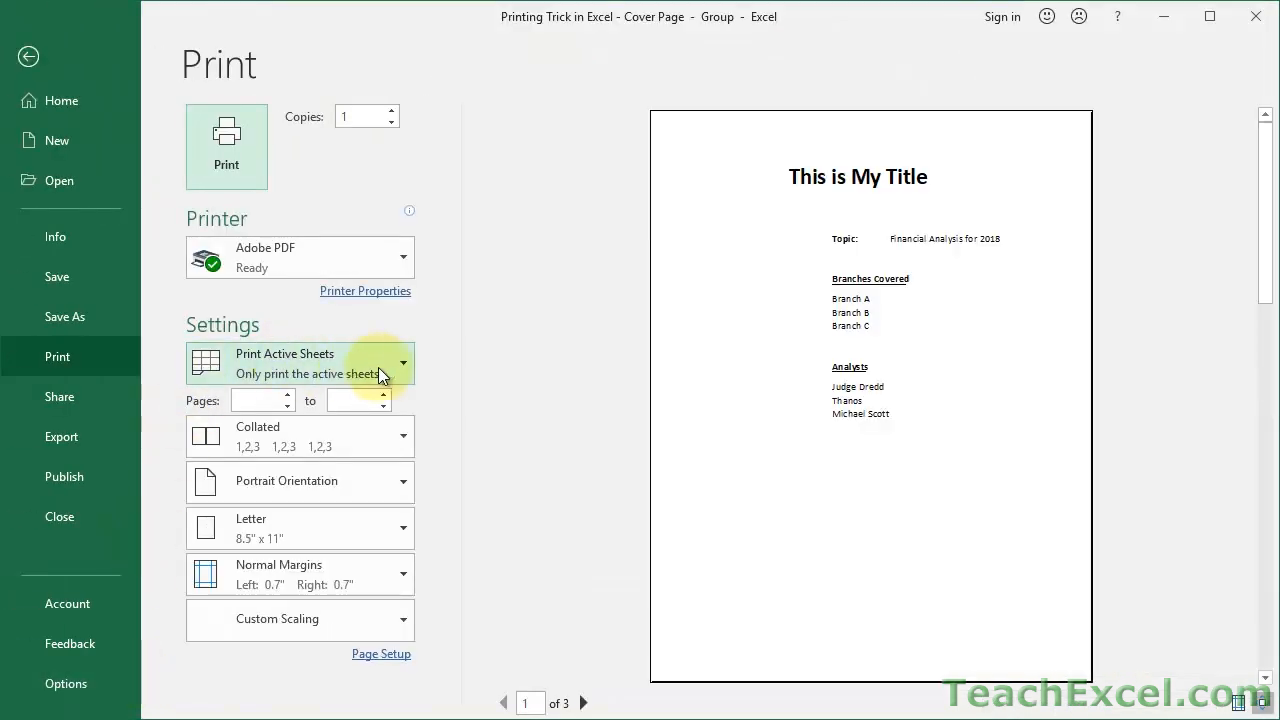
{"action": "left_click", "coordinate": [300, 363]}
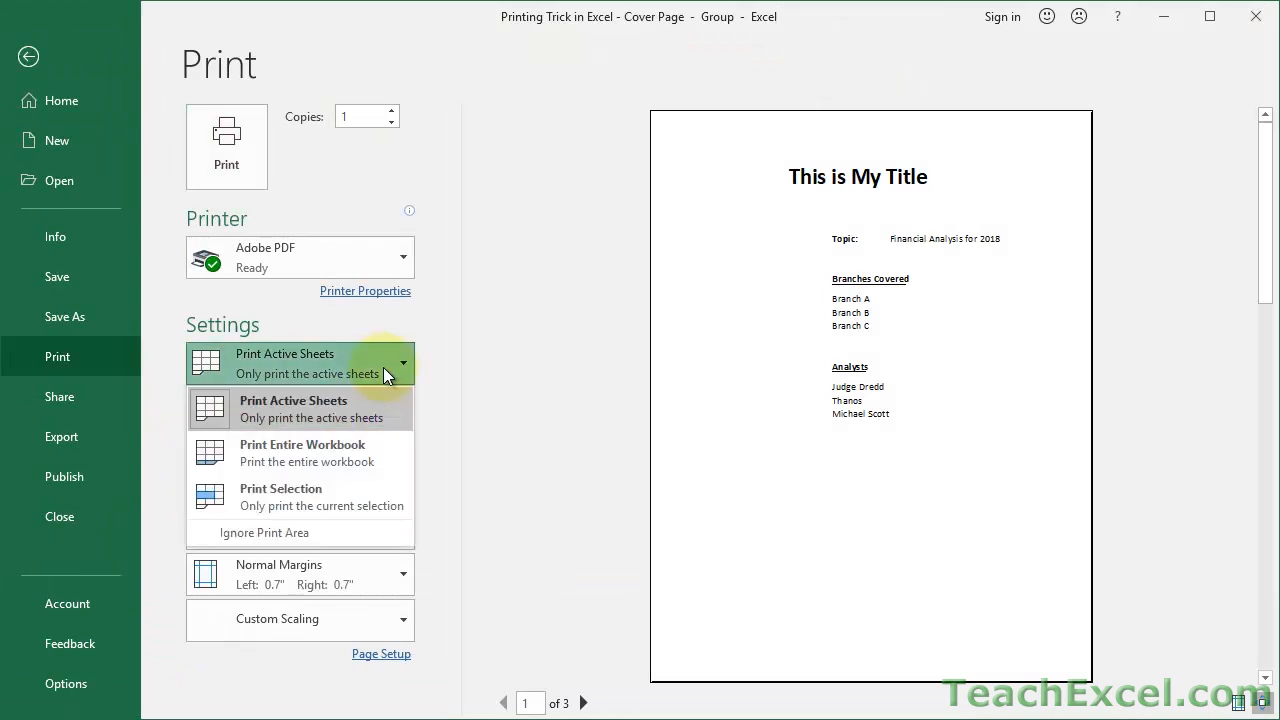
{"action": "mouse_move", "coordinate": [365, 452]}
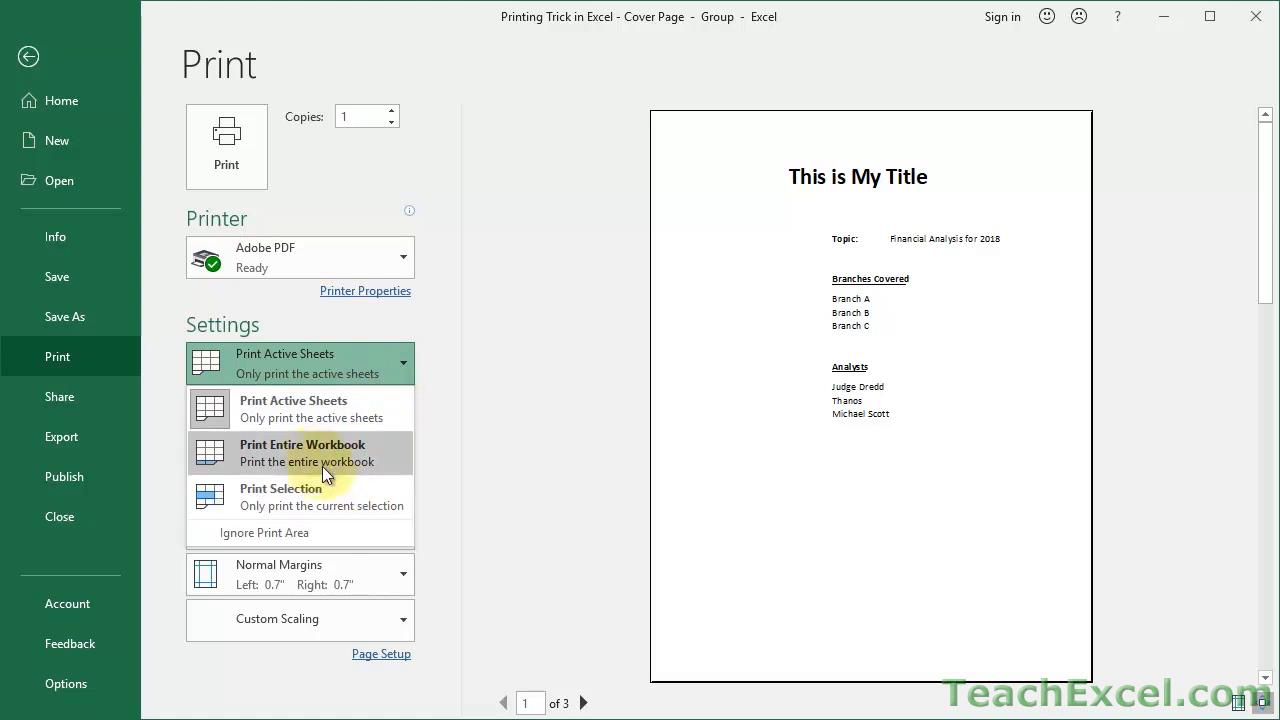
{"action": "mouse_move", "coordinate": [335, 410]}
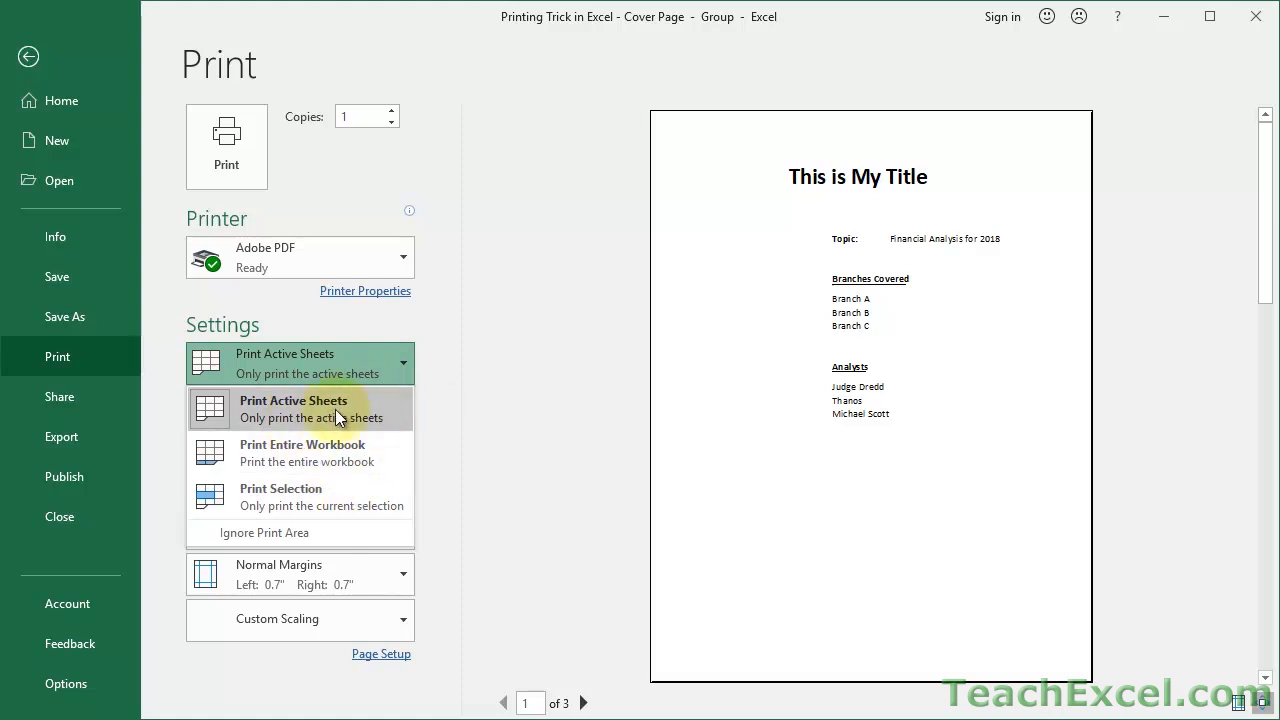
Step: Keep Print Active Sheets and page through preview pages 2 and 3, then back toward the cover
{"action": "left_click", "coordinate": [293, 408]}
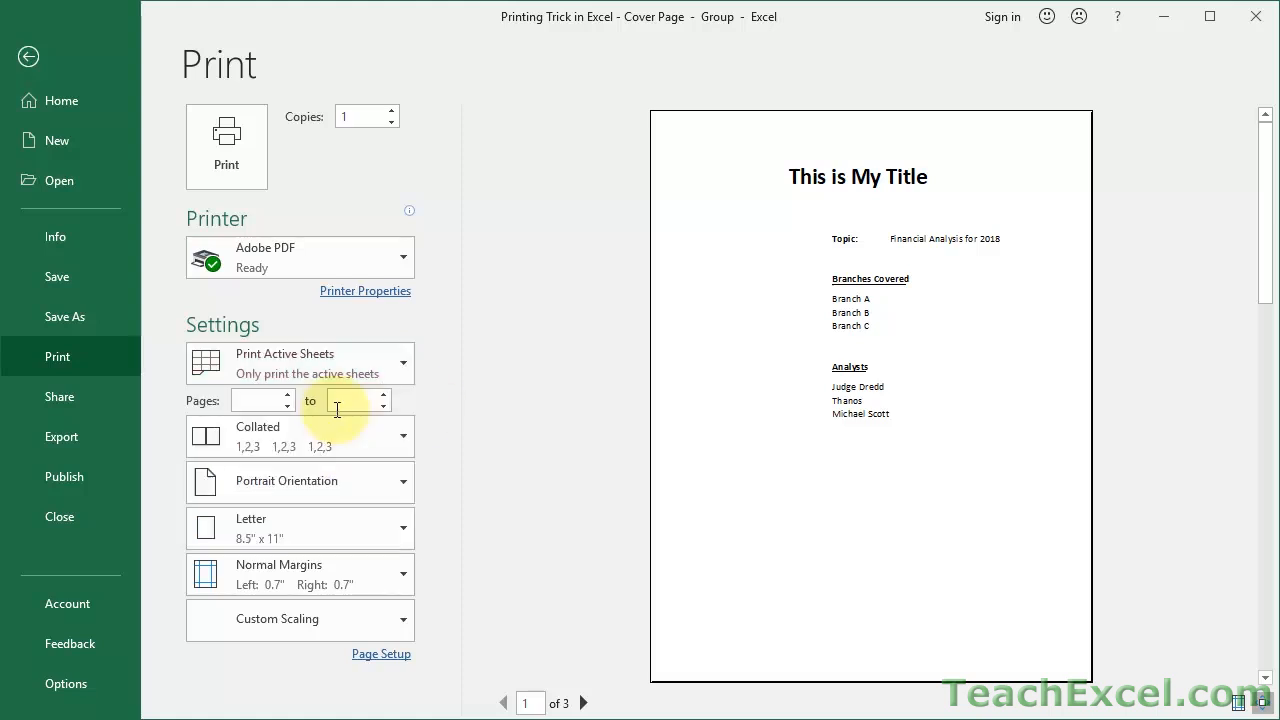
{"action": "mouse_move", "coordinate": [860, 507]}
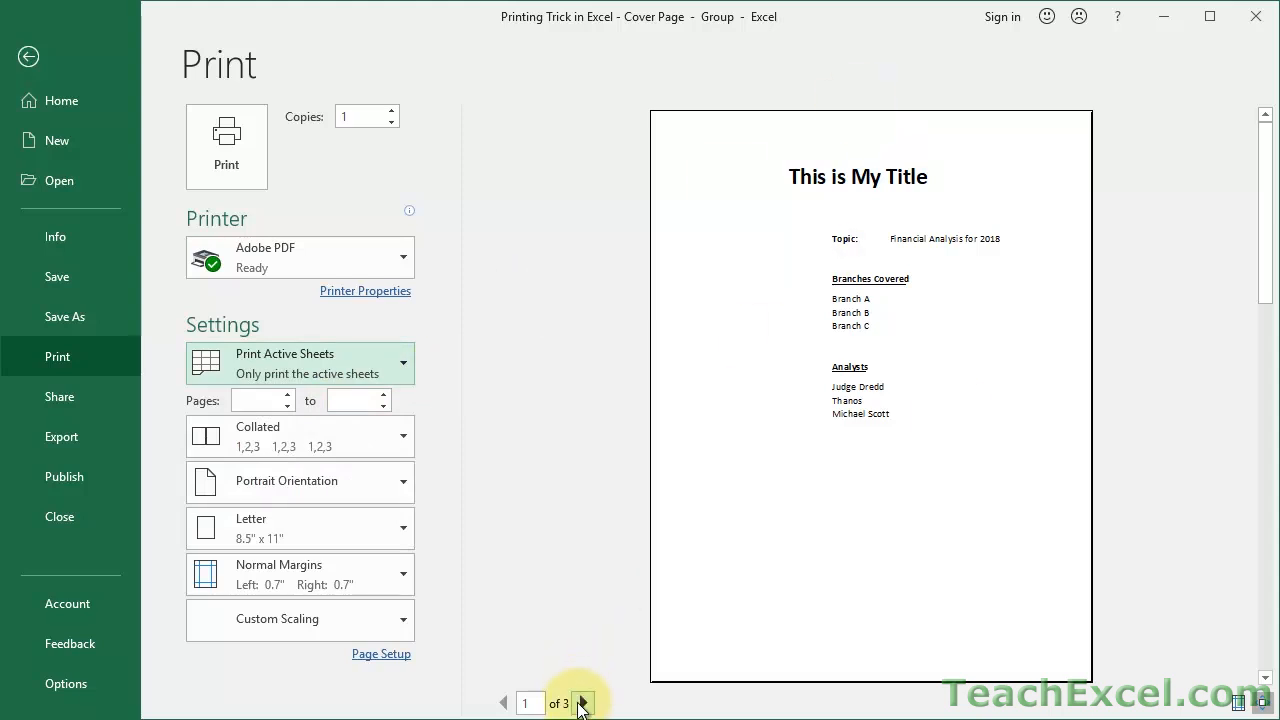
{"action": "left_click", "coordinate": [583, 703]}
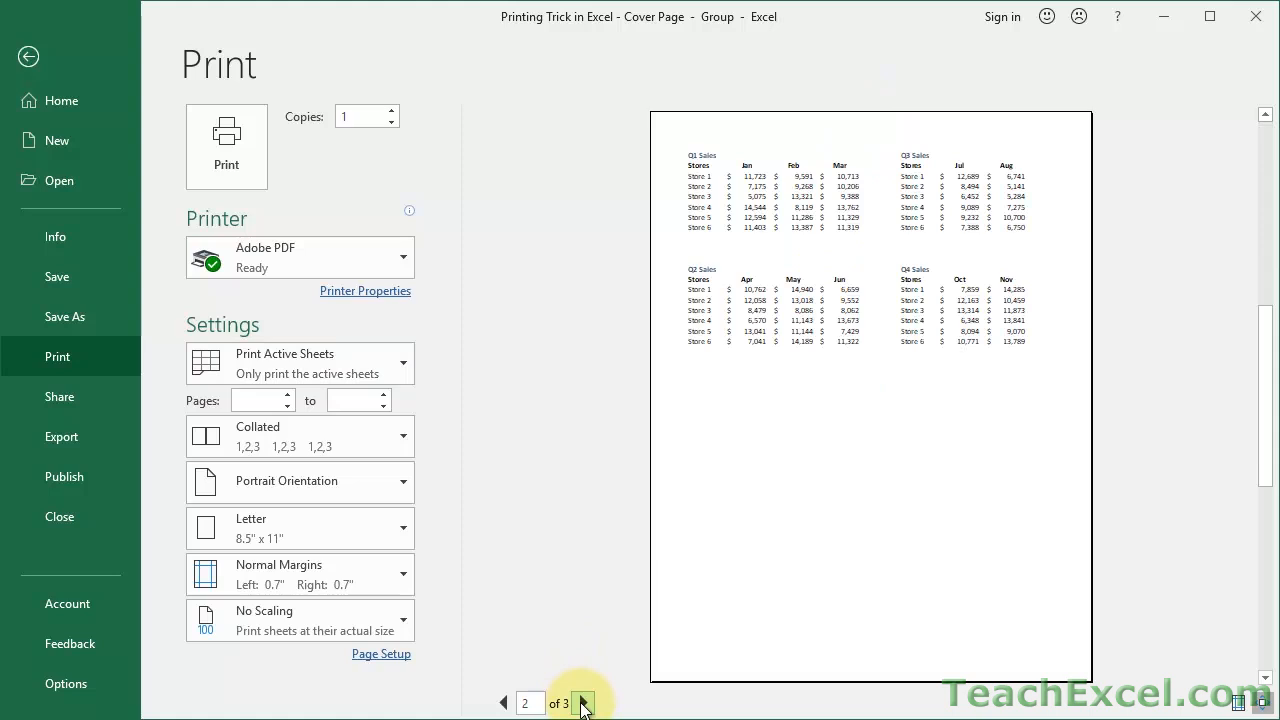
{"action": "left_click", "coordinate": [583, 702]}
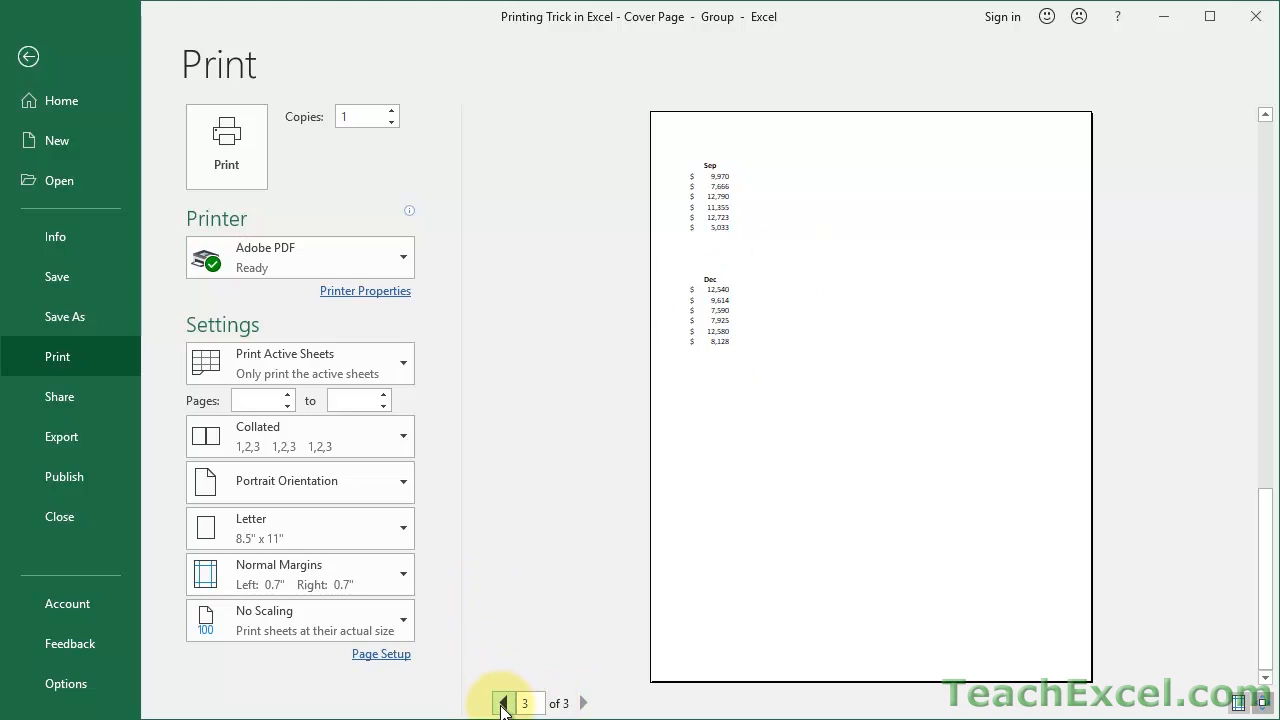
{"action": "mouse_move", "coordinate": [502, 703]}
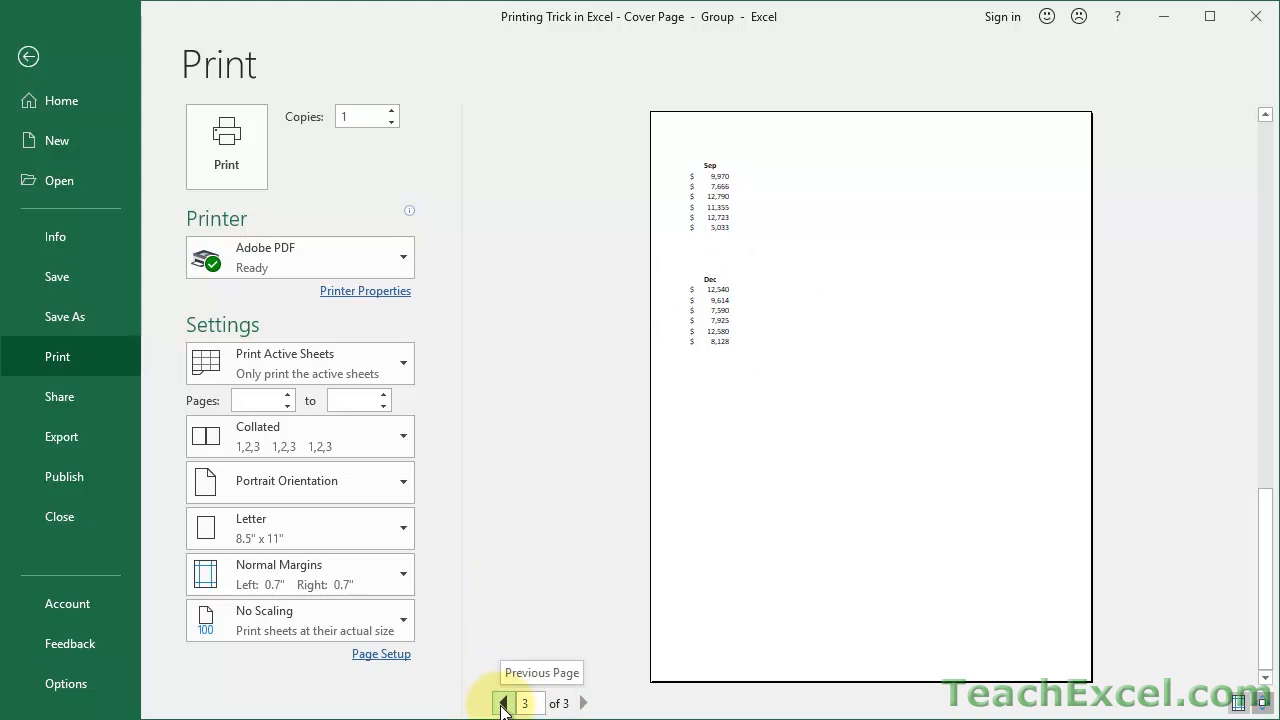
{"action": "left_click", "coordinate": [503, 703]}
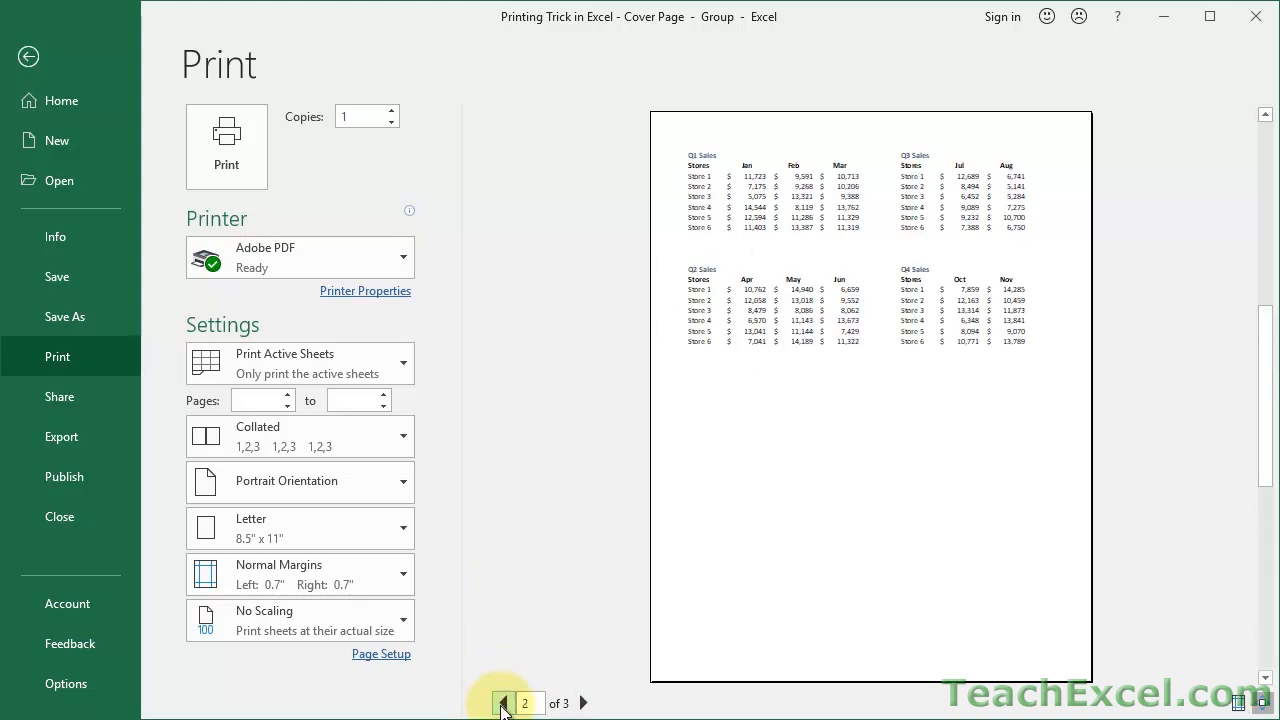
{"action": "left_click", "coordinate": [503, 703]}
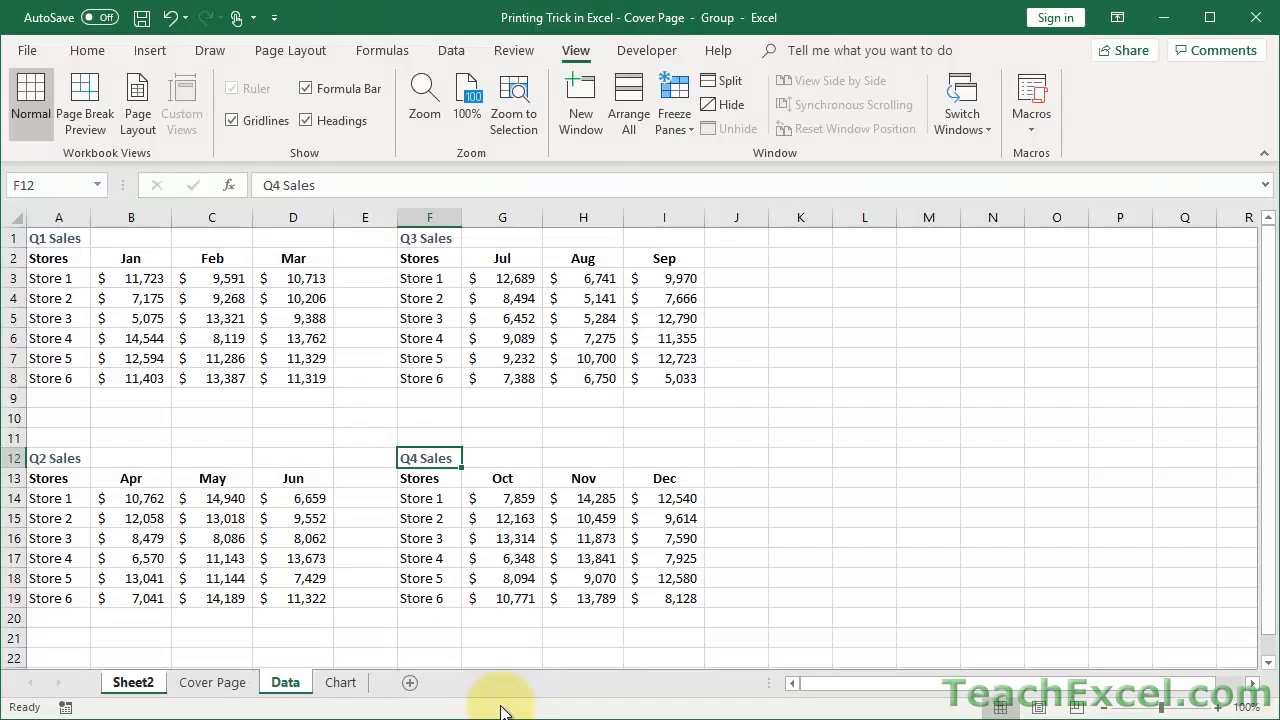
Step: Group Sheet2 with the Chart sheet, then select single tabs to ungroup, ending on Sheet2
{"action": "left_click", "coordinate": [340, 682]}
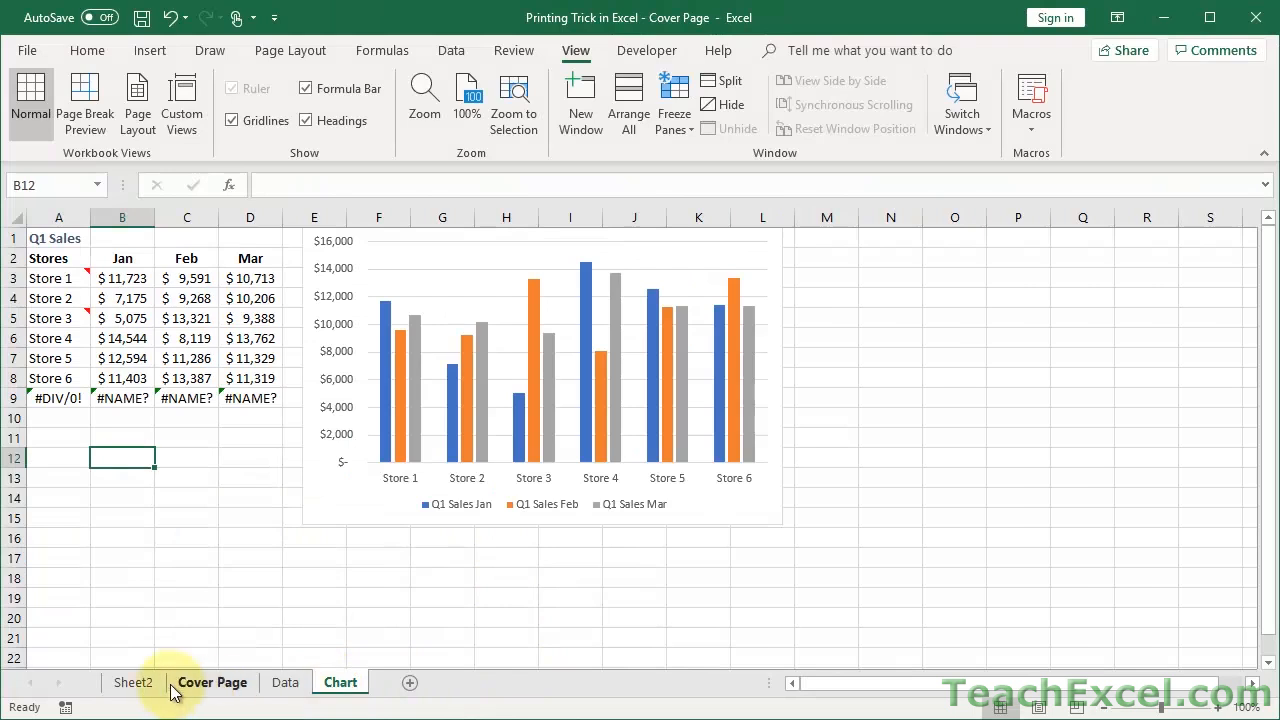
{"action": "left_click", "coordinate": [132, 682]}
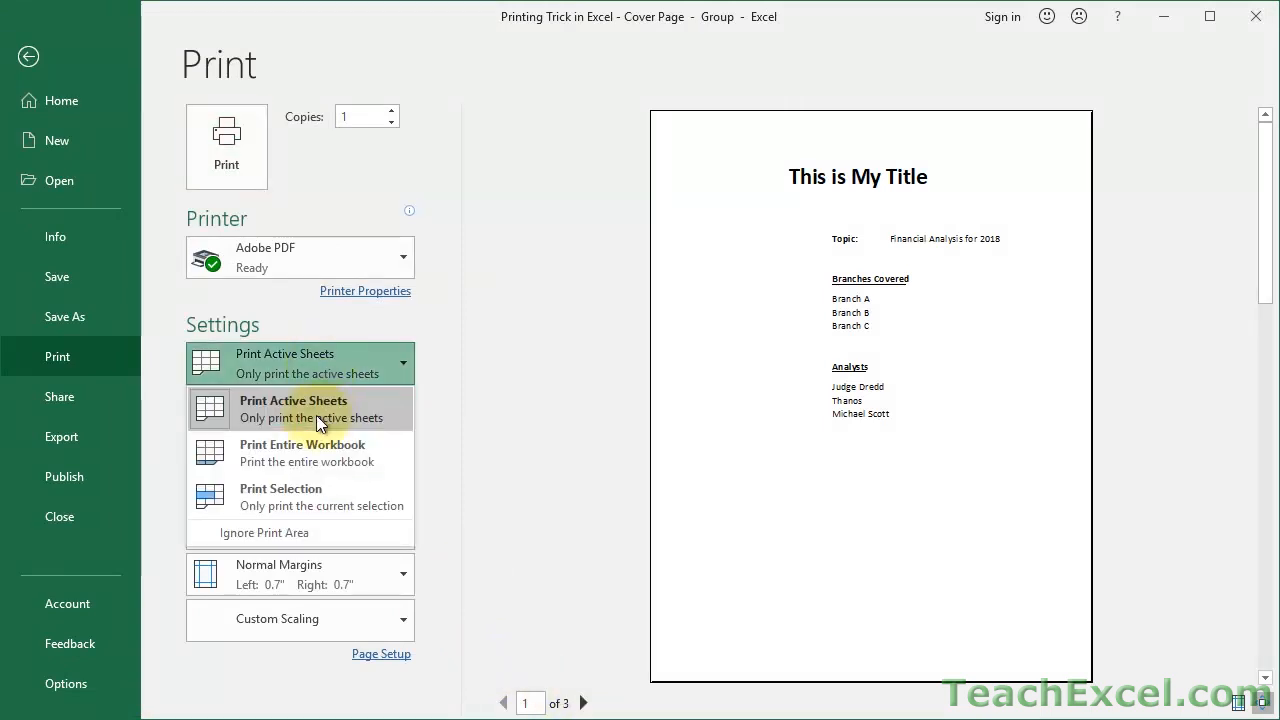
{"action": "mouse_move", "coordinate": [459, 410]}
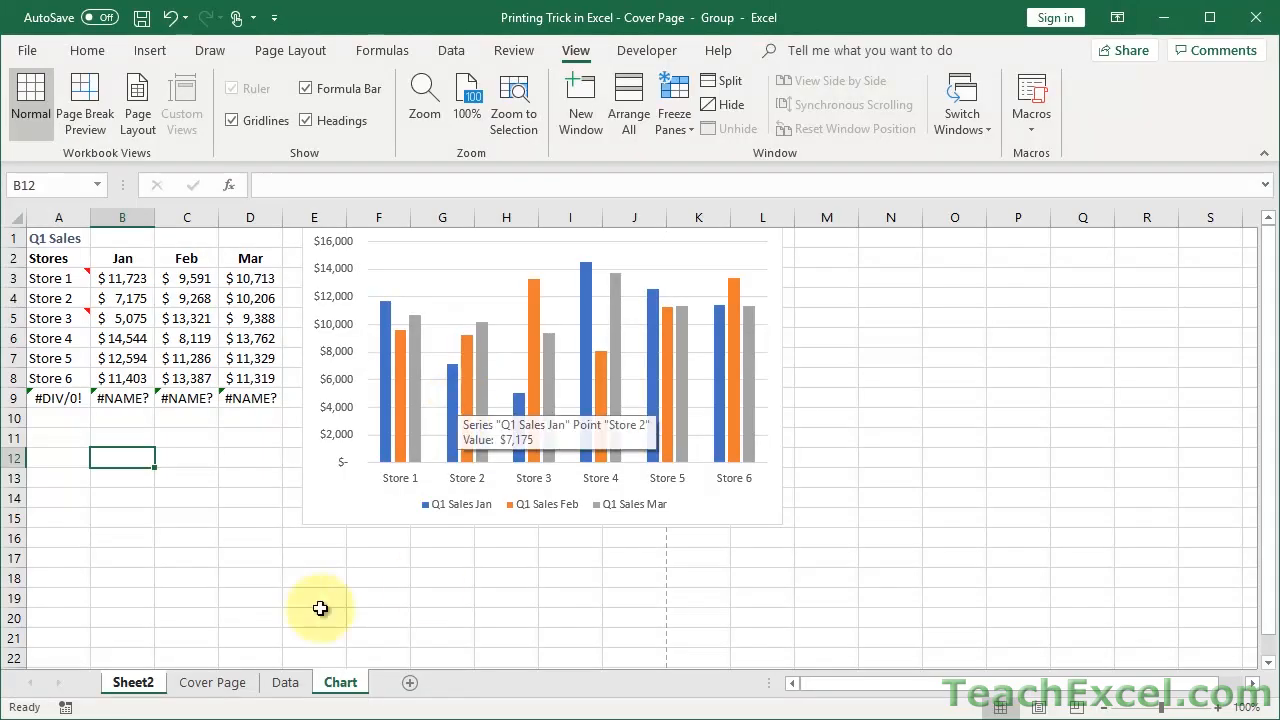
{"action": "left_click", "coordinate": [285, 682]}
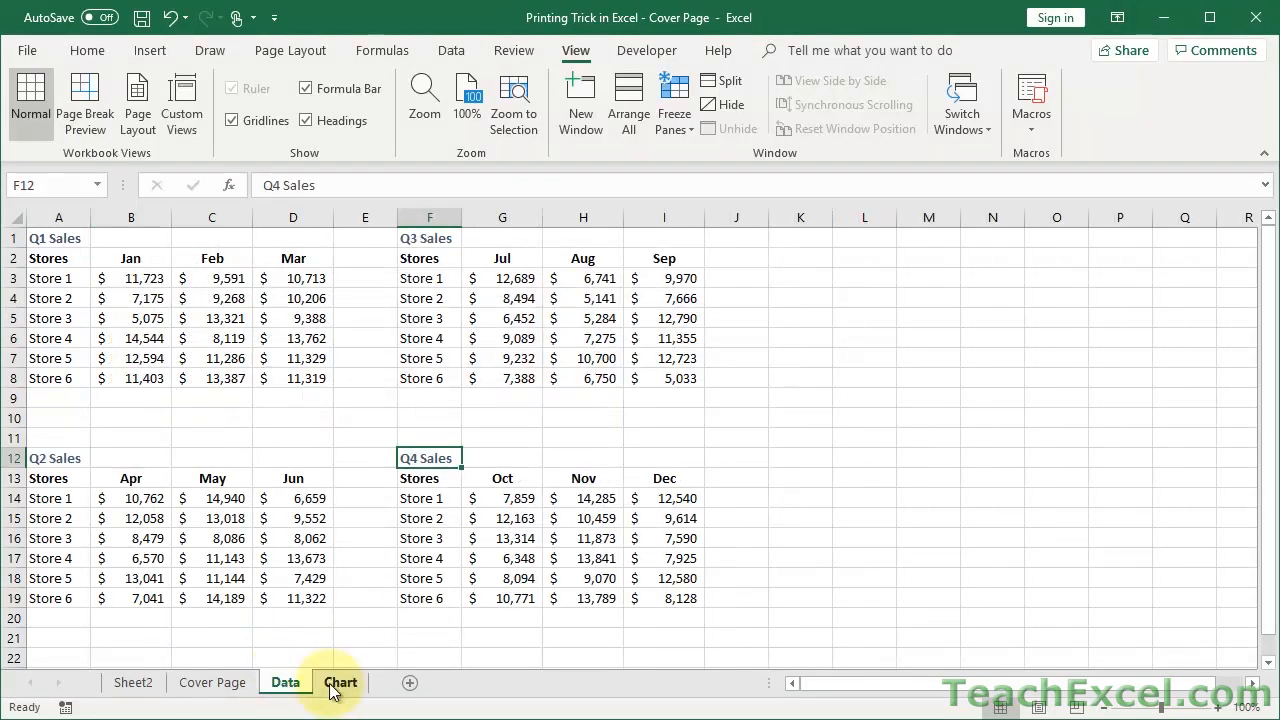
{"action": "left_click", "coordinate": [285, 682]}
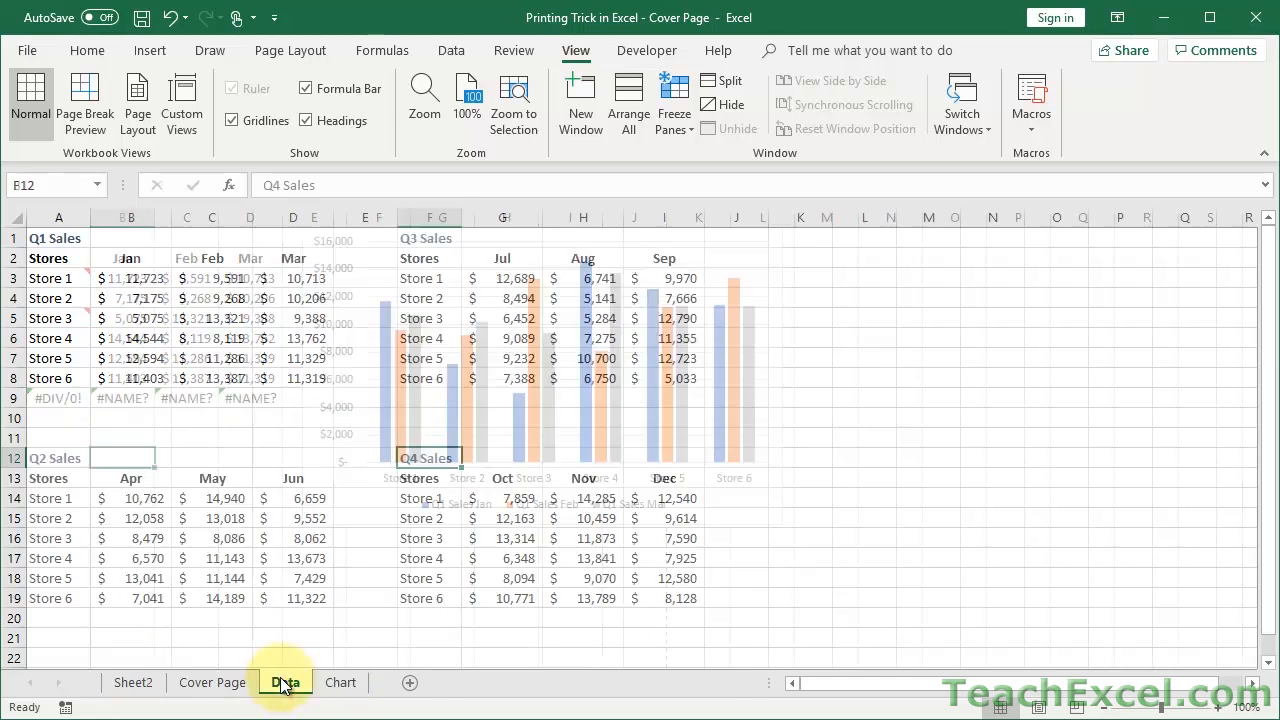
{"action": "left_click", "coordinate": [132, 682]}
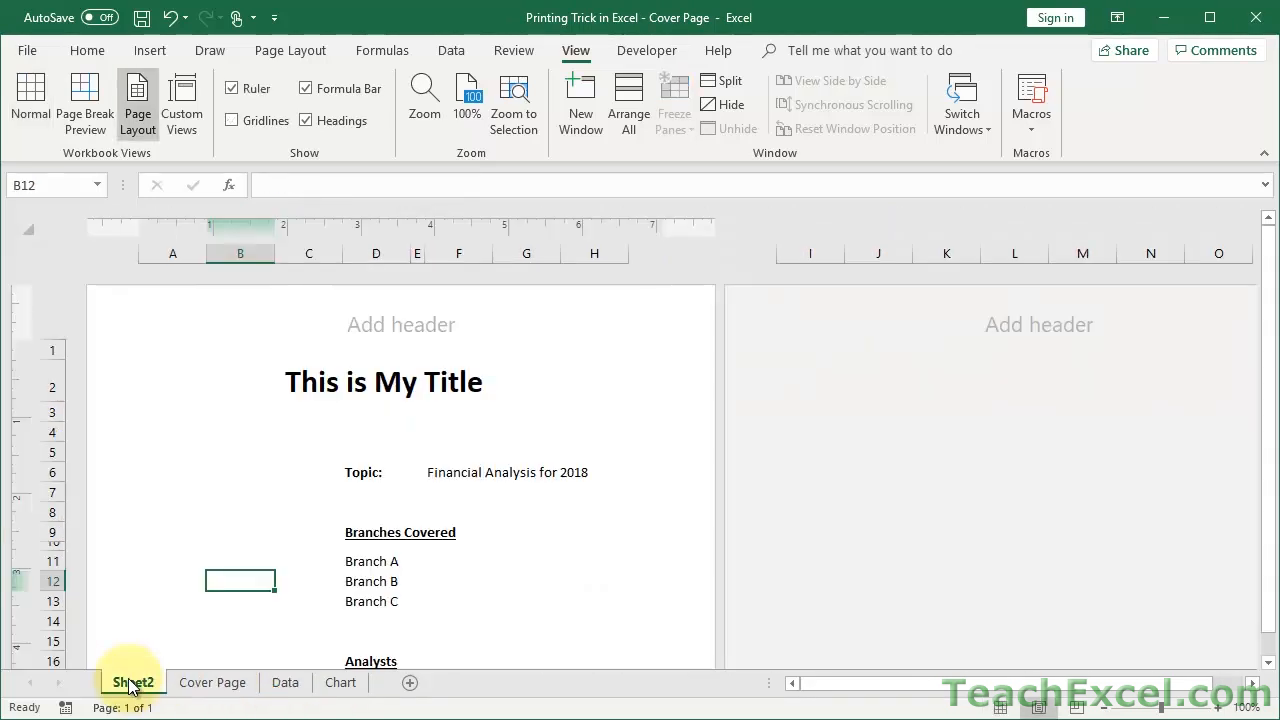
{"action": "double_click", "coordinate": [132, 682]}
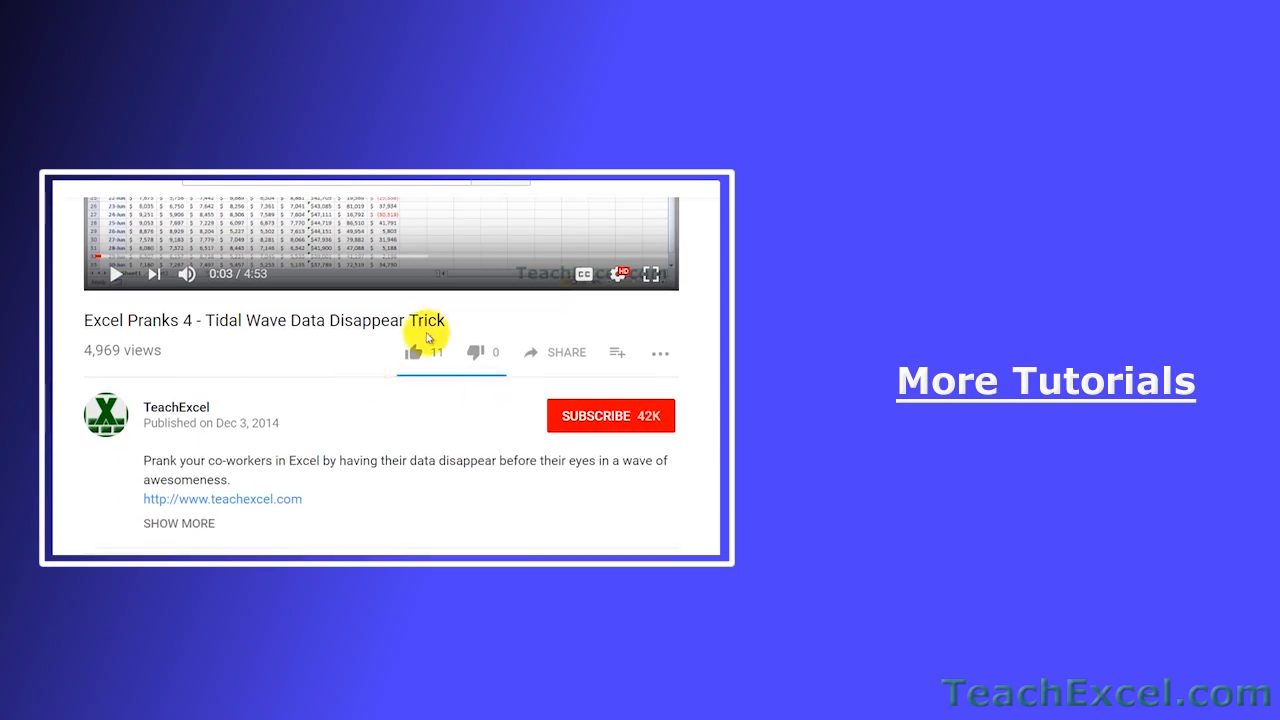
Step: Give the Tidal Wave video a thumbs-up and subscribe to the TeachExcel channel
{"action": "left_click", "coordinate": [412, 353]}
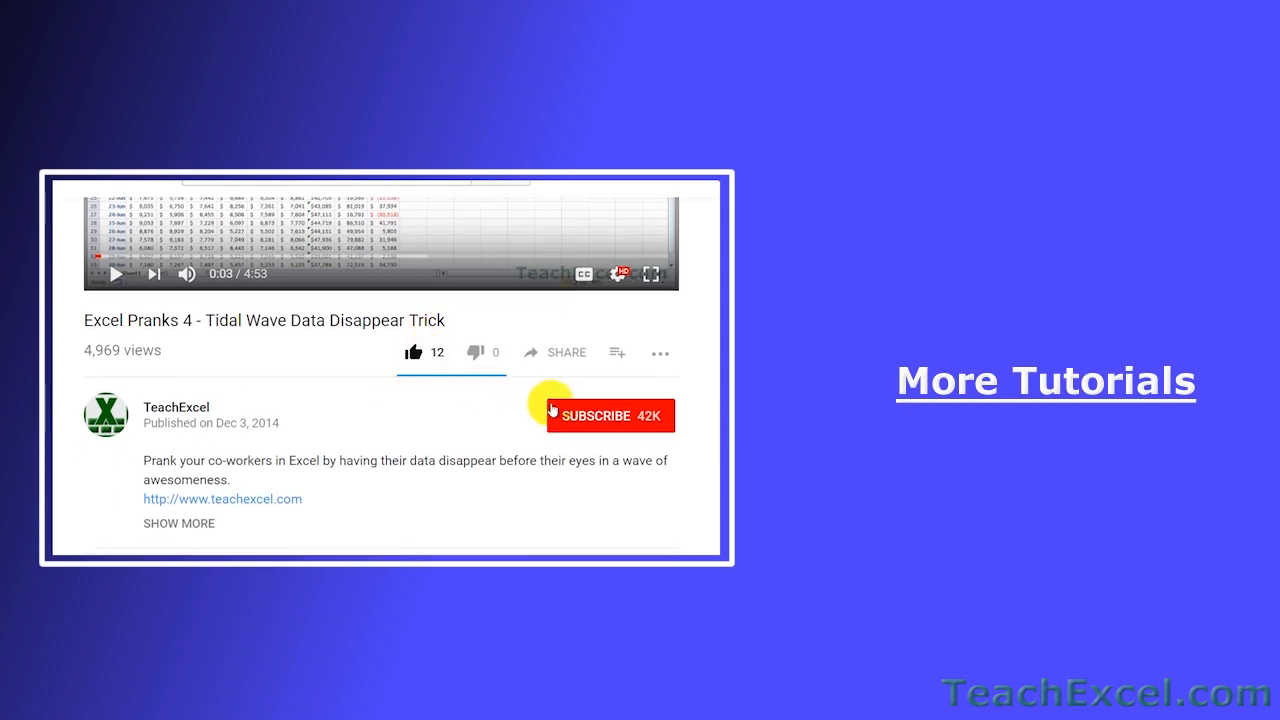
{"action": "left_click", "coordinate": [610, 415]}
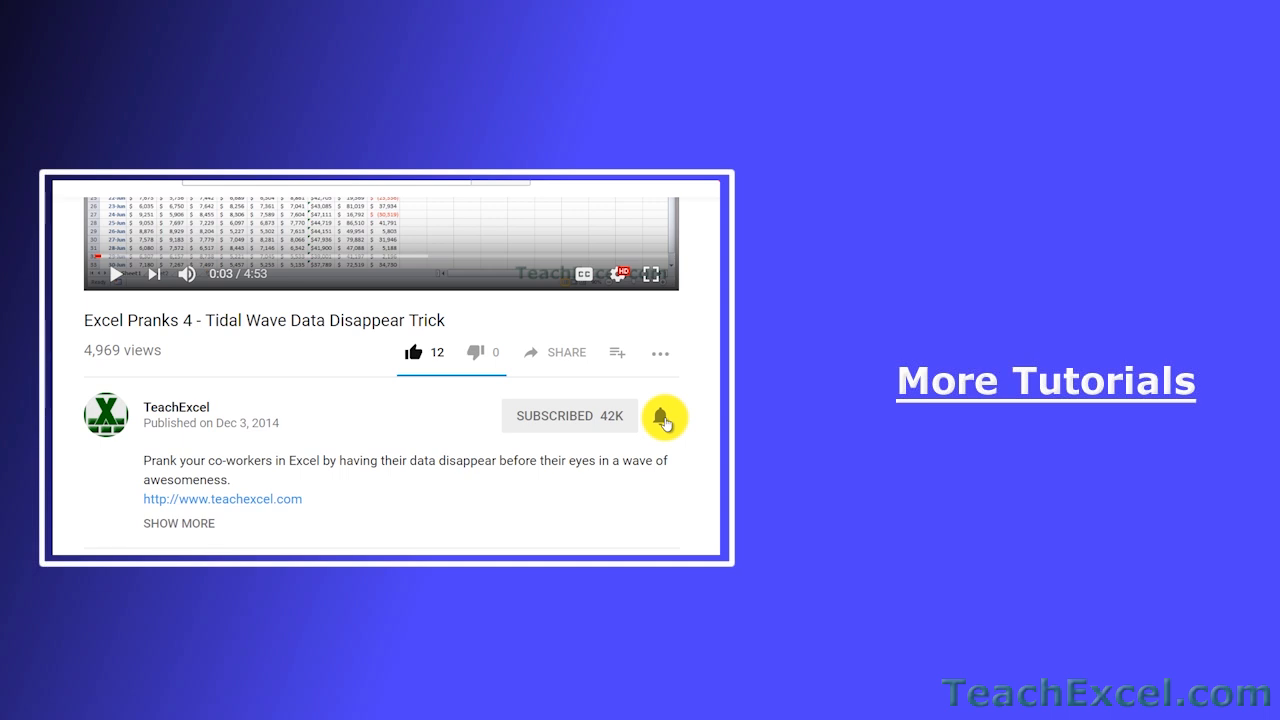